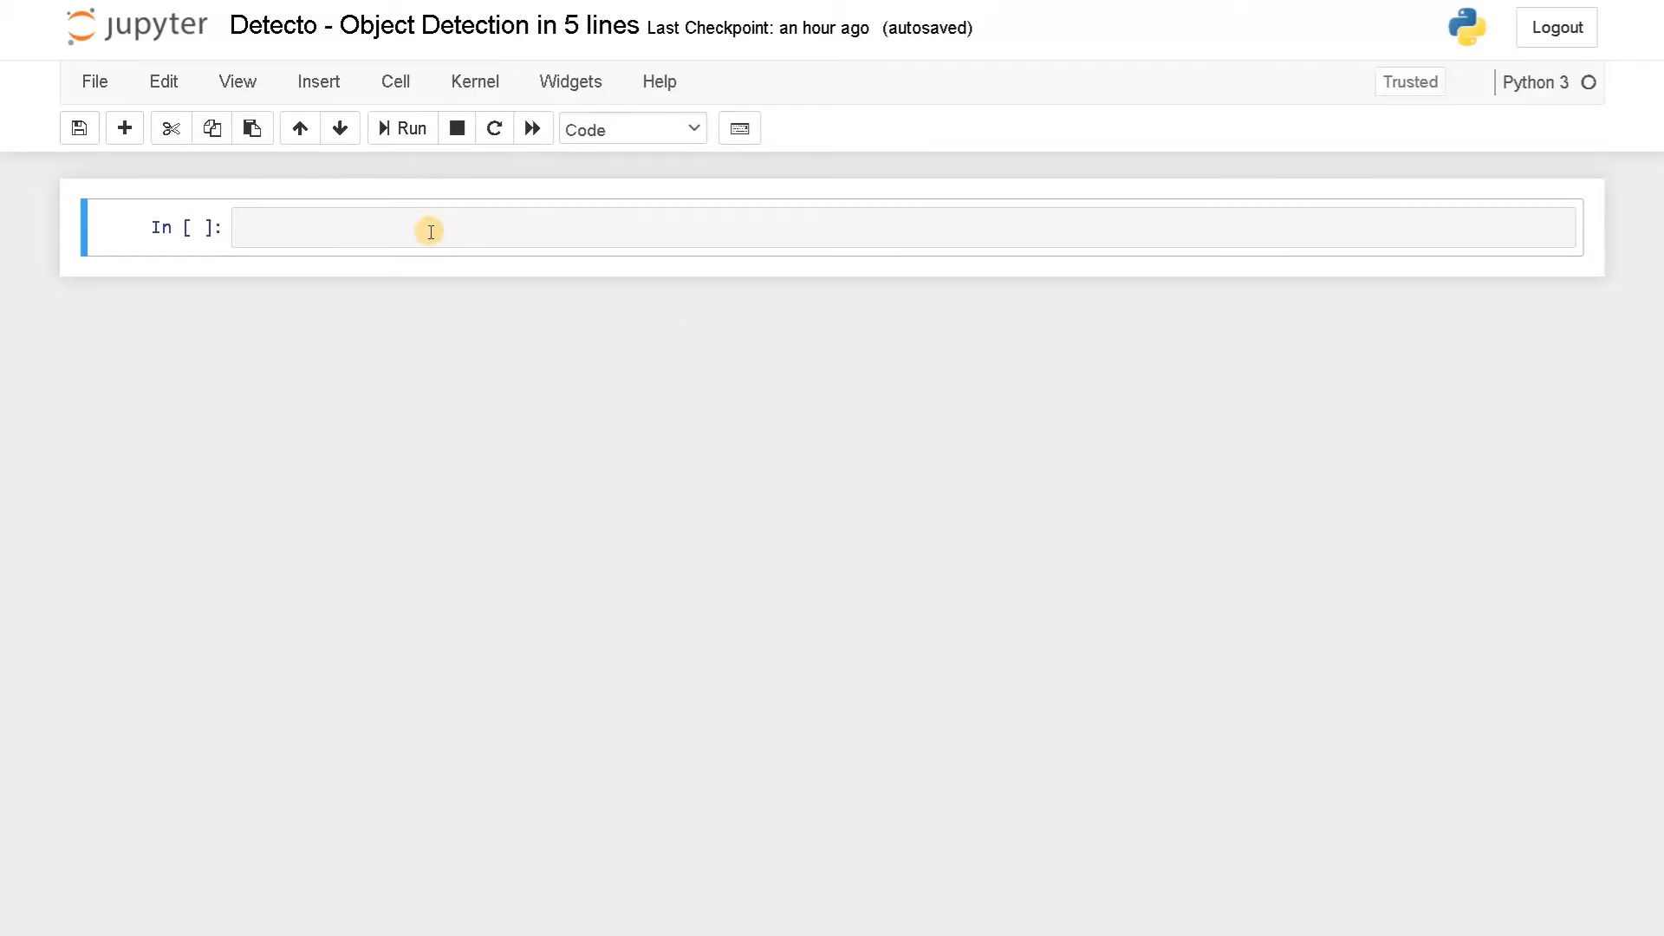
Write comment lines '# About Detecto' and '# Faster RCNN Resnet-50' in the first cell
text(#)
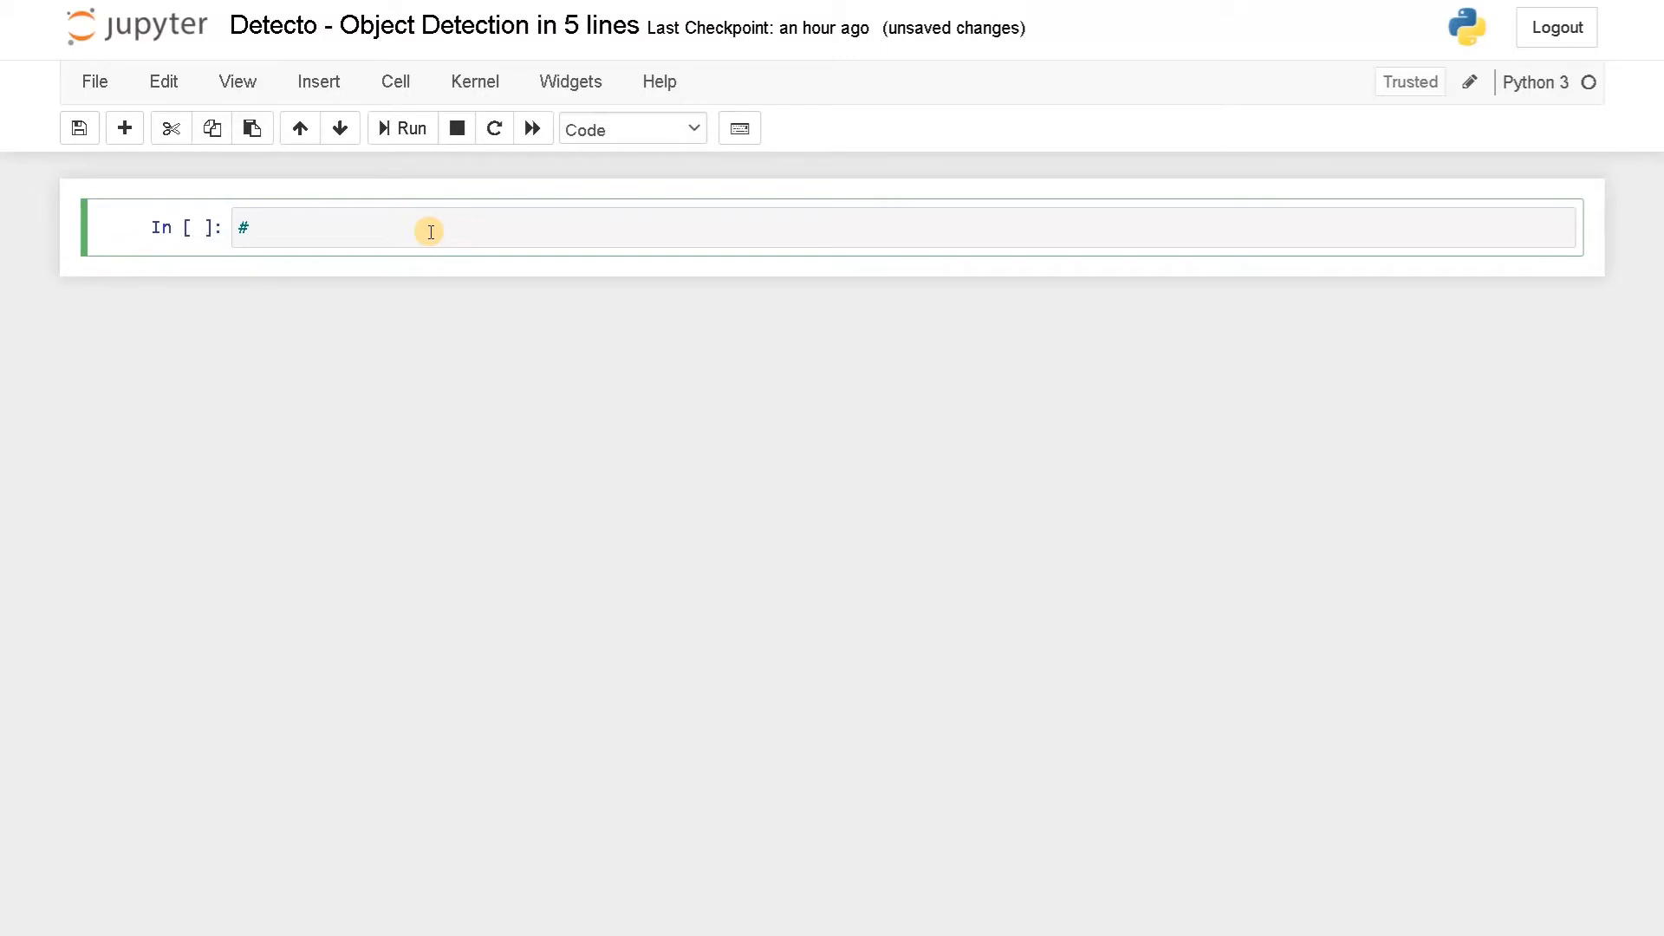
text(About Detecto)
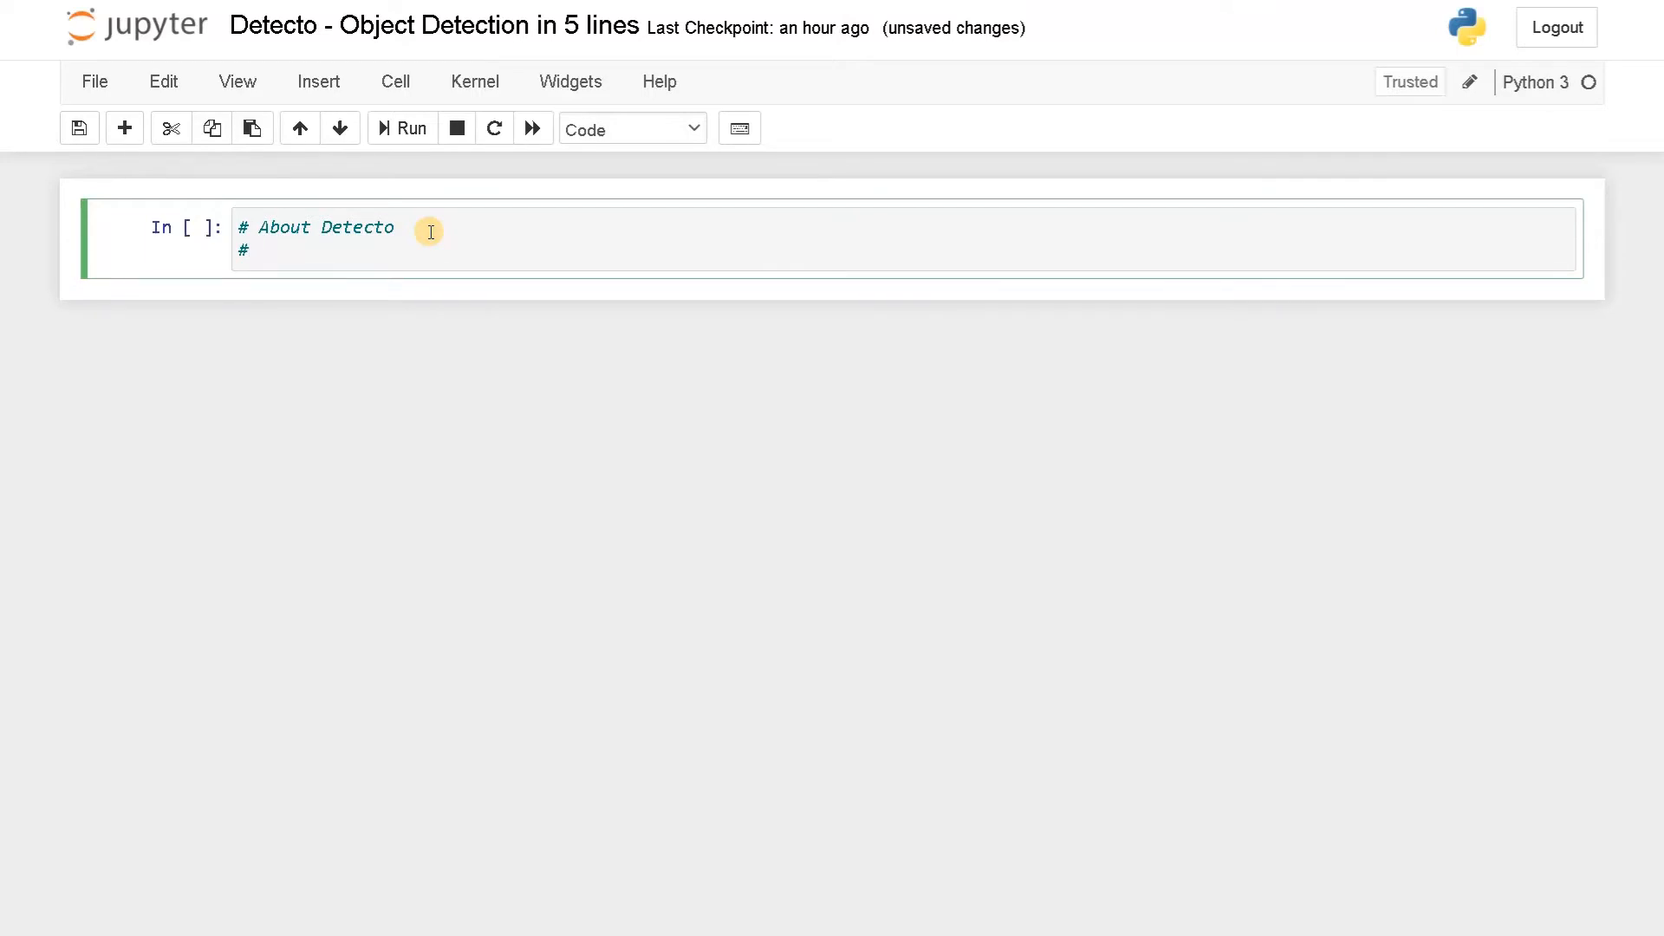
text(Faster R)
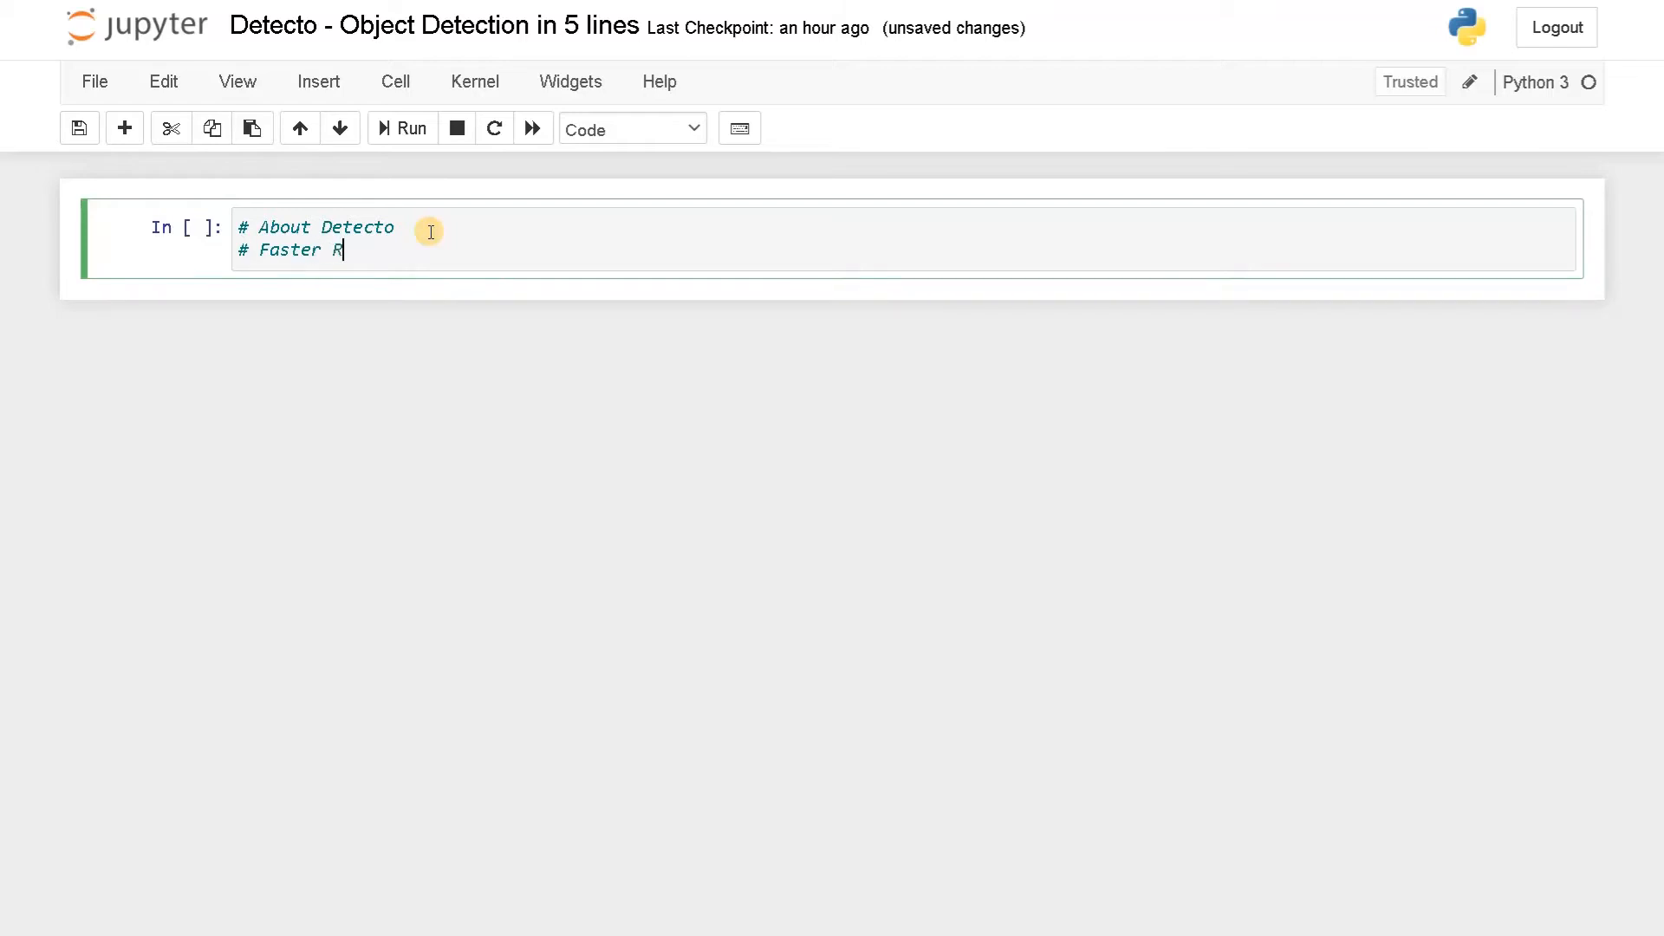
text(C)
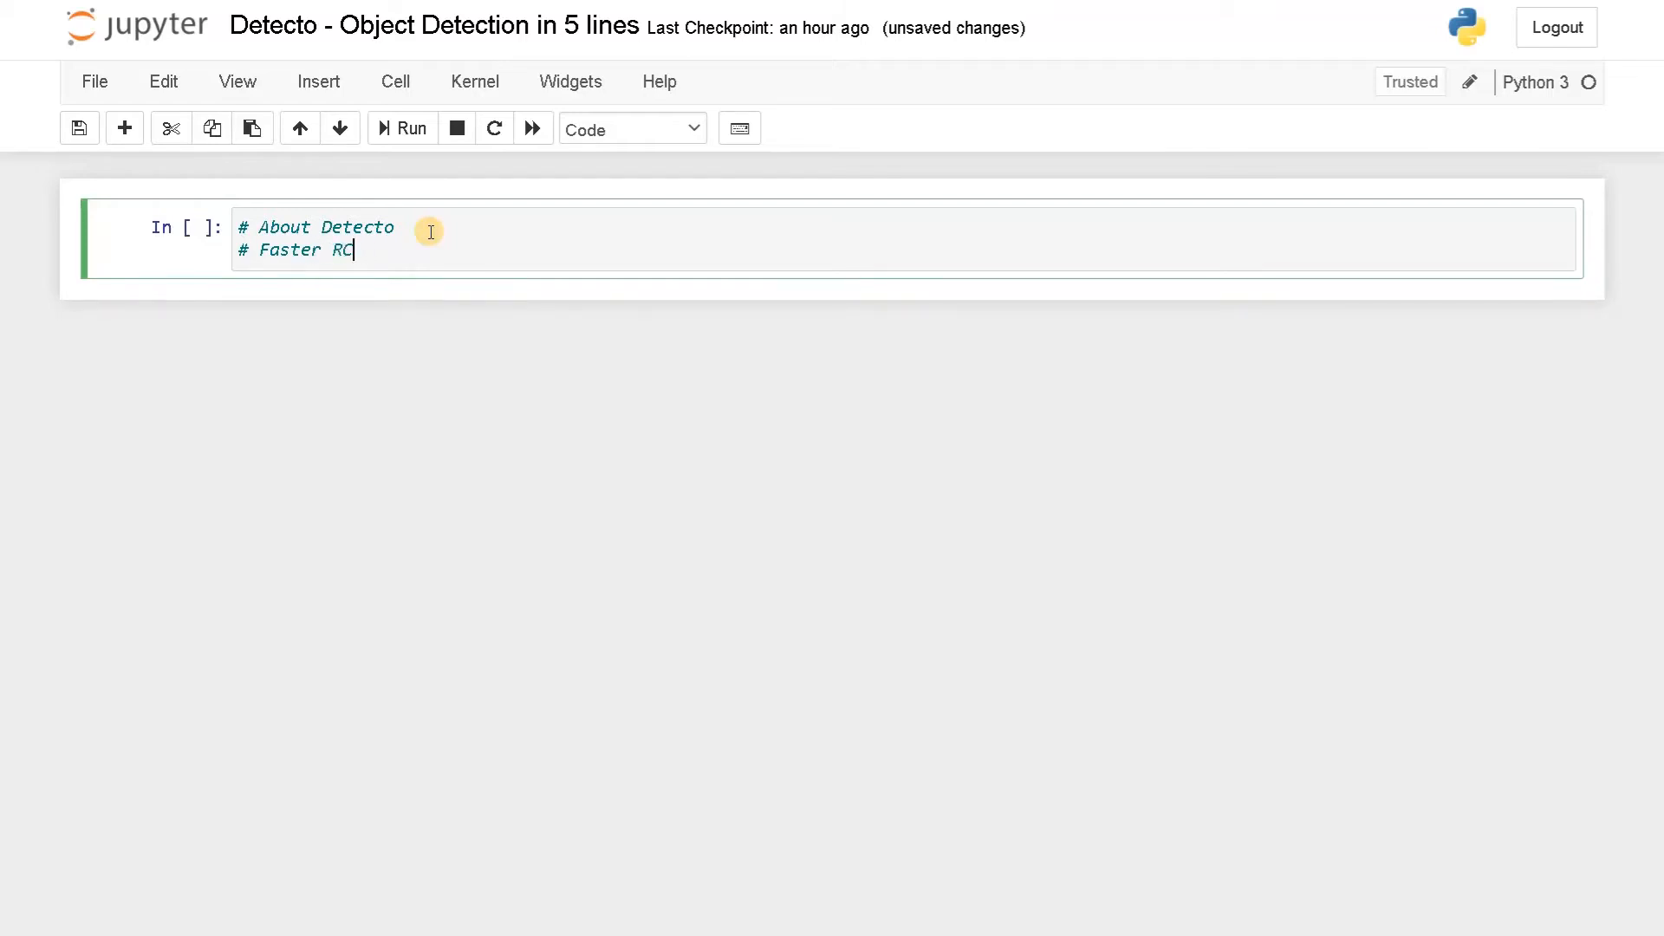
text(NN R)
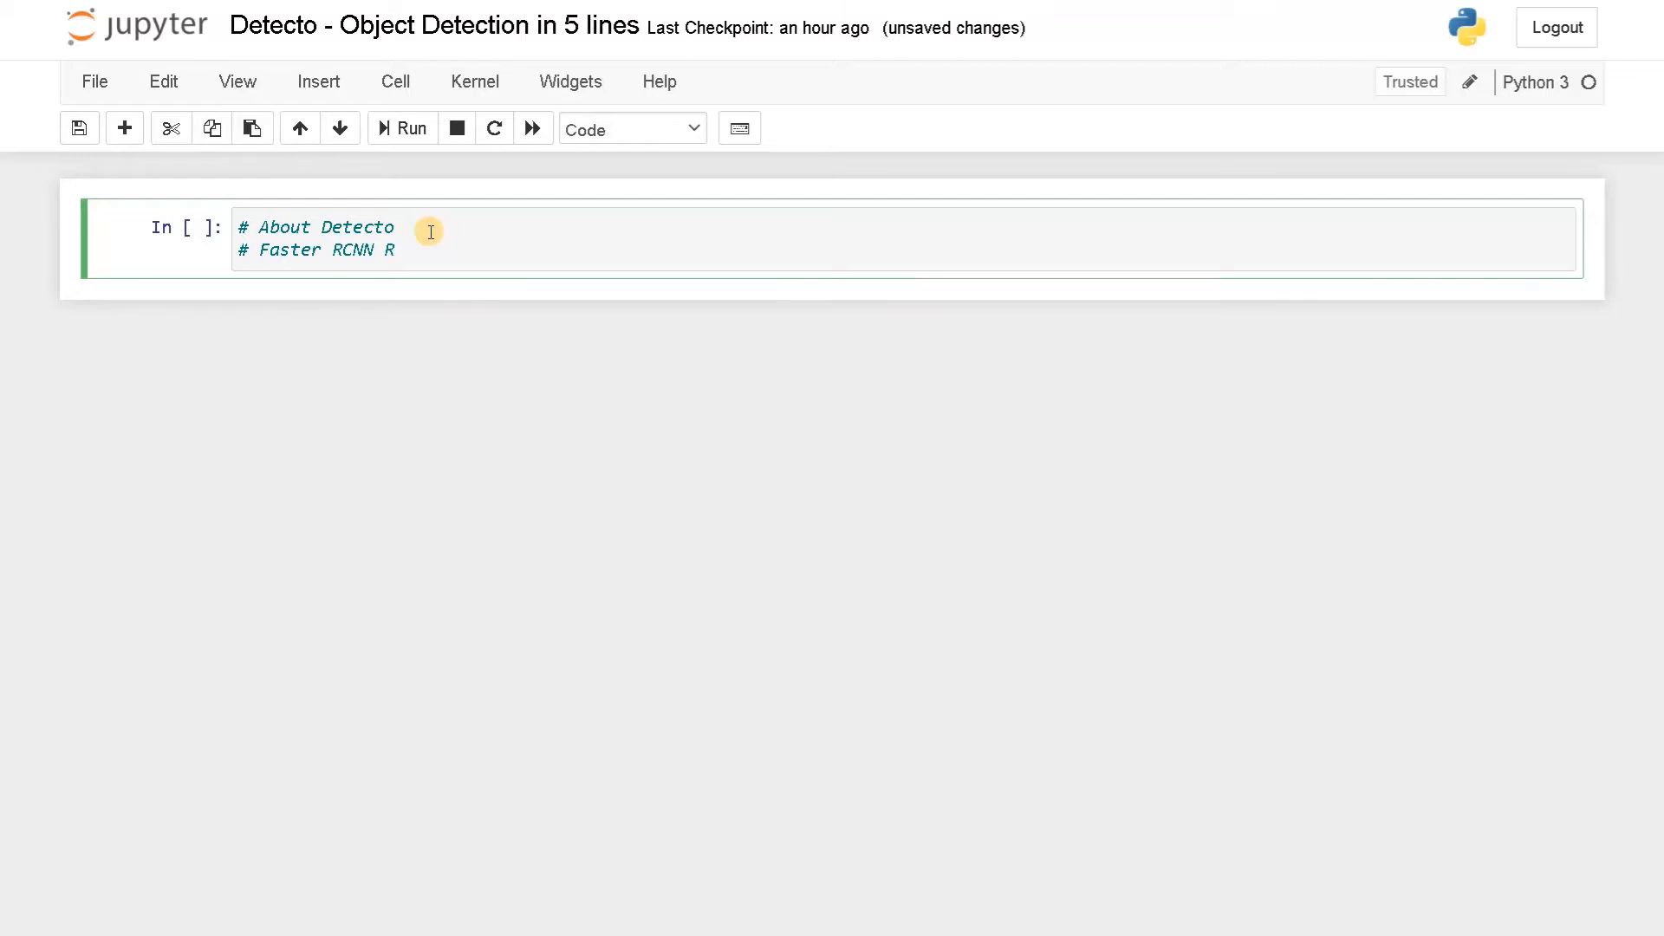
text(Resnet)
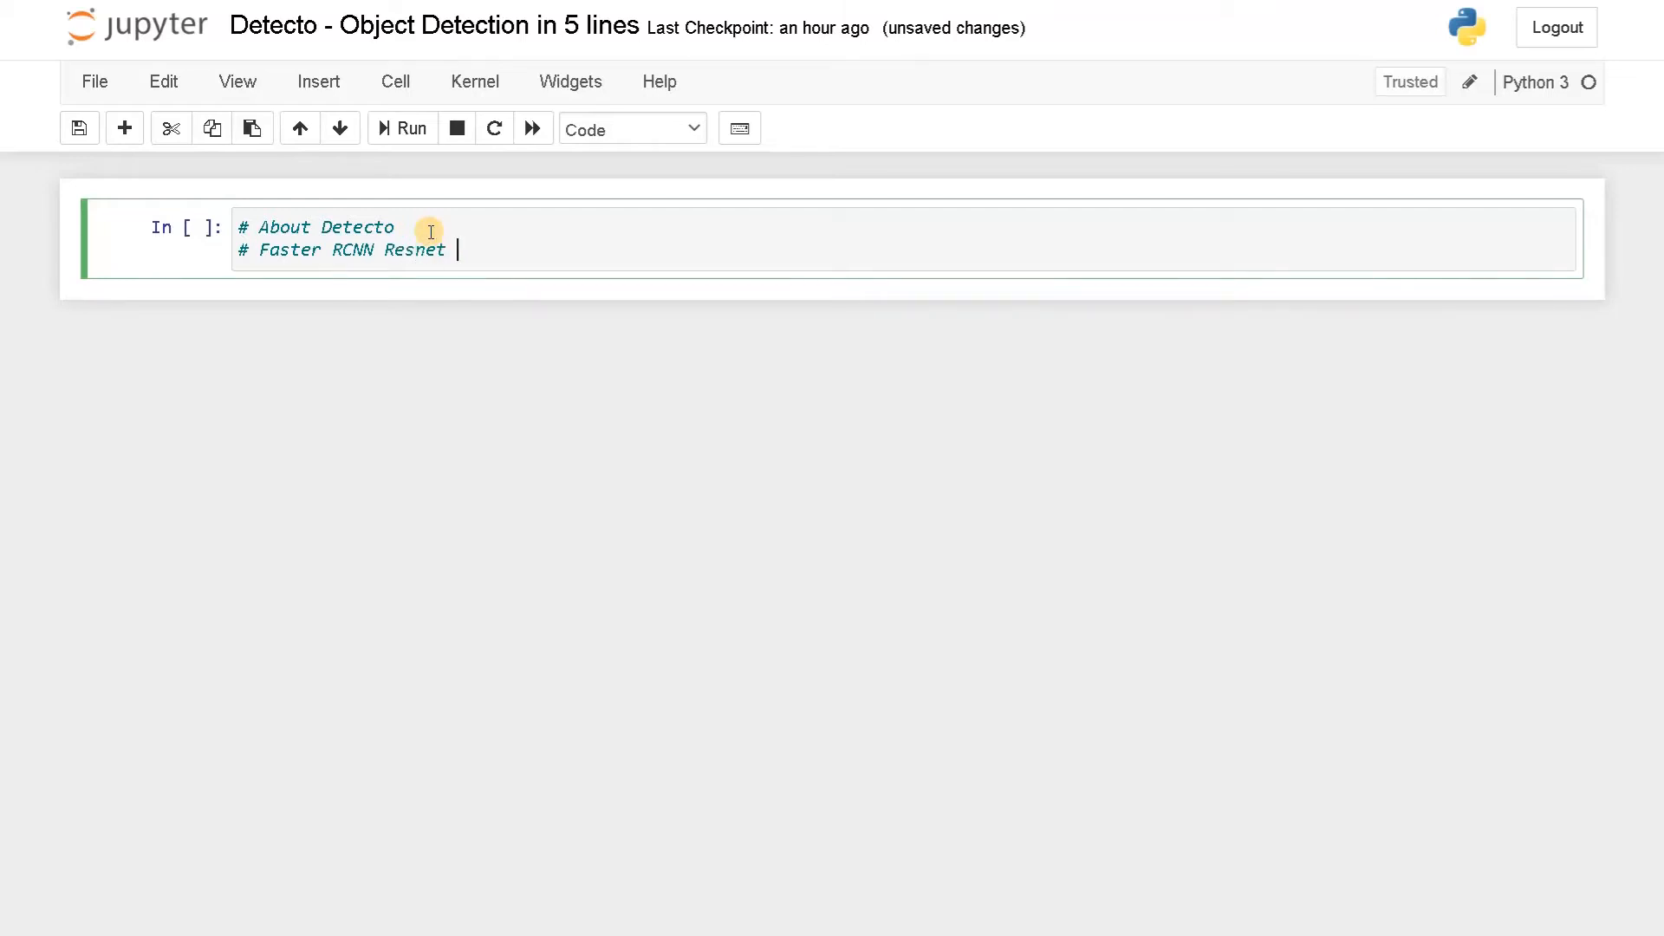
text(-50)
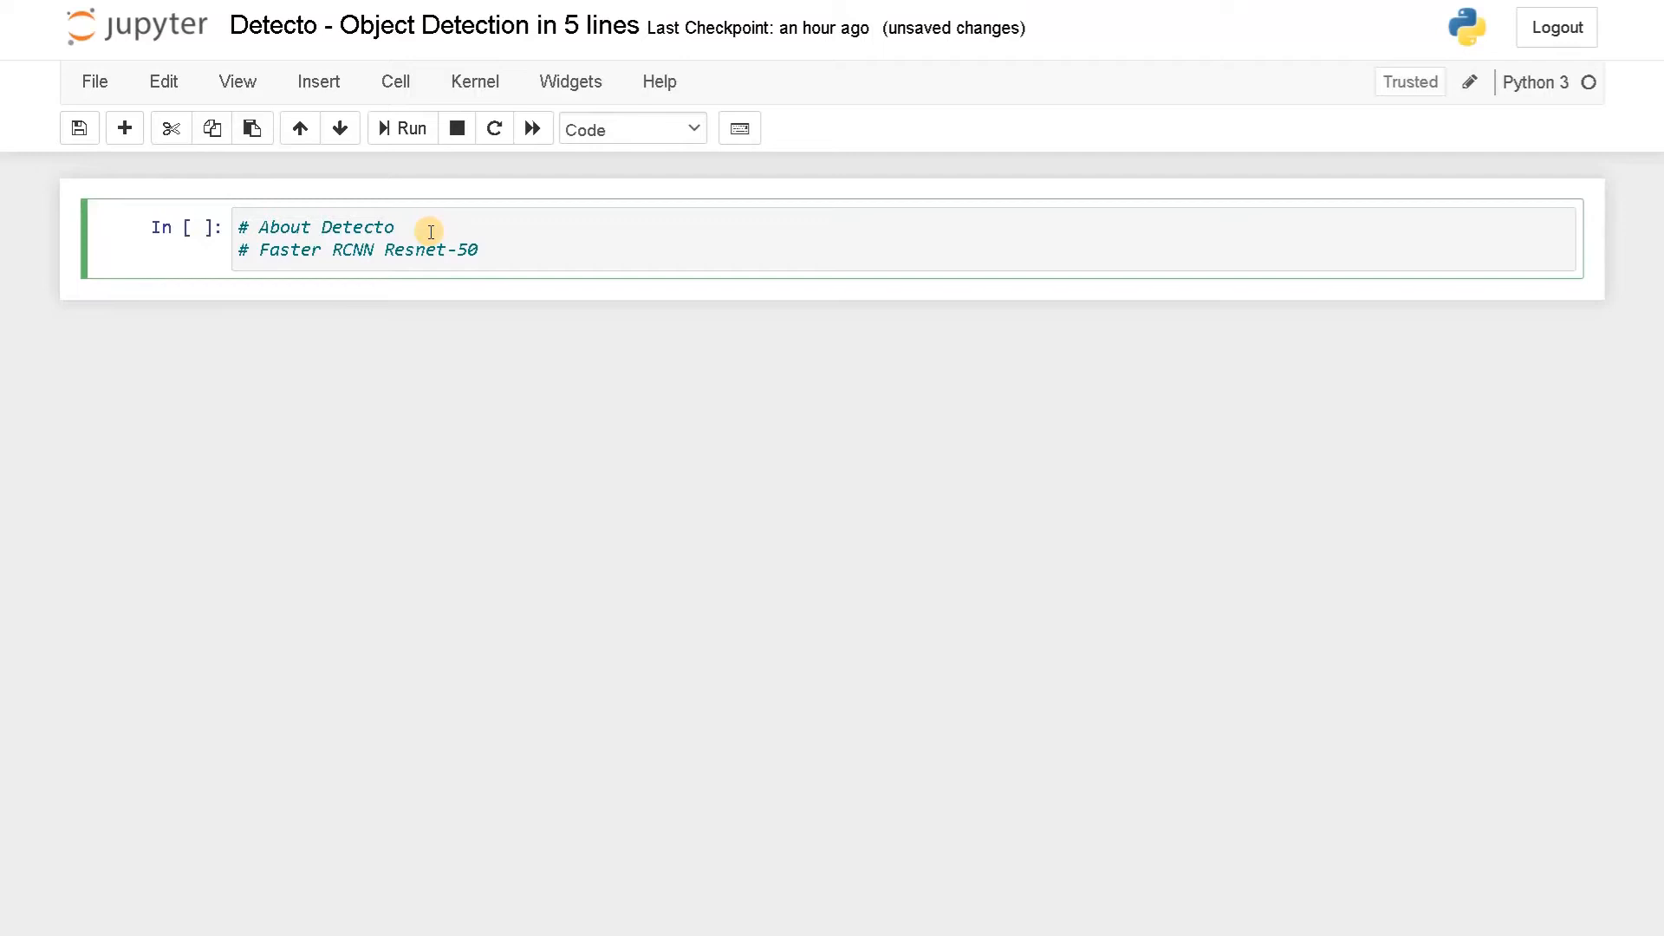
Add comment lines '# torch' and '# MS-COCO 2017'
text(#)
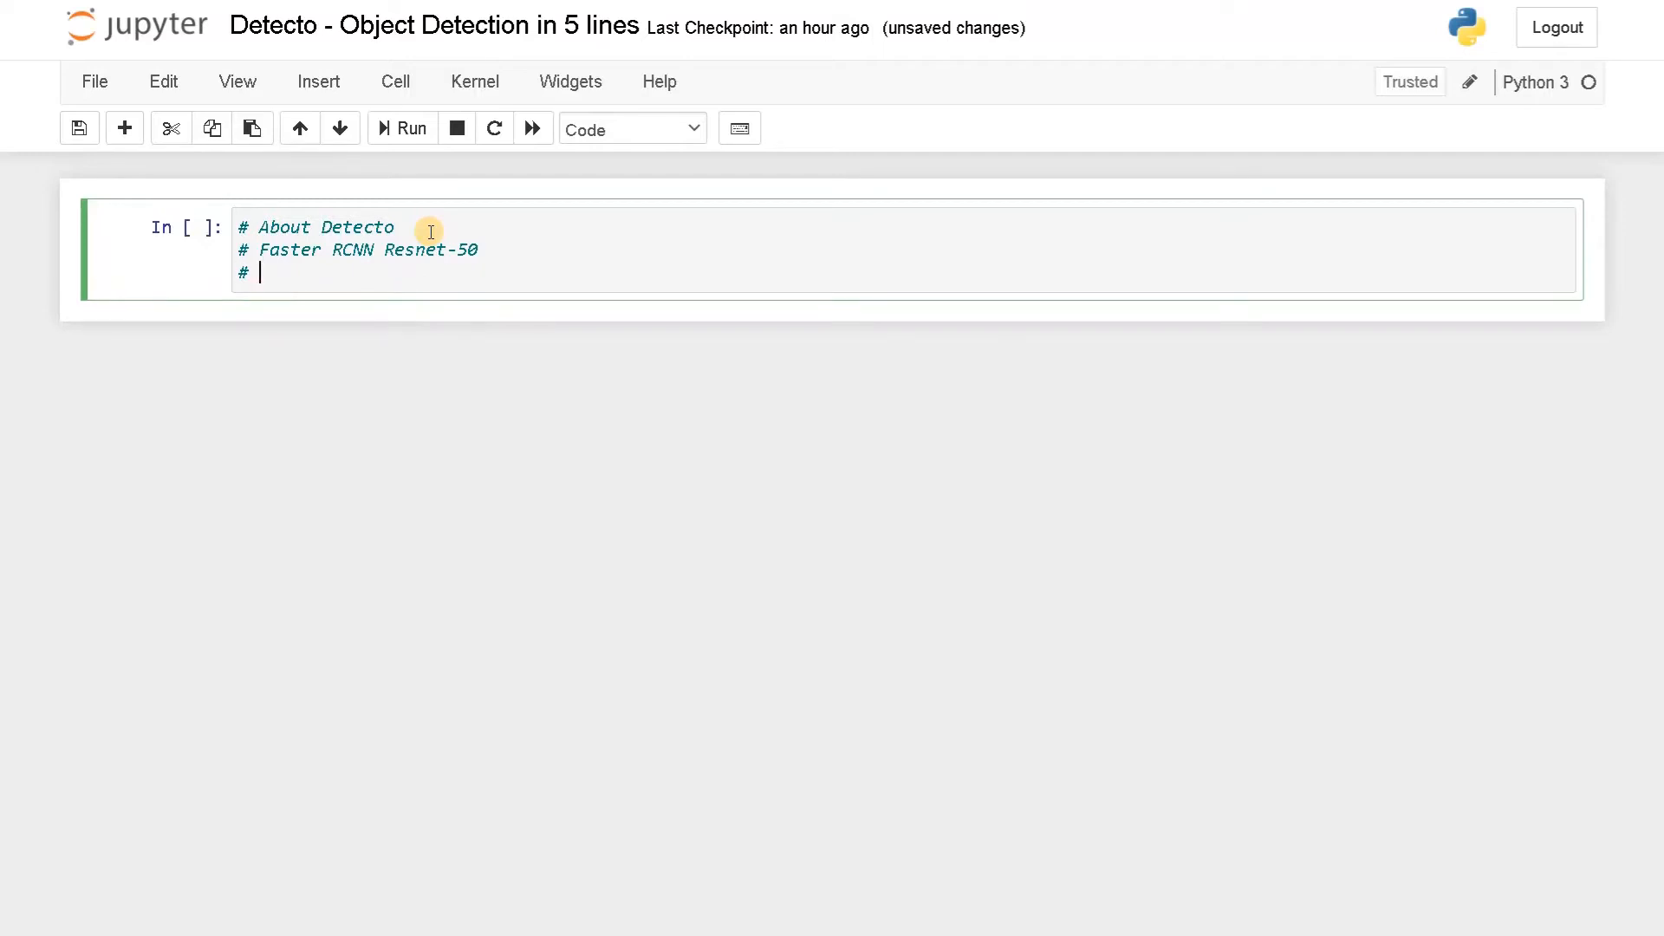
text(tor)
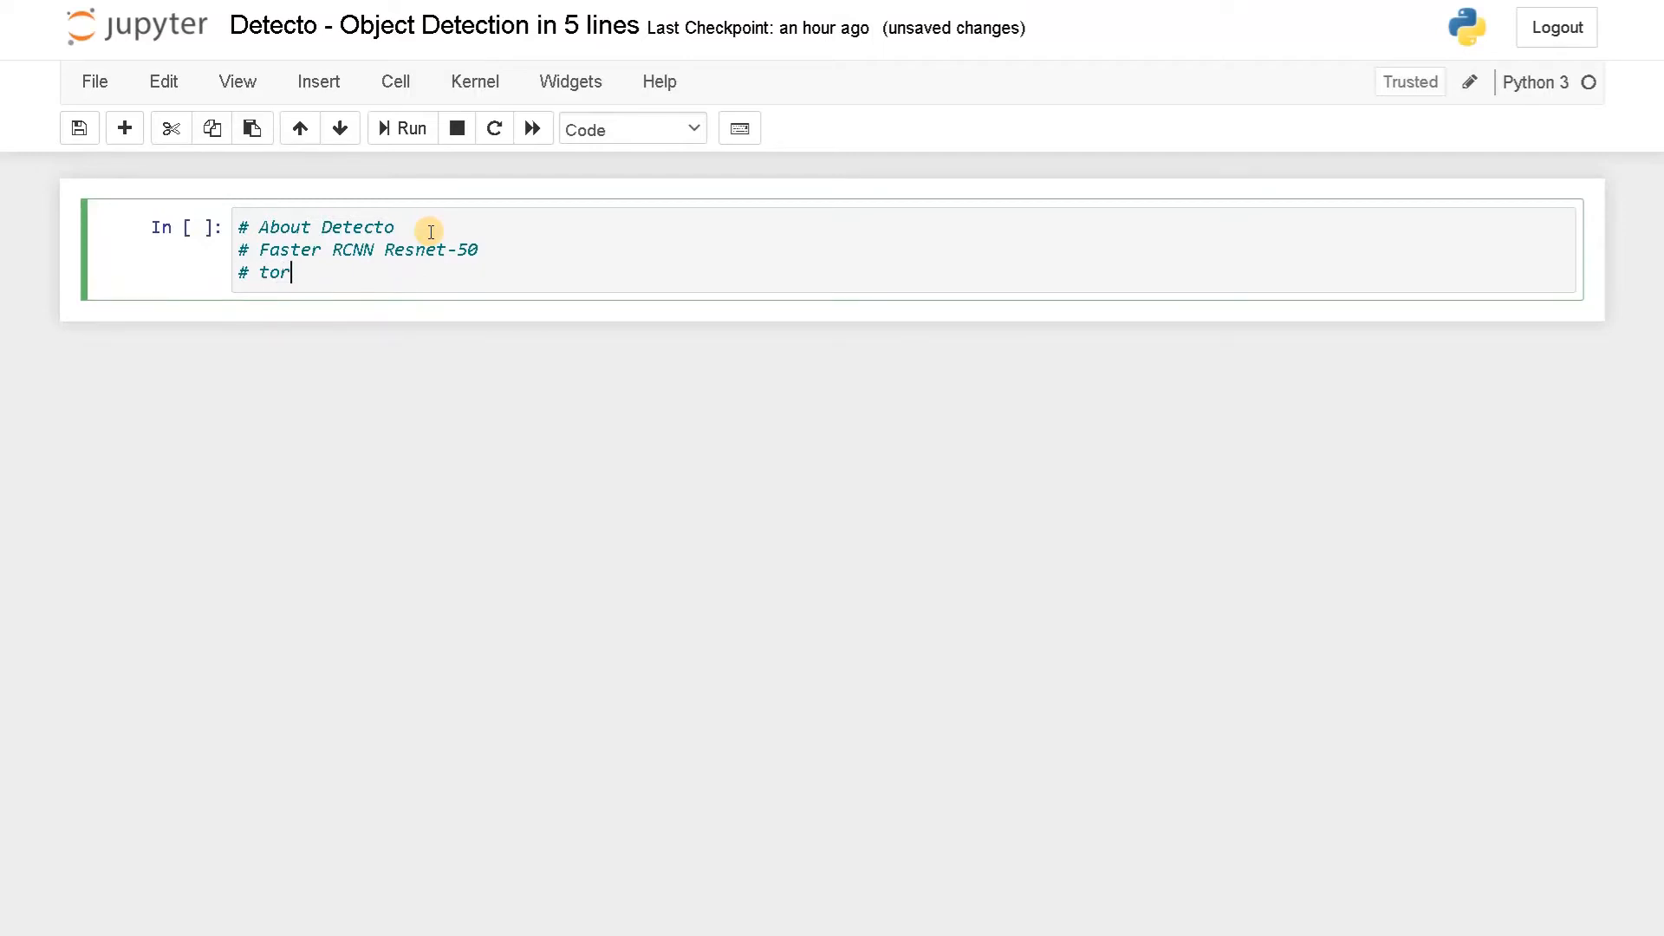
text(ch)
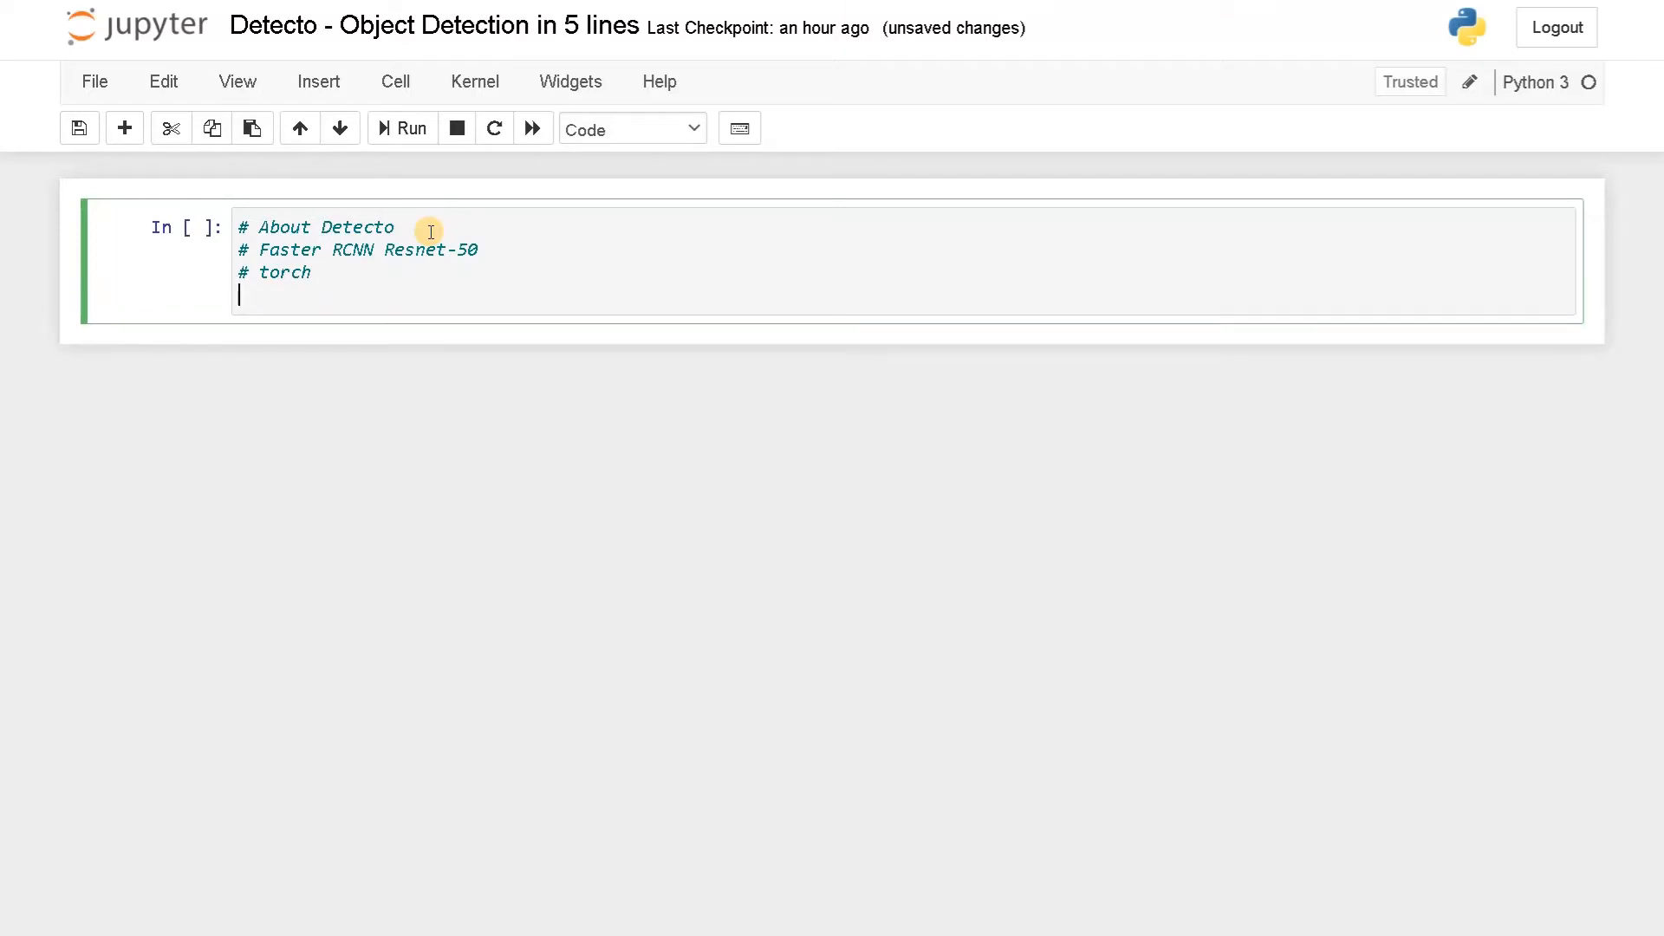
text(#)
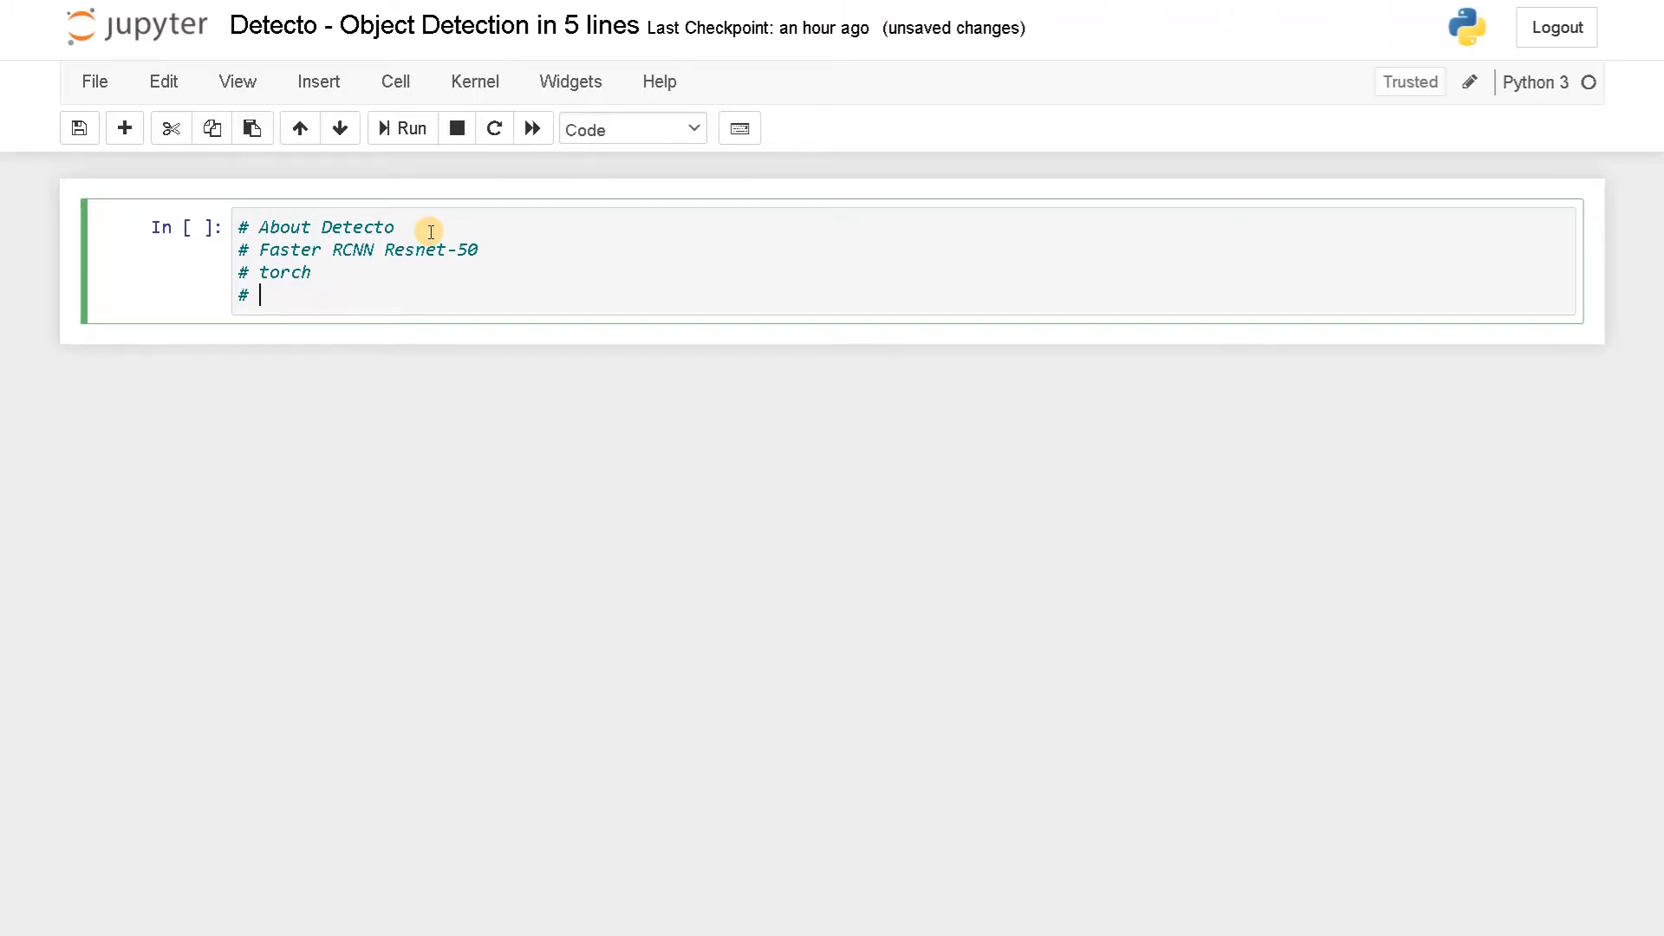
text(MS-)
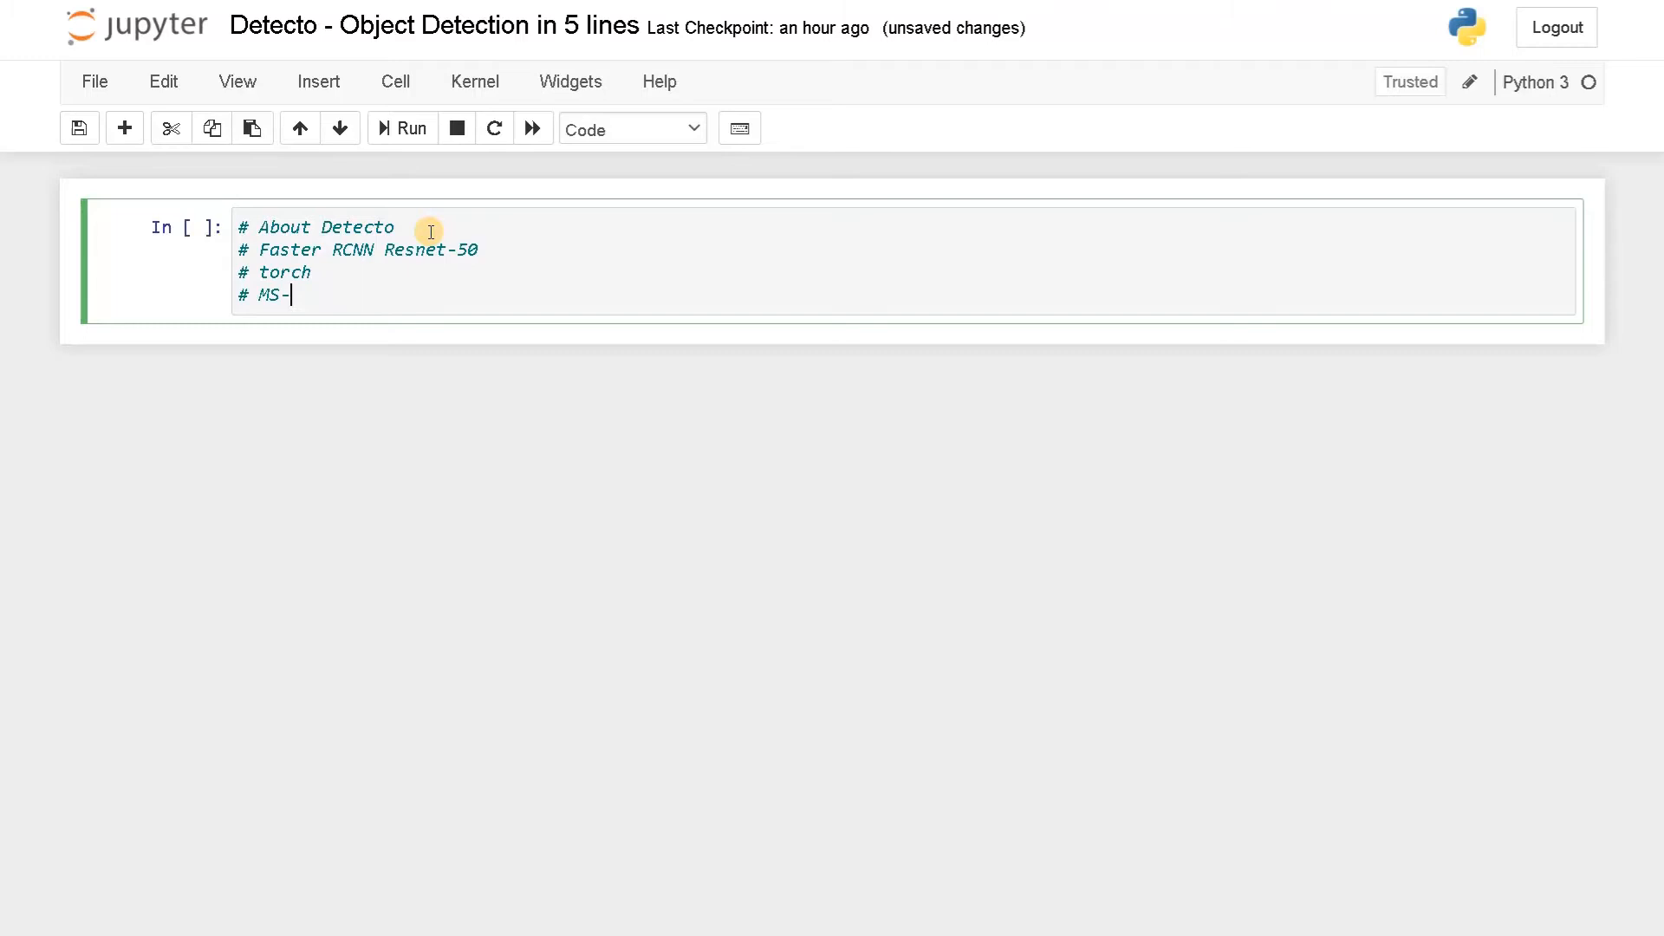
text(COCO)
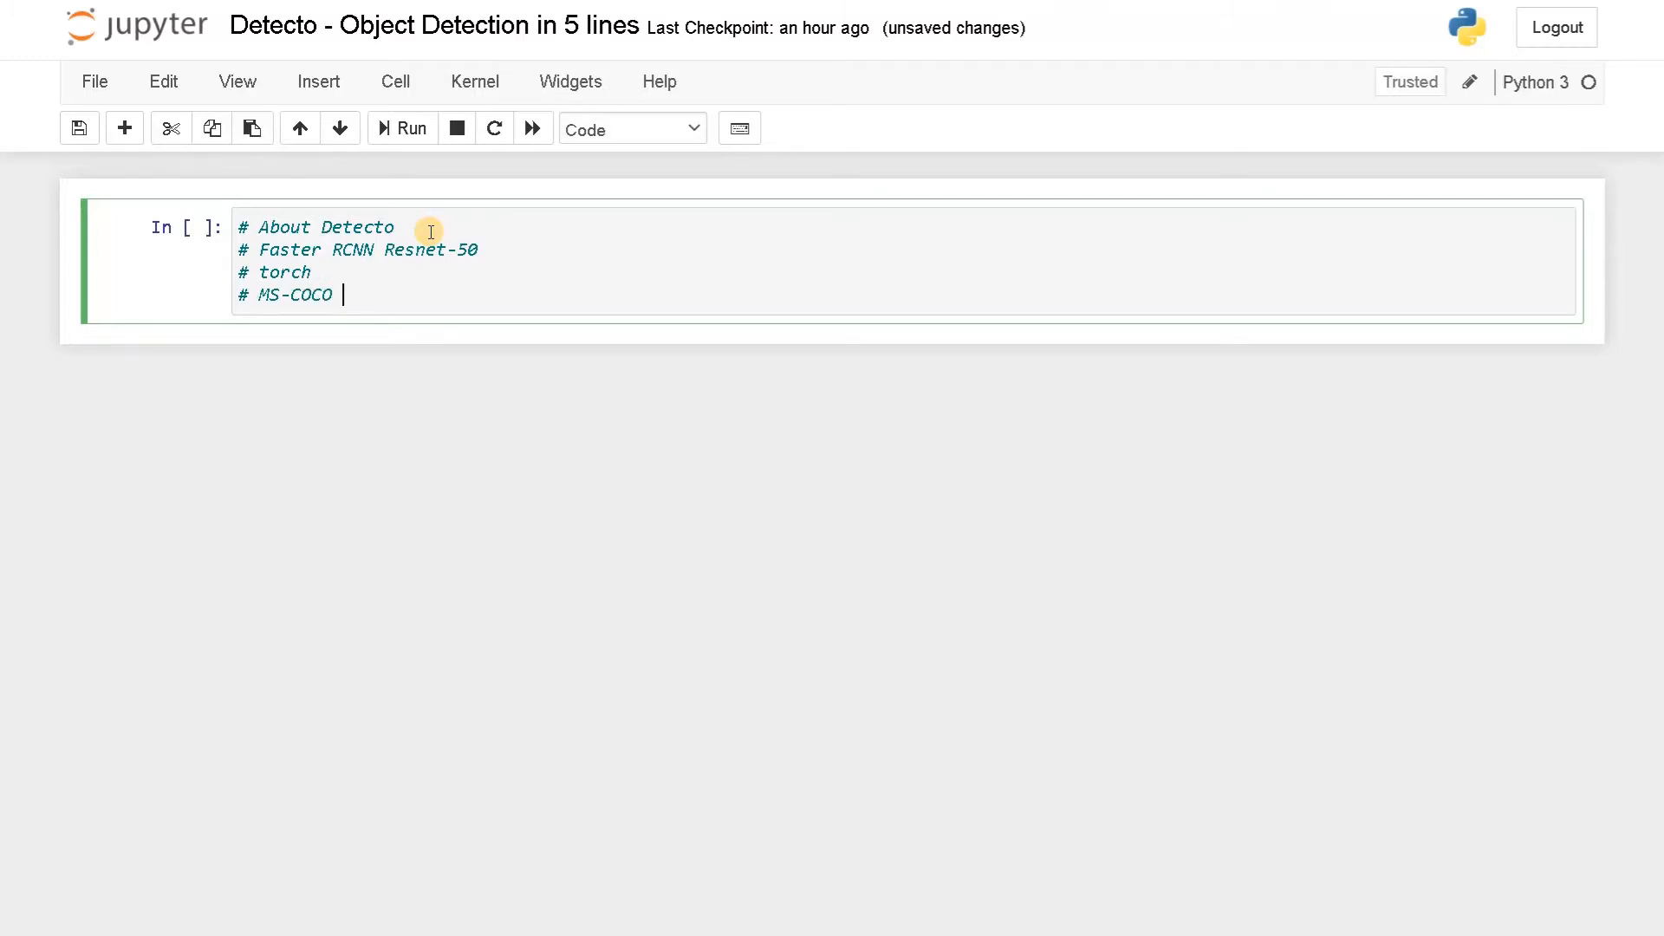
text(2017)
text(#)
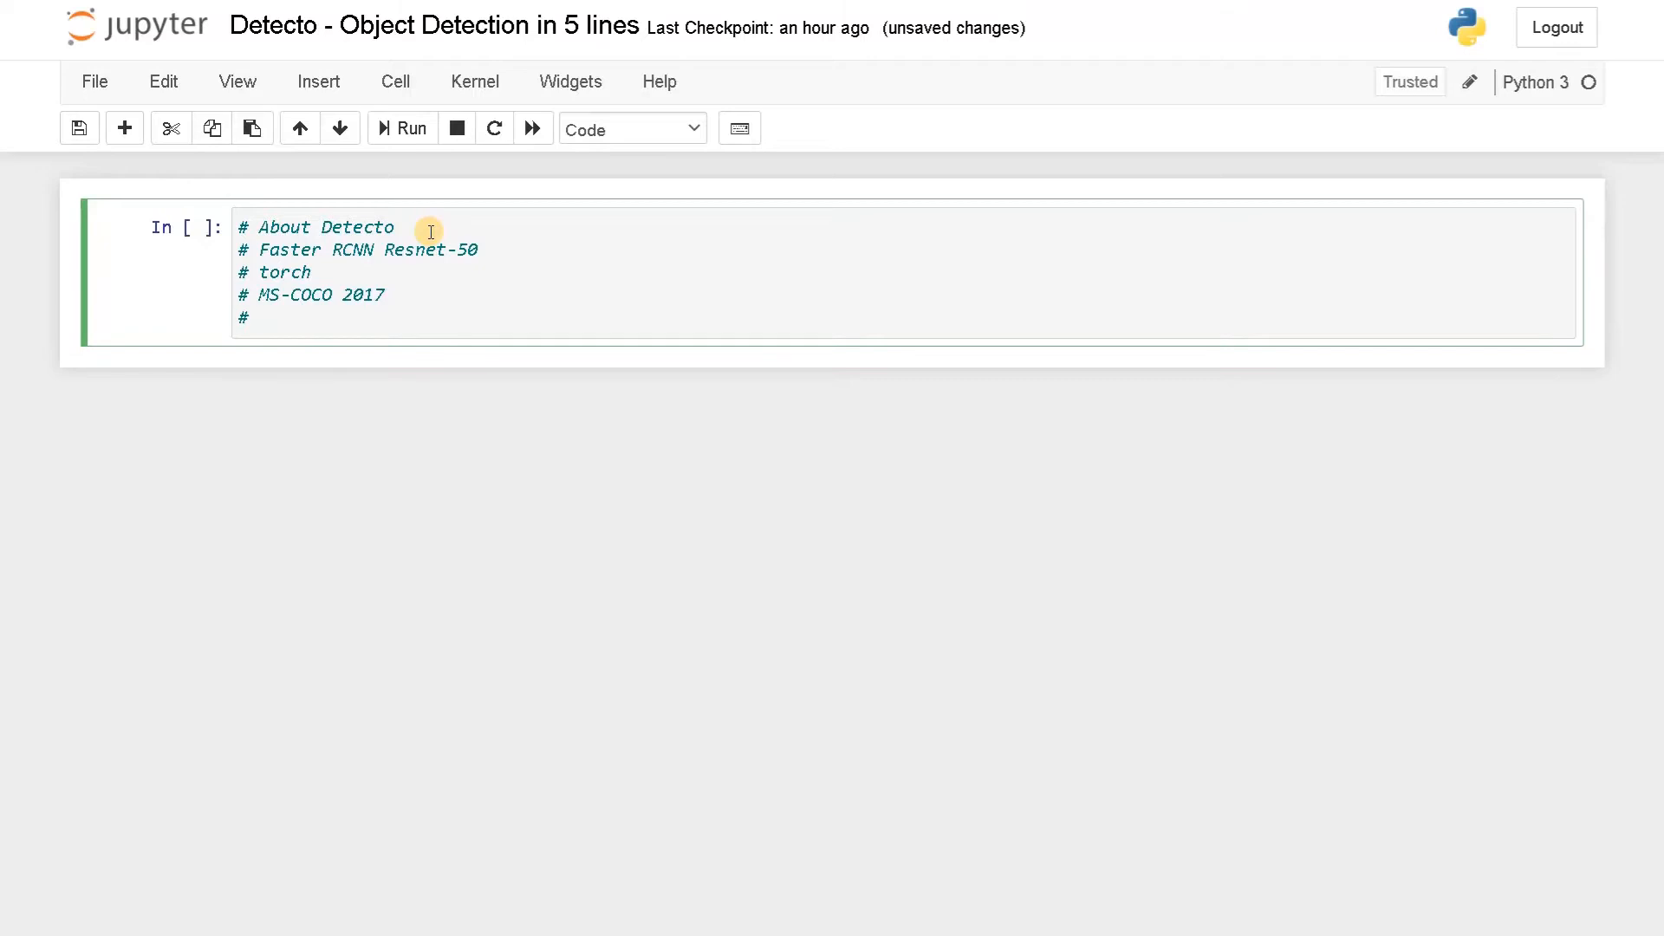
Add the comment '# Has 80 different classes' and run the cell
click(260, 317)
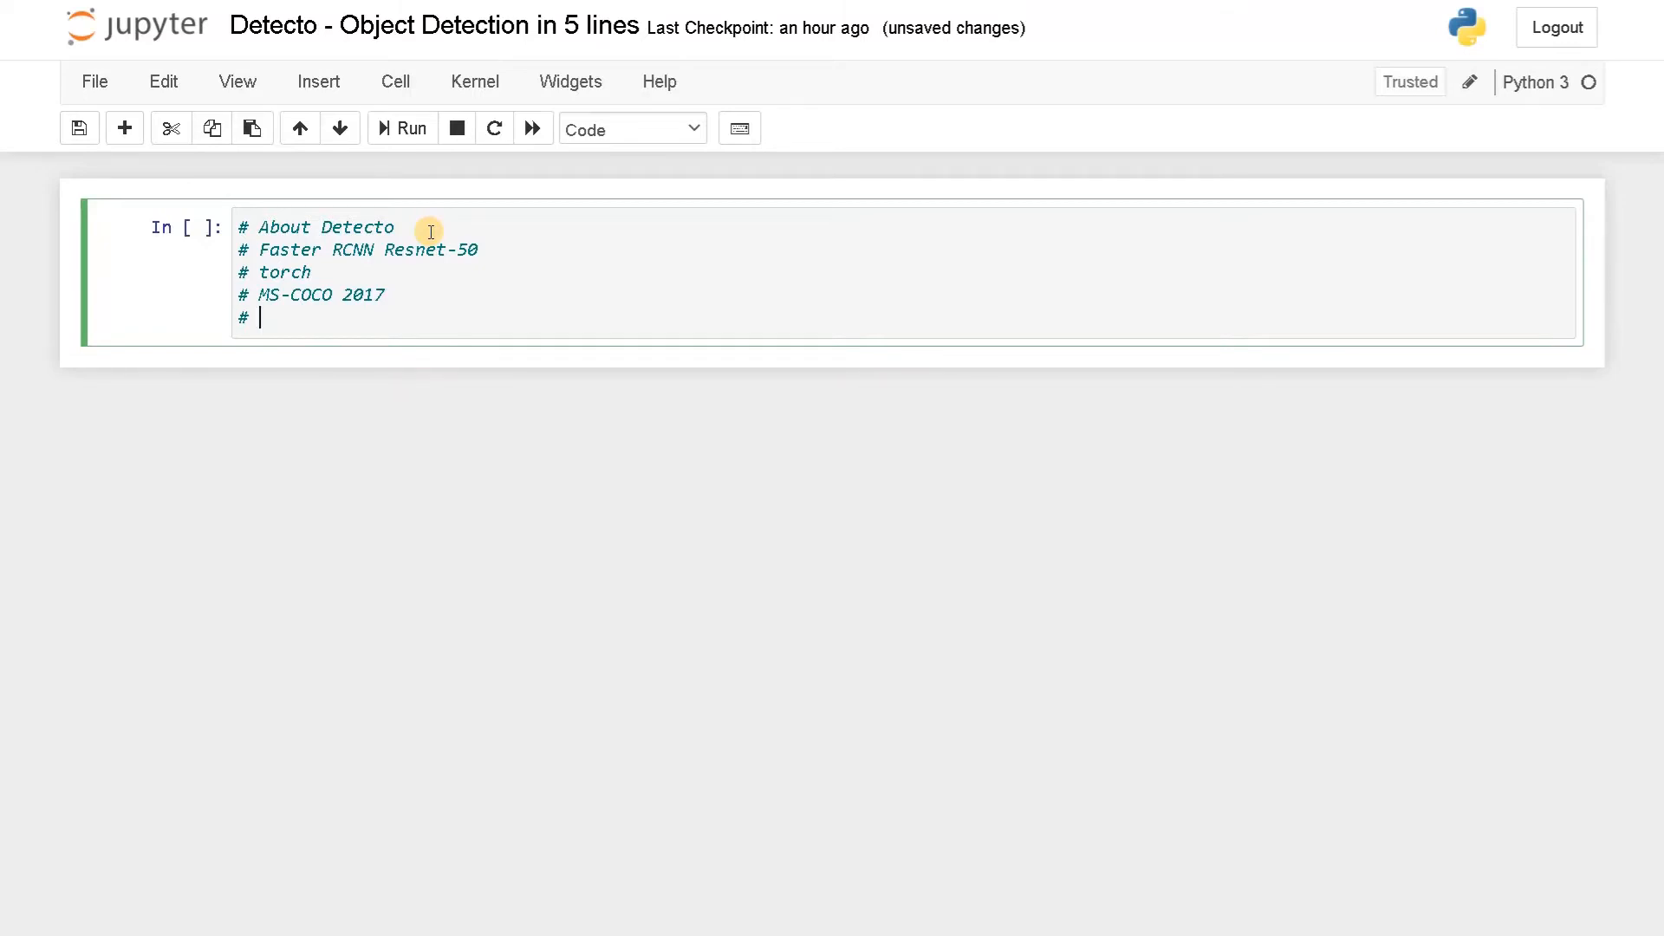
text(Has)
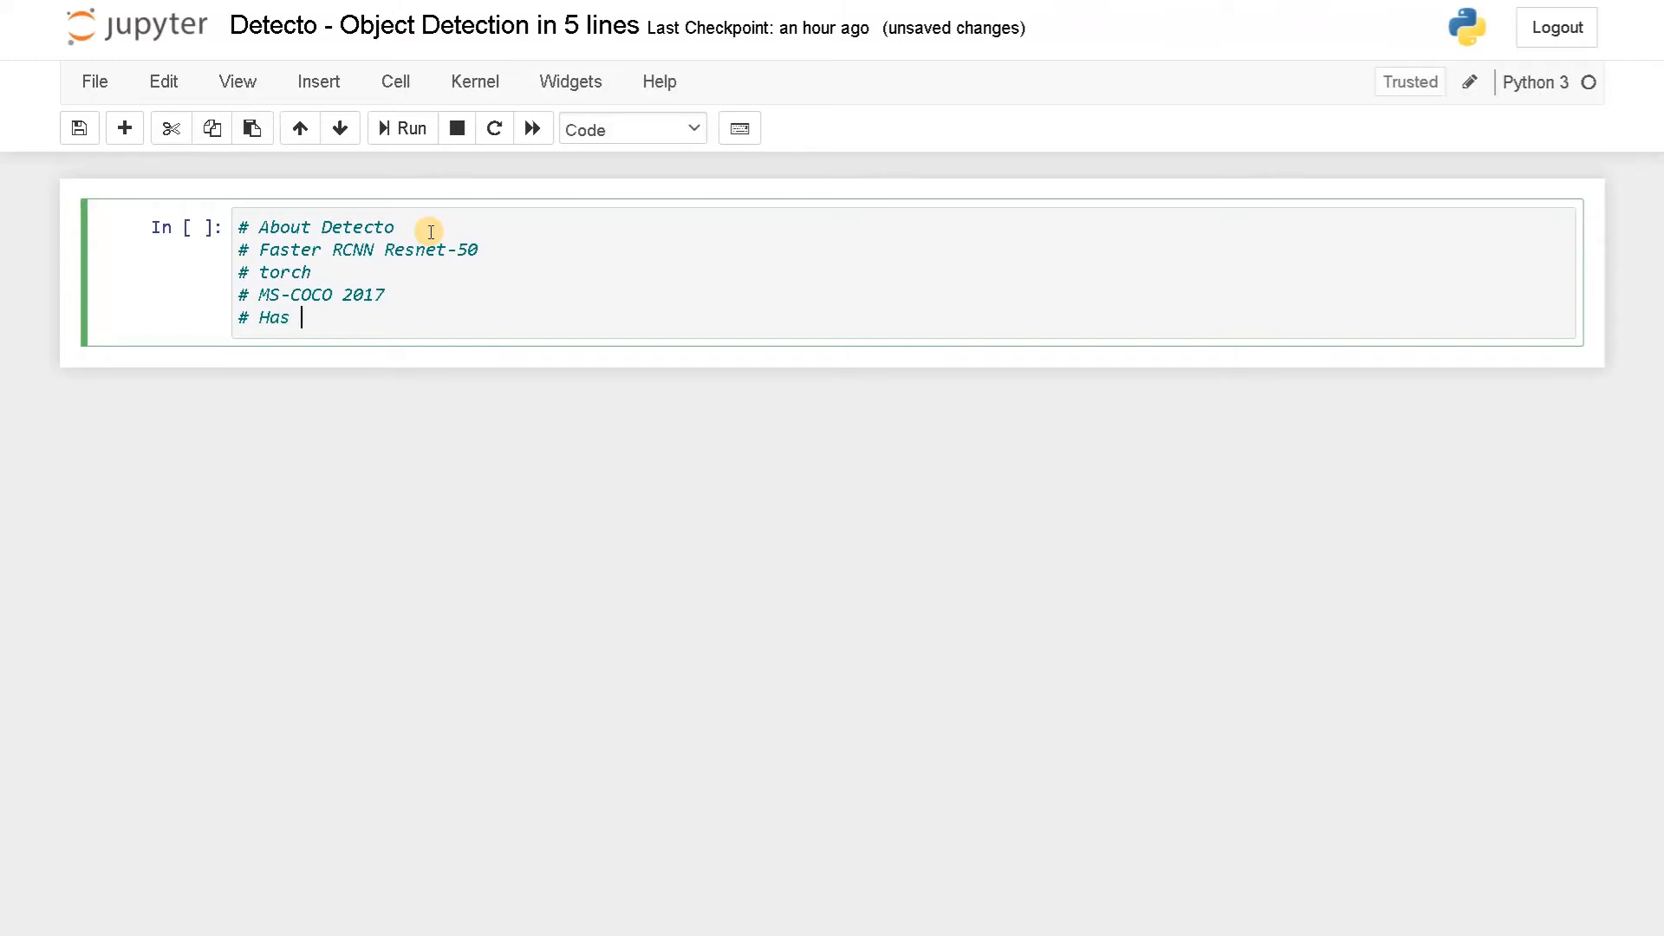
text(80 idf)
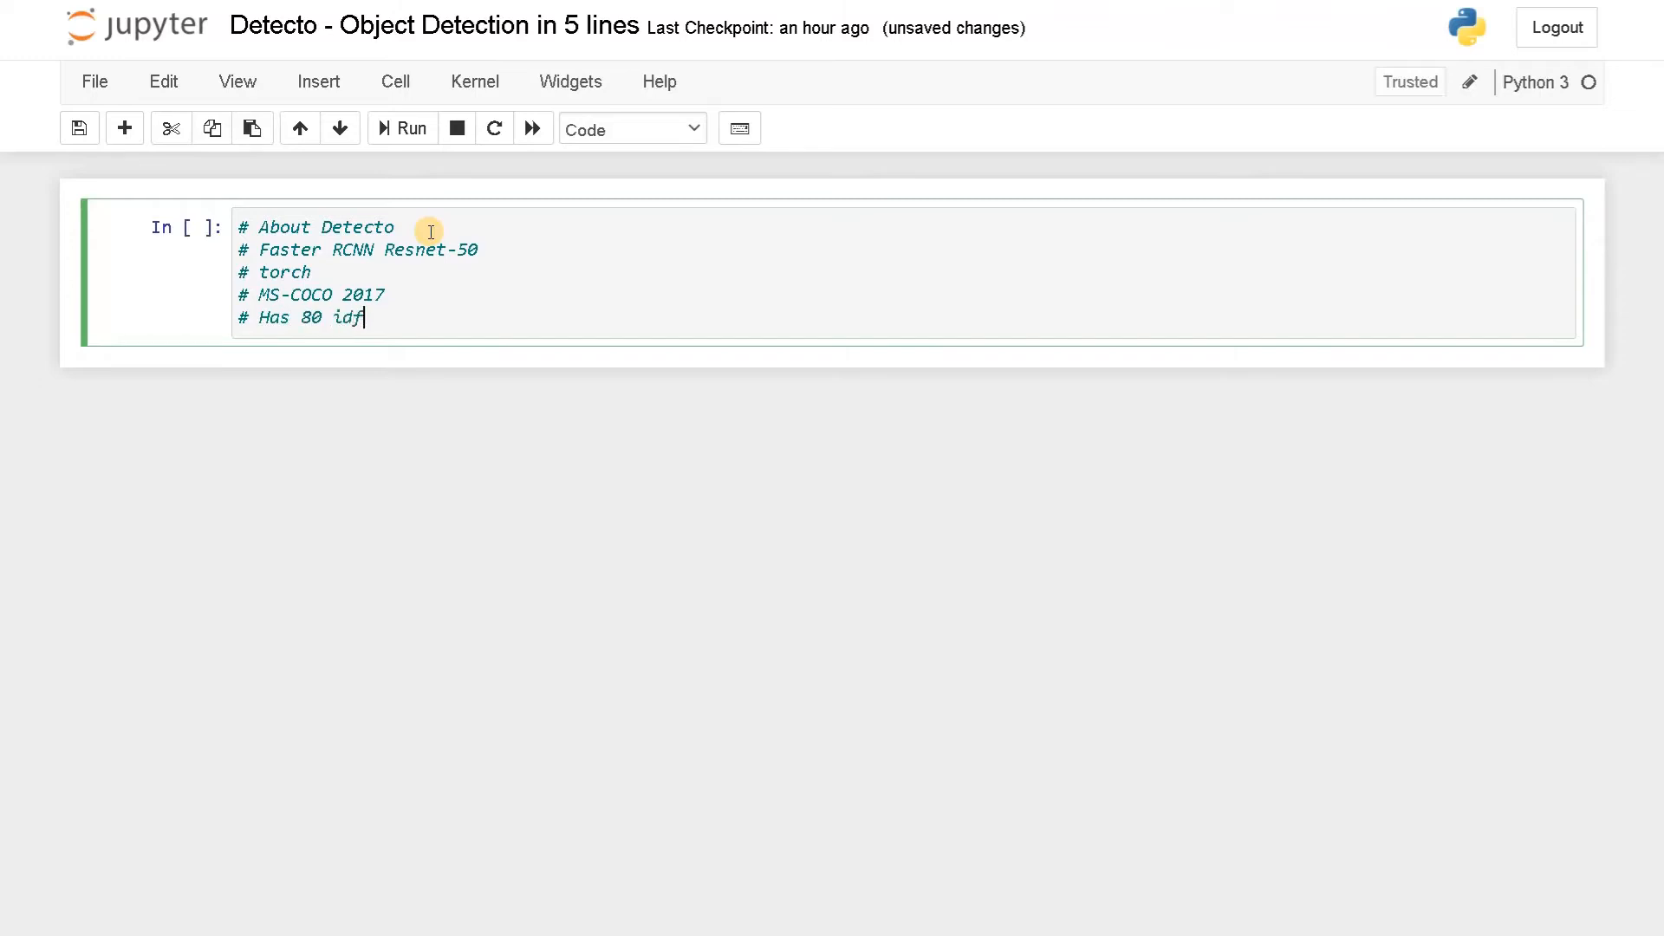
text(diff)
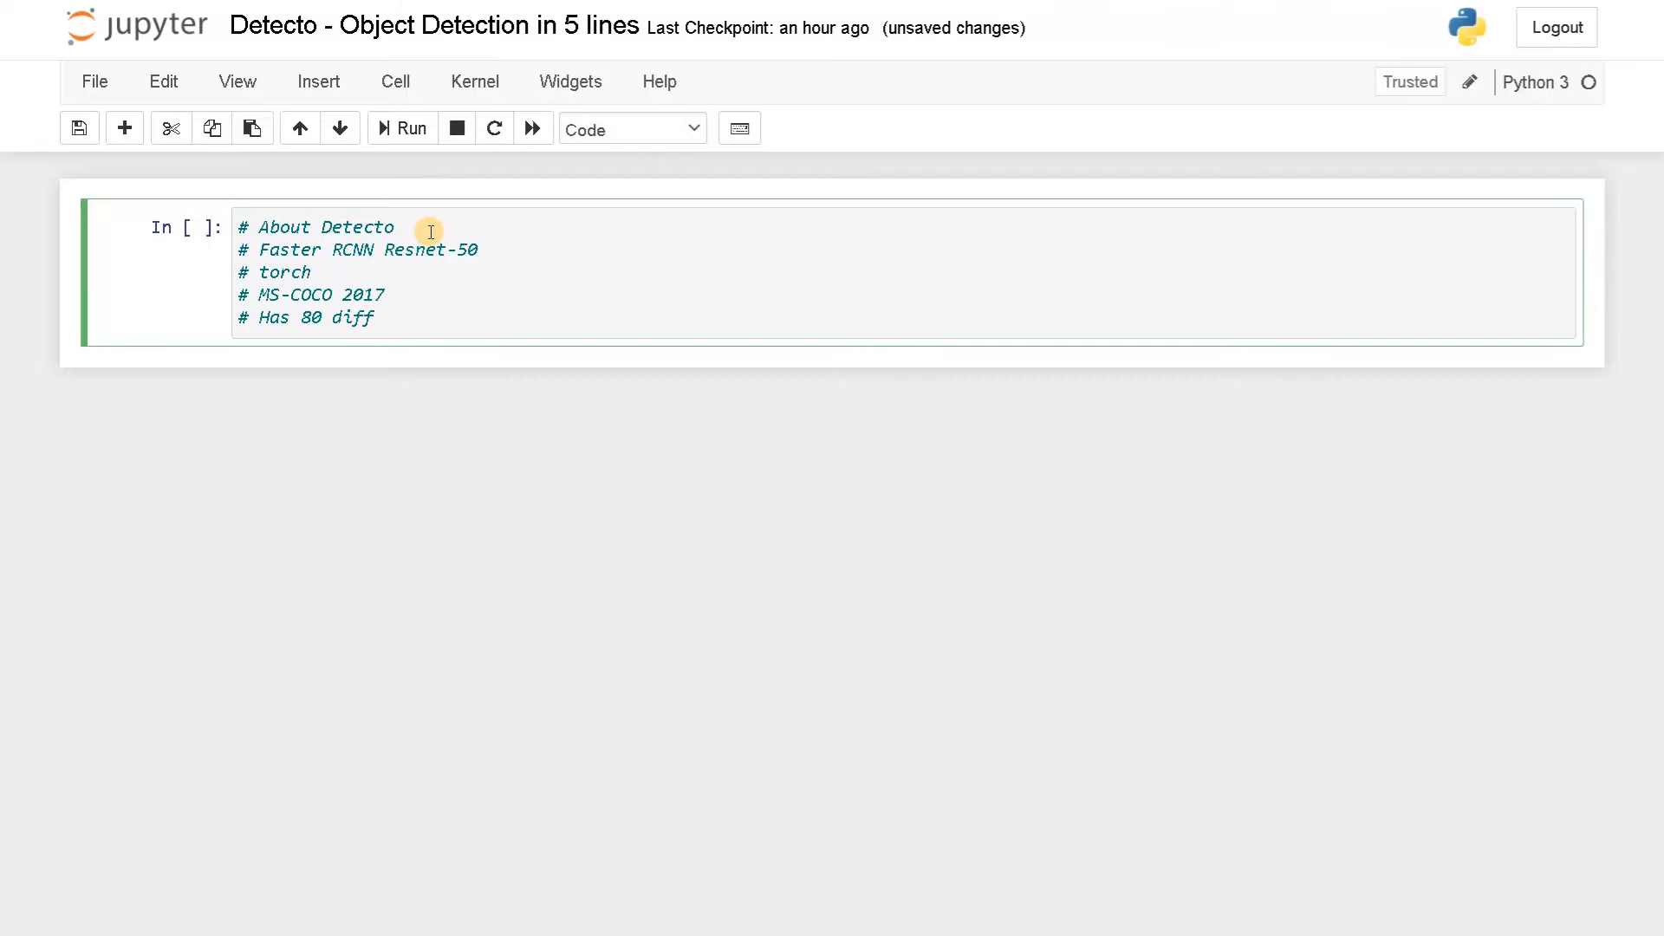
text(ere)
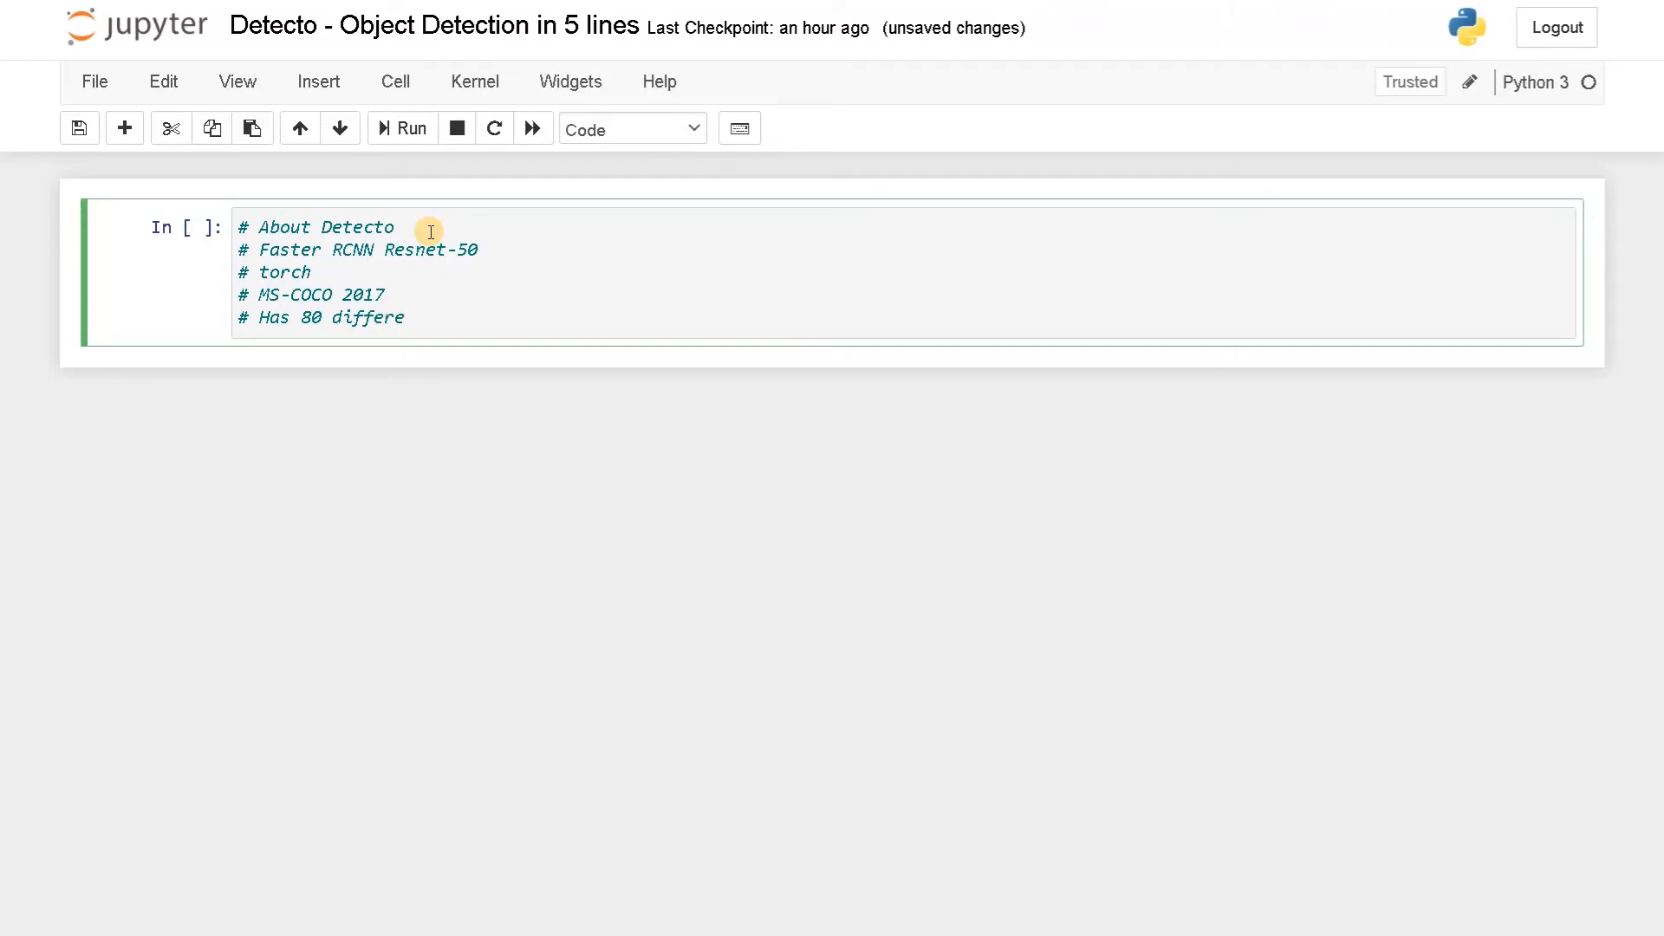
text(nt)
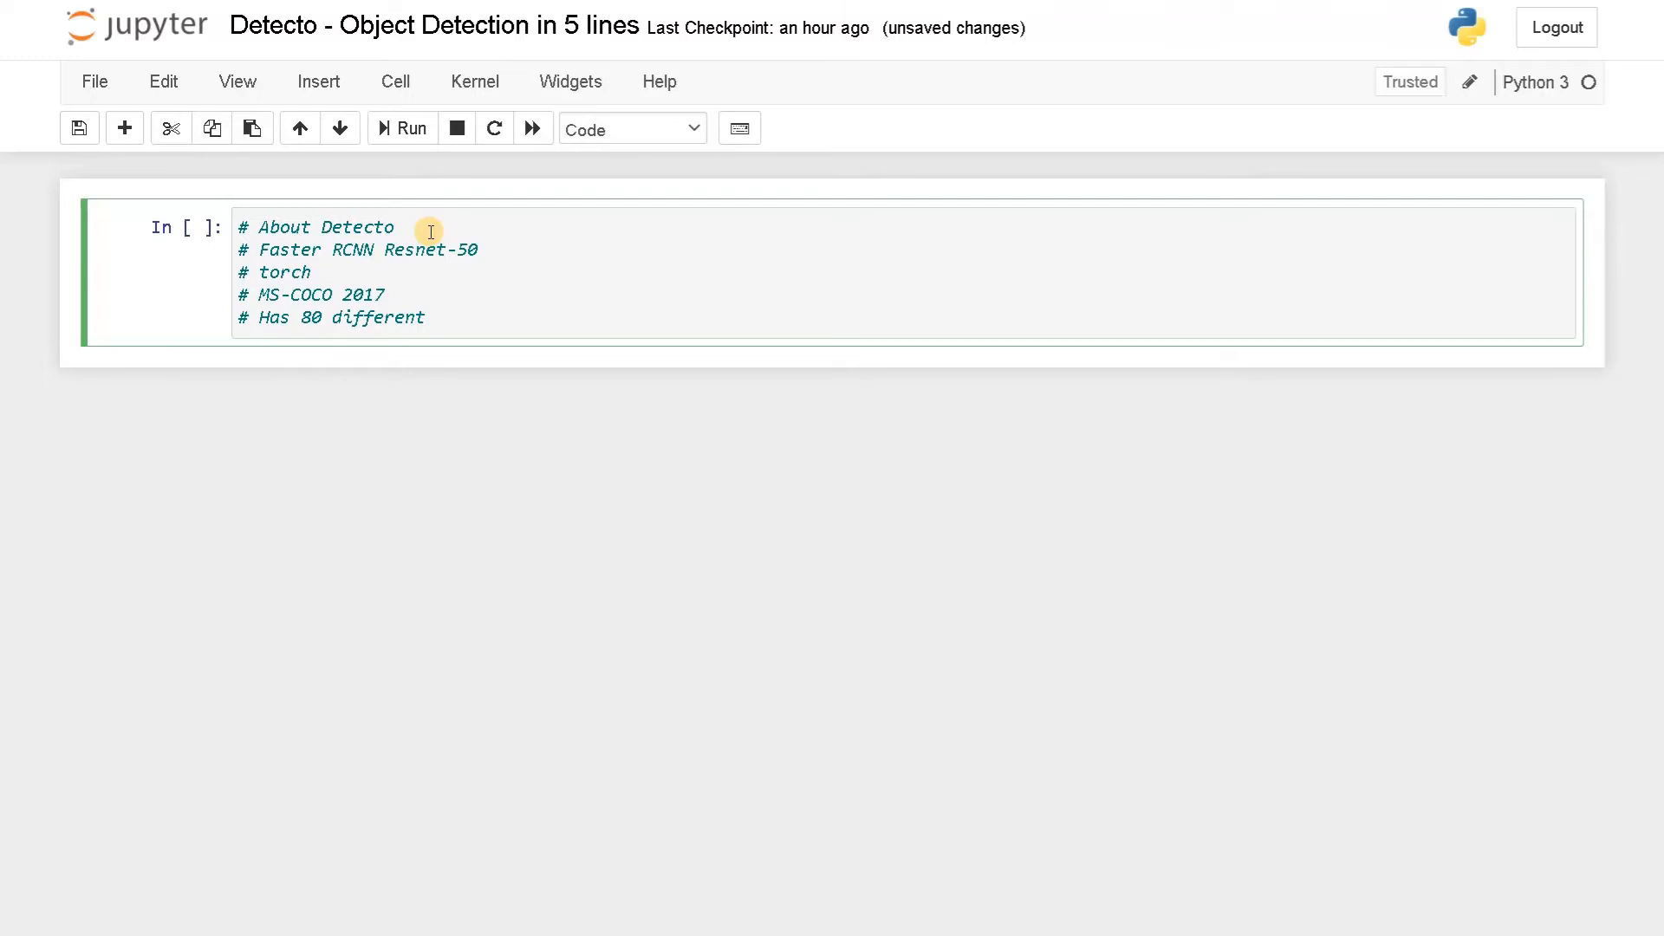
text(cl)
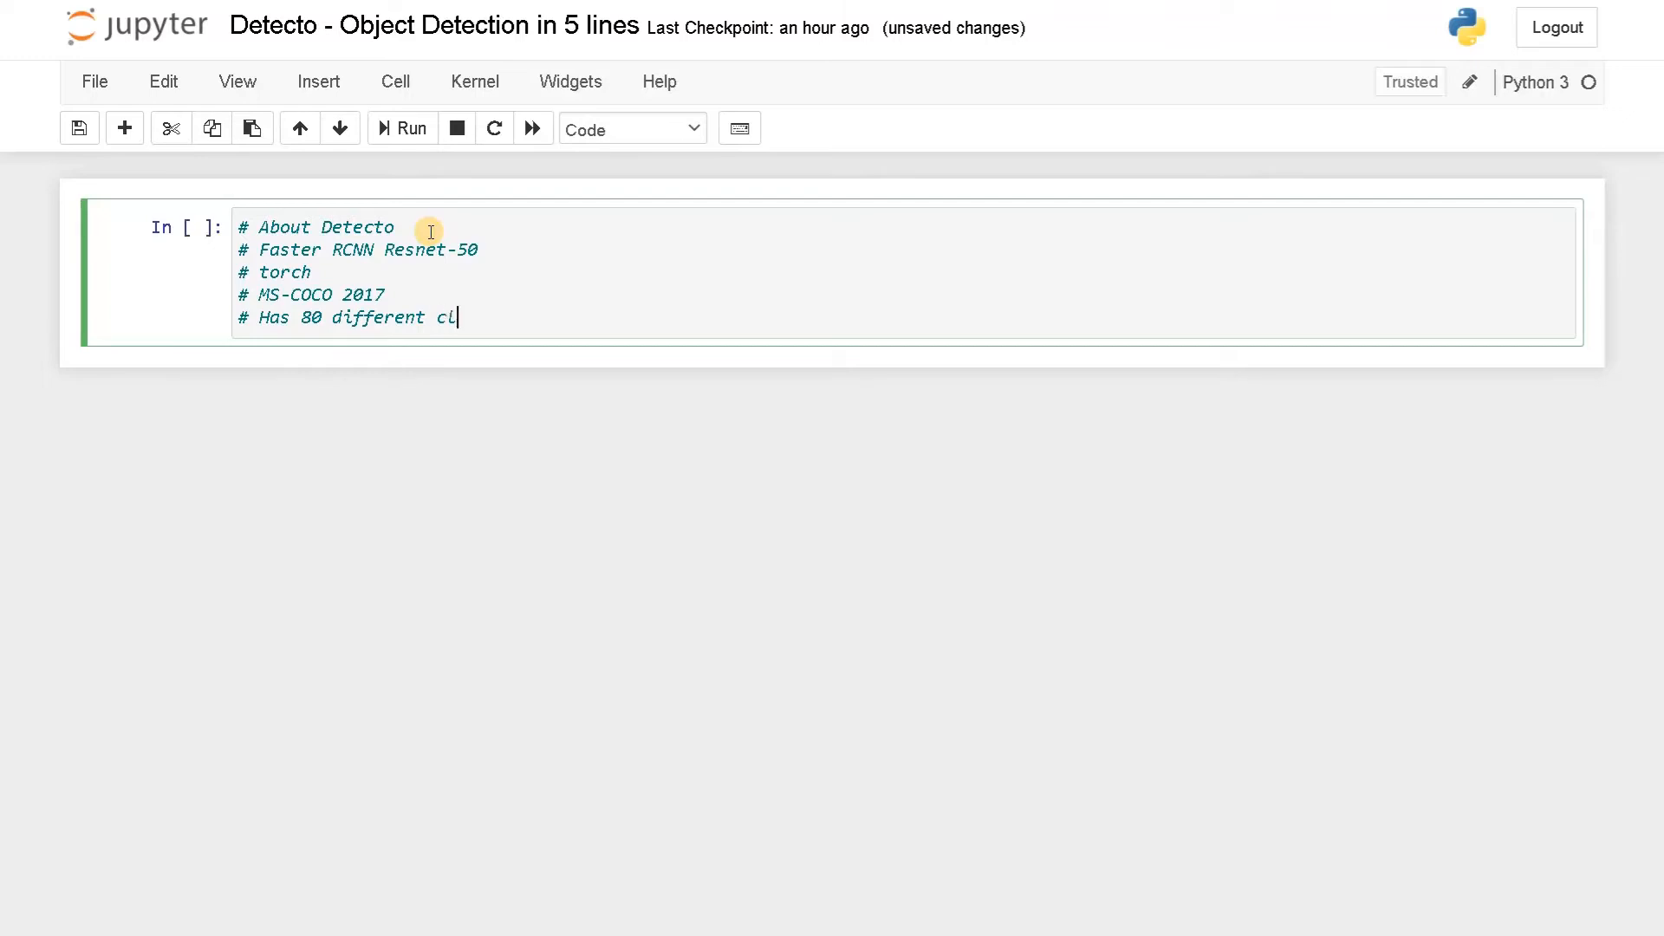
text(asses)
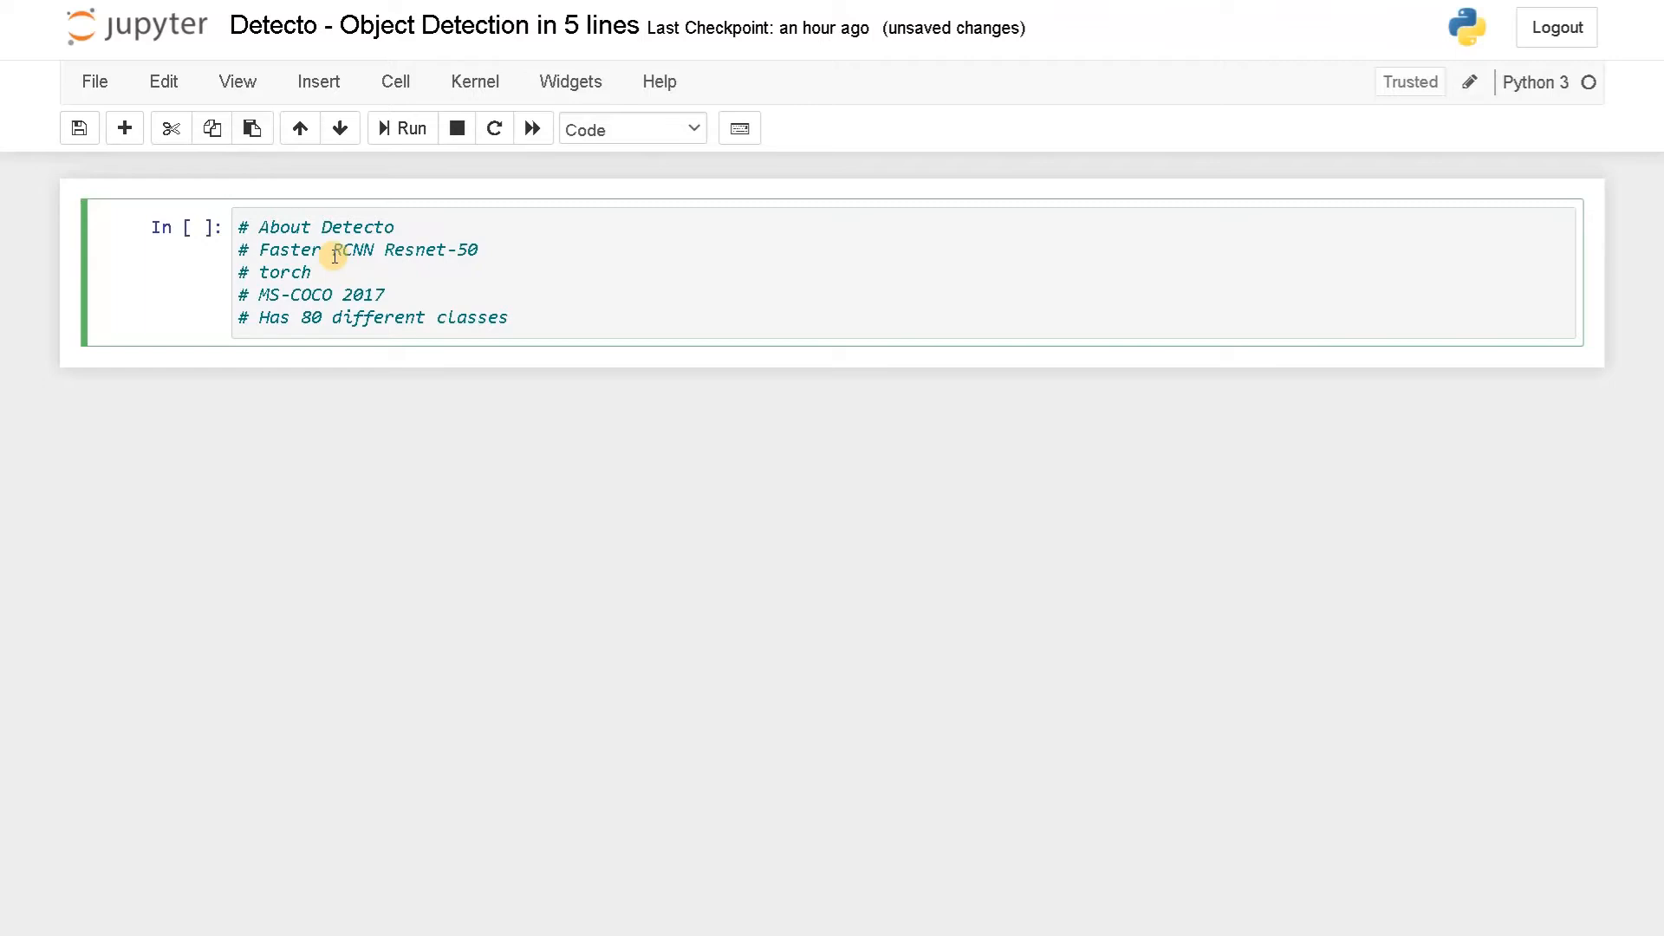
mouse_move(504, 311)
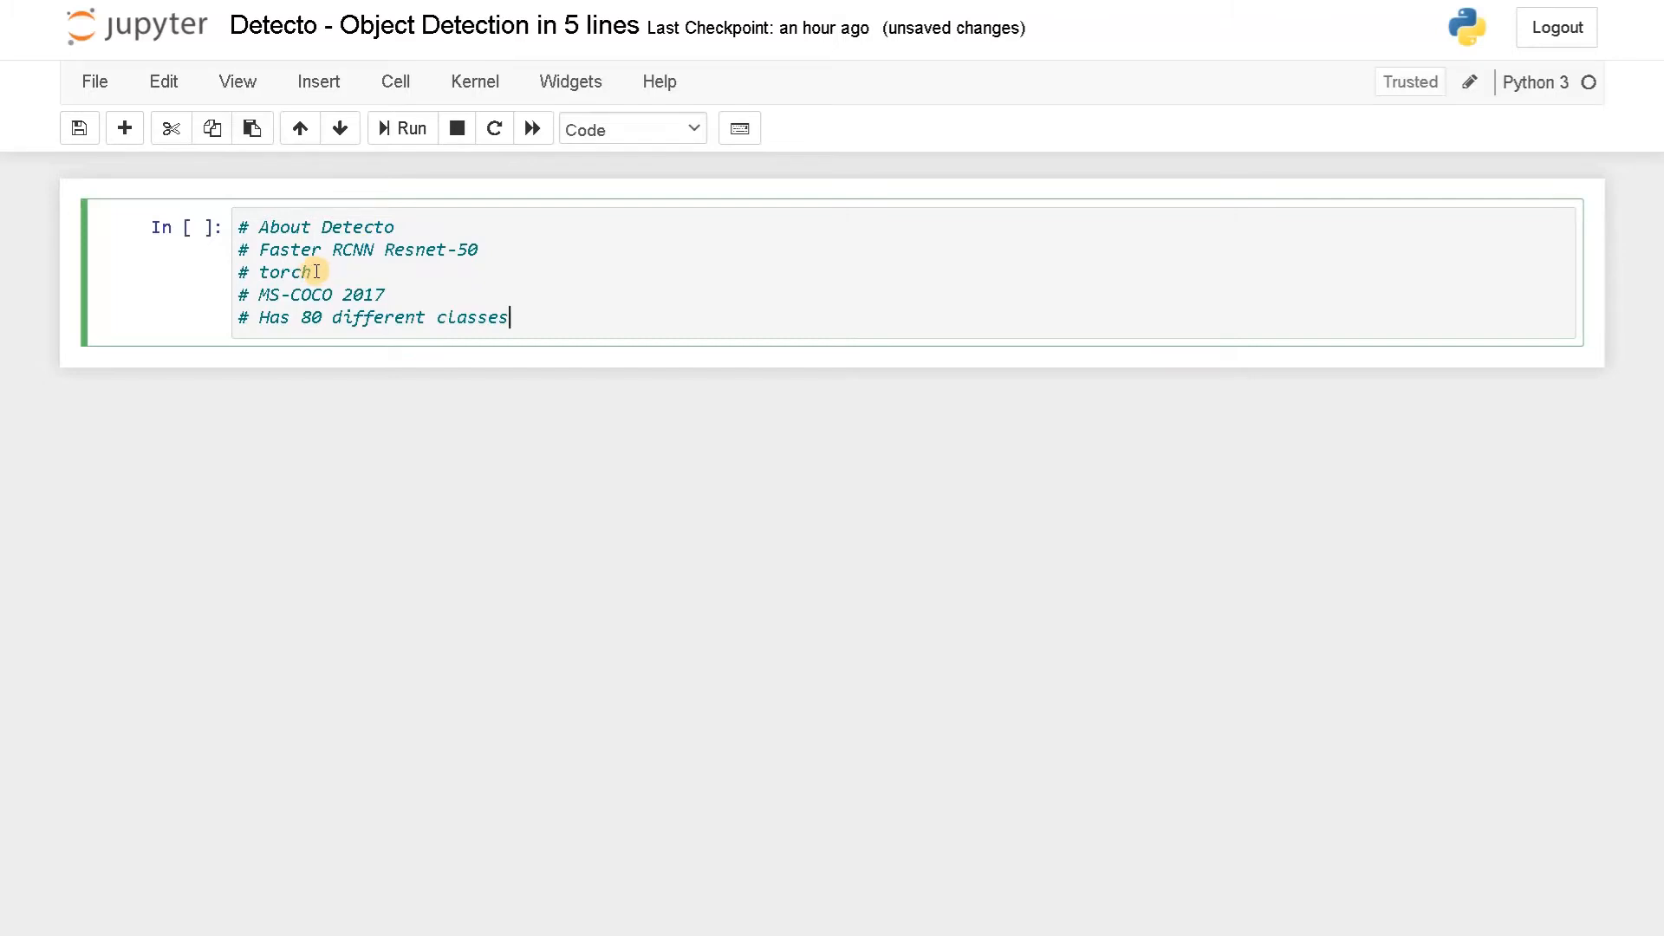
double_click(284, 272)
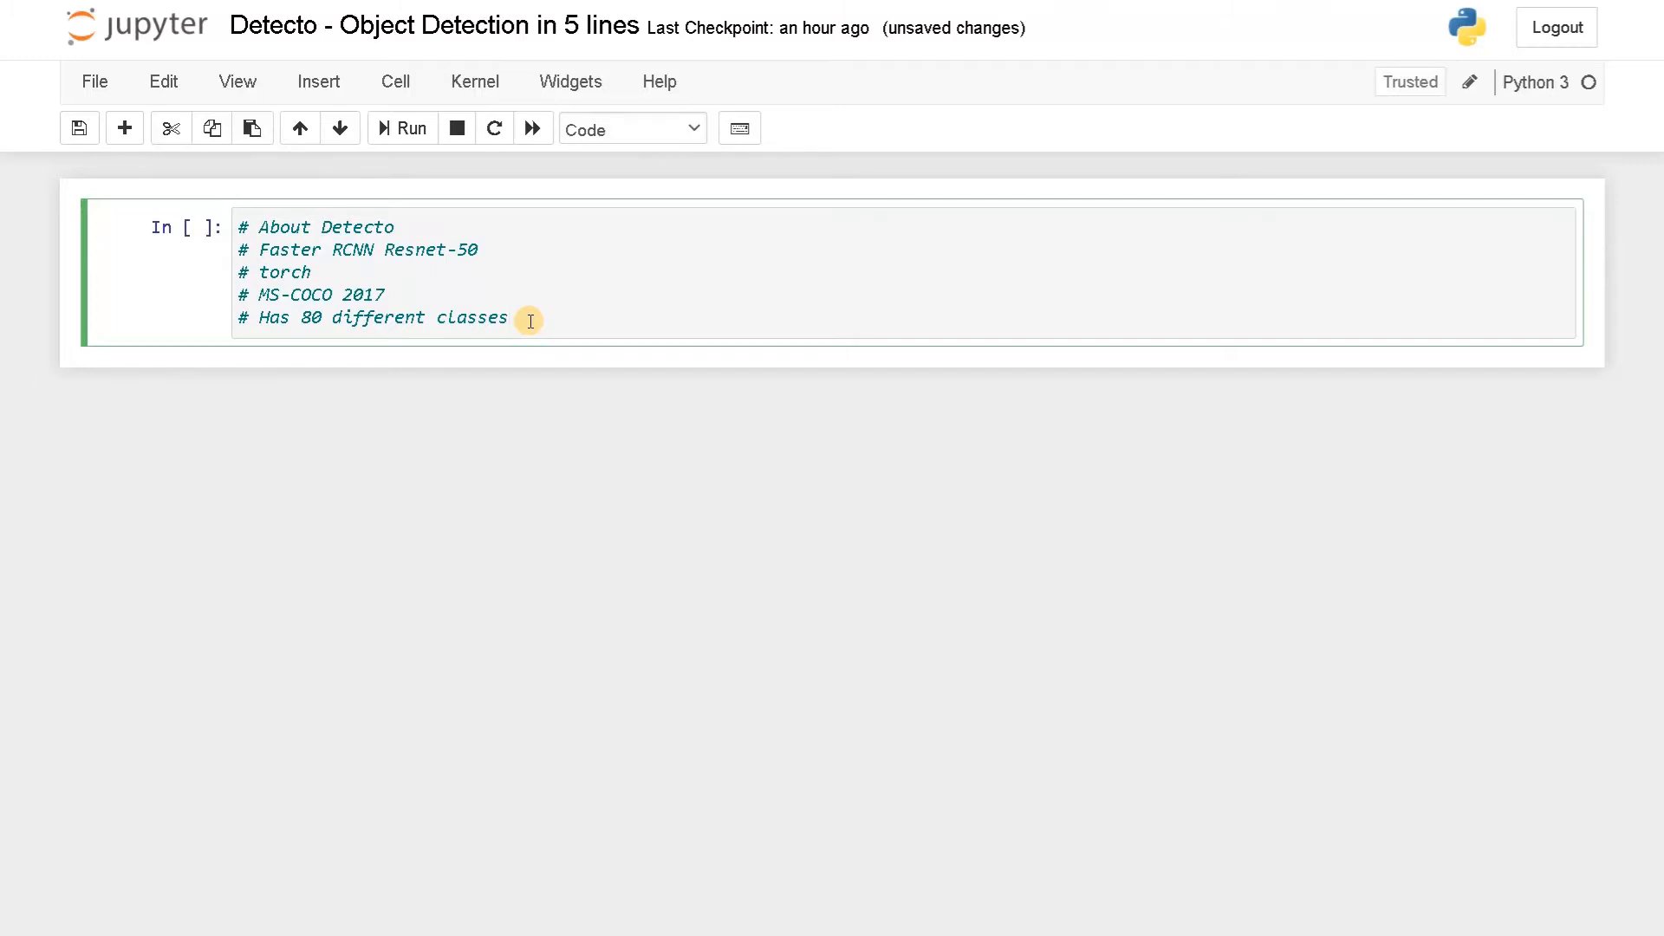
click(401, 127)
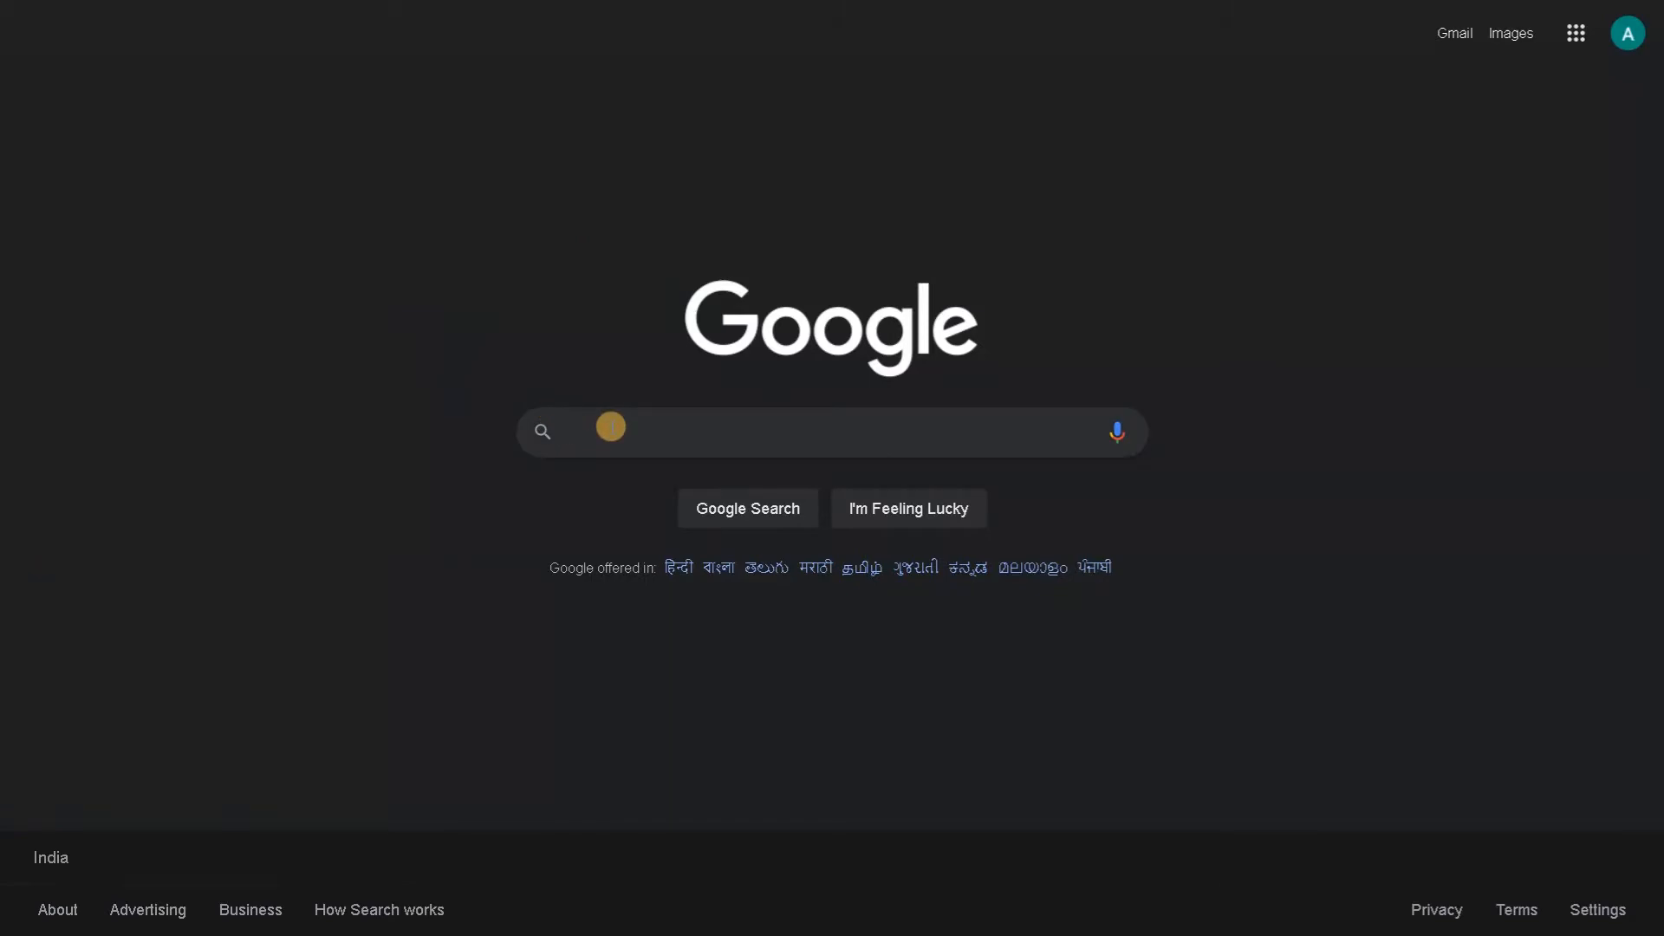
Search Google for 'torch install' via the suggestion list
text(torch)
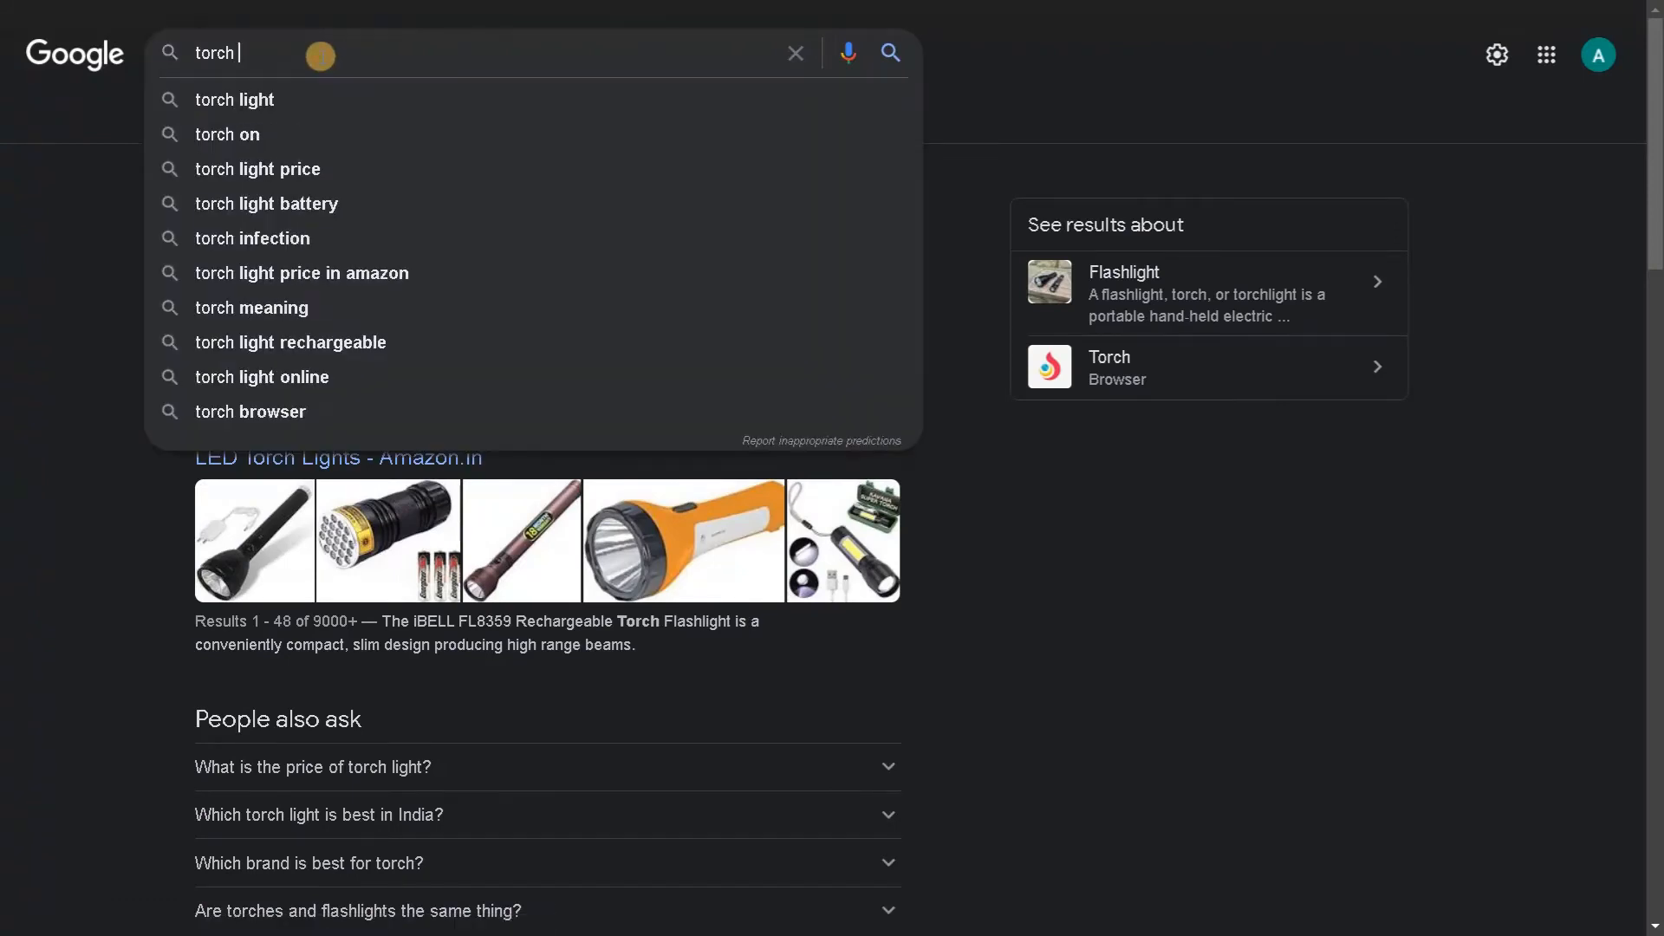
text(in)
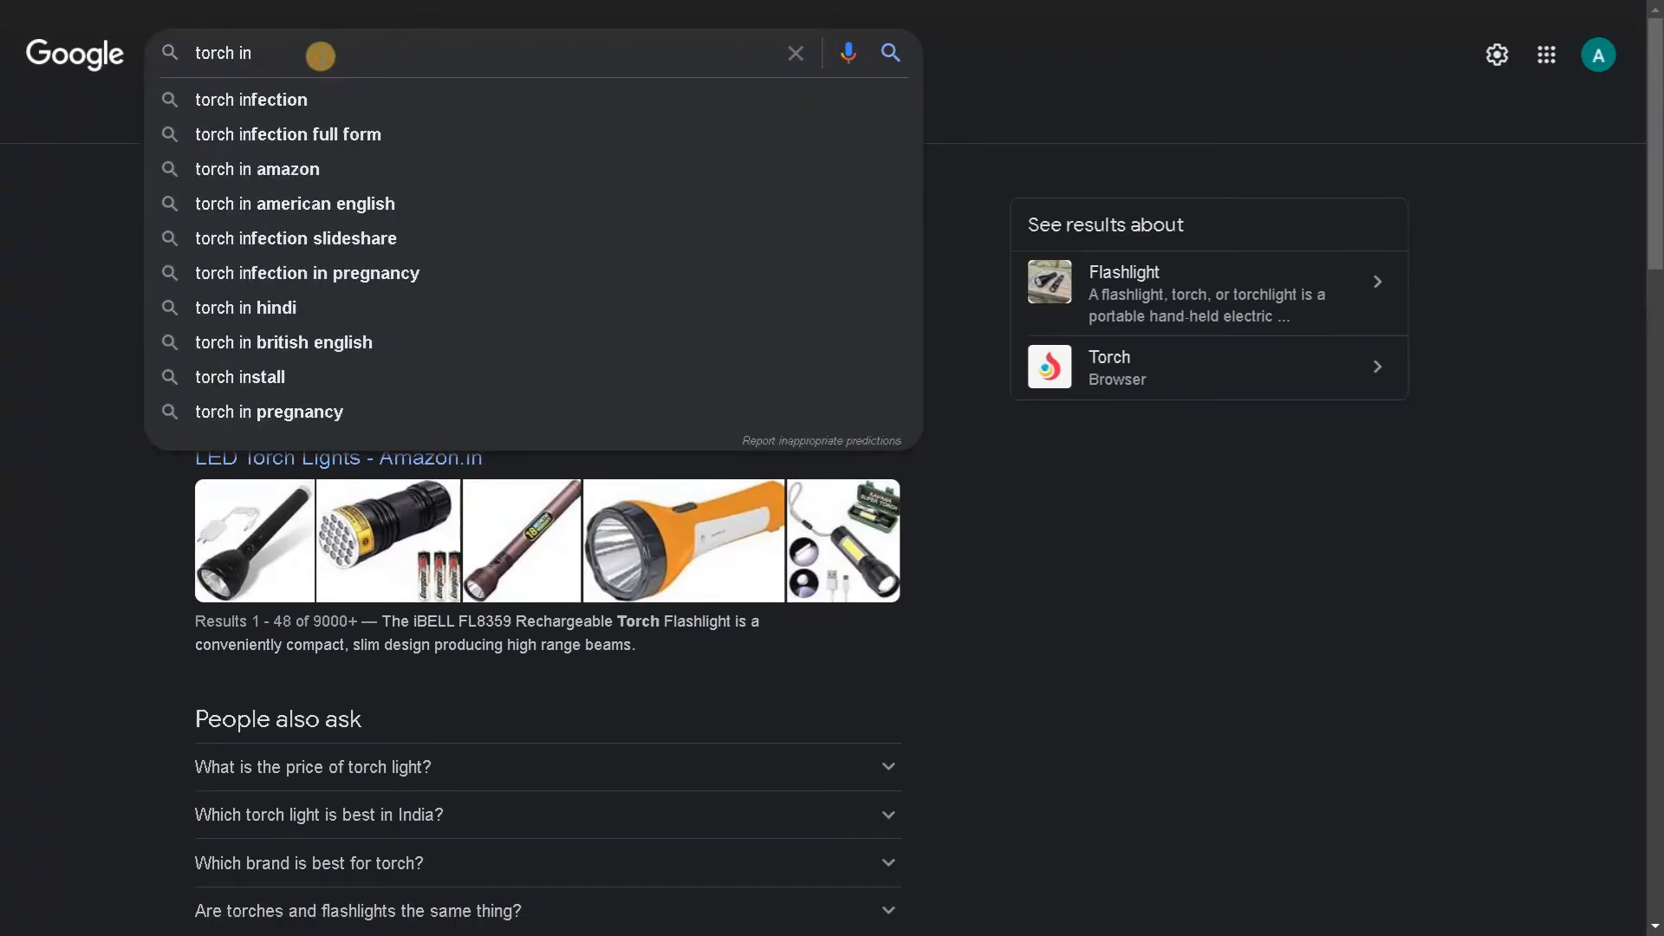
click(239, 376)
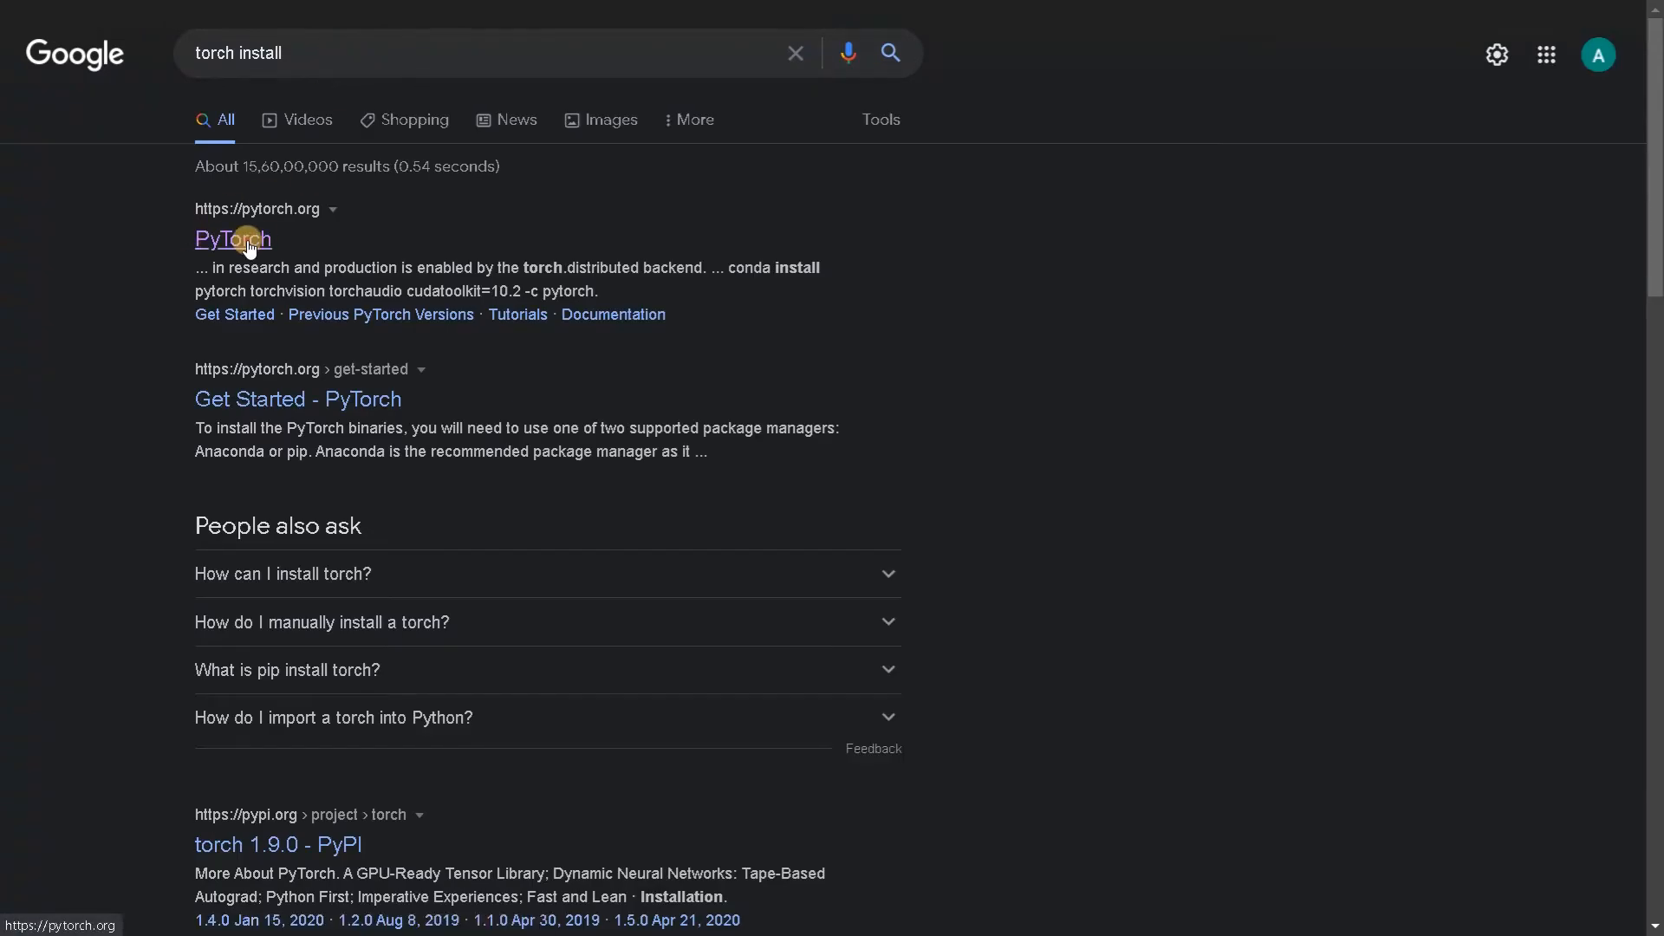
On pytorch.org choose Stable, Windows, Pip, Python, CUDA 10.2 and select the generated install command
click(232, 237)
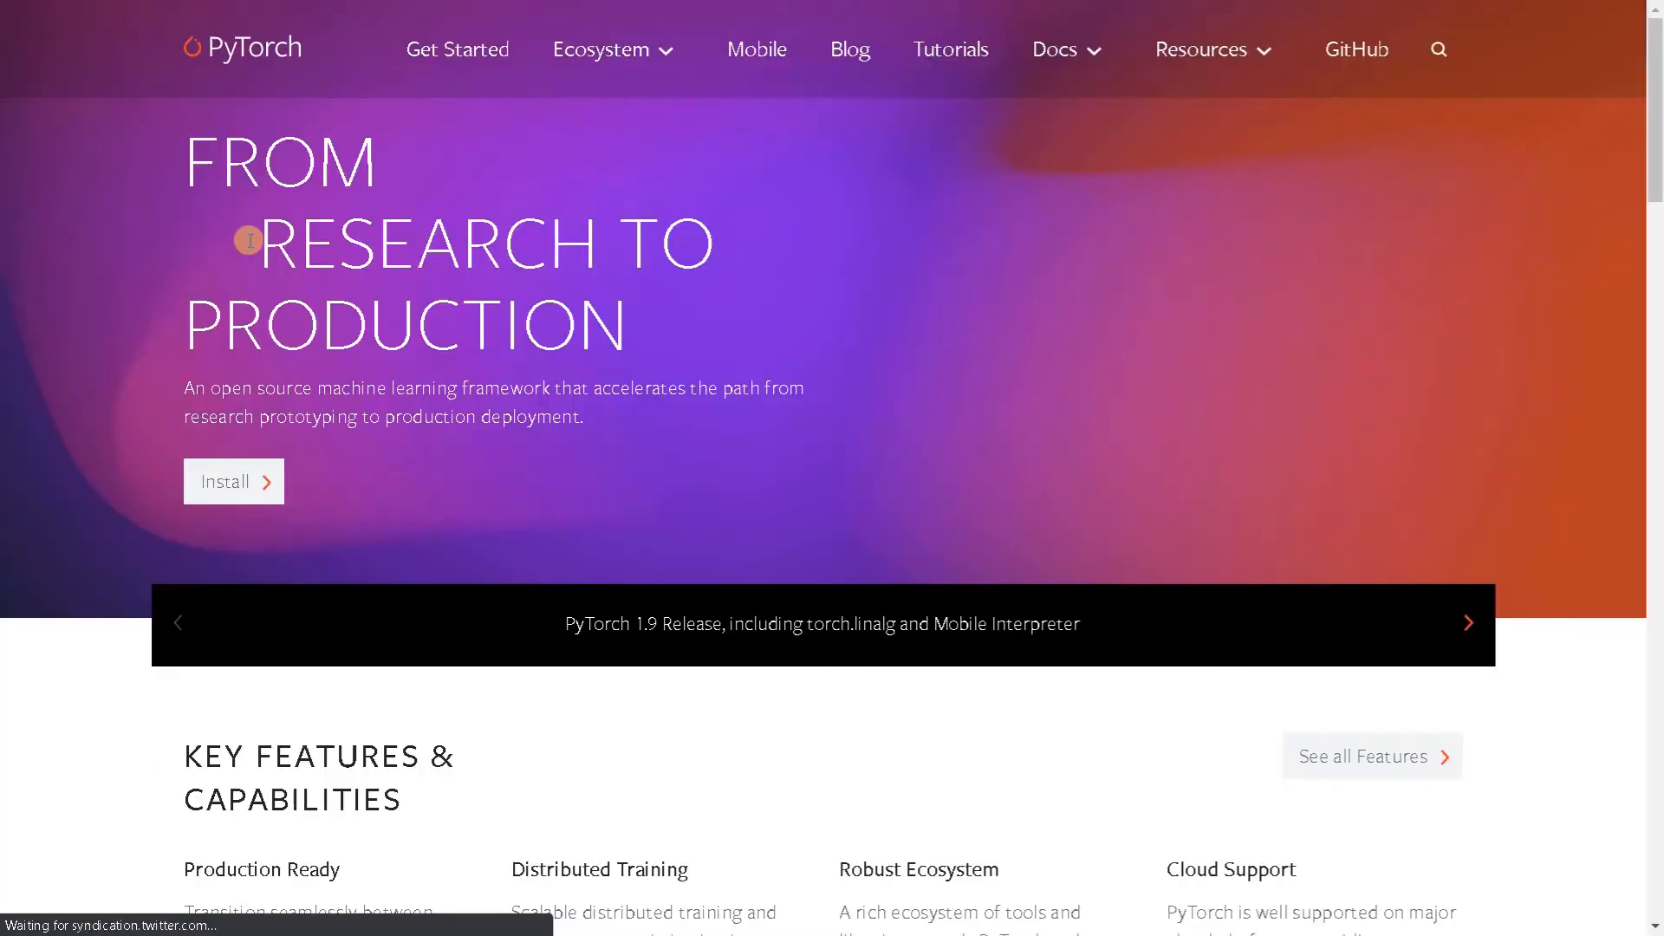
mouse_move(560, 280)
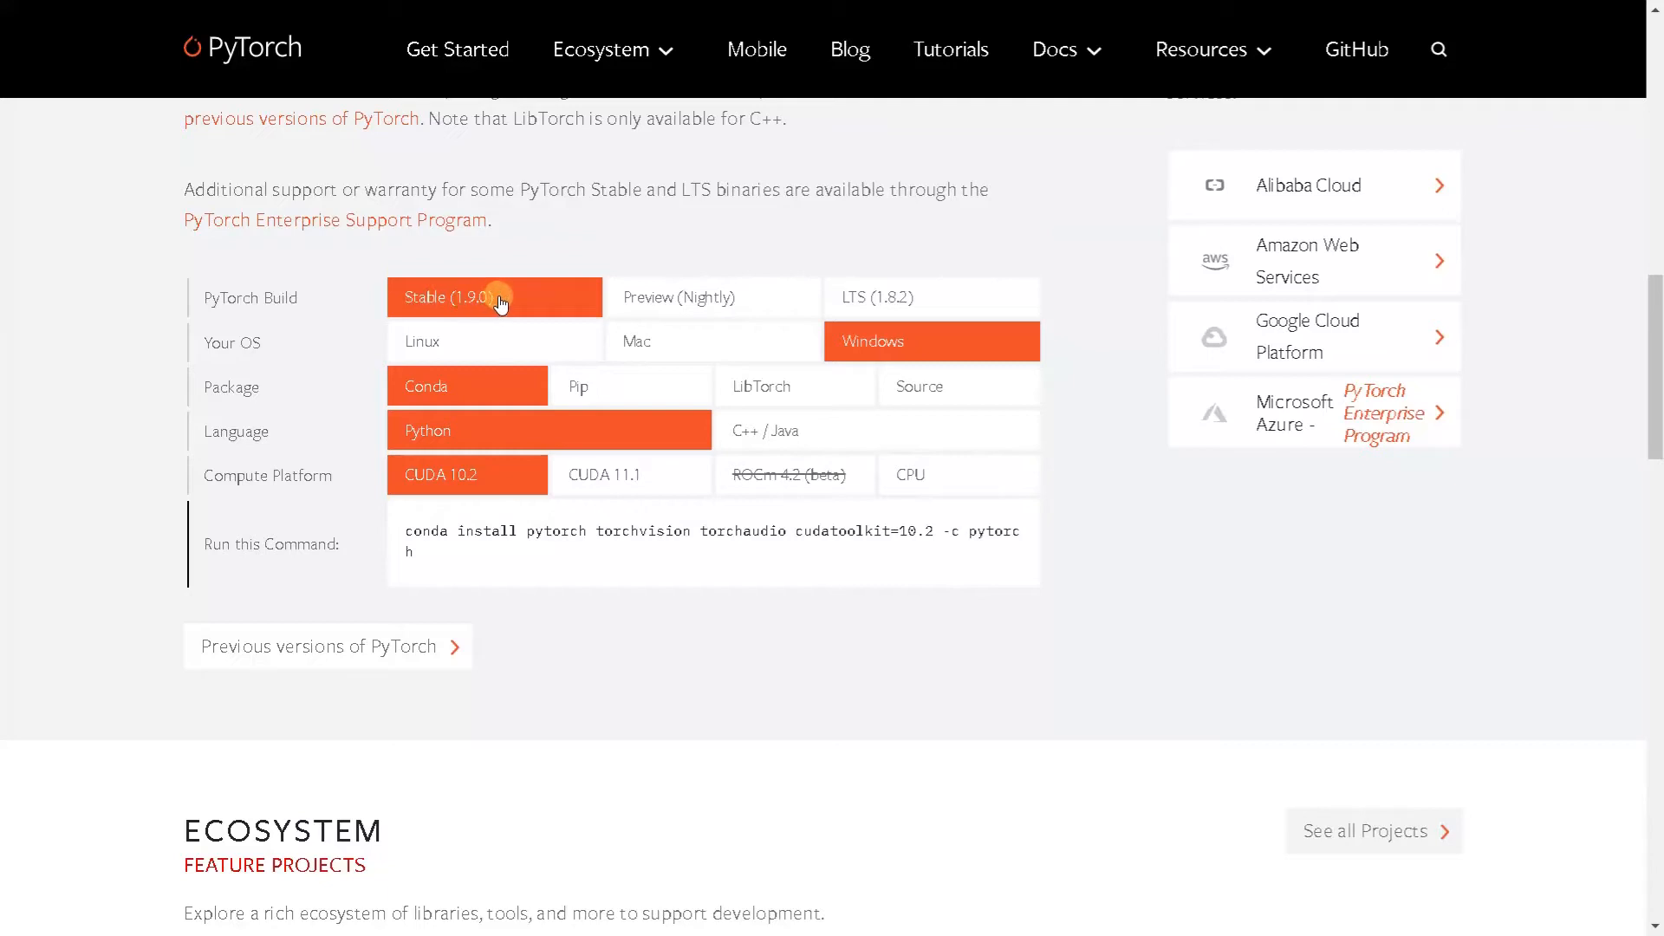
mouse_move(483, 394)
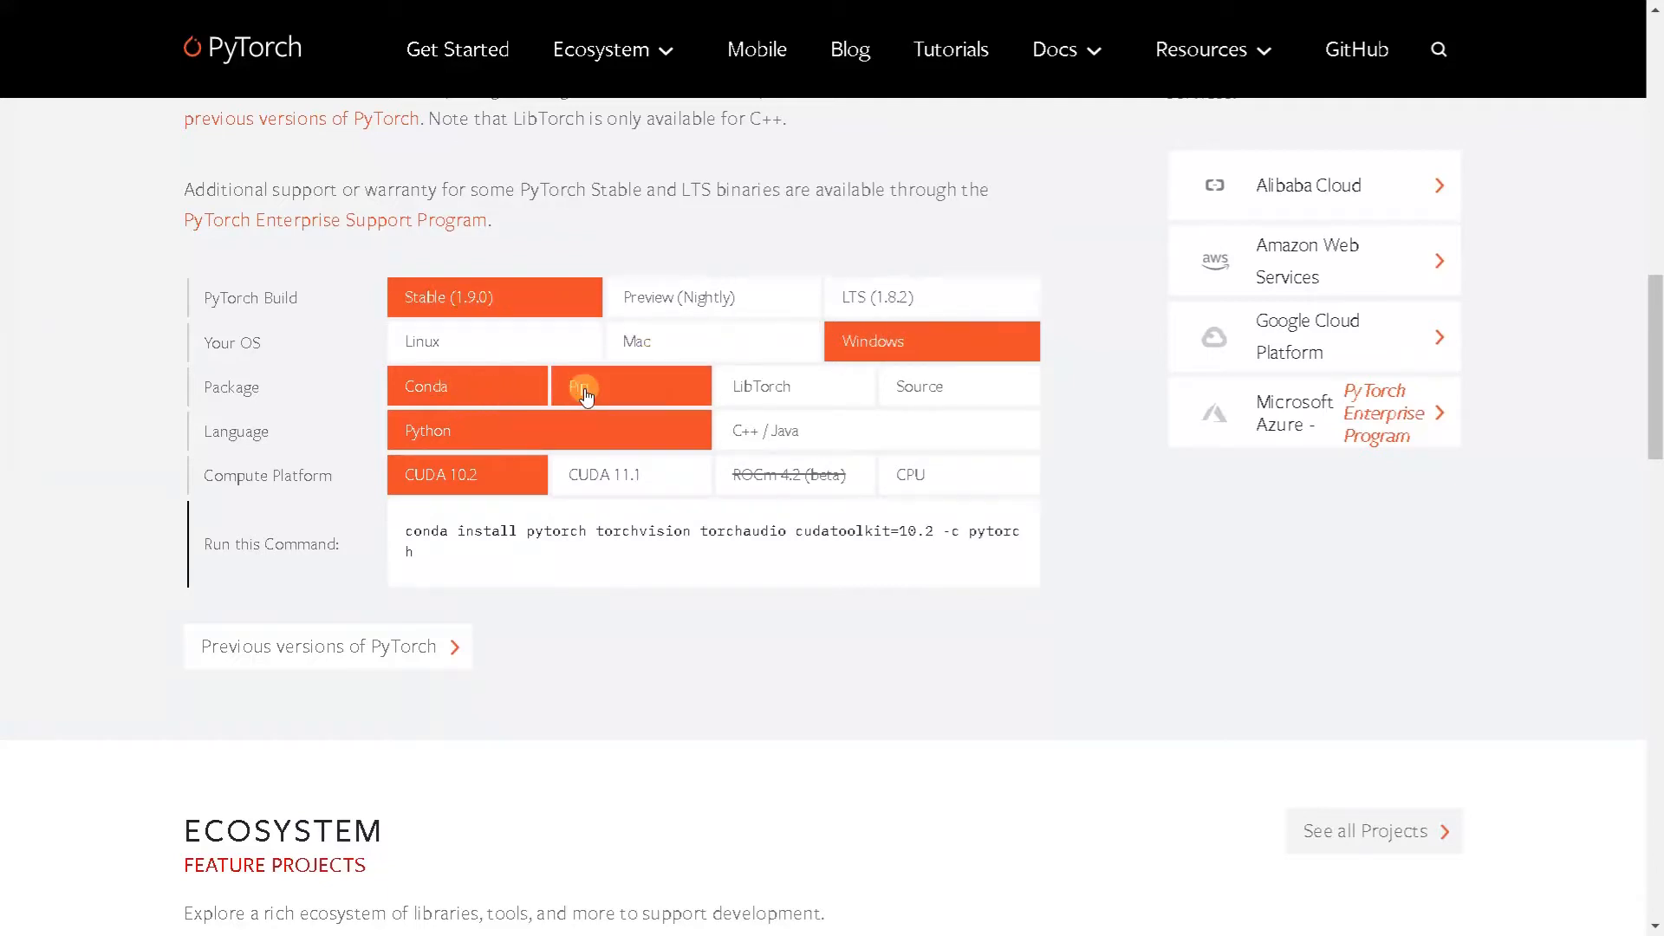
click(631, 385)
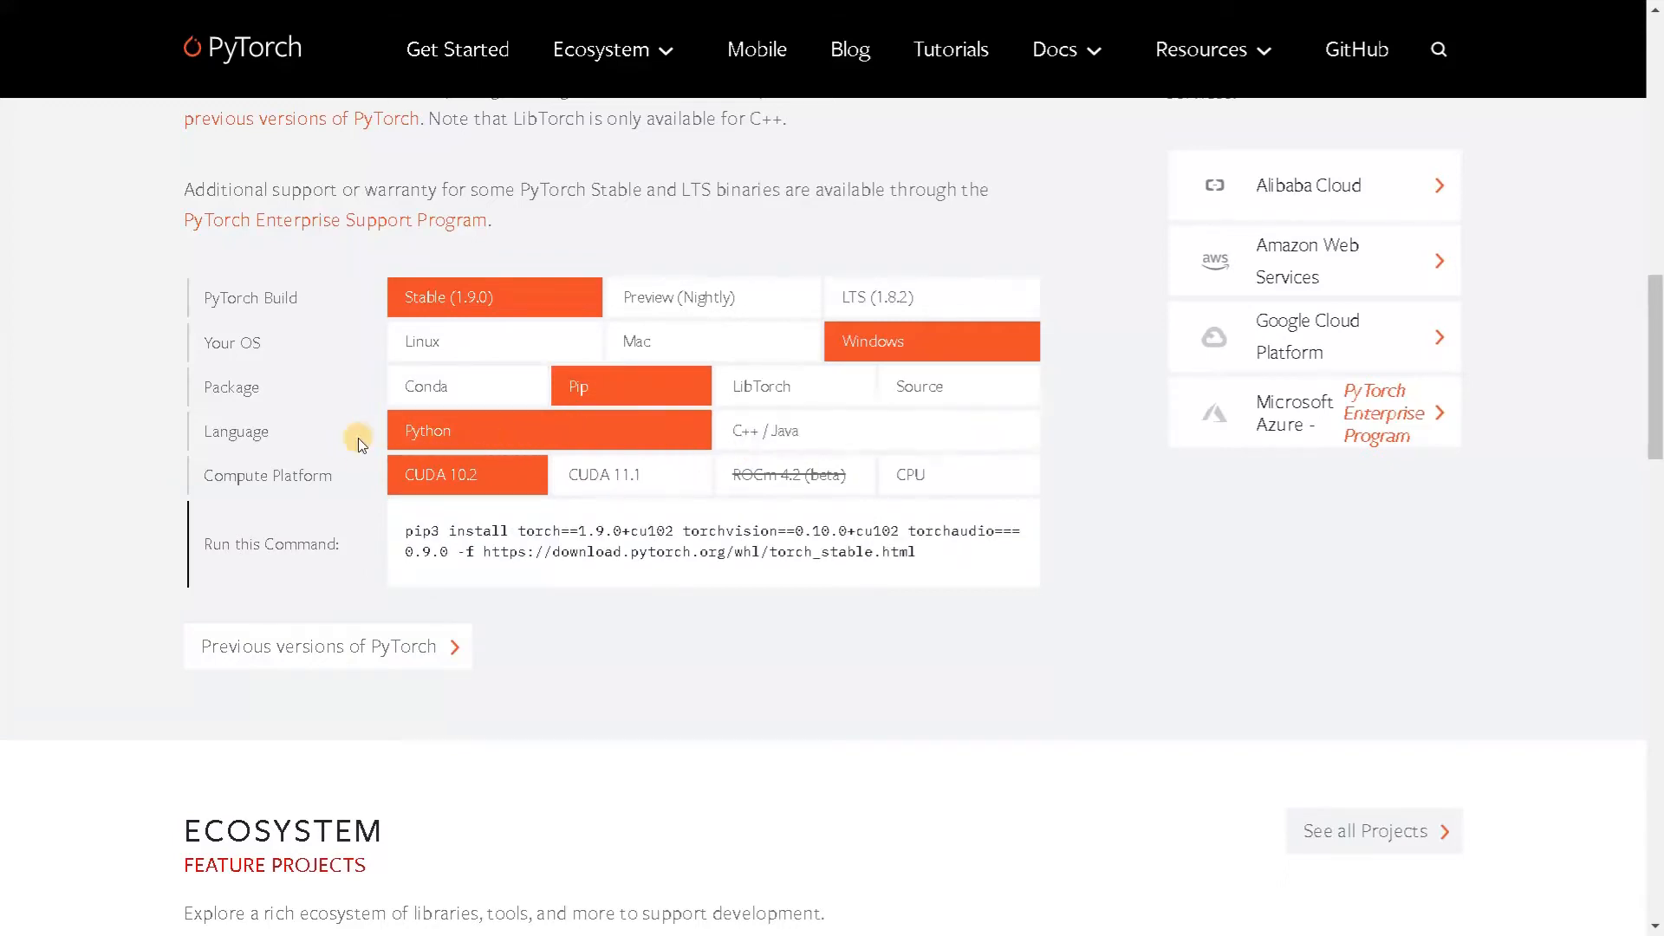
click(768, 430)
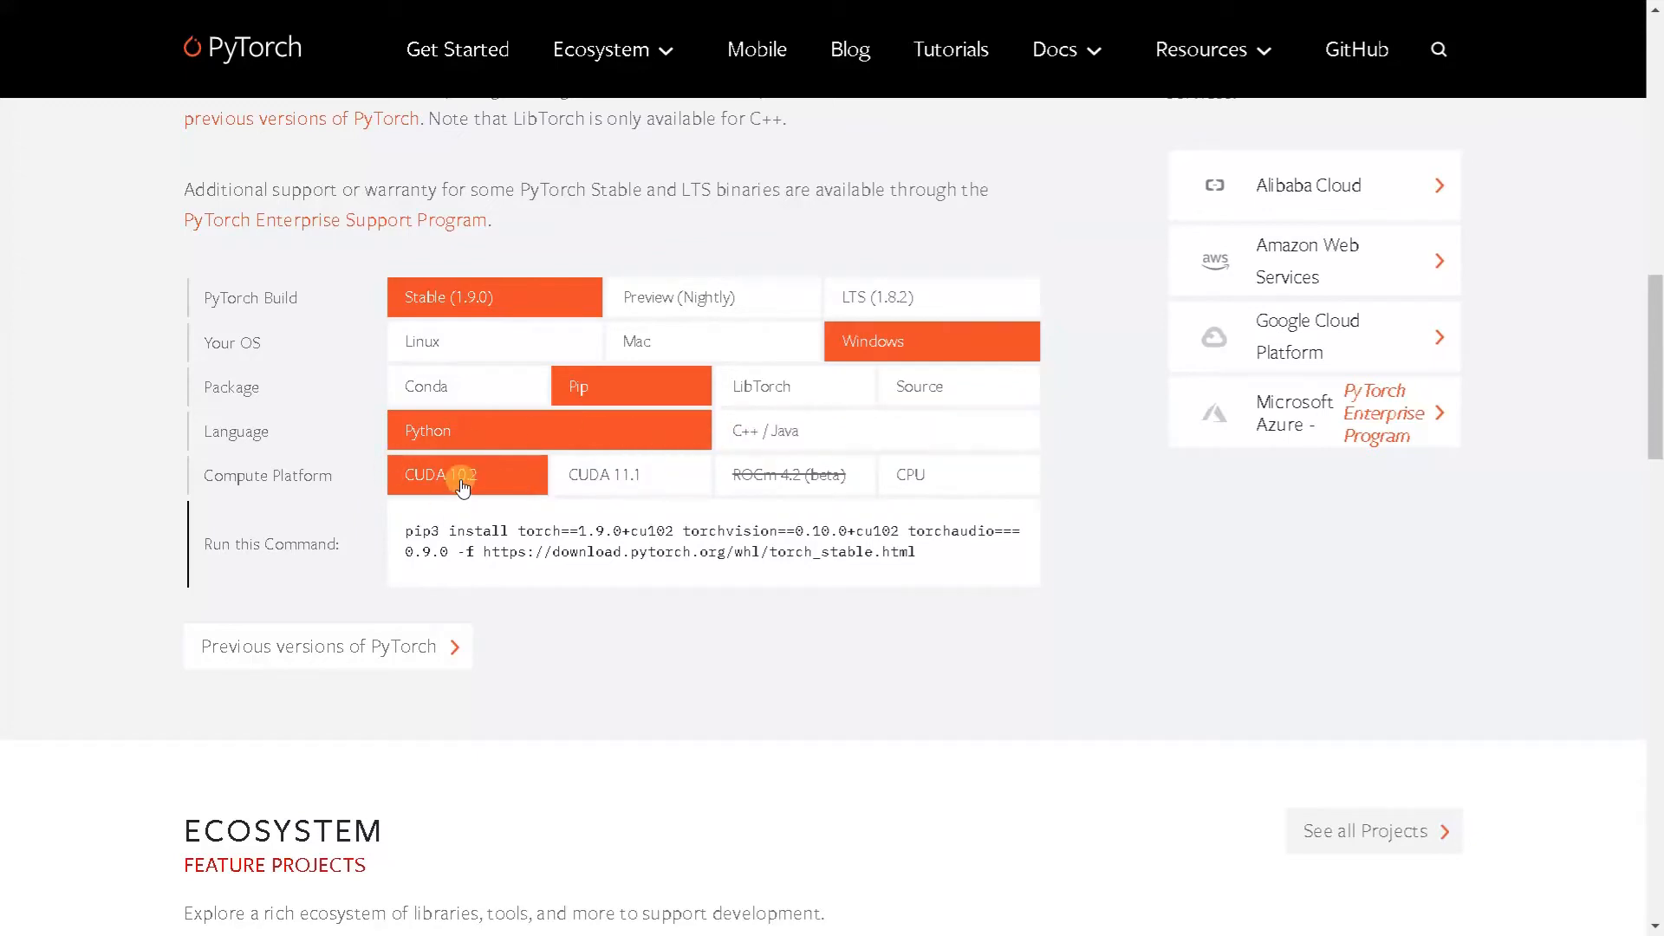
click(629, 475)
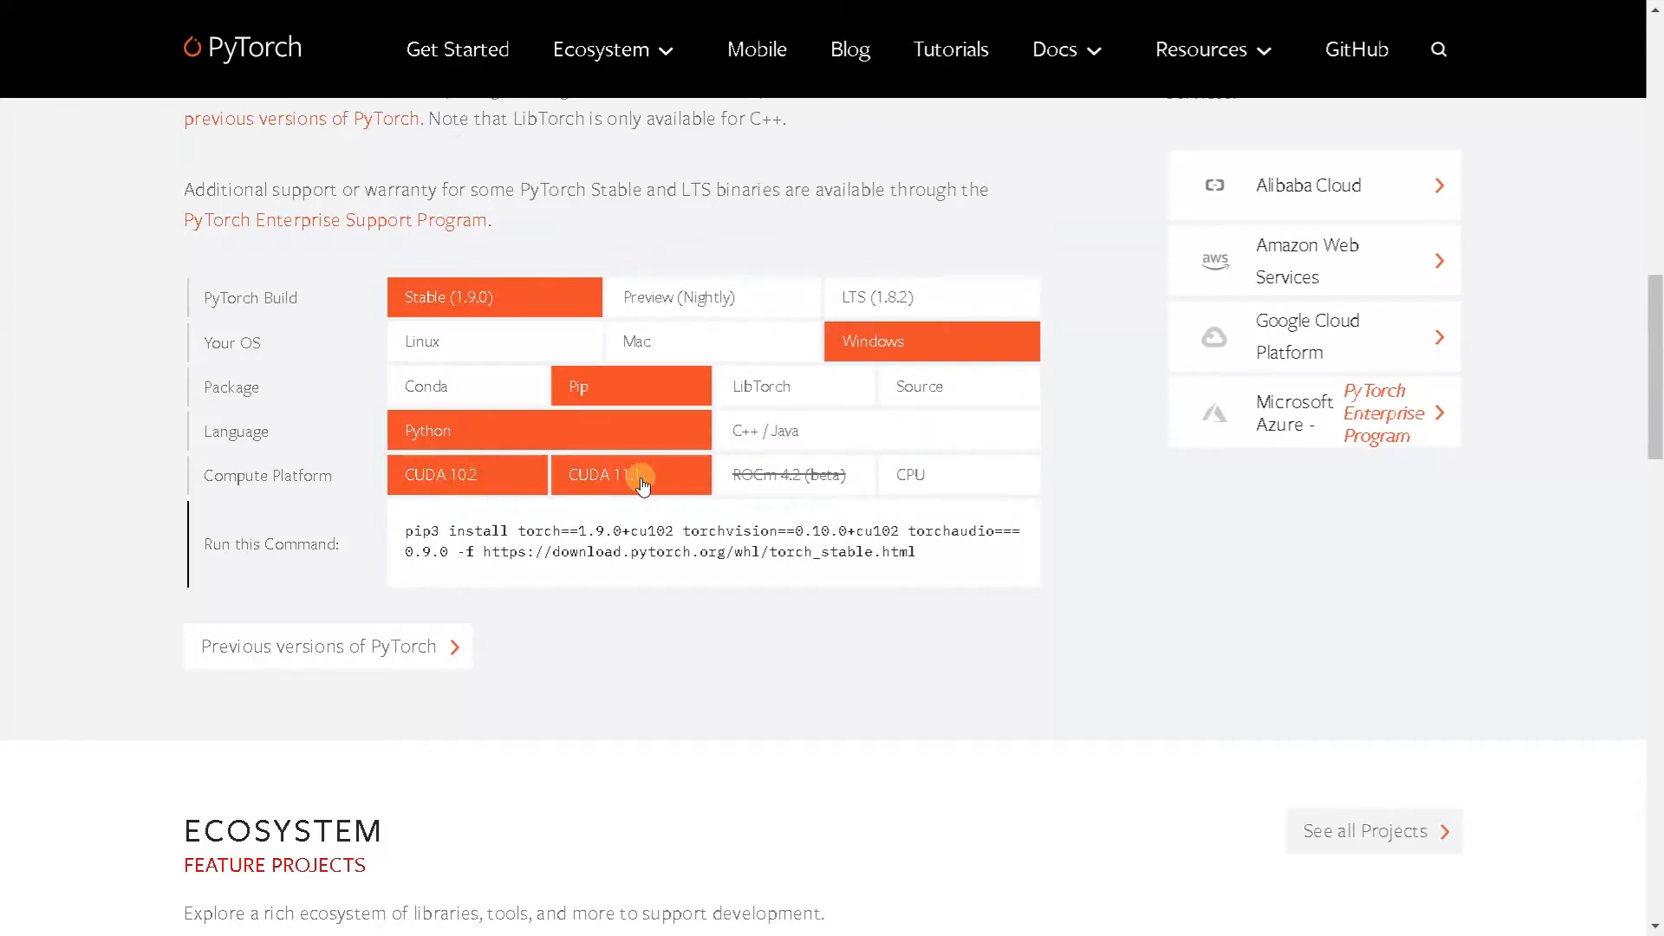
click(957, 474)
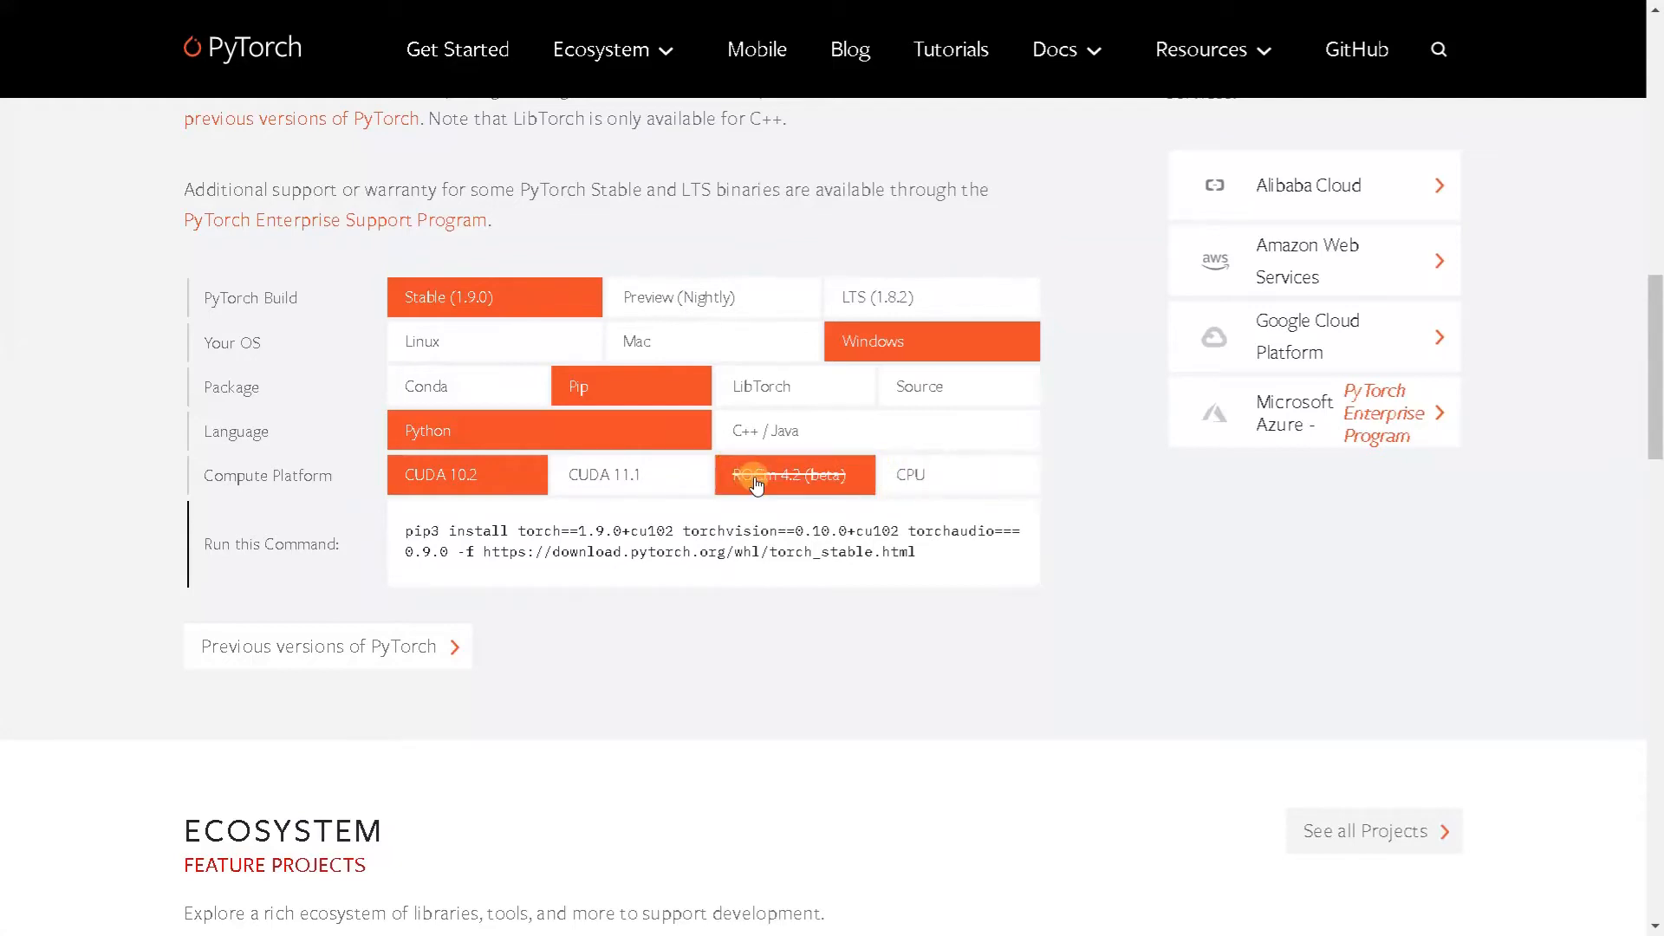
click(631, 475)
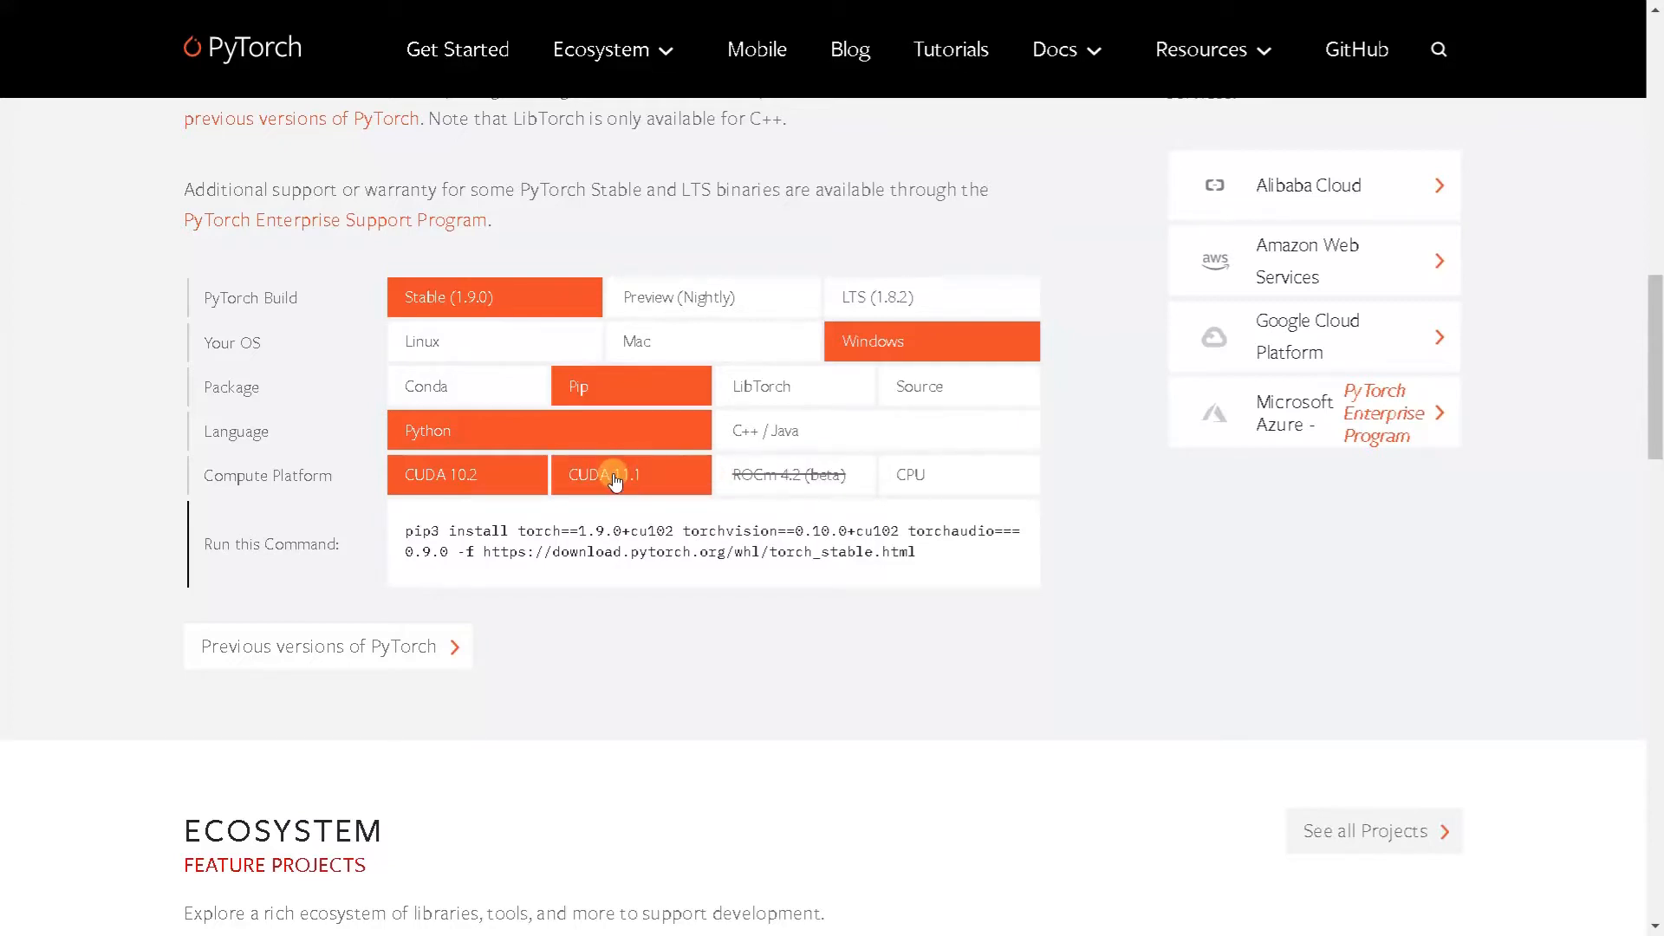
click(466, 475)
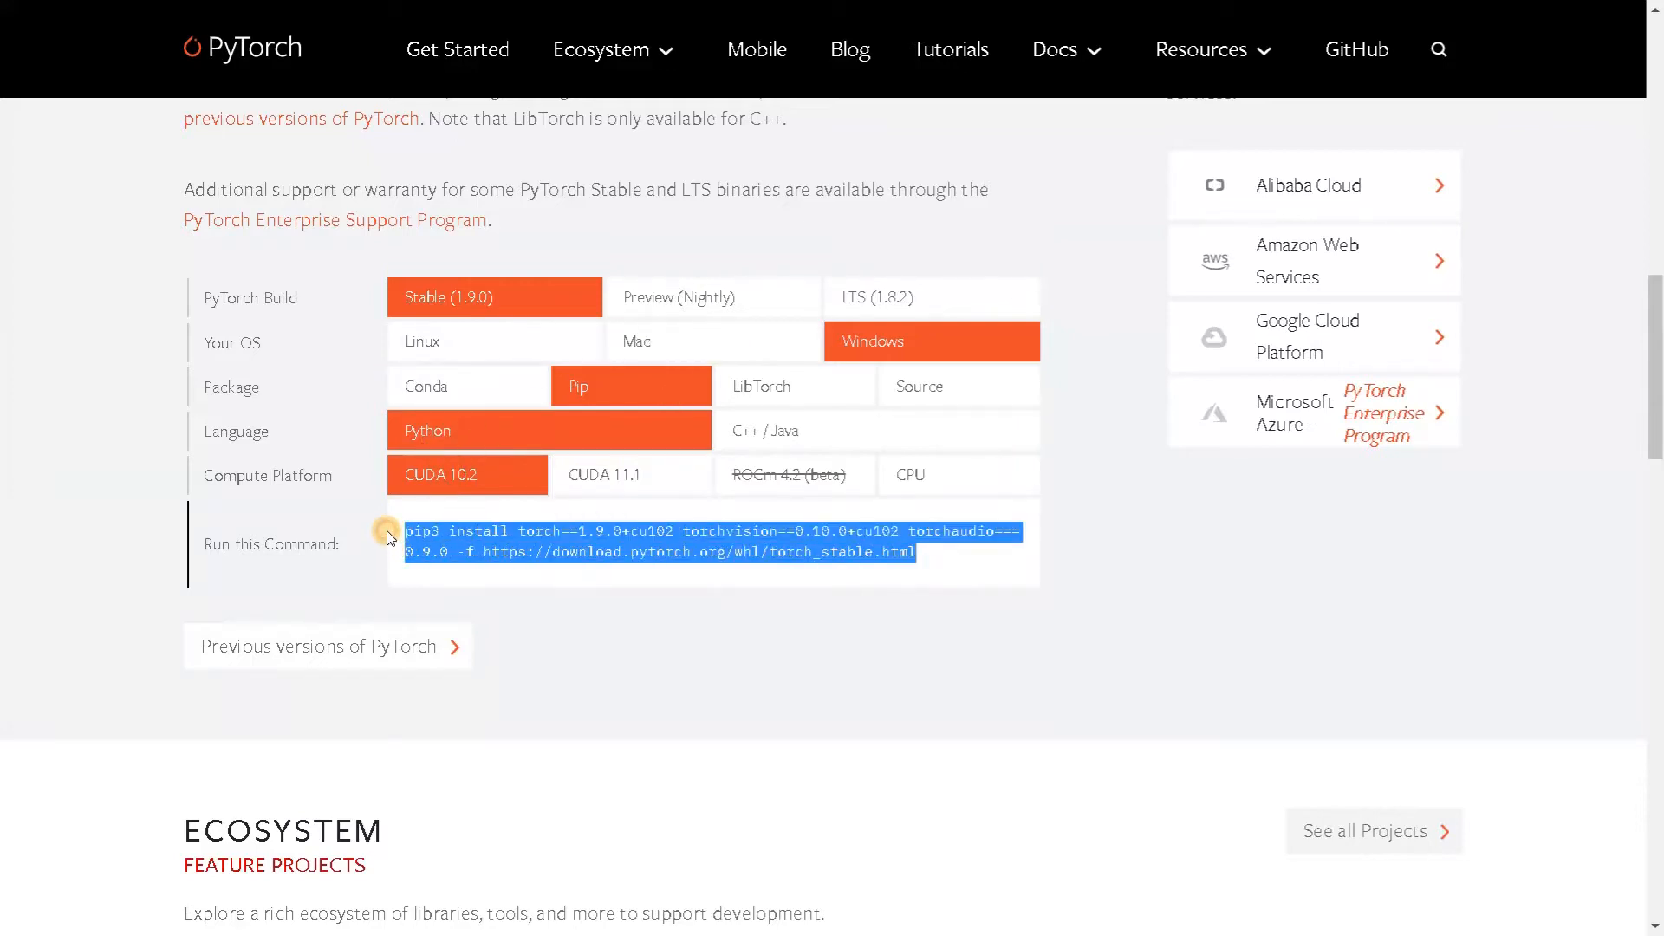
click(721, 612)
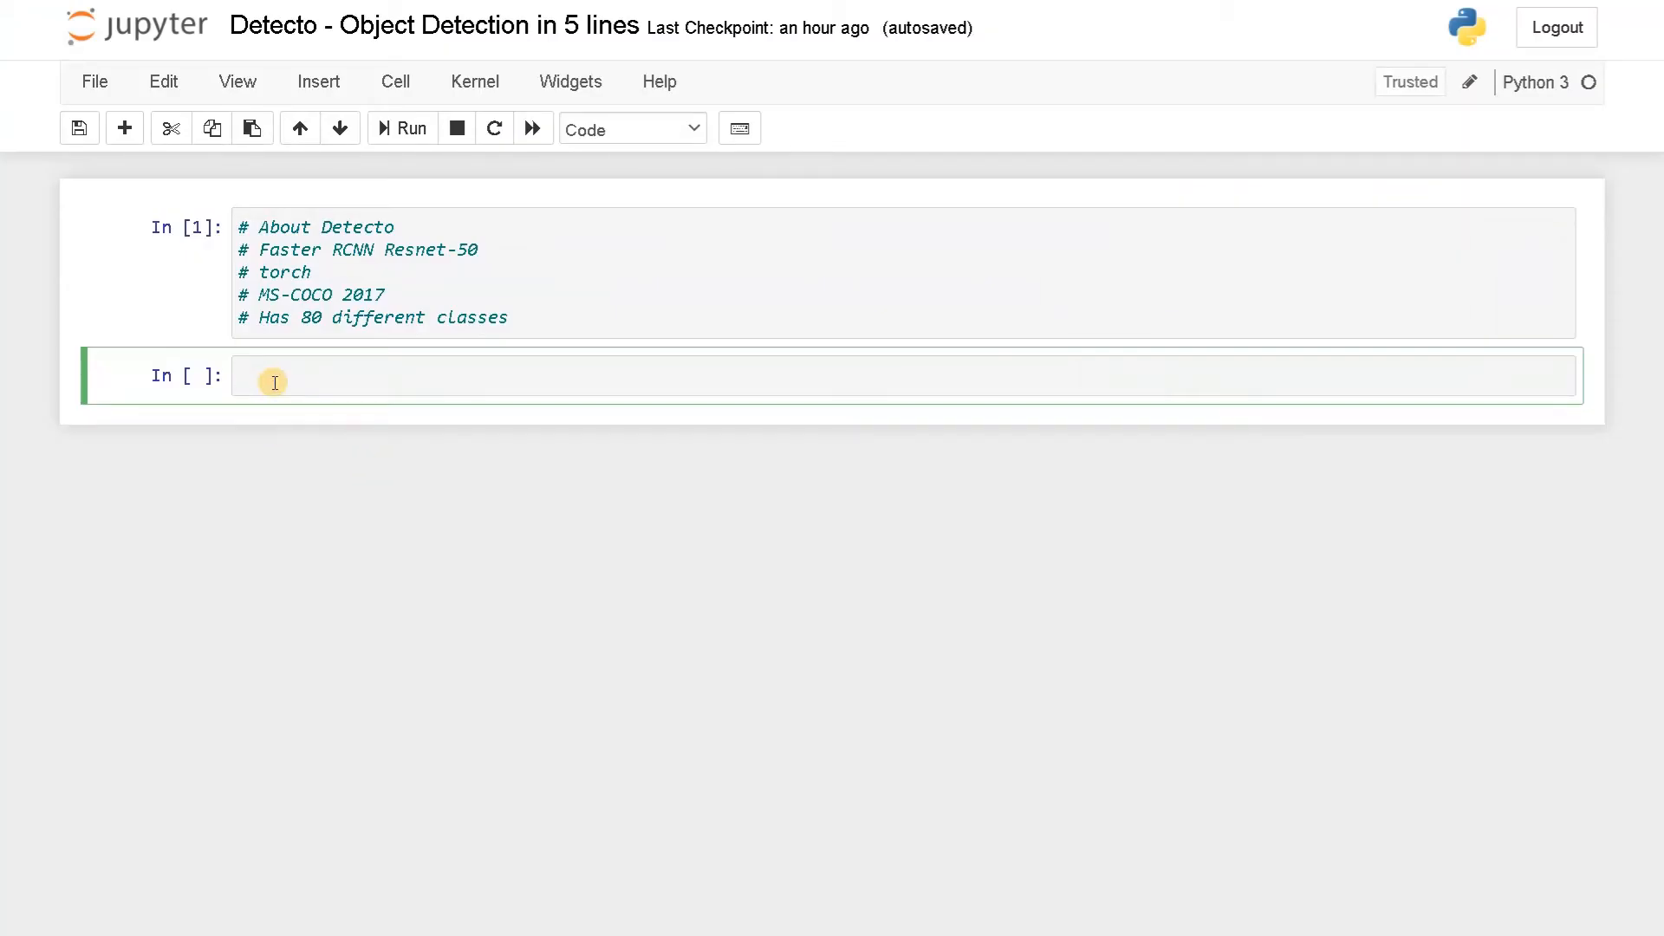
Paste '!pip3 install torch...' and add '!pip3 install detecto', then comment both lines out
text(!)
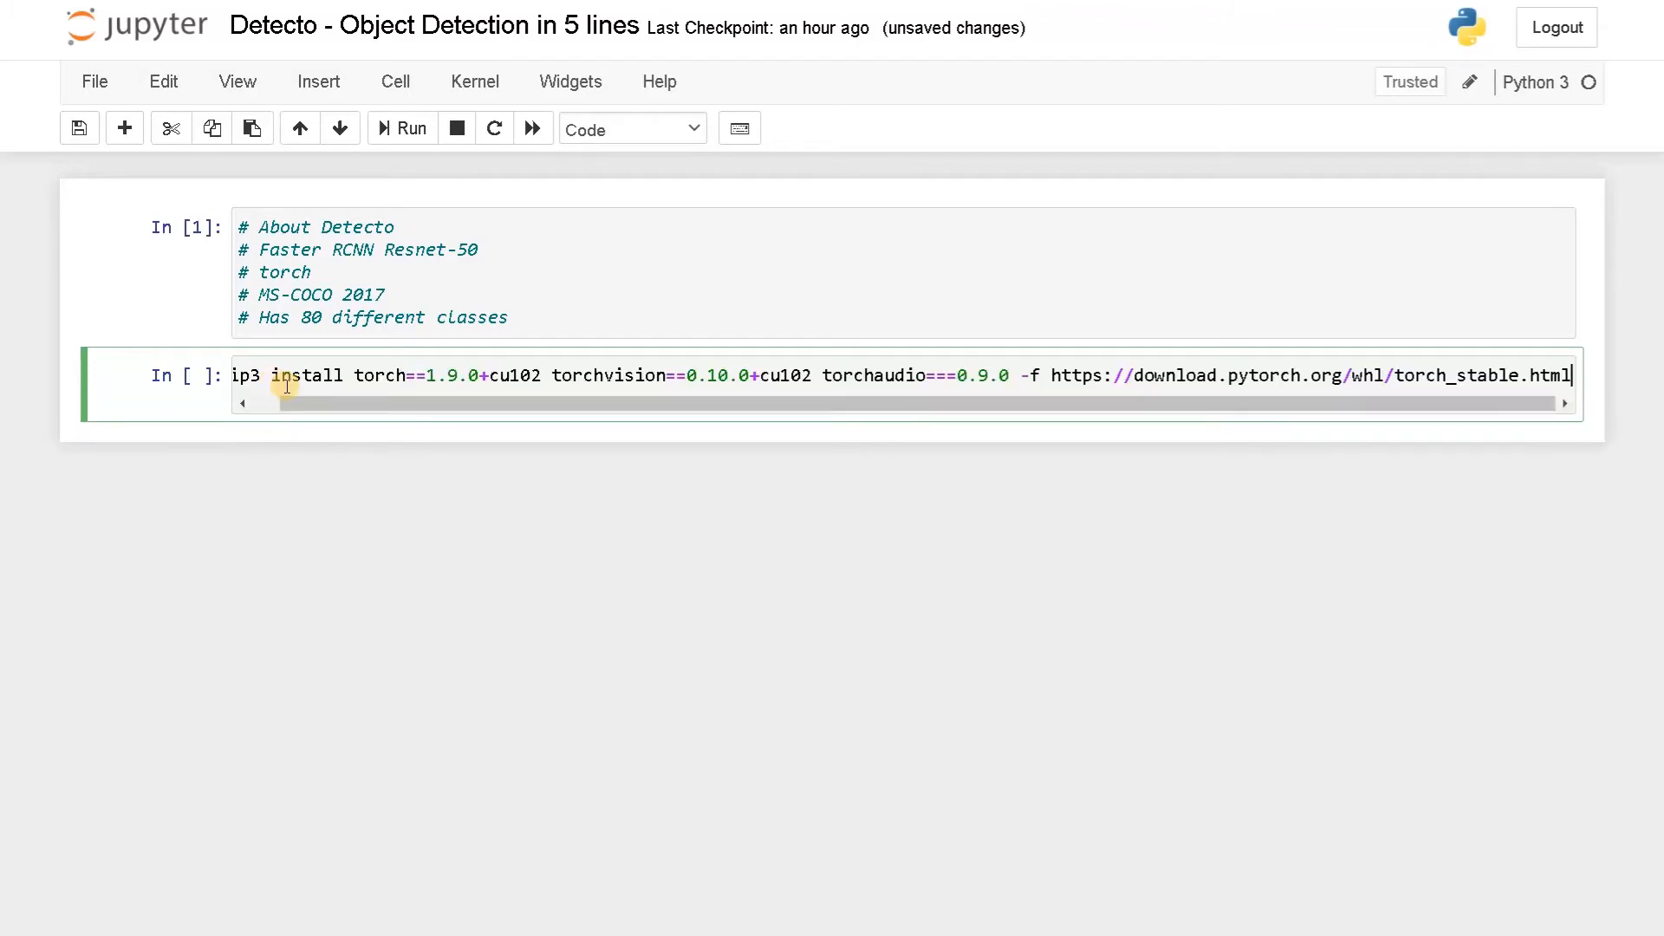
text(!p)
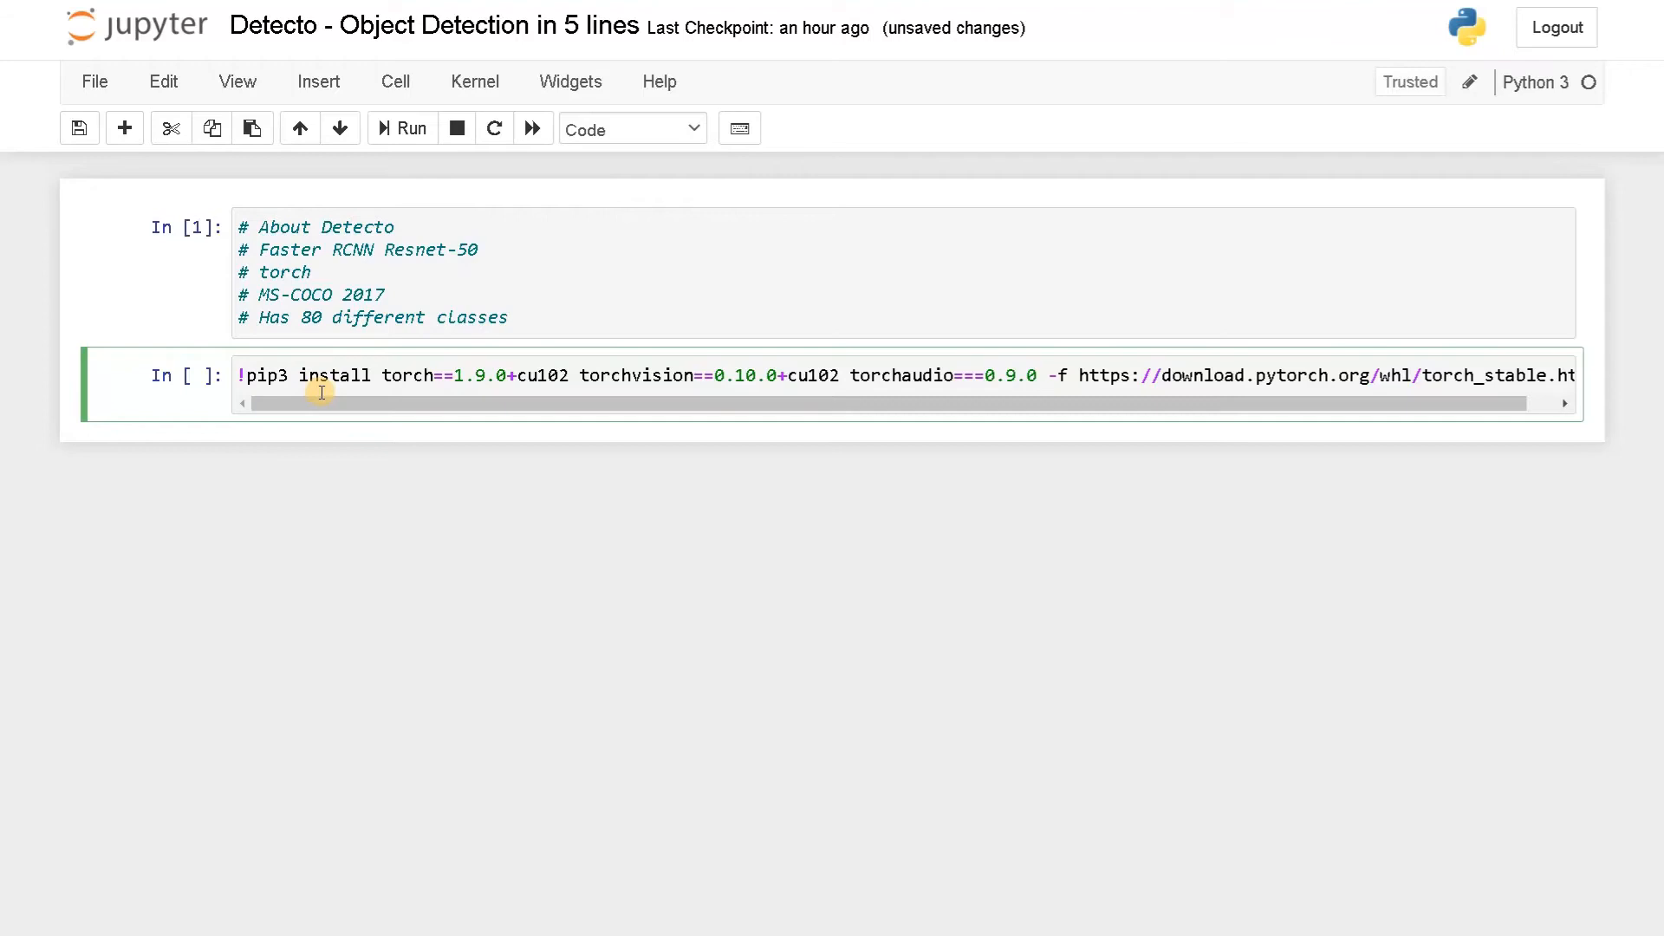
mouse_move(759, 370)
text(!)
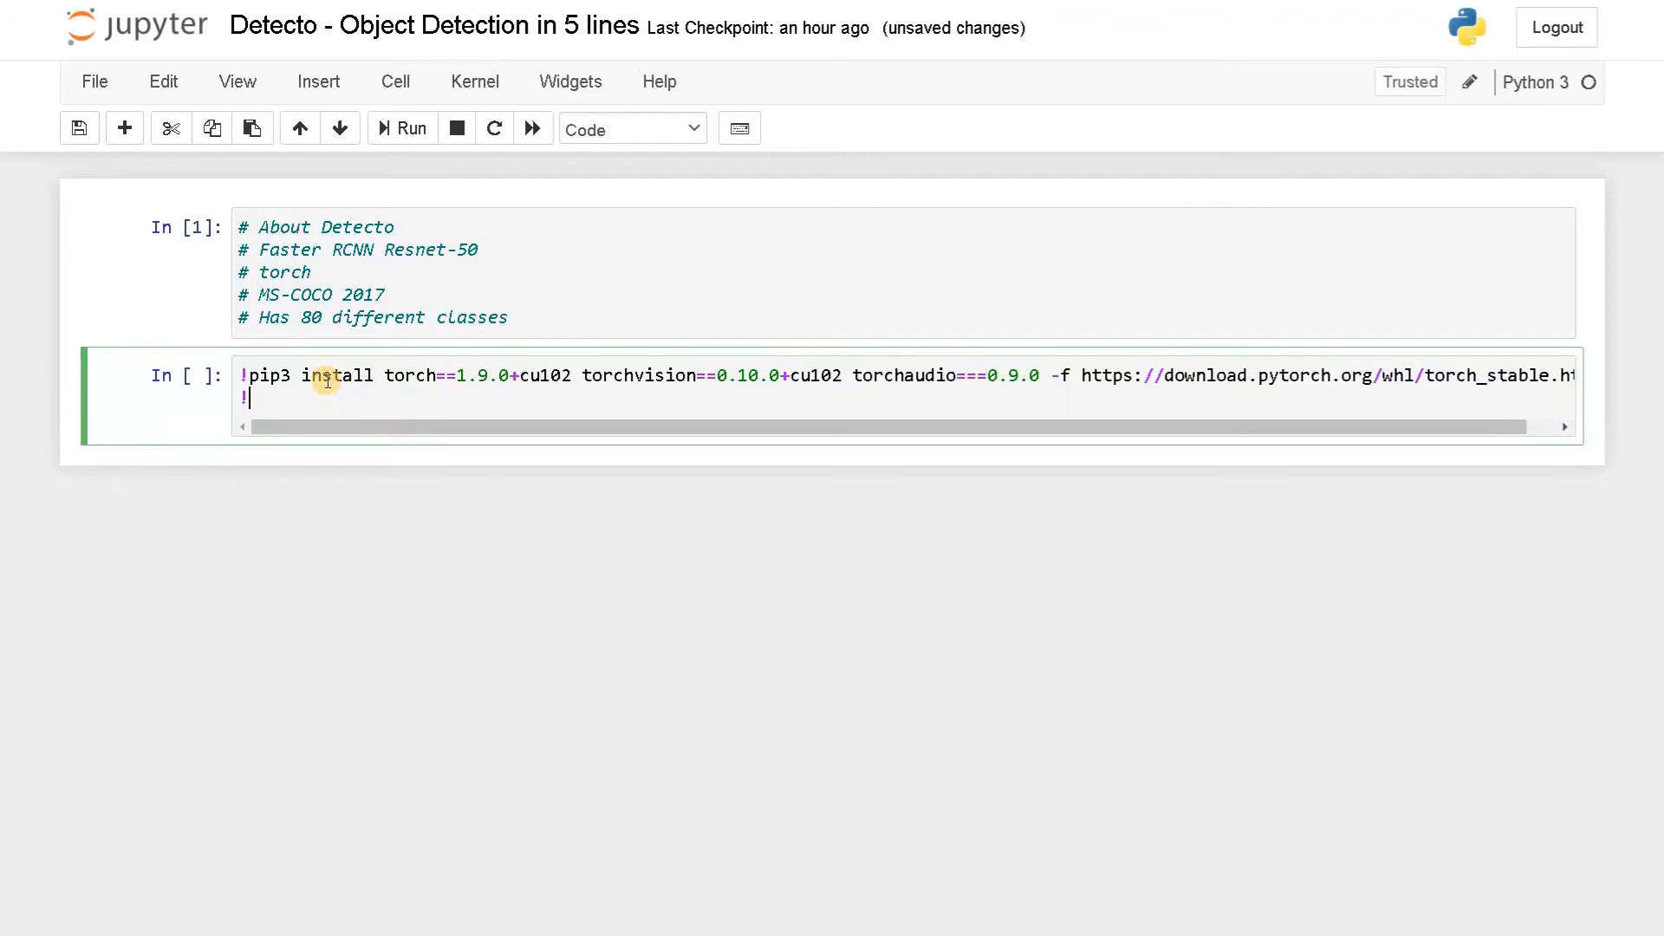
text(pip3)
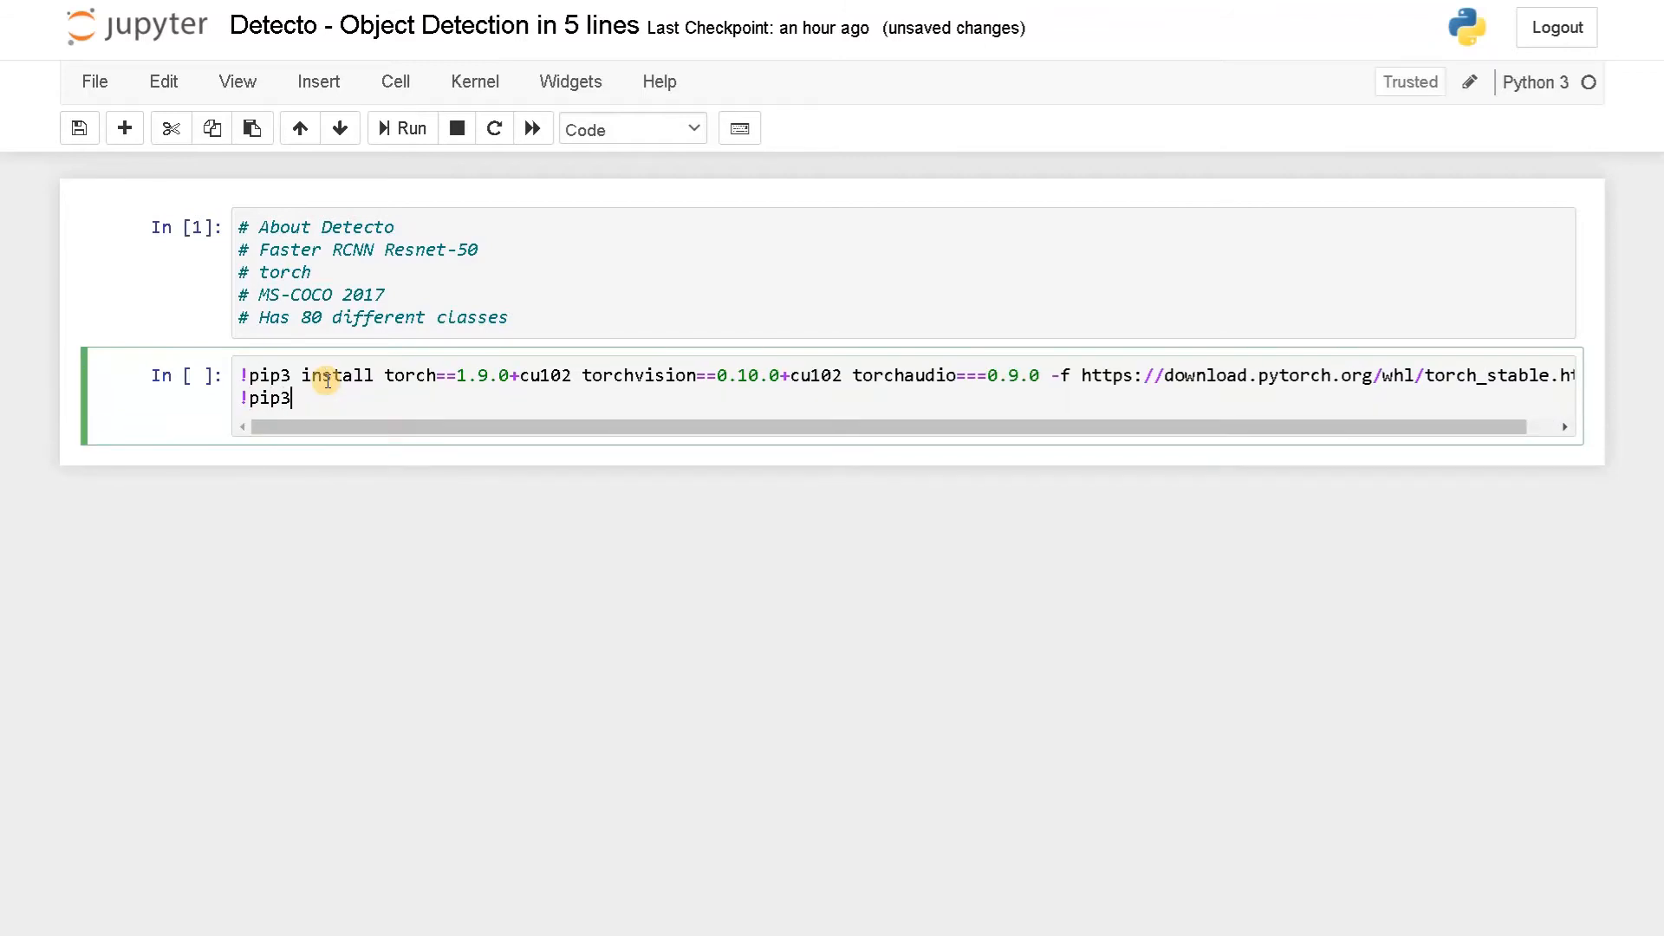
text(install detecto)
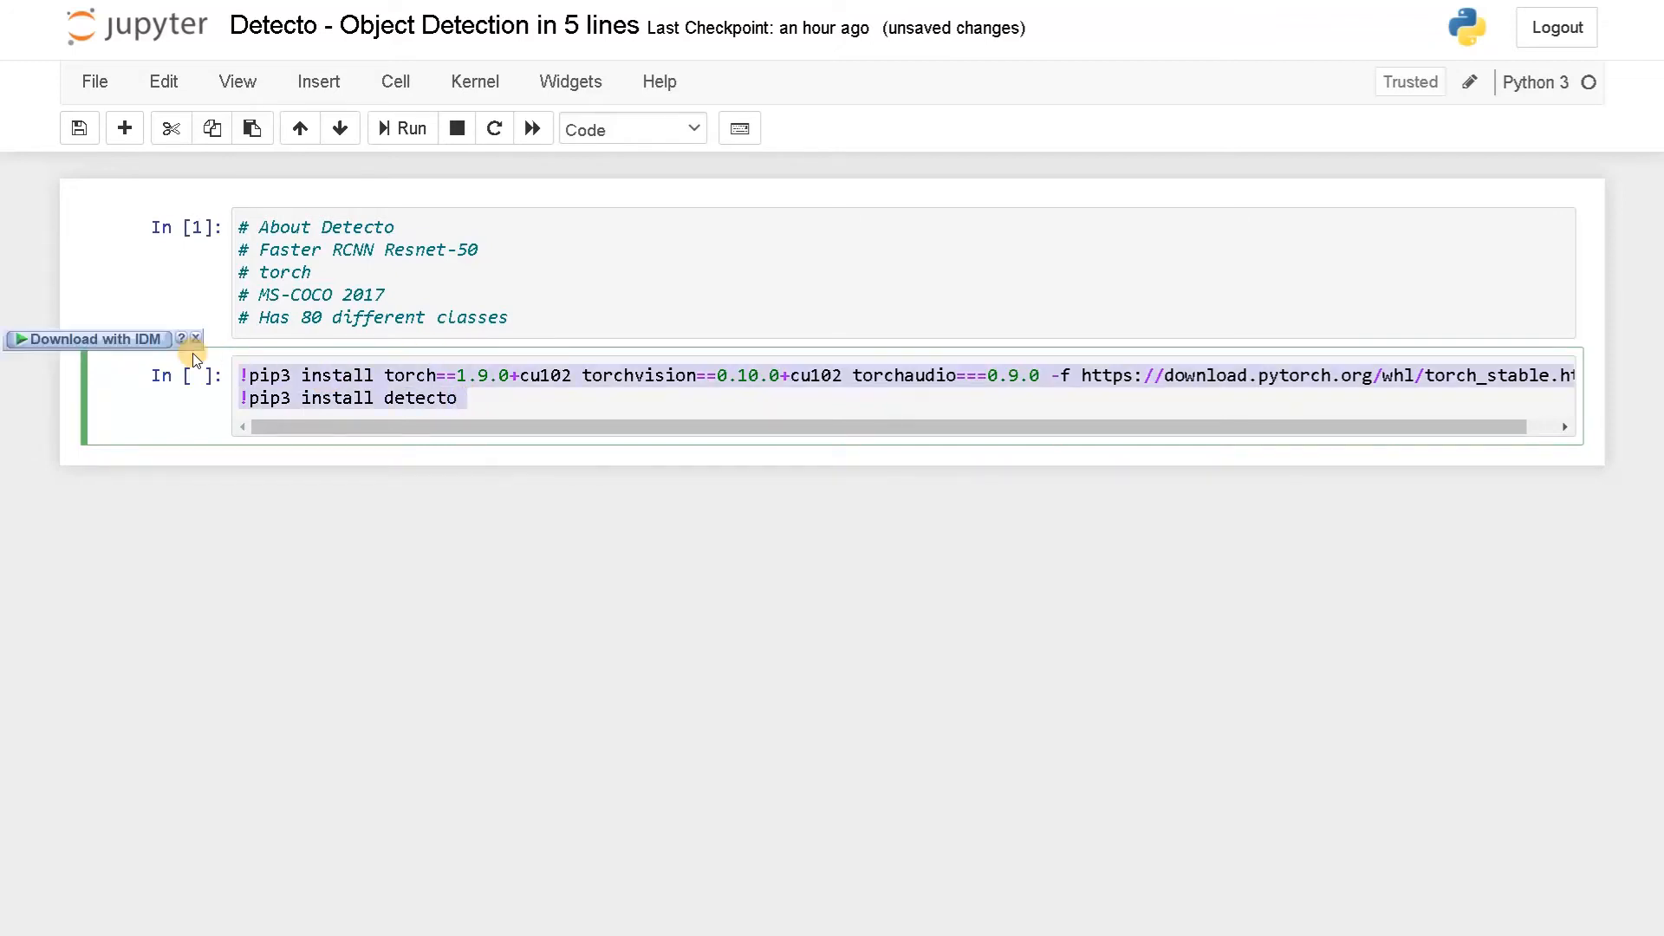
key(ctrl+/)
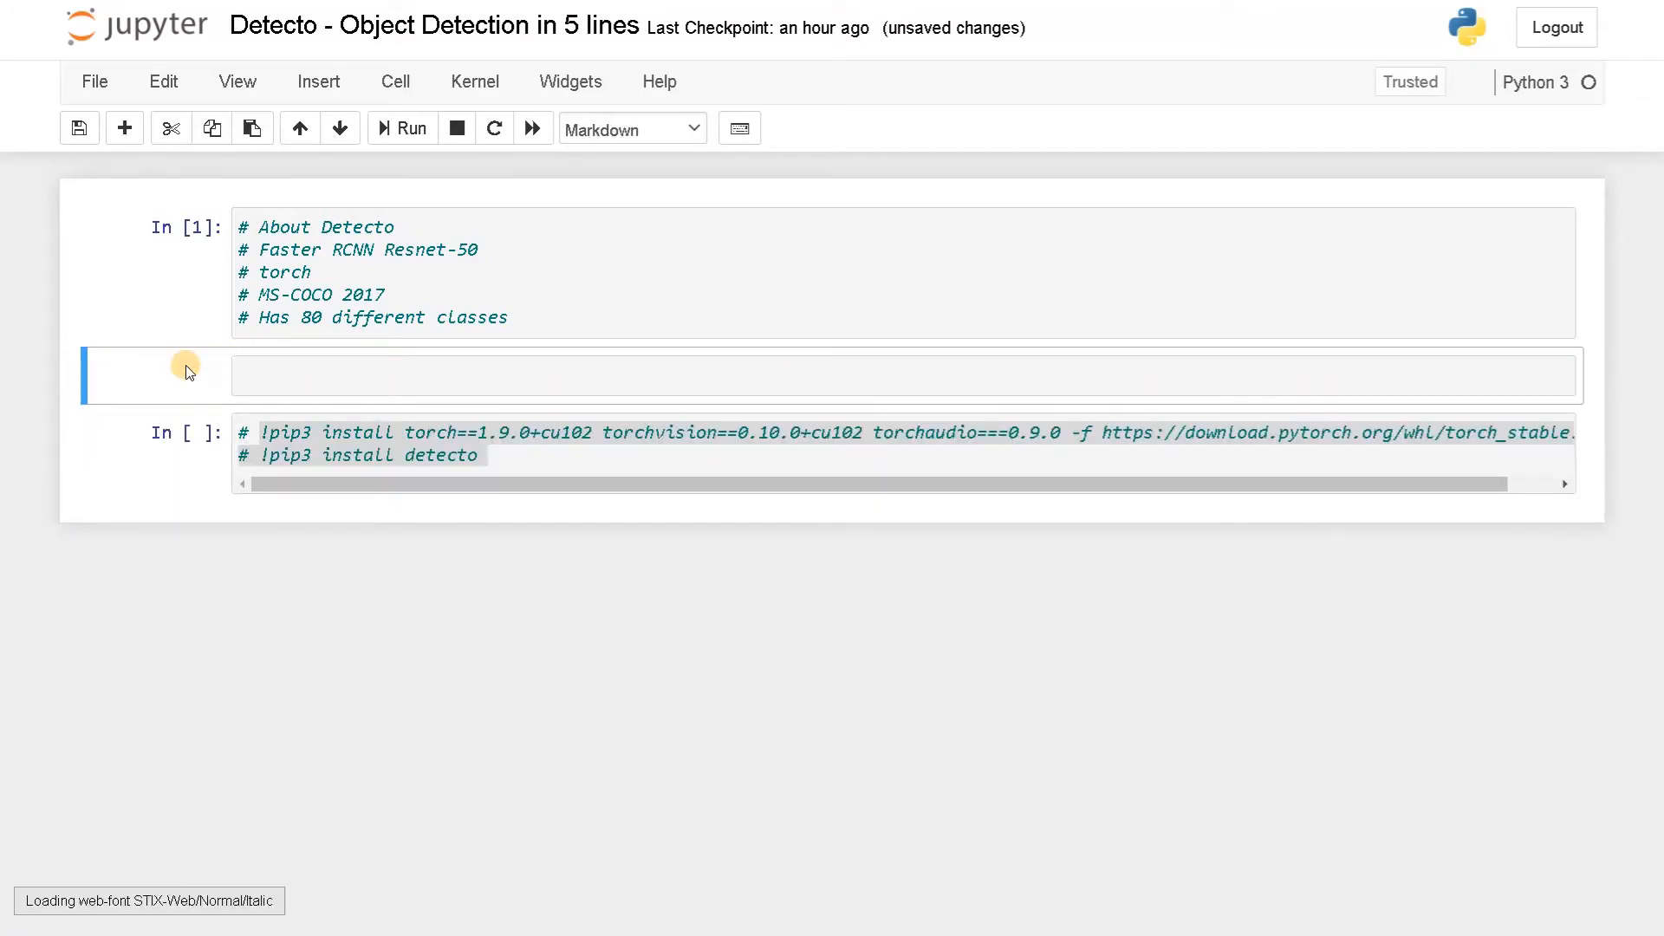
Write a Markdown heading '## Install Modules' above the install cell and render it
text(## in)
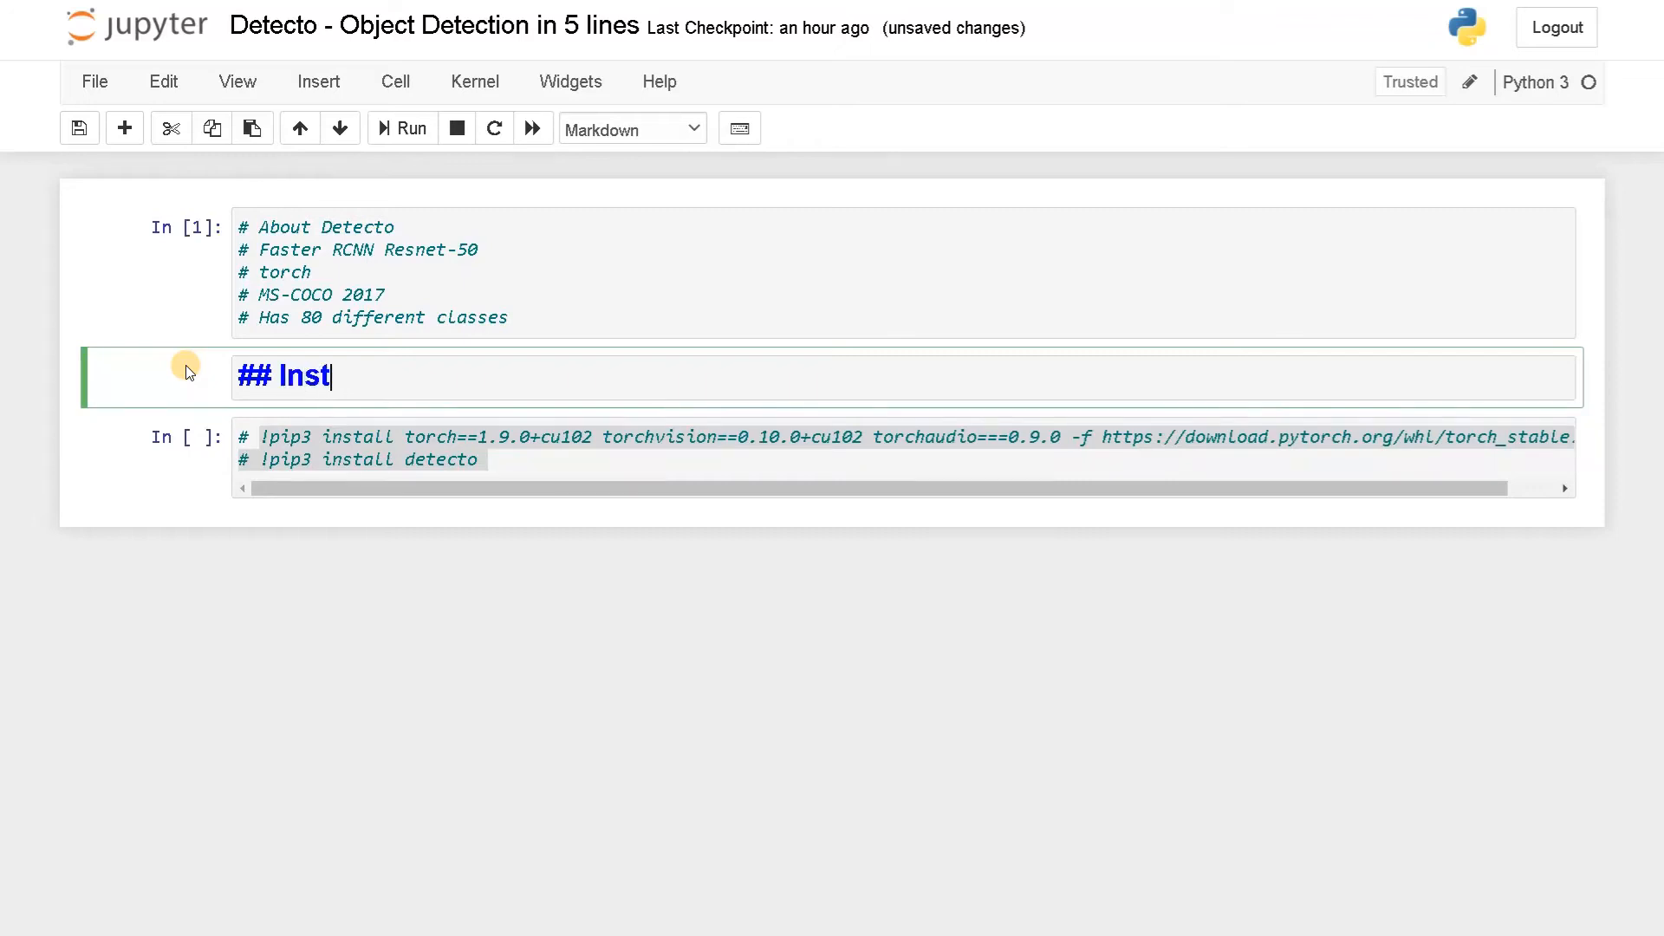
text(all Modules)
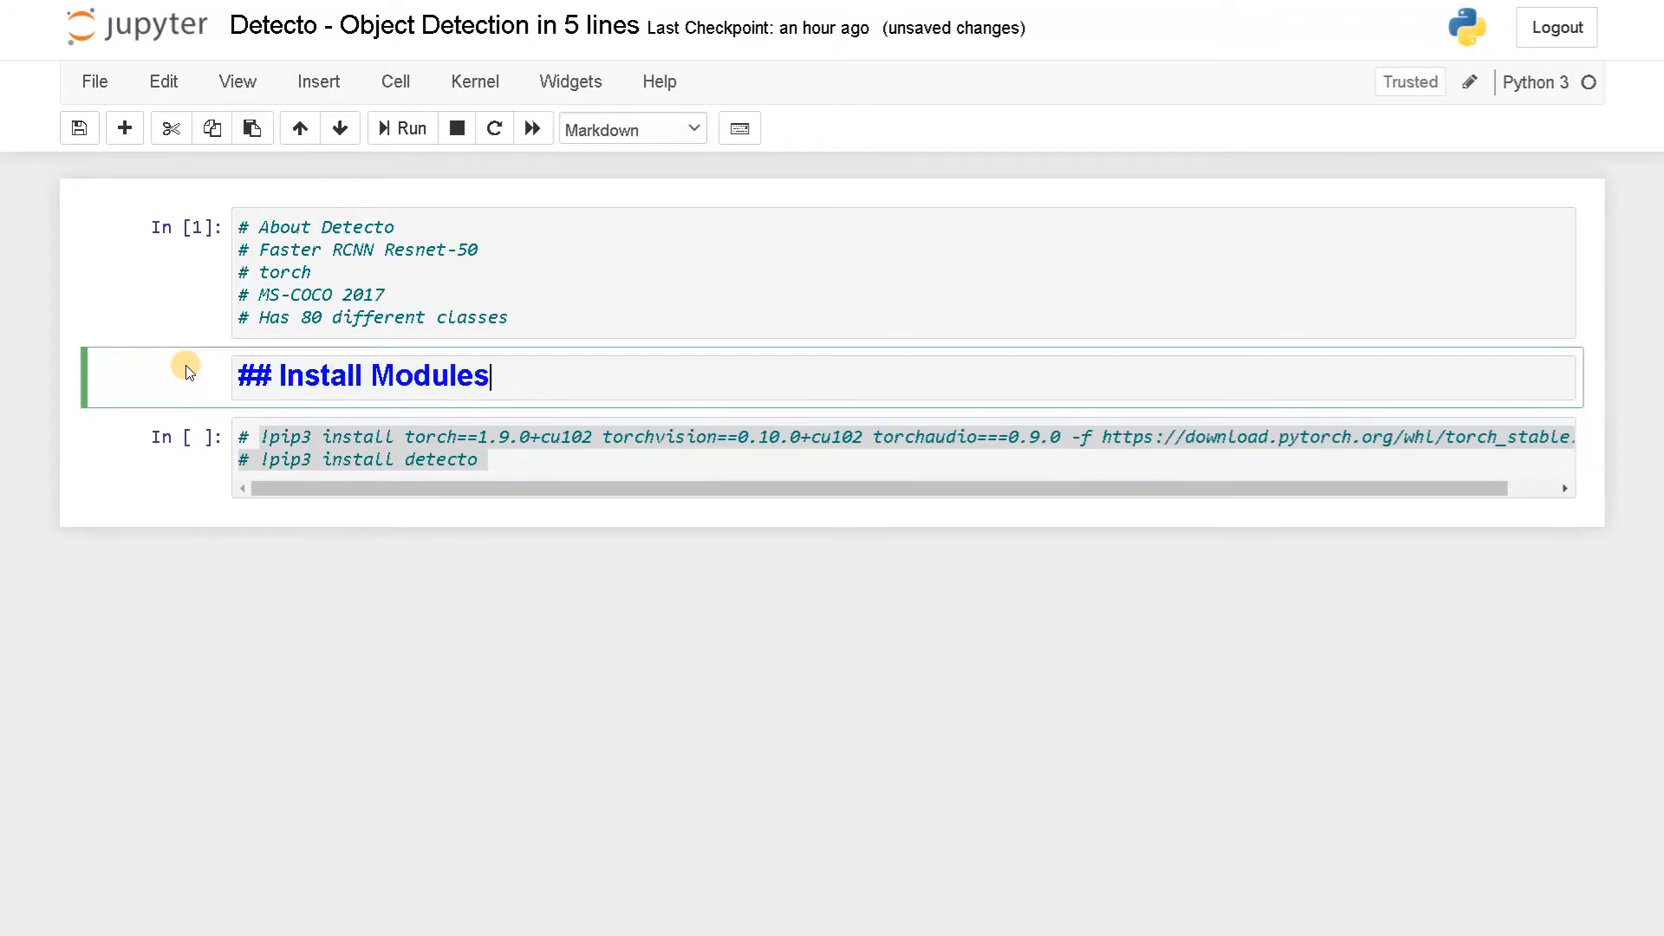
click(404, 456)
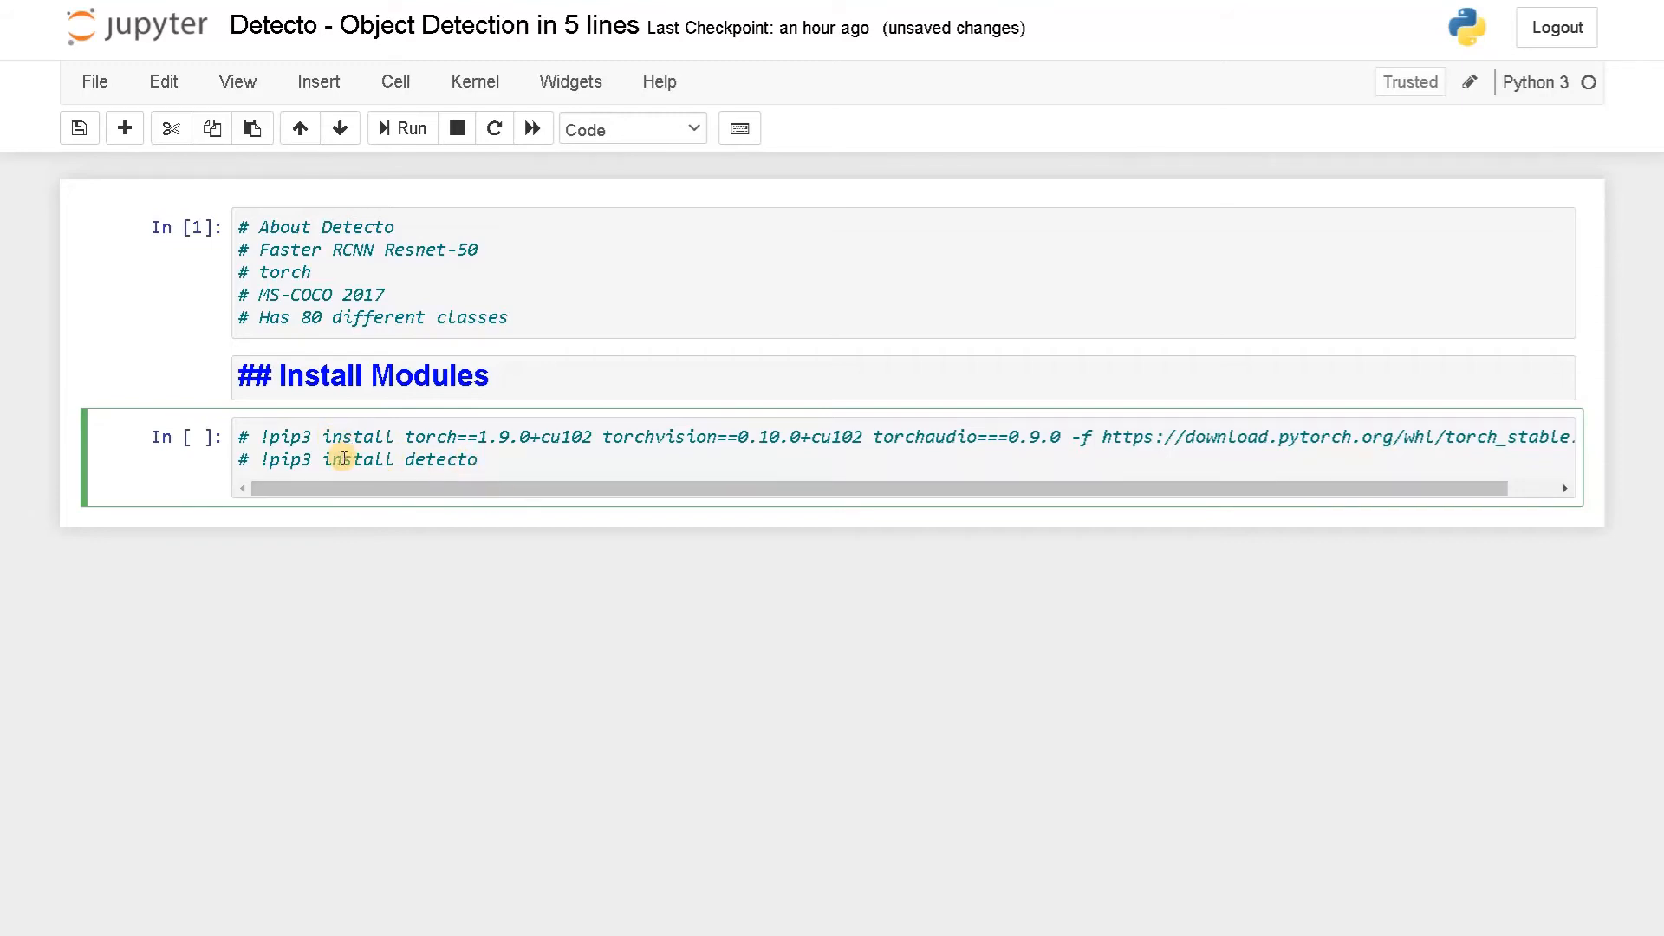
mouse_move(438, 458)
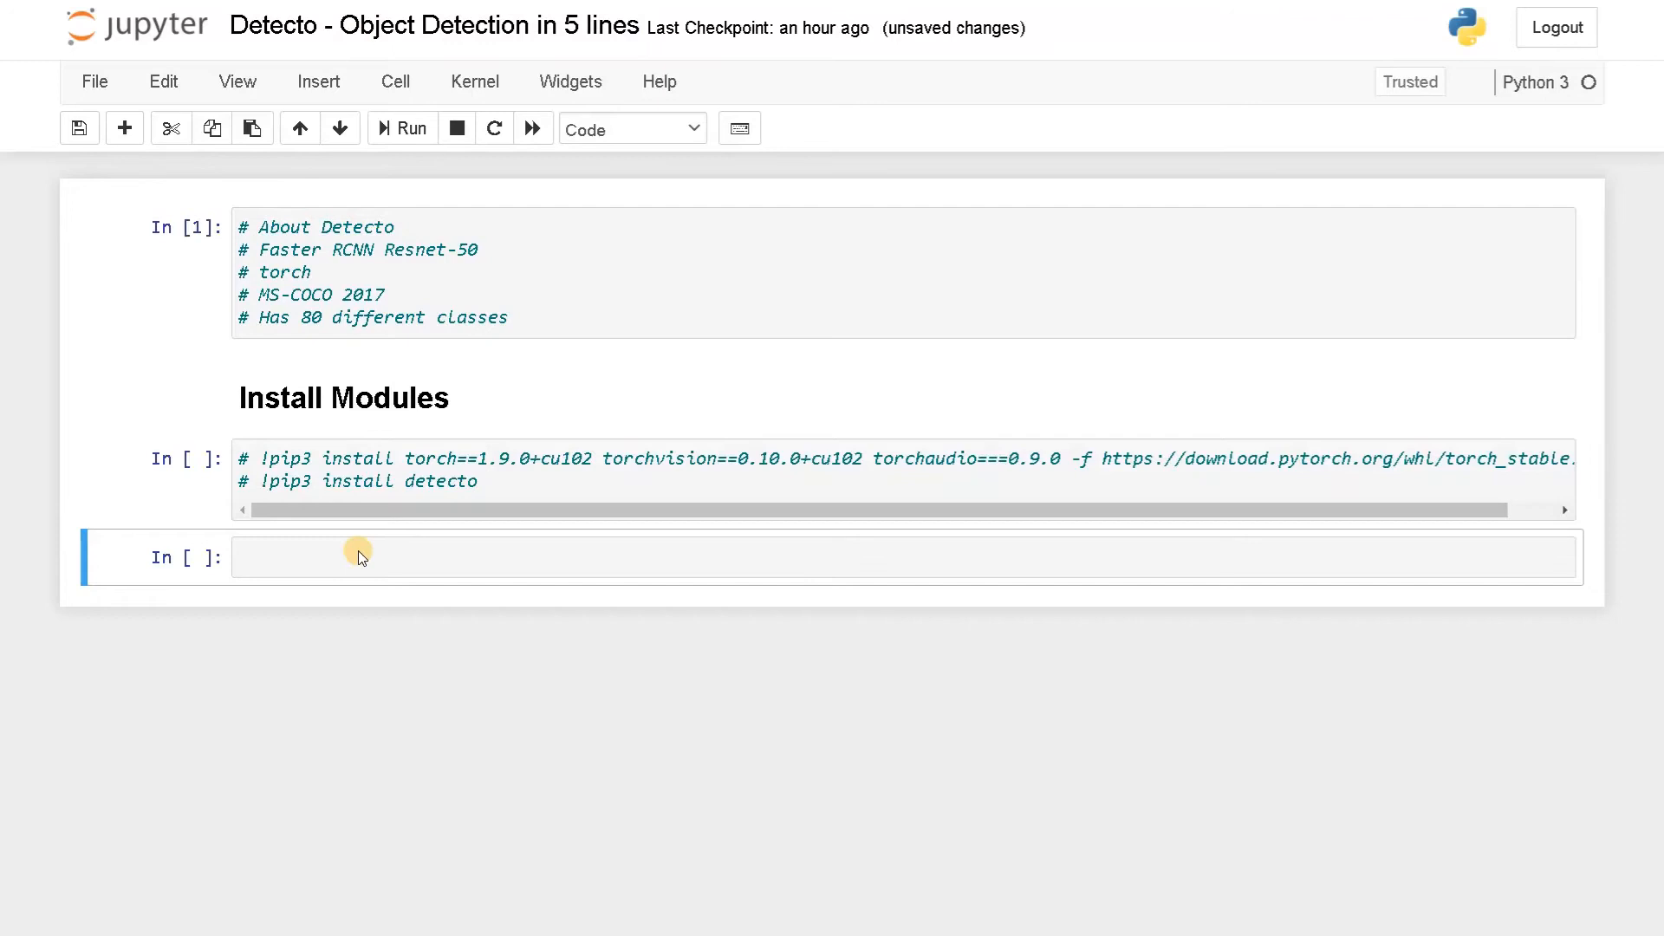
Write '# object detection' and 'from detecto import core, utils, visualize' in the new cell
click(360, 557)
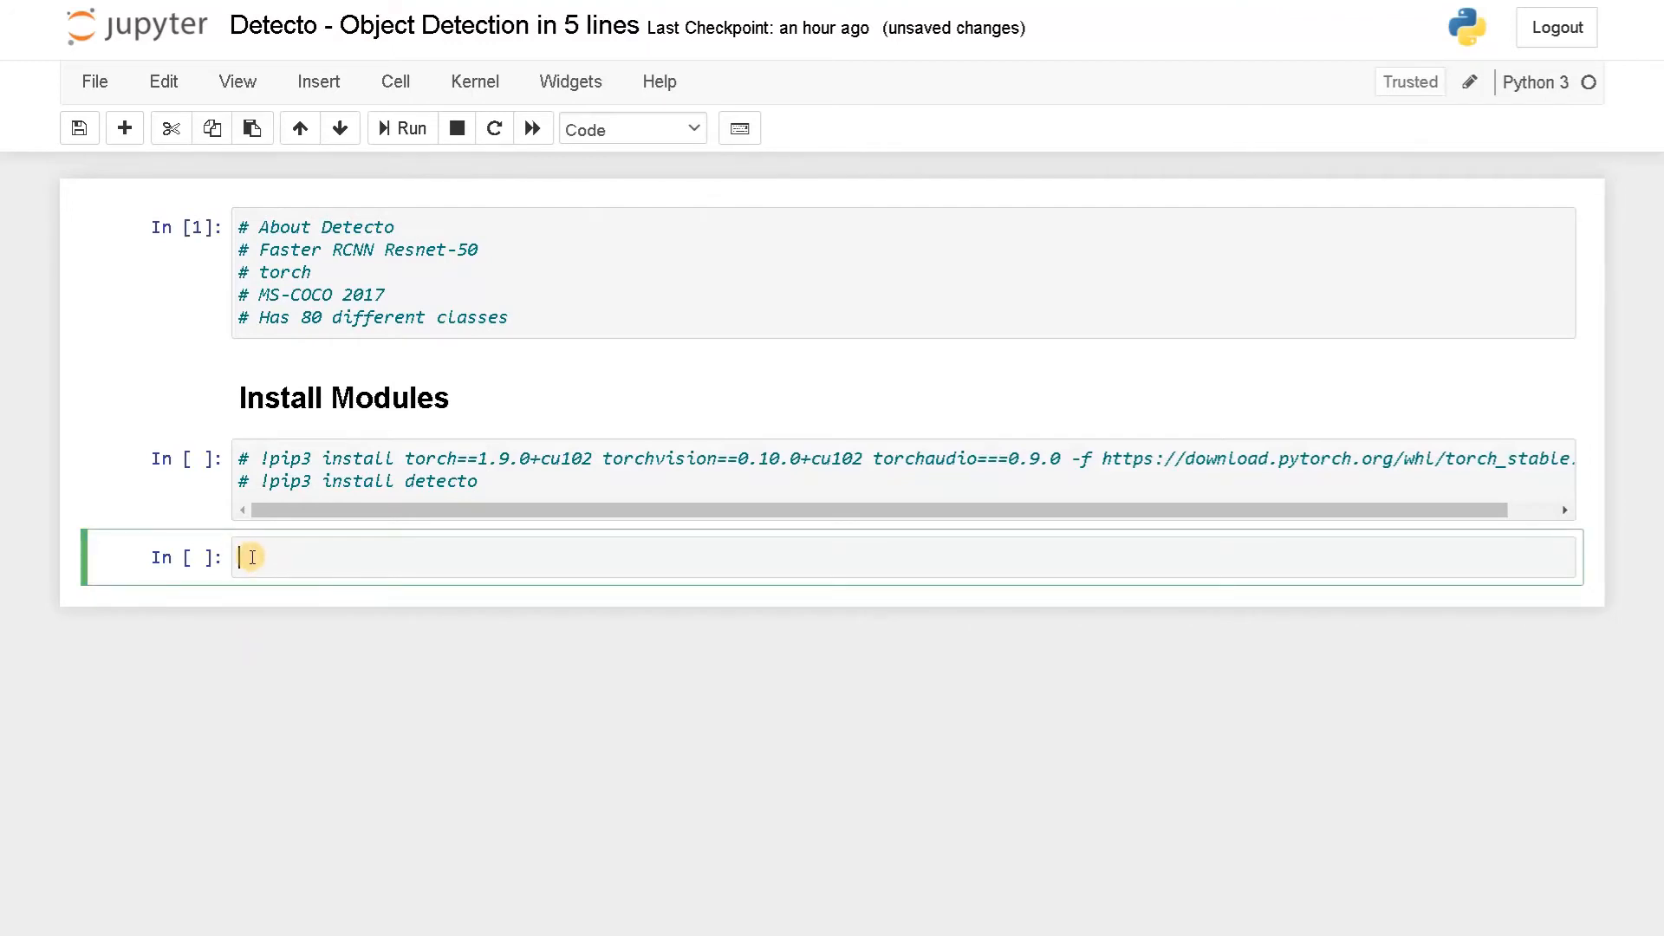
text(#Iobj)
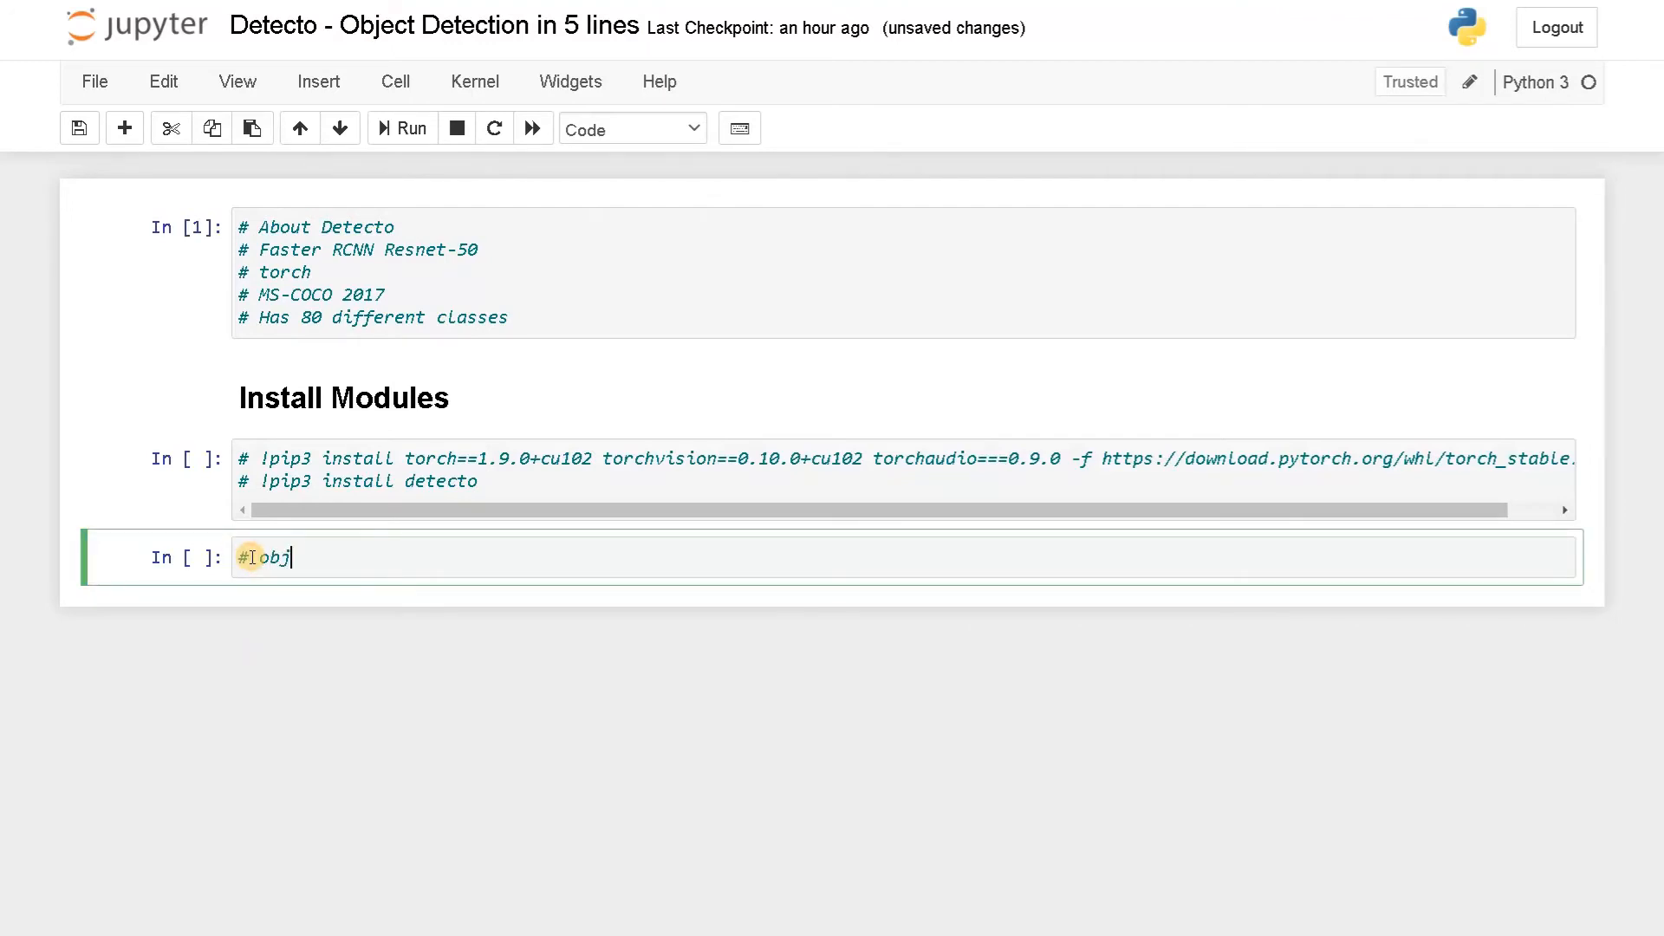
text(object detec)
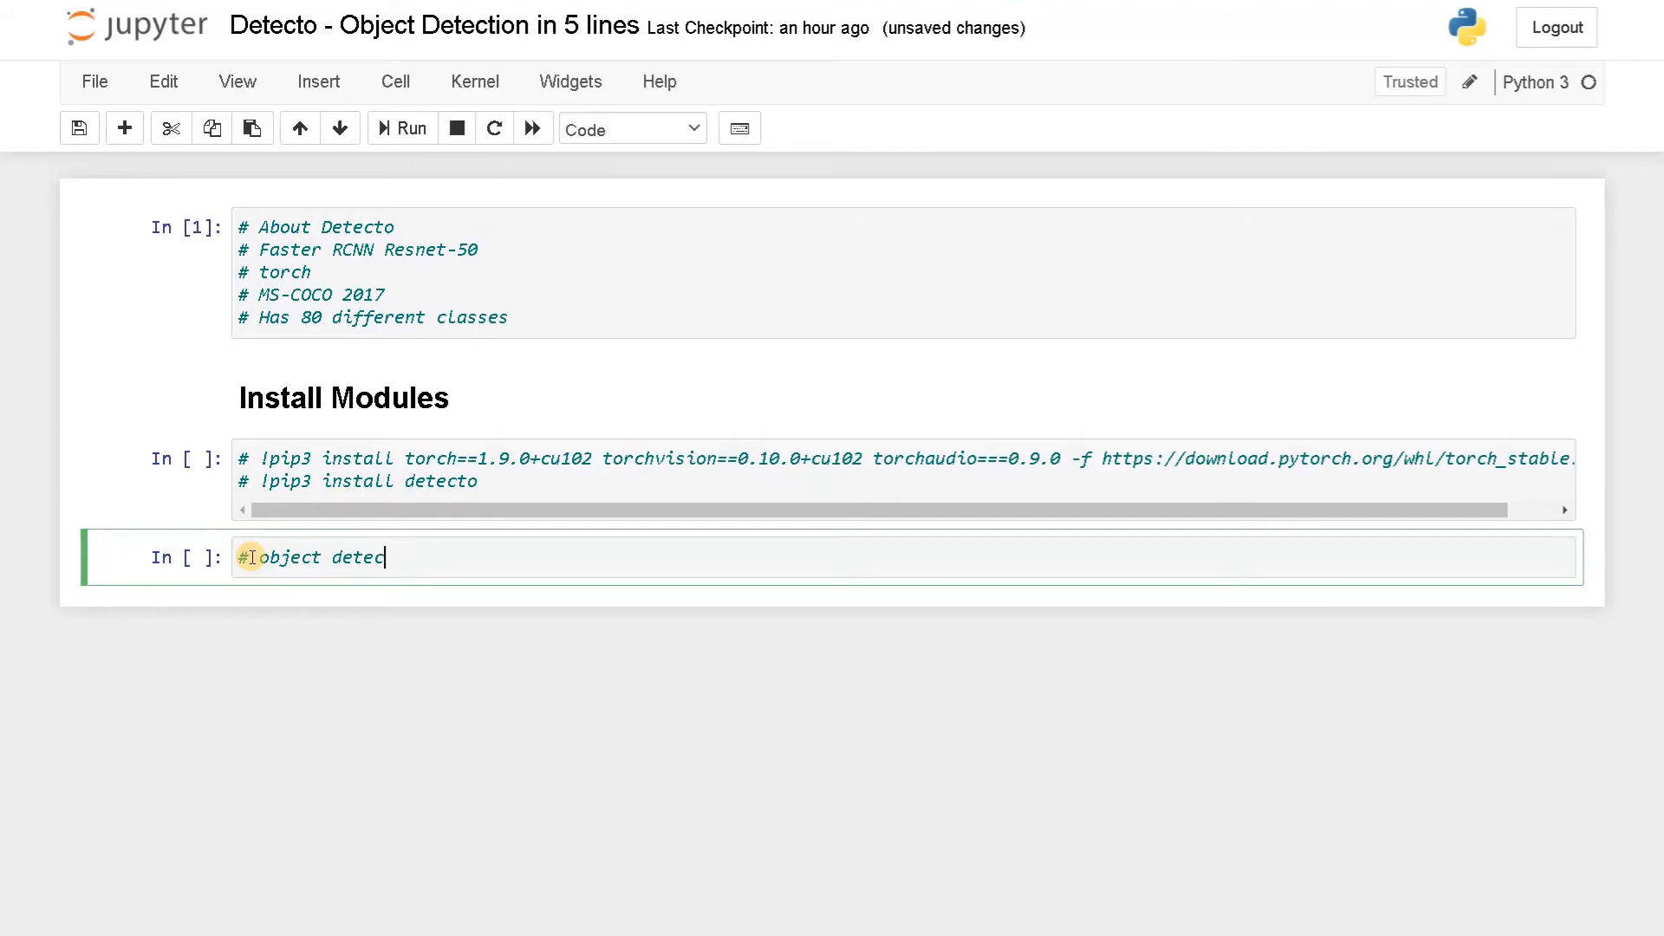
text(tion)
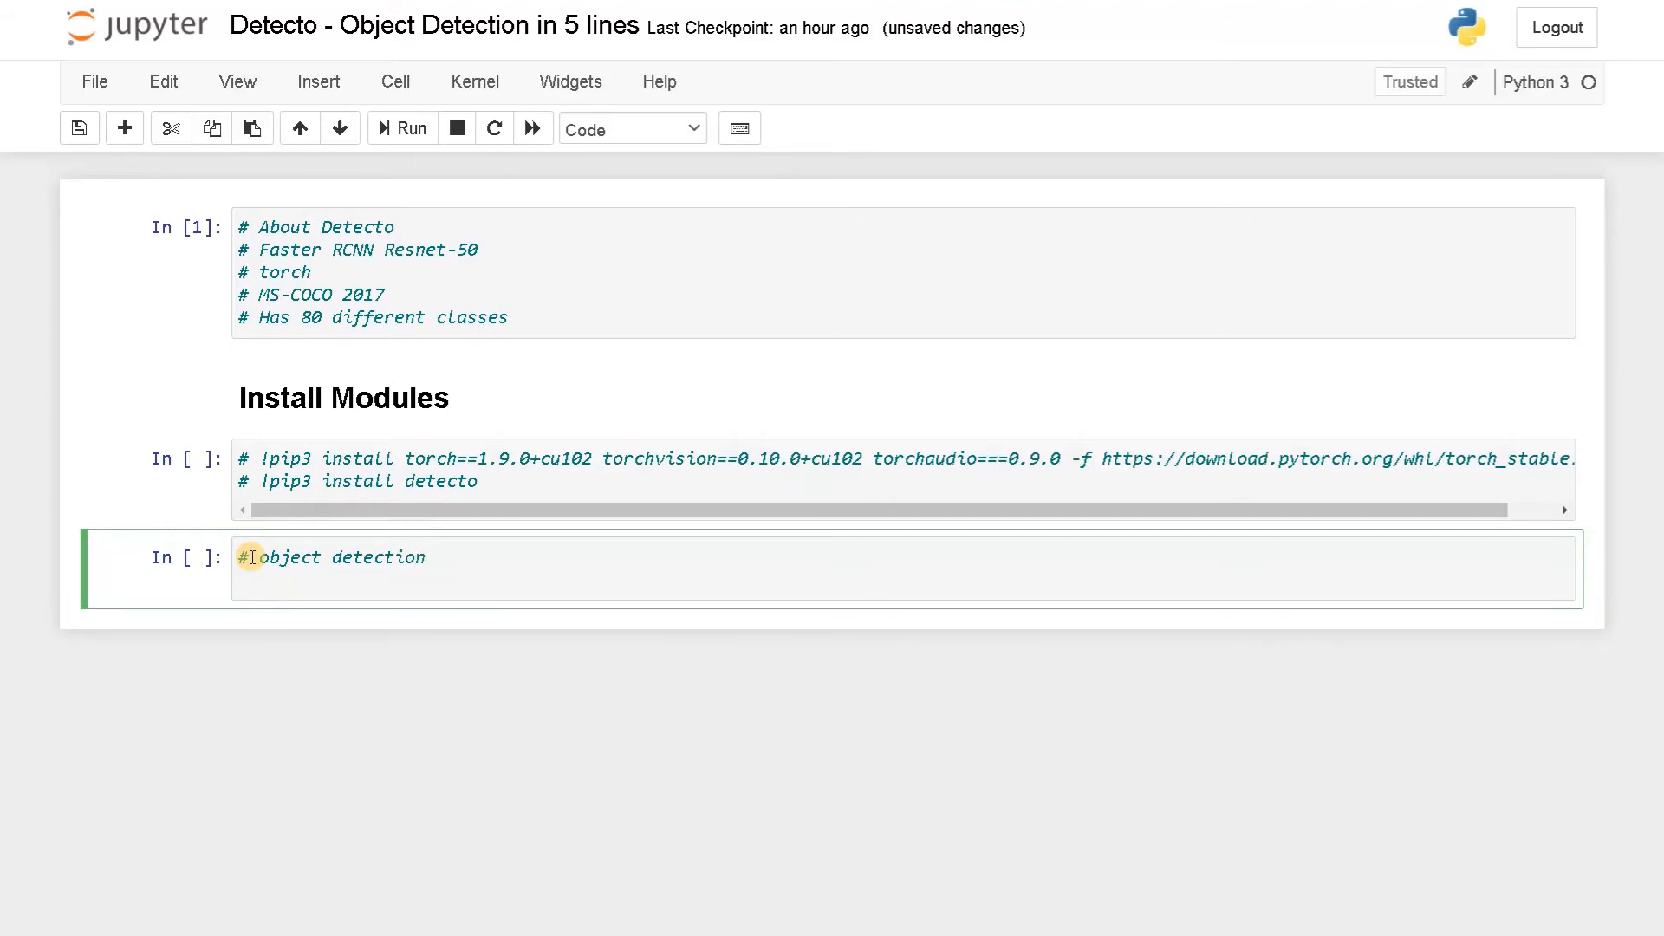
text(from det)
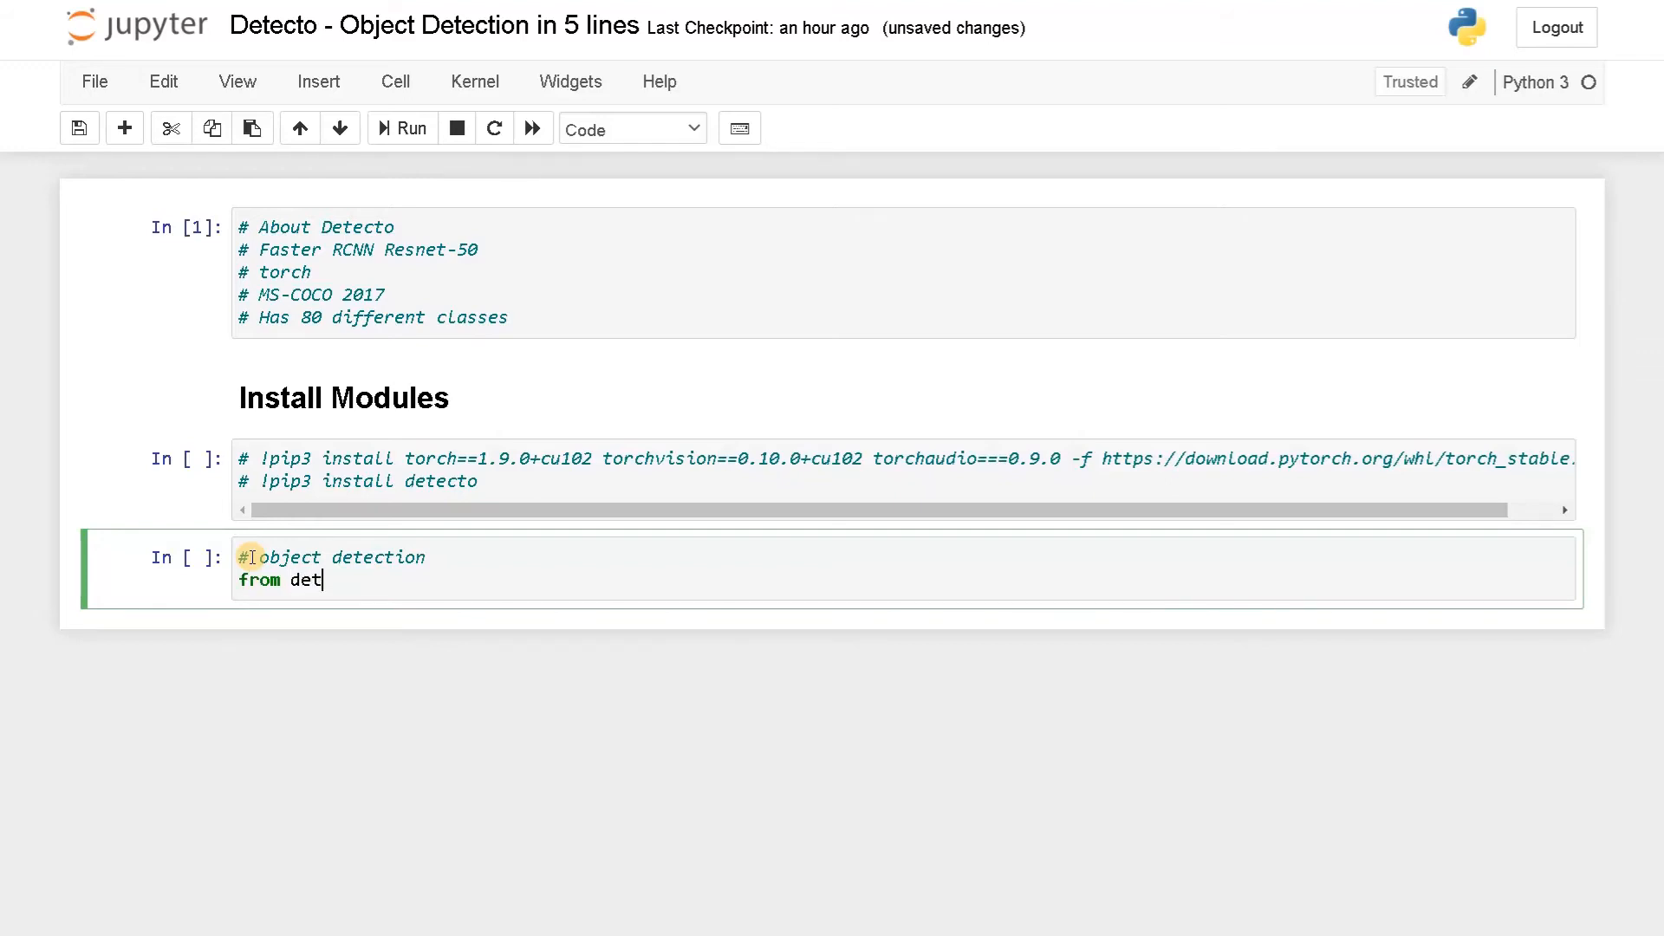
text(ecto)
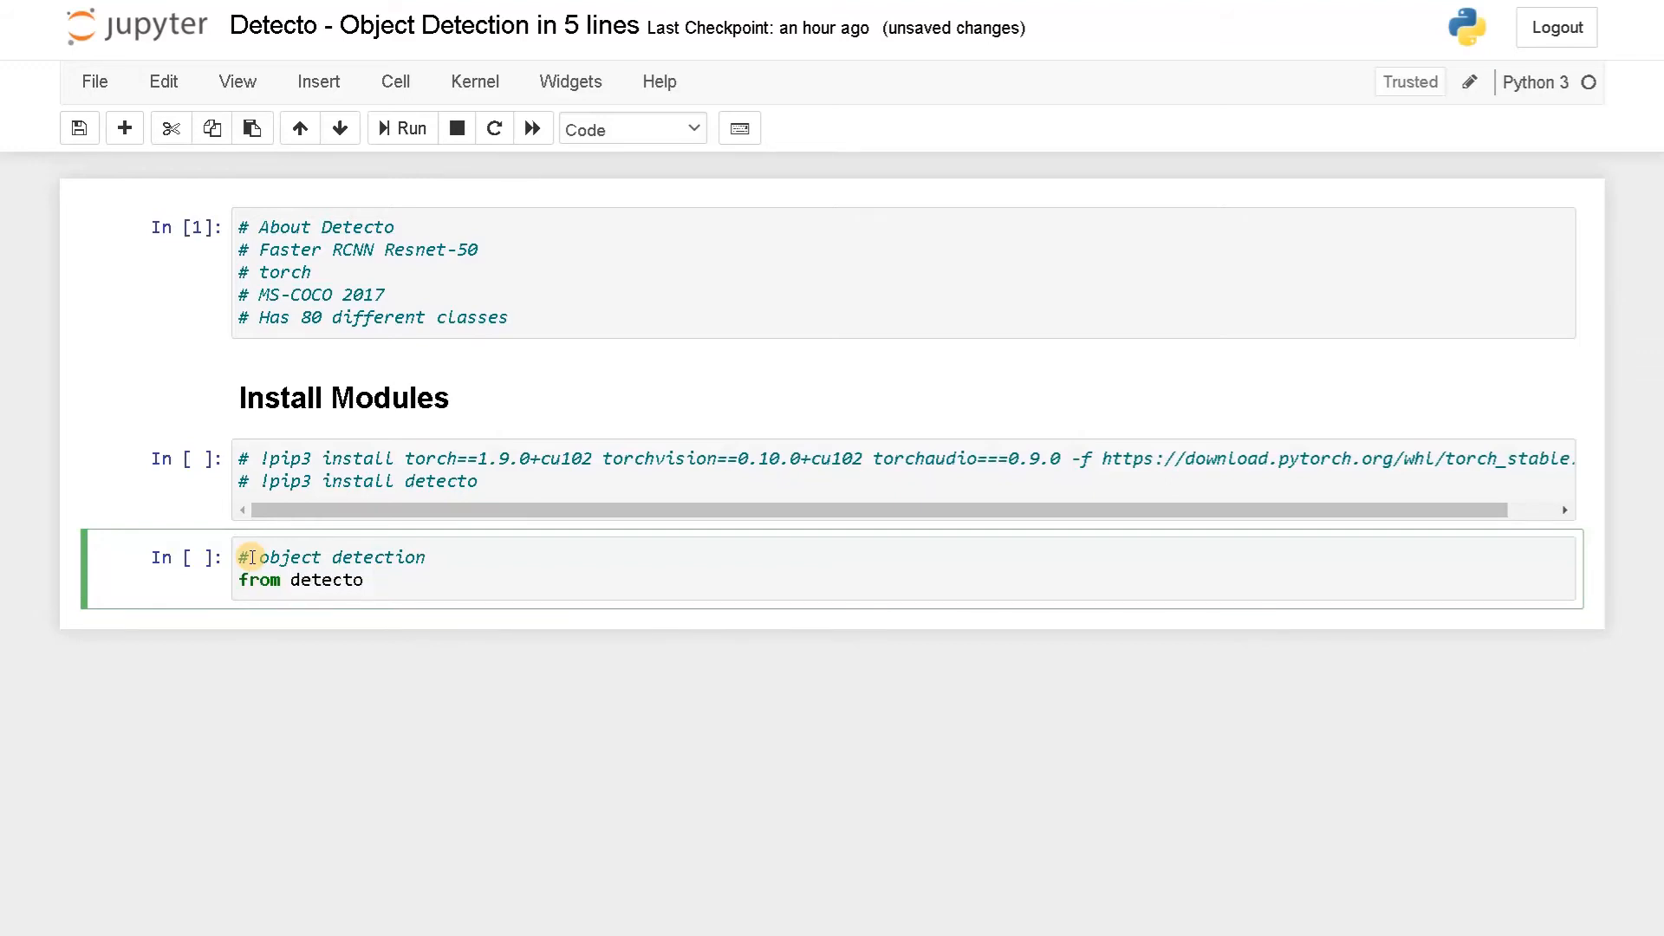
text(import co)
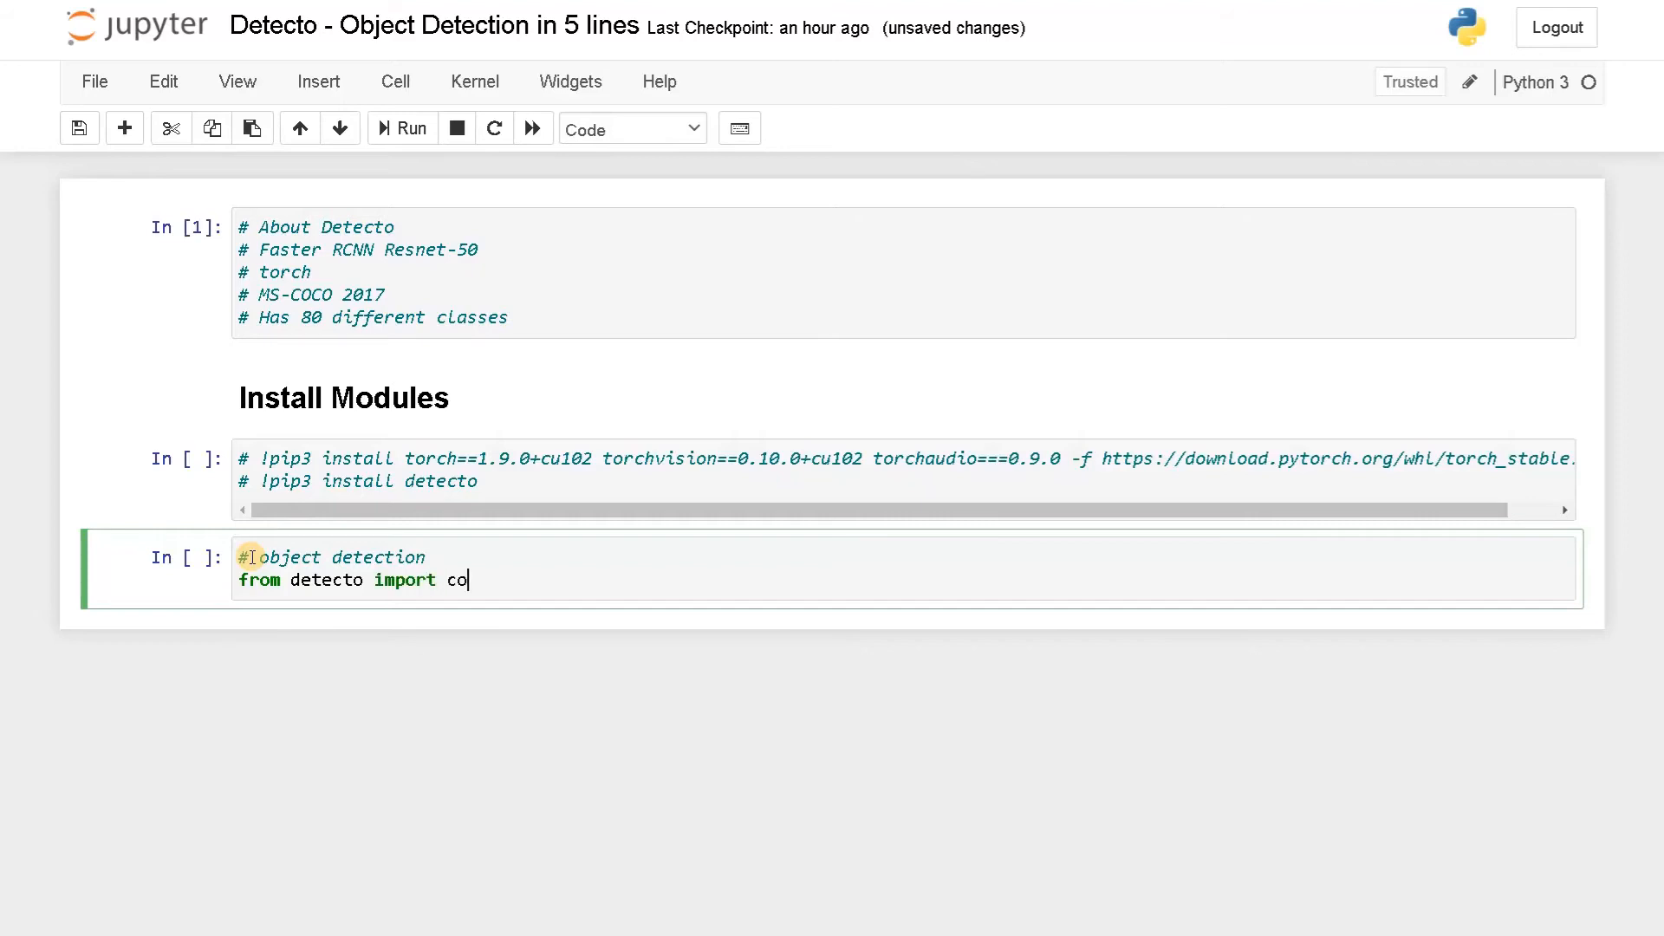
text(re, uti)
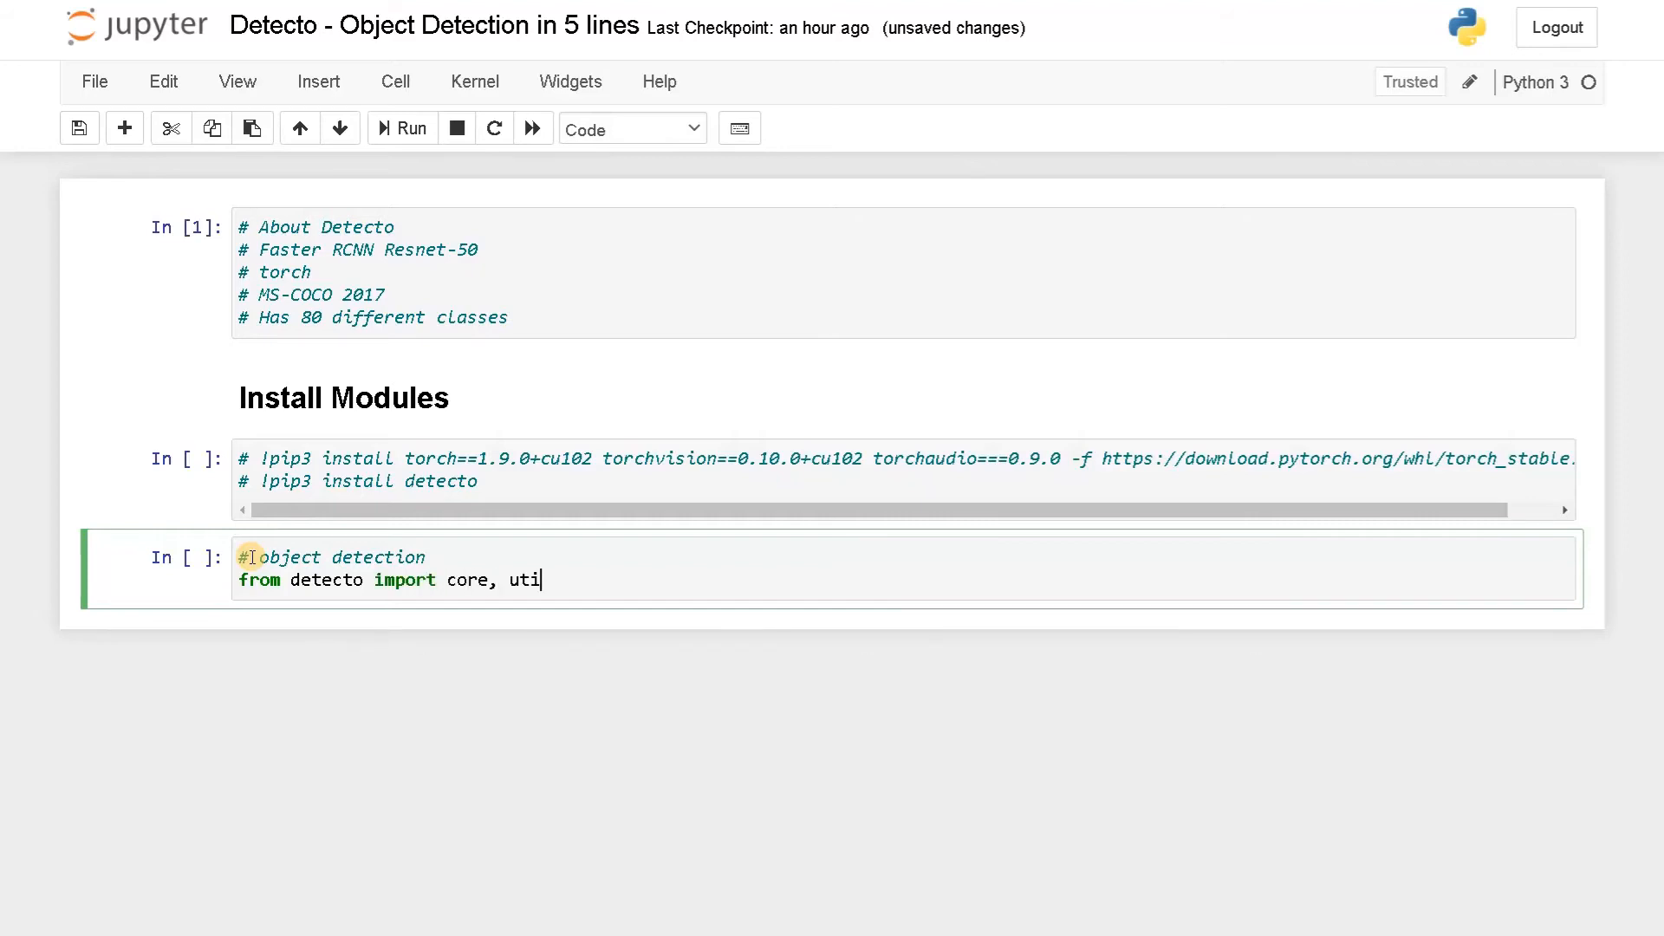
text(ls, visul)
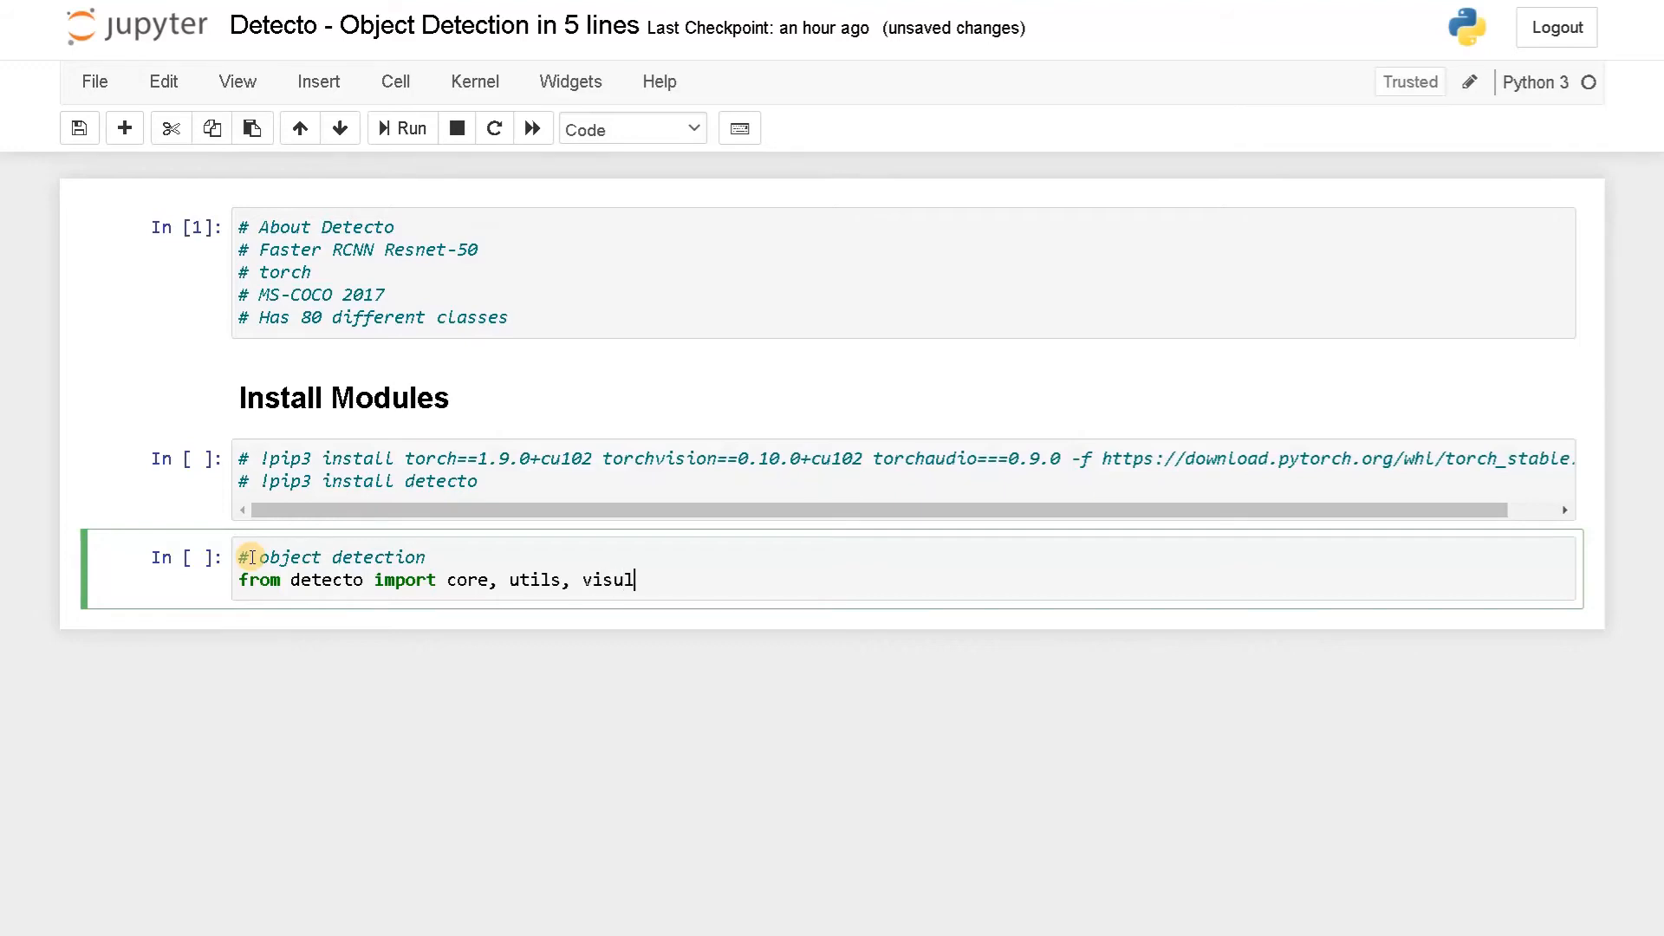
text(a)
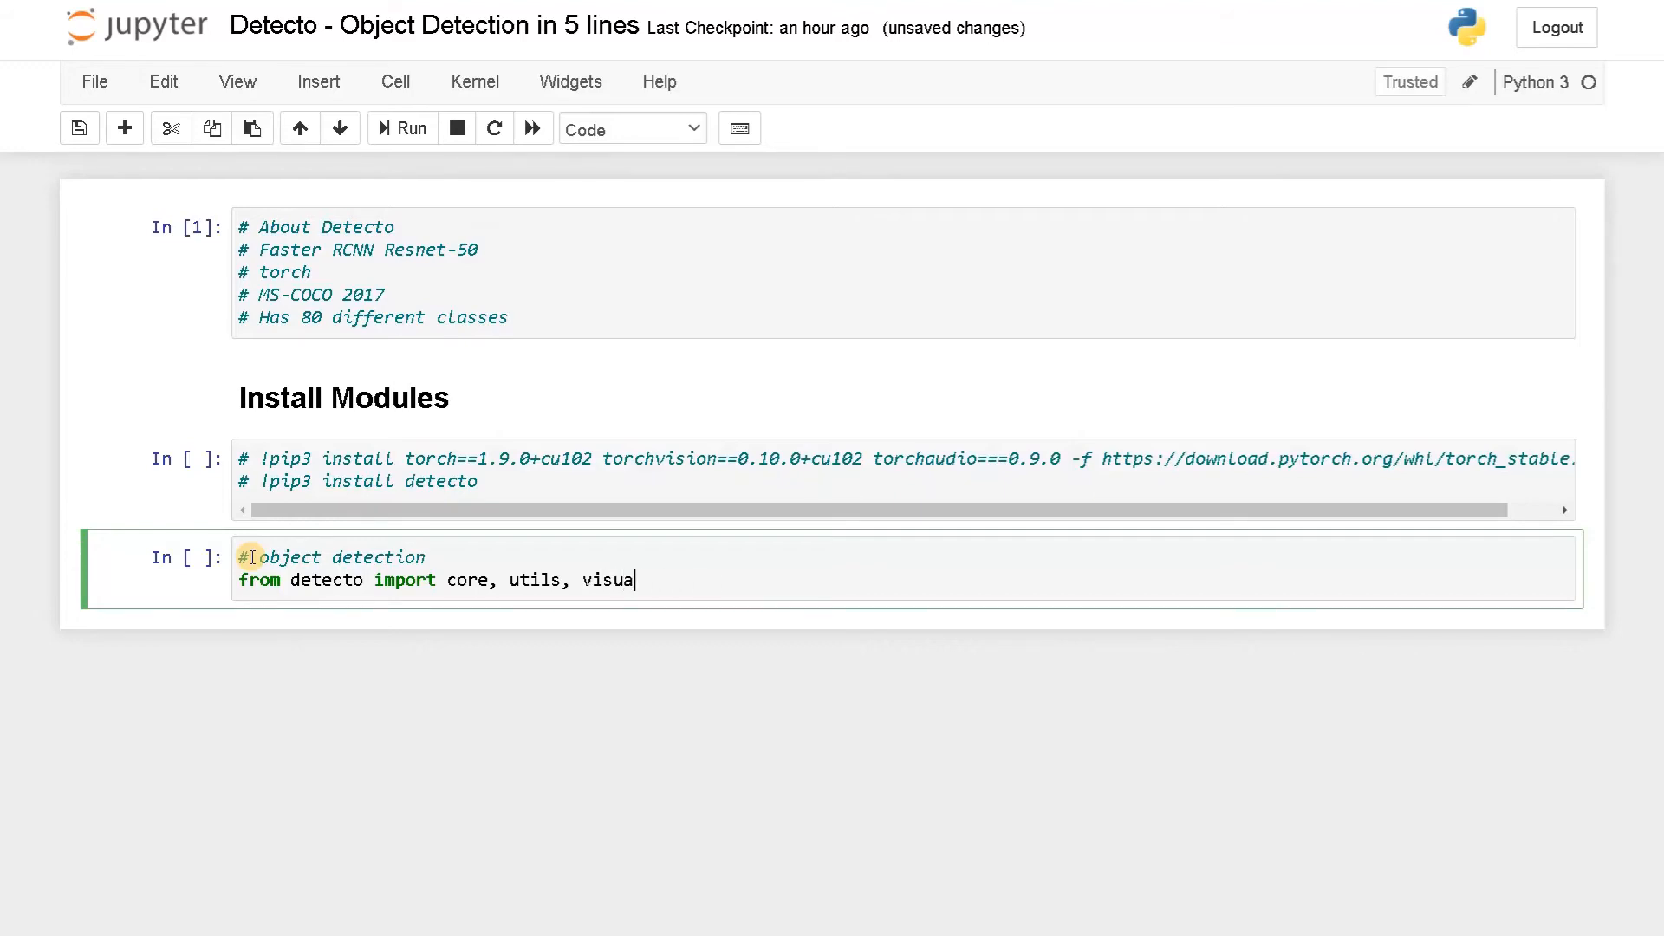
text(lize)
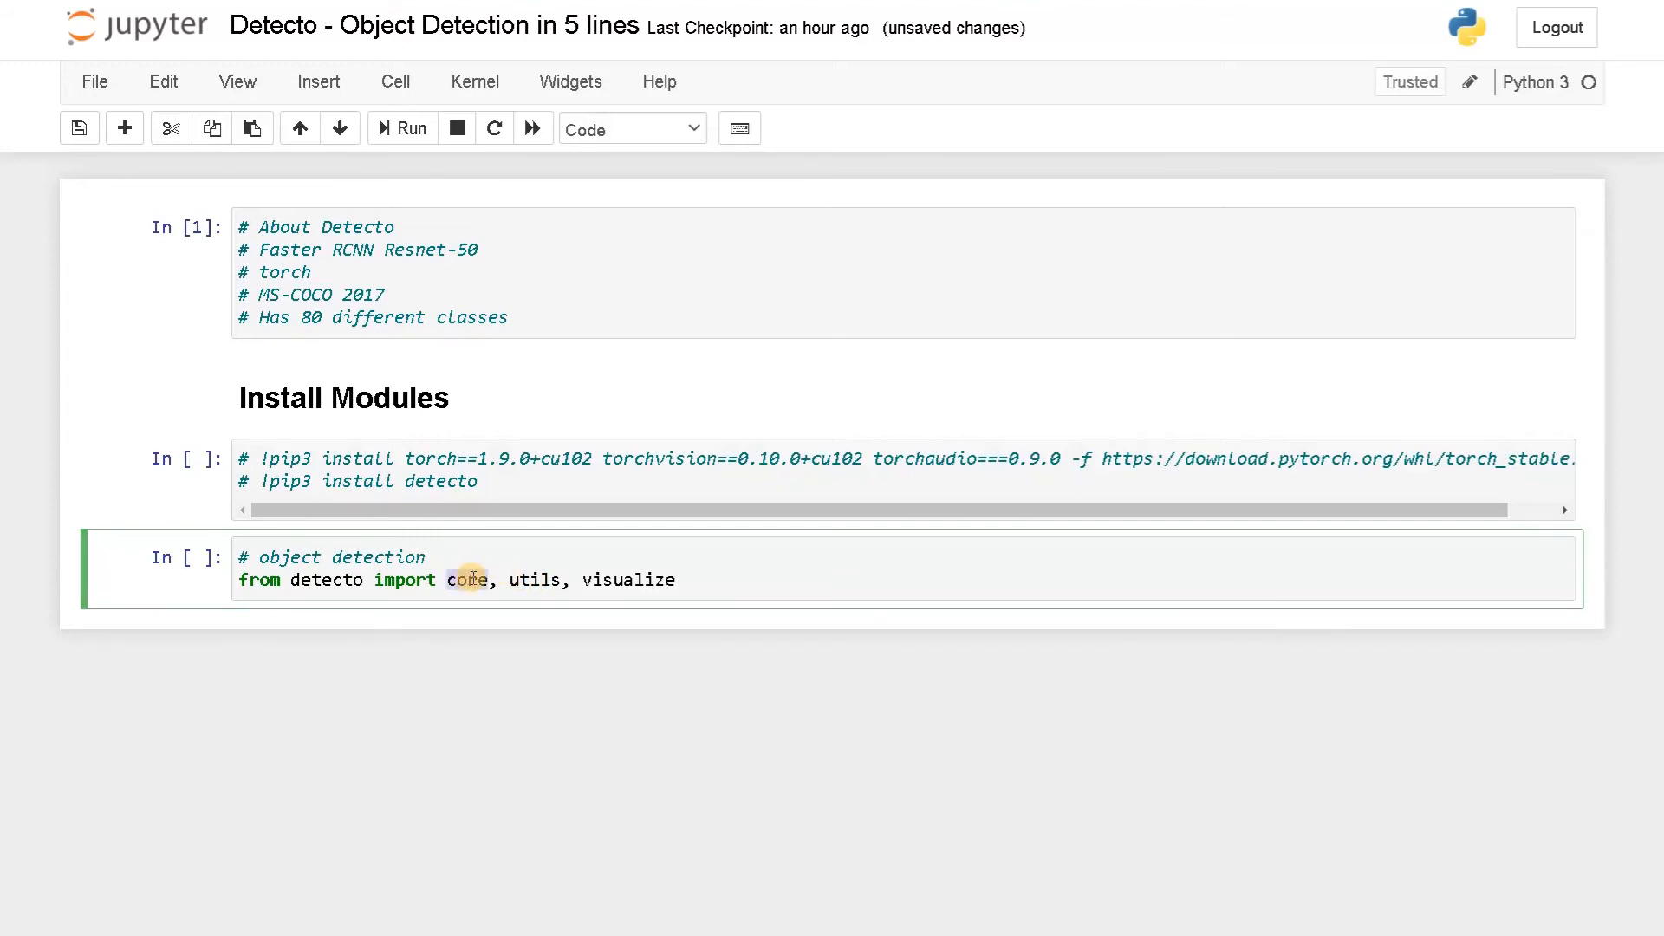
double_click(628, 579)
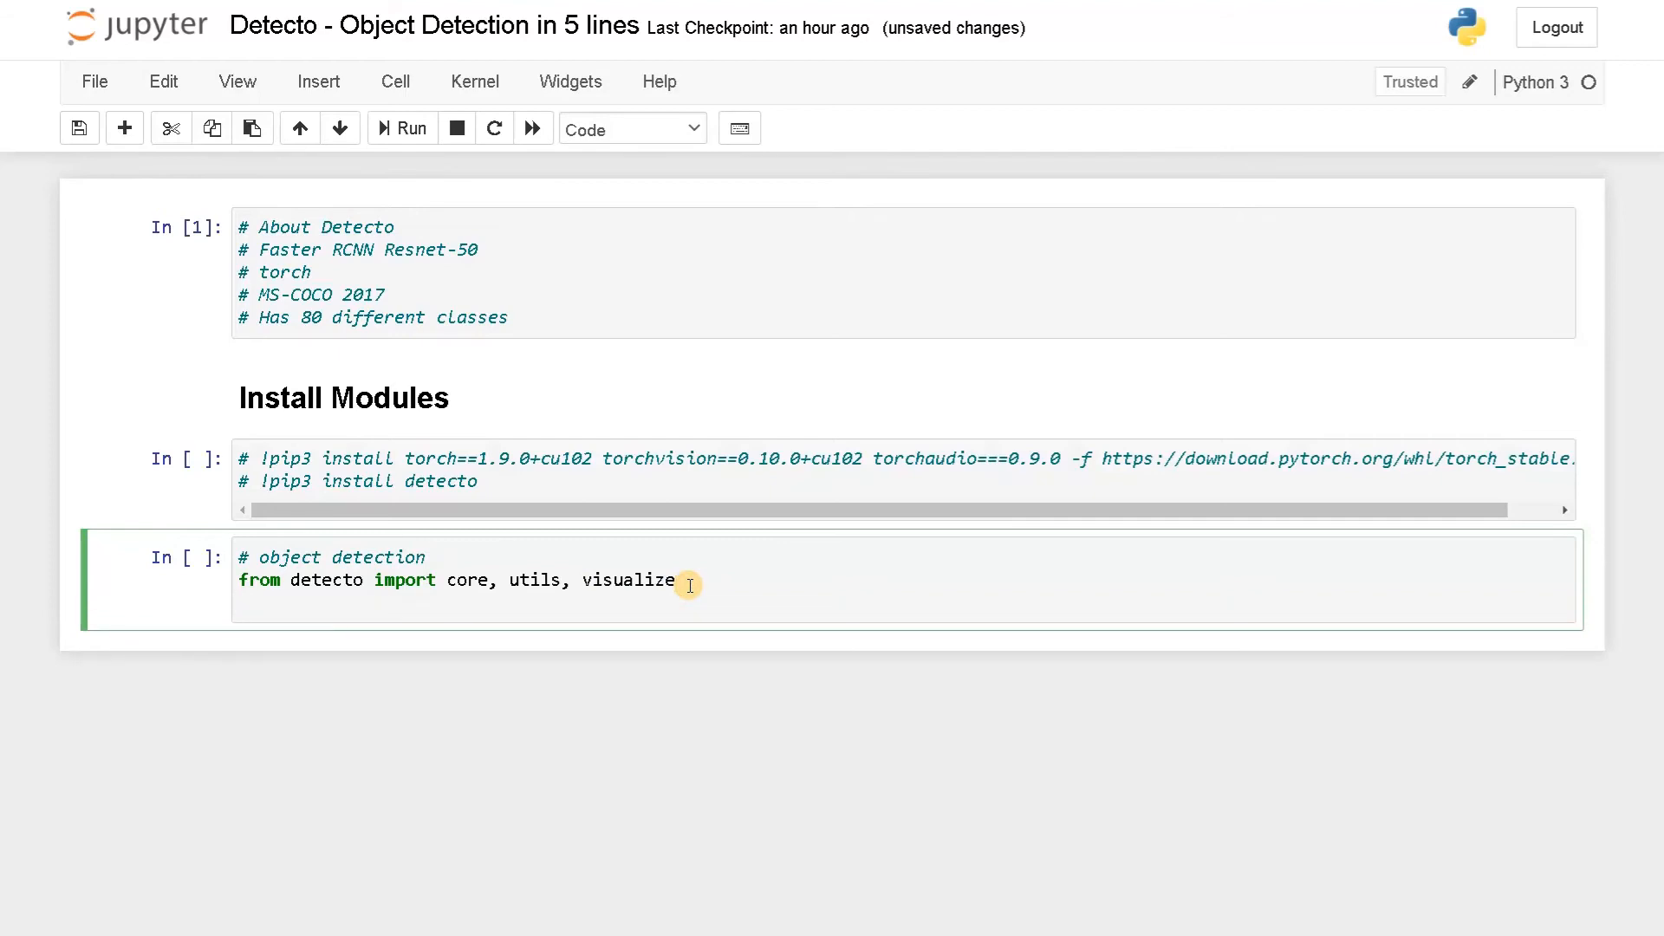
Add image = utils.read_image('apple.jpg') to the detection cell
text(image = u)
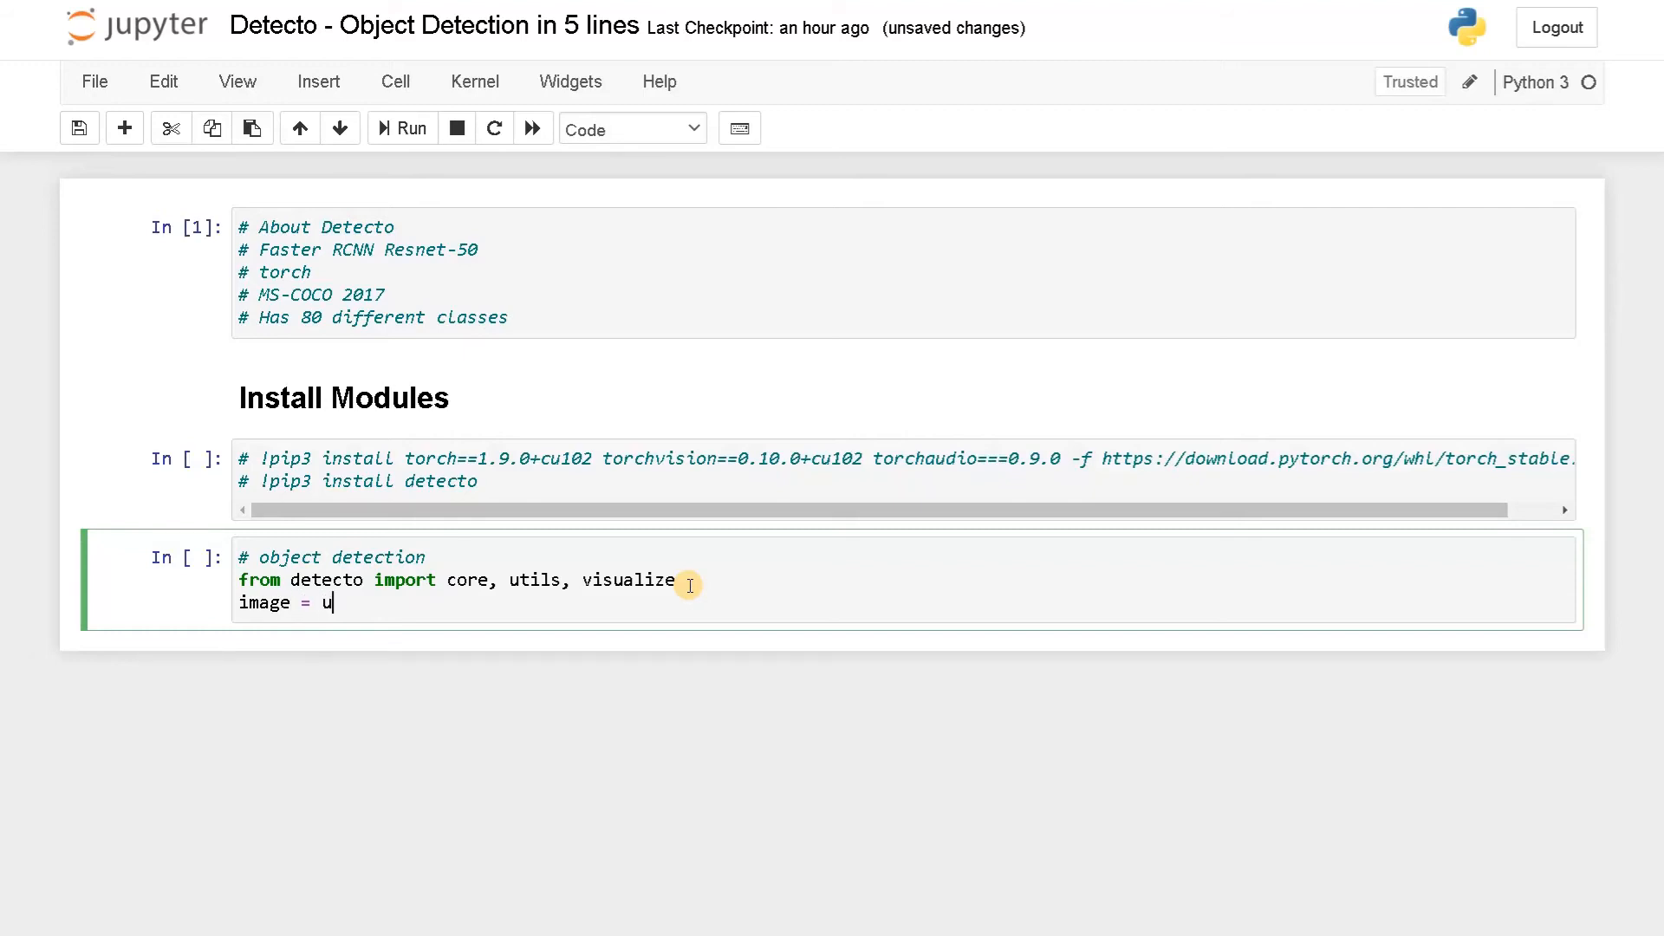
text(tils.re)
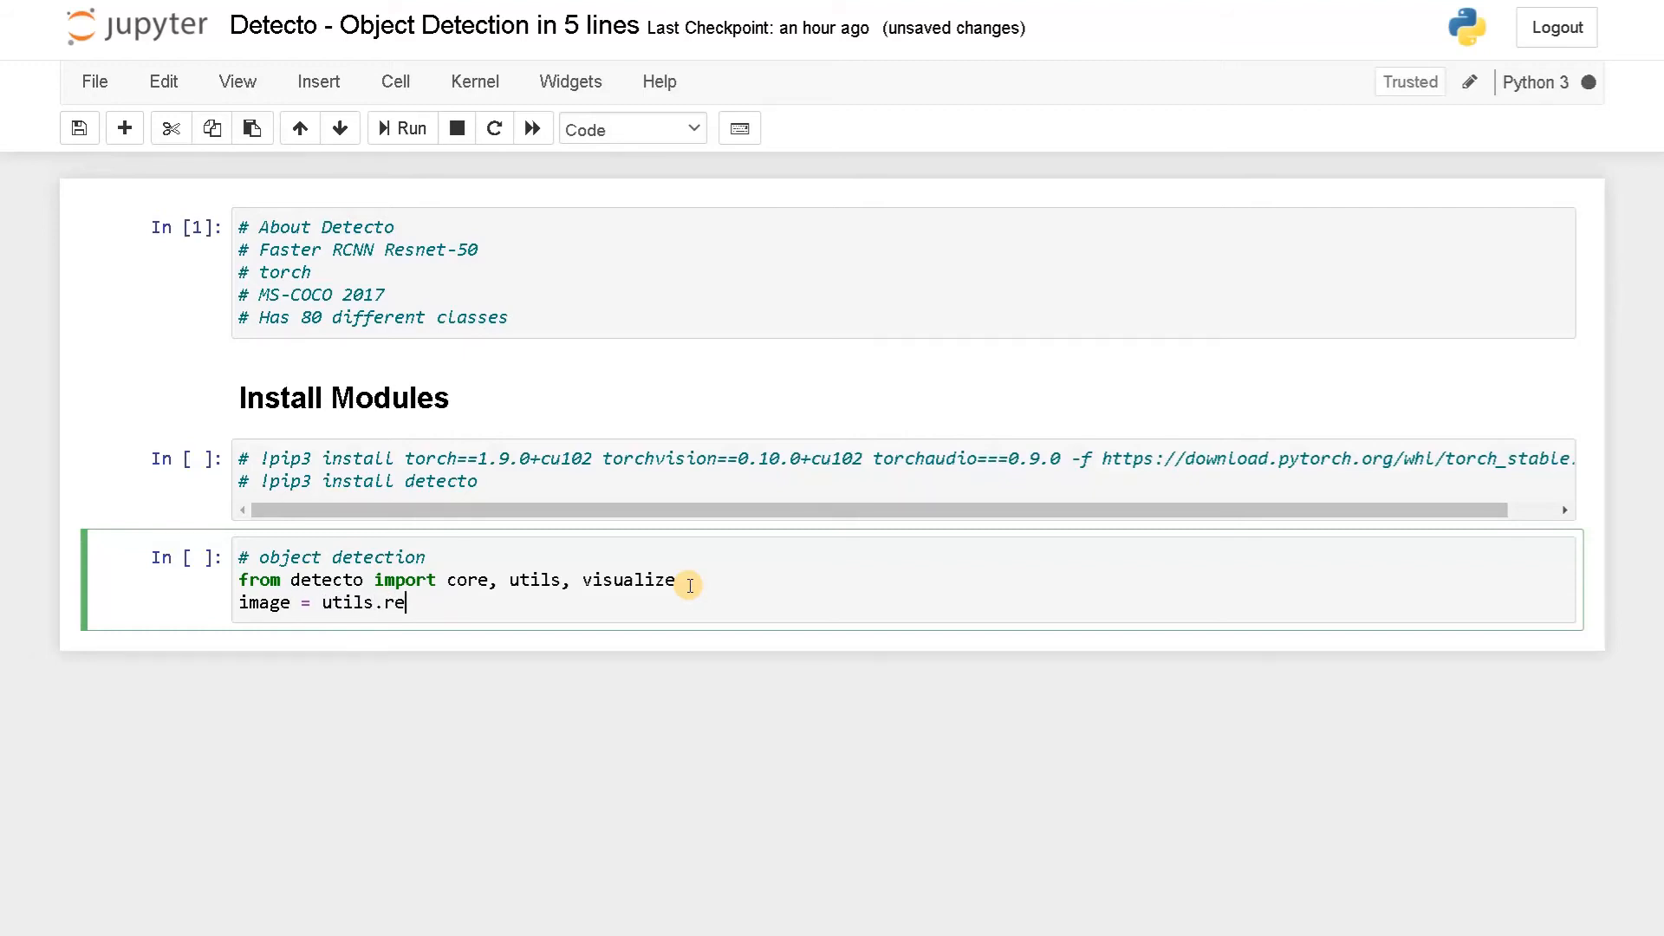
text(ad_image)
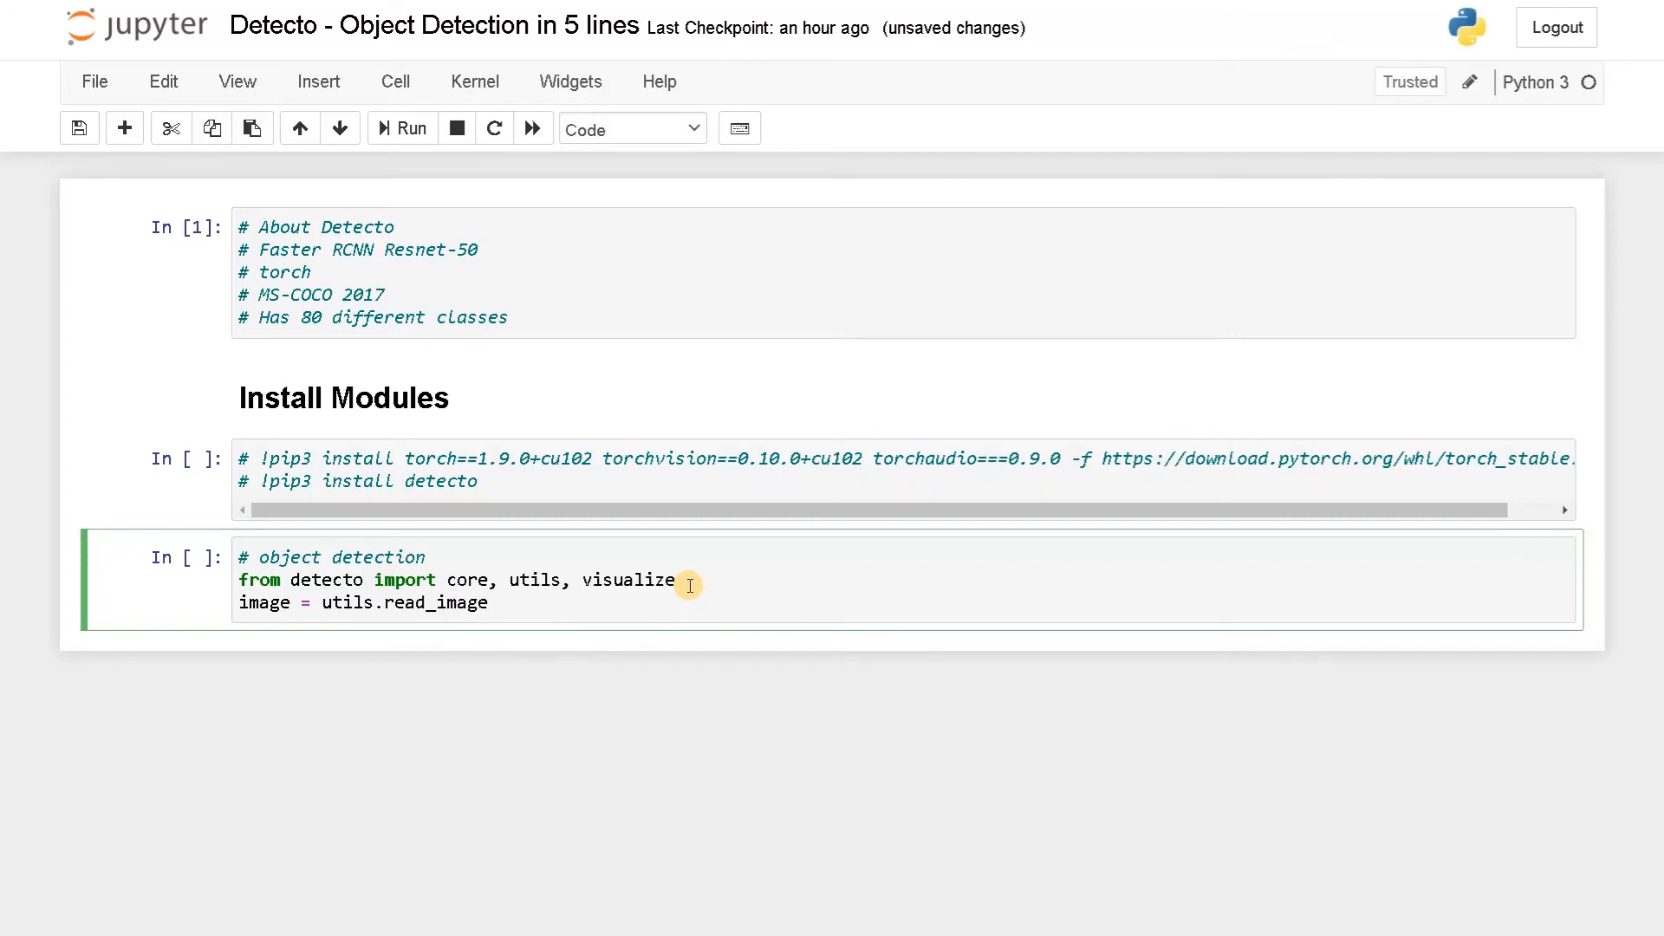
text((''))
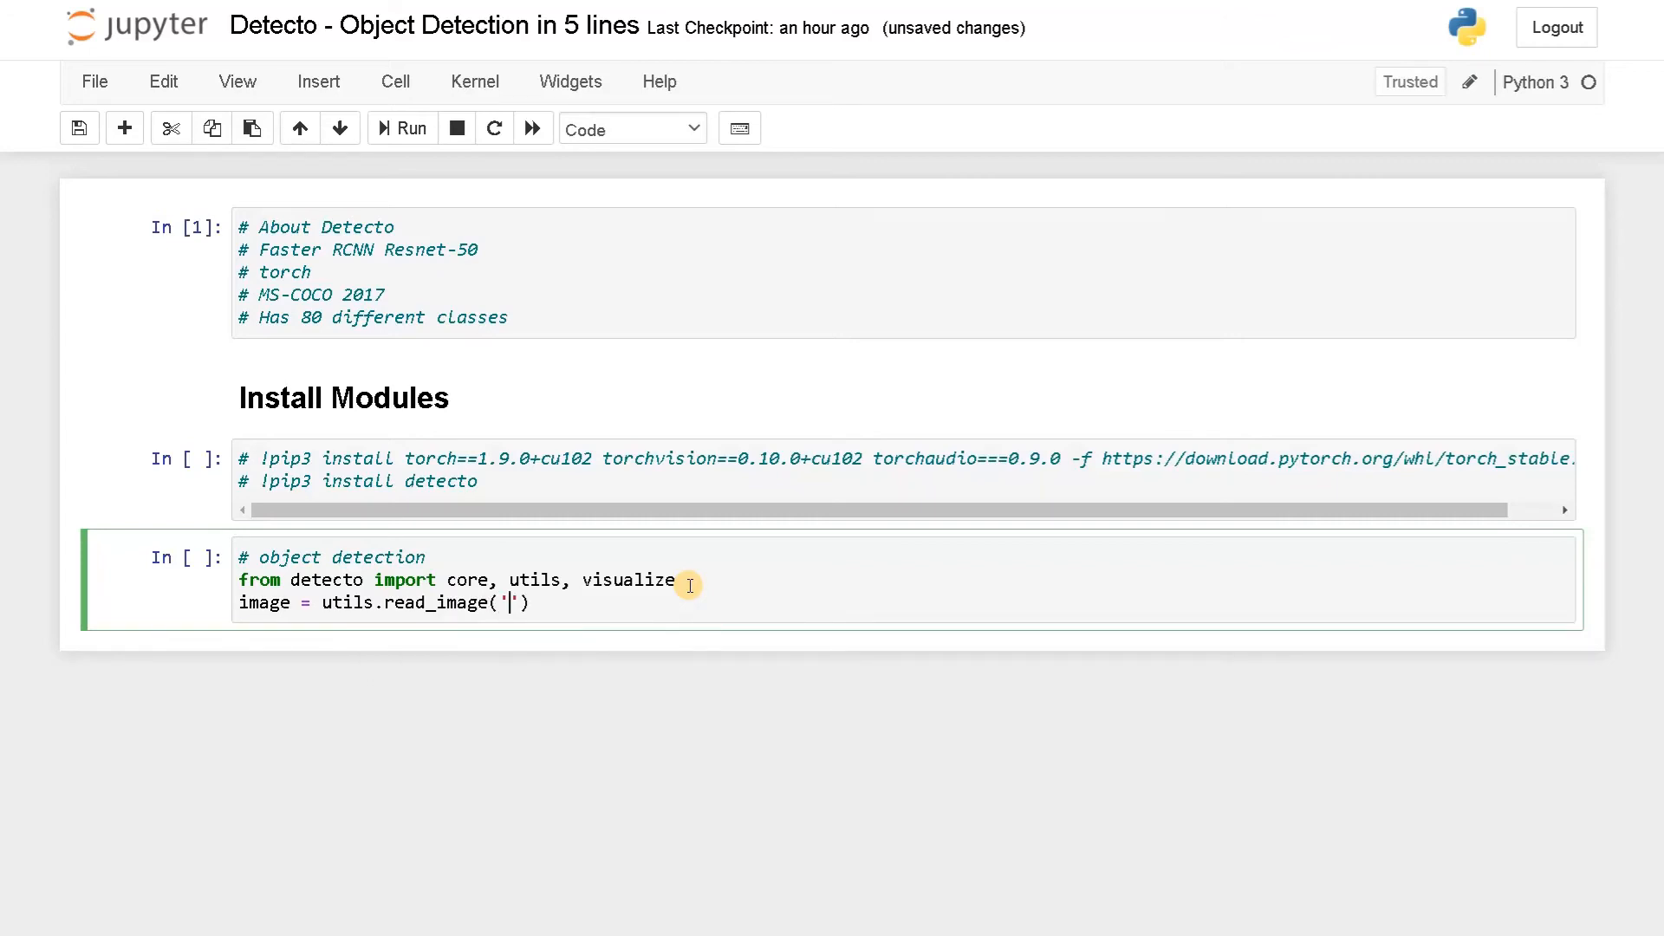
text(a)
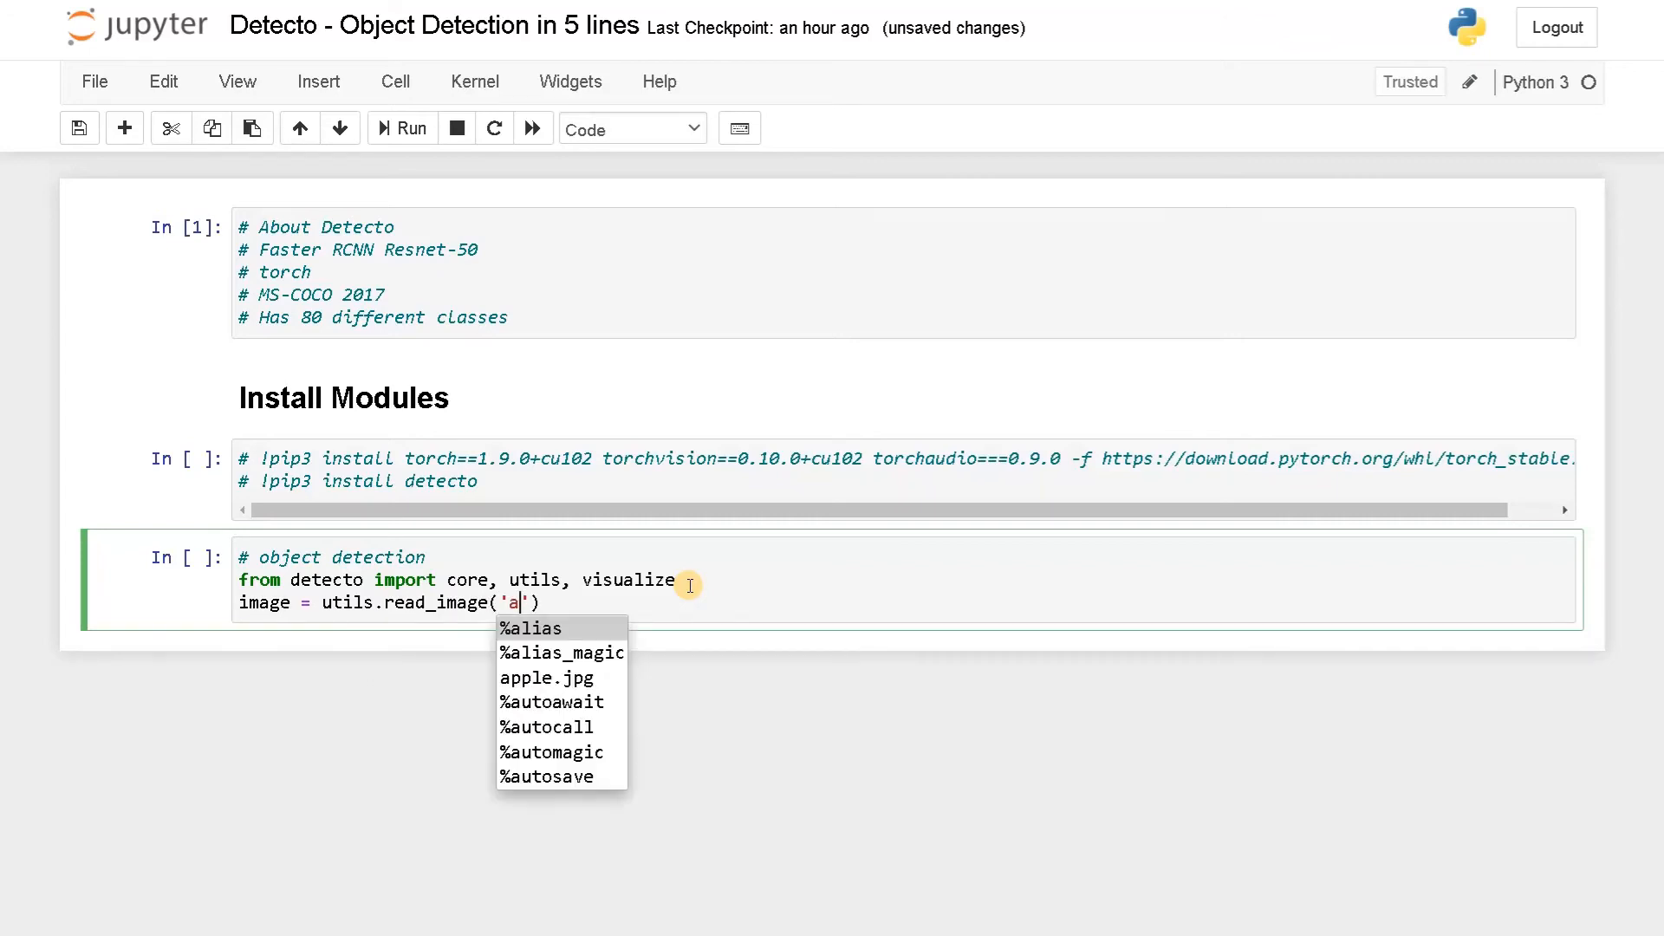
mouse_move(574, 678)
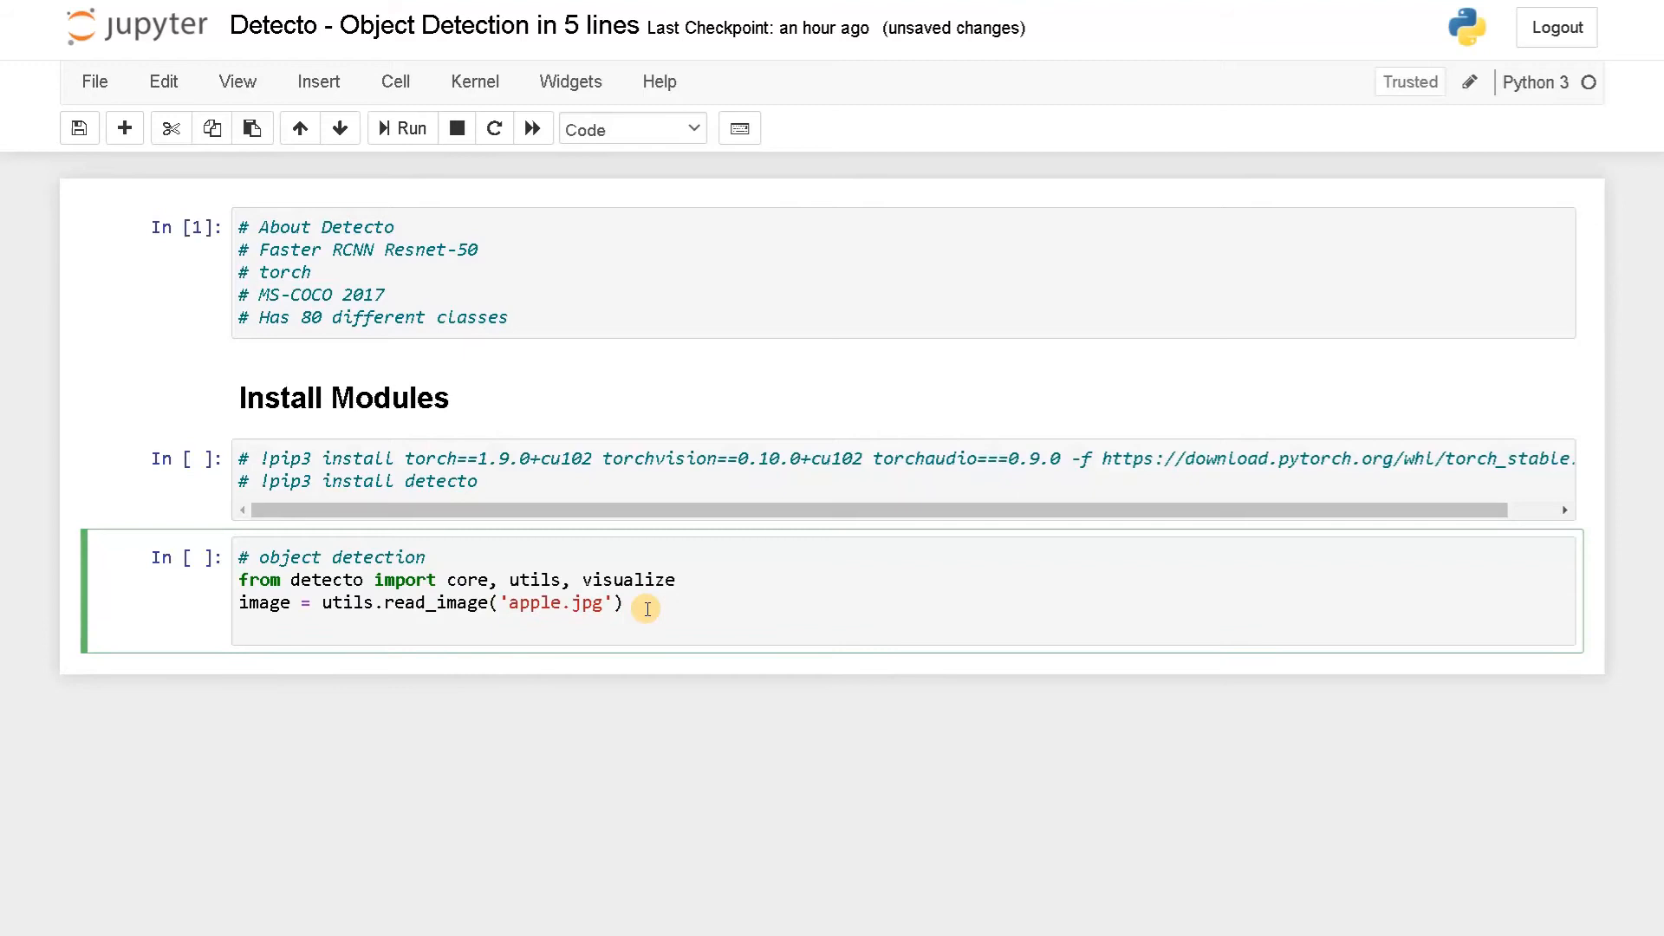
Add model = core.model() on the next line
key(enter)
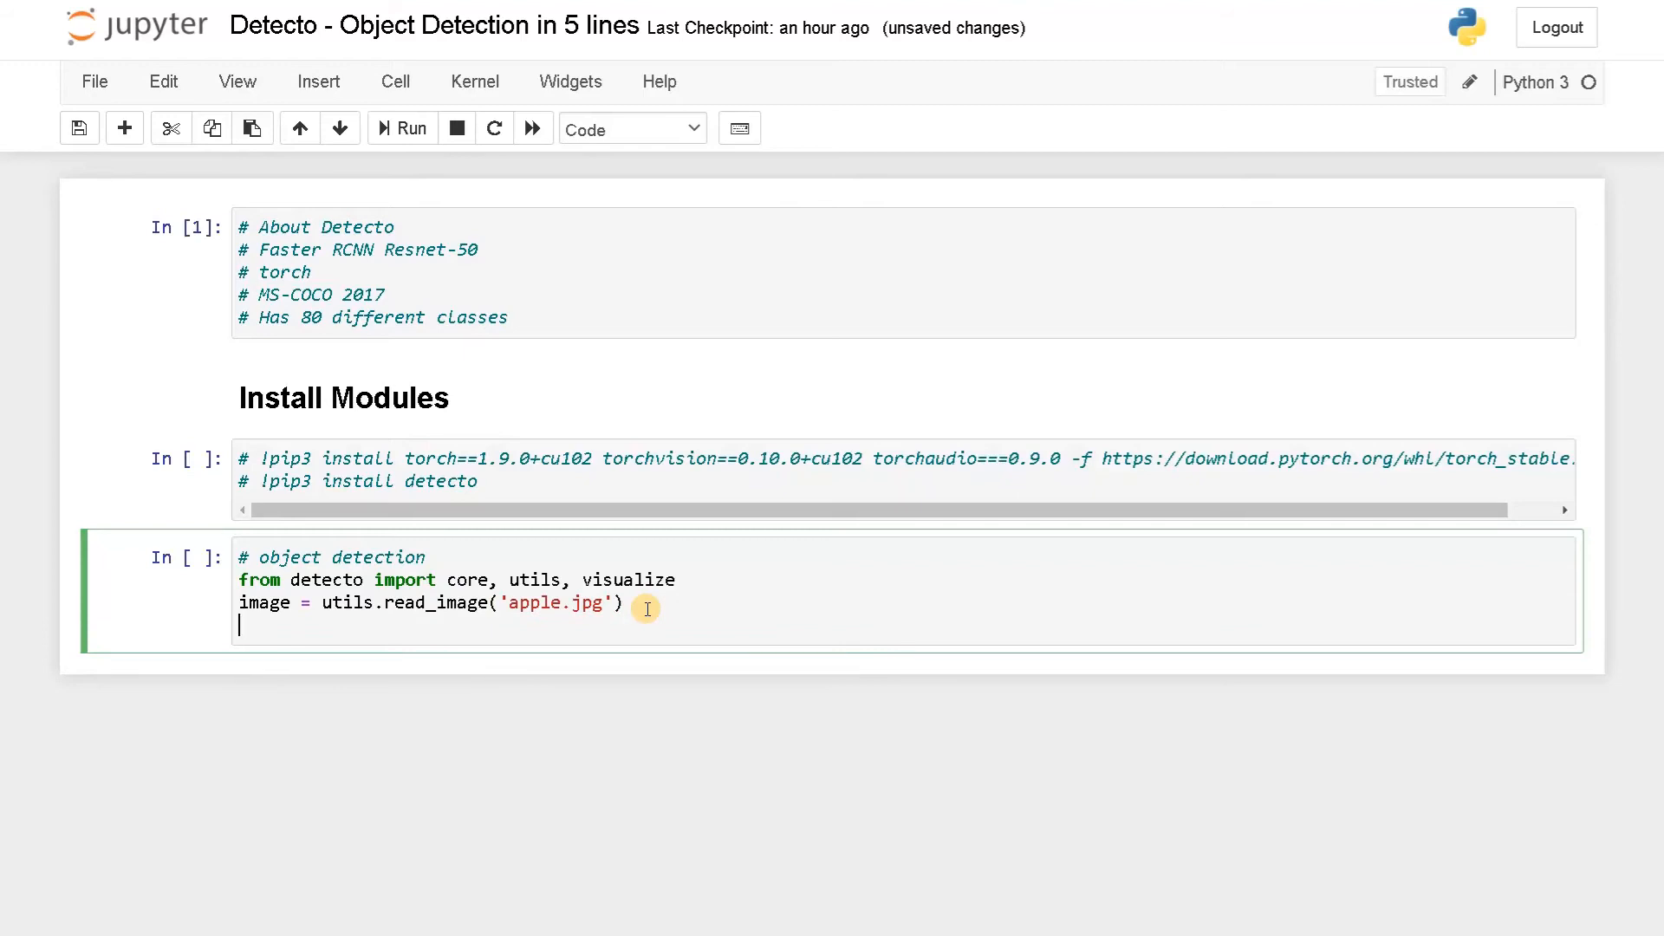
text(model =)
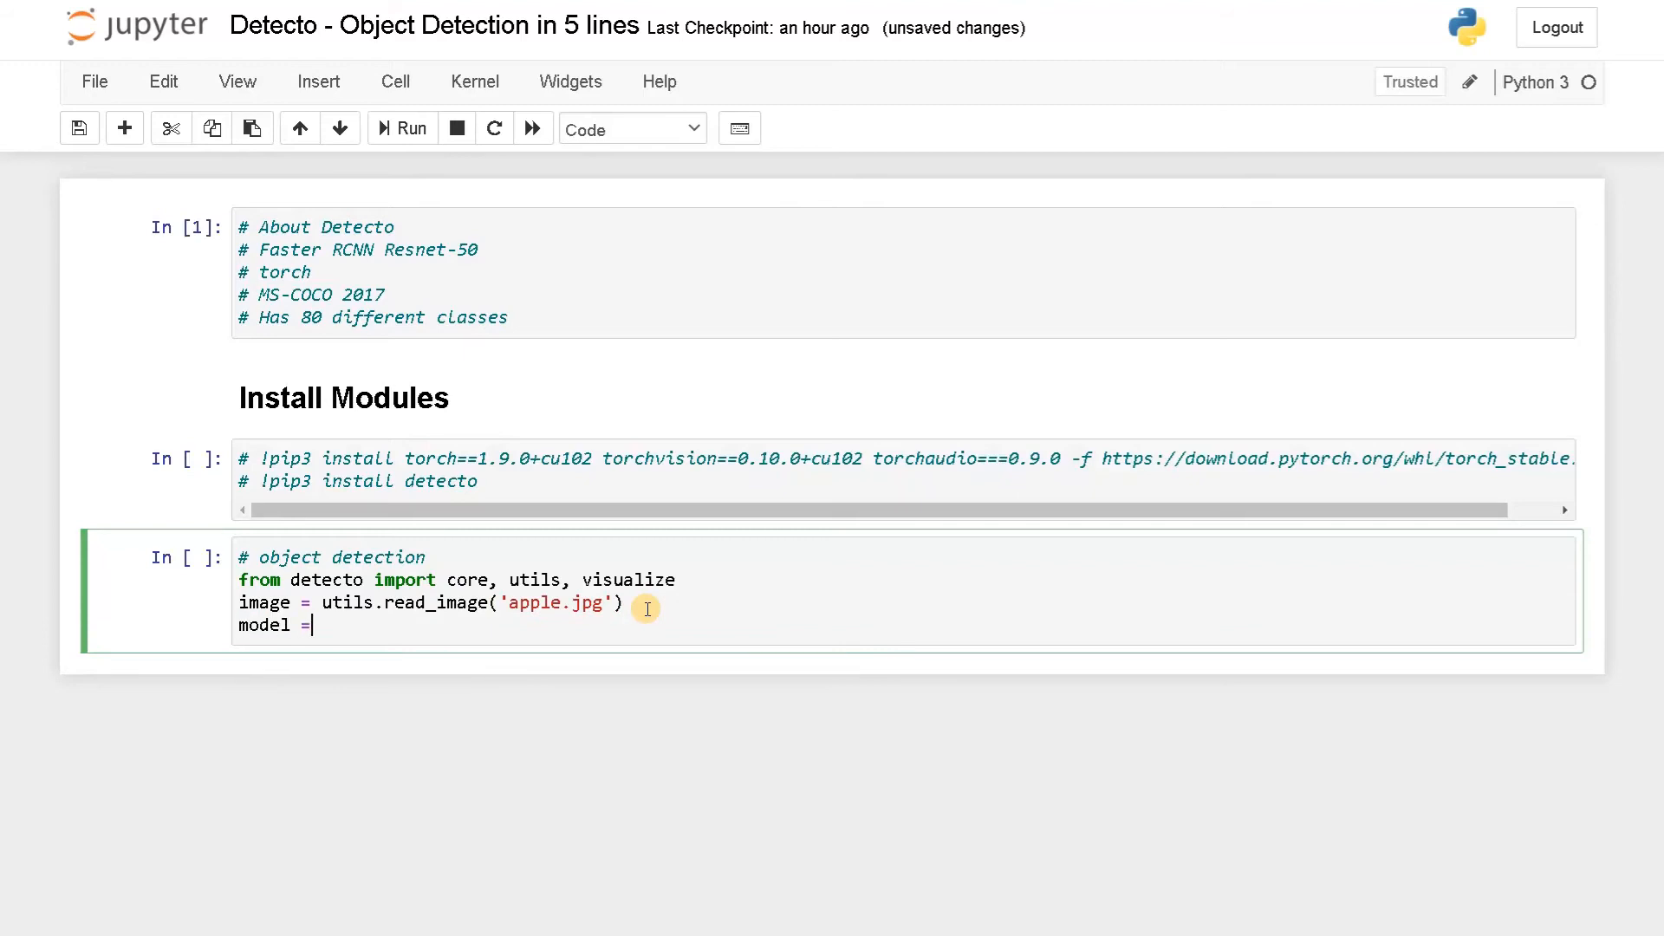
text(core.model)
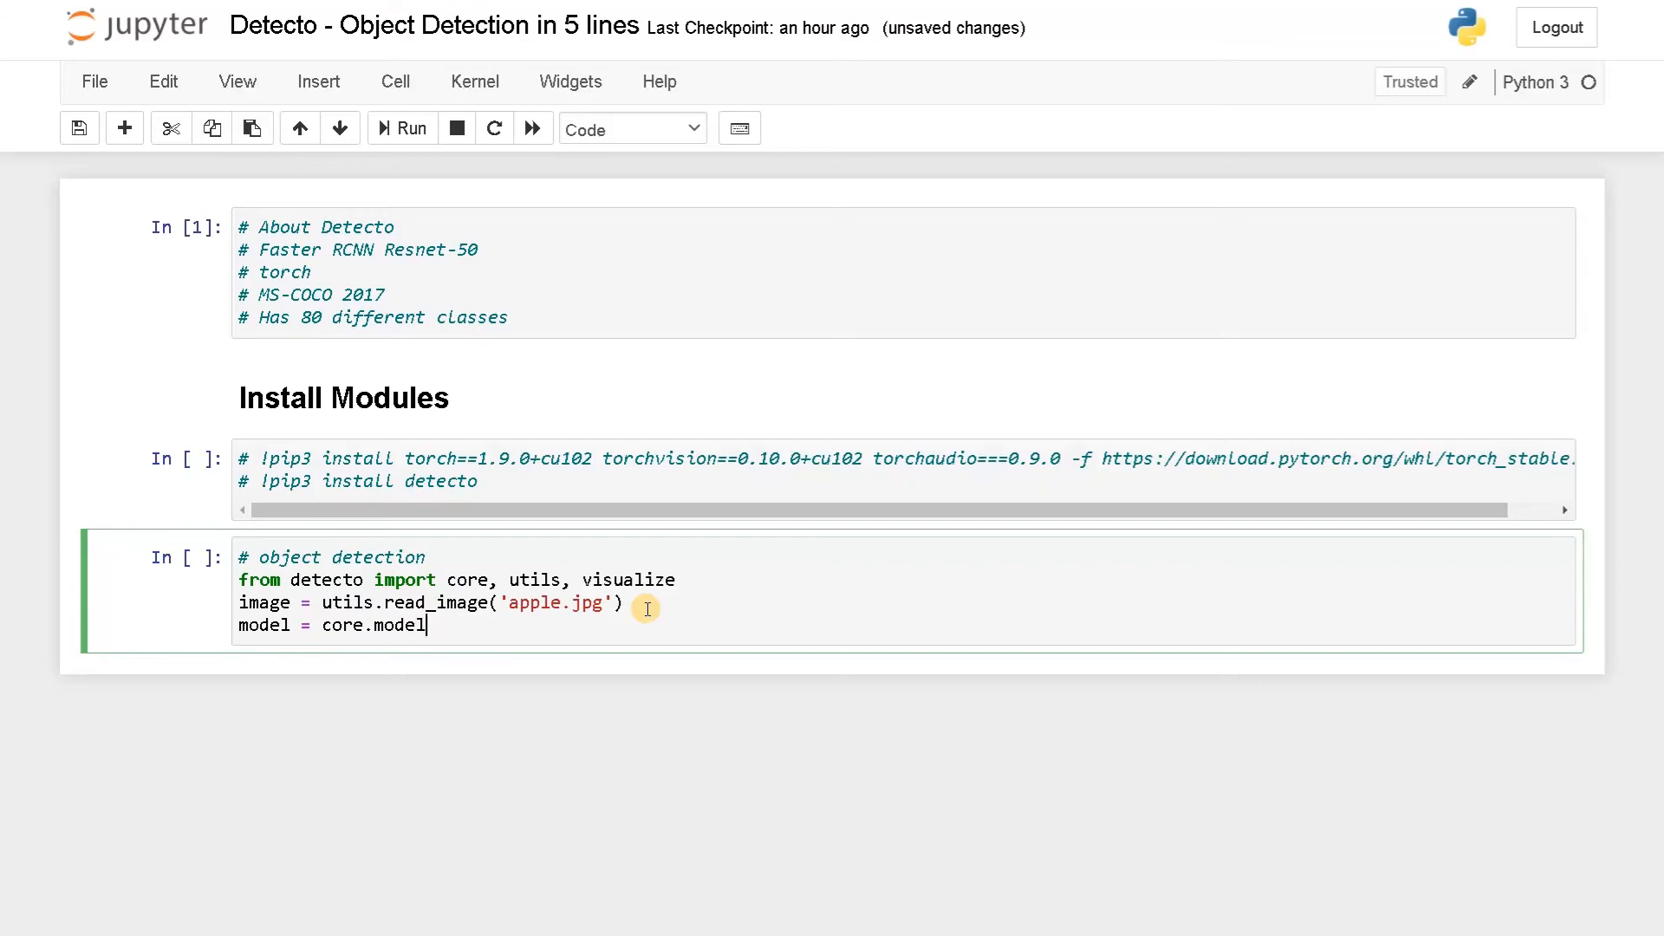
text(())
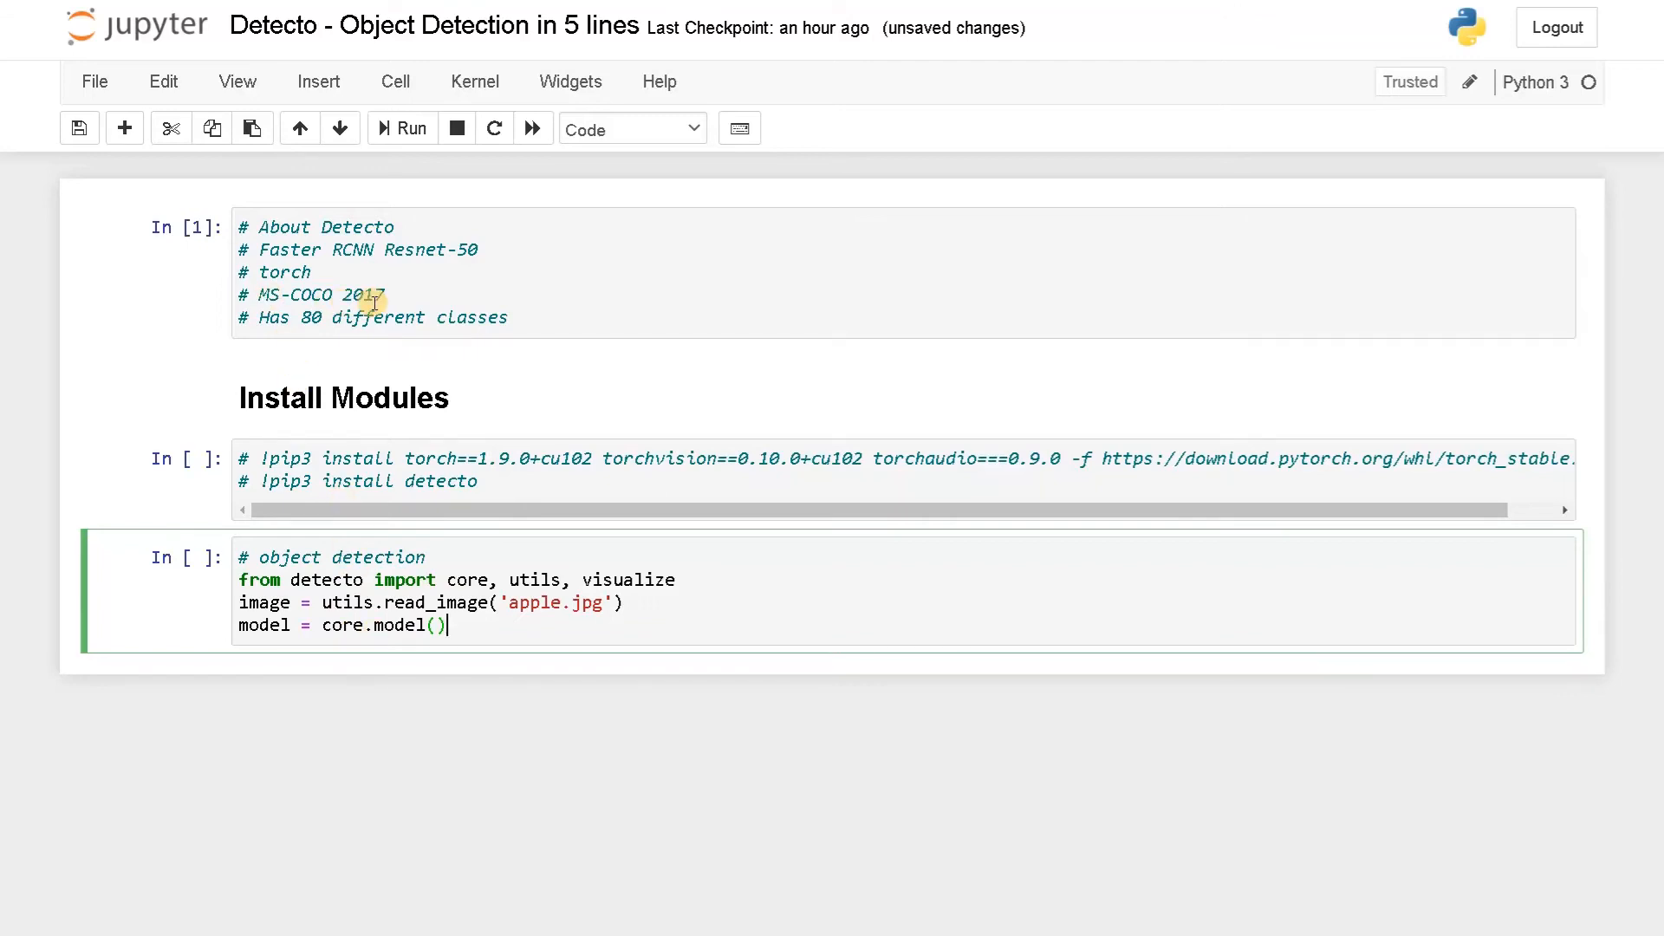
double_click(286, 250)
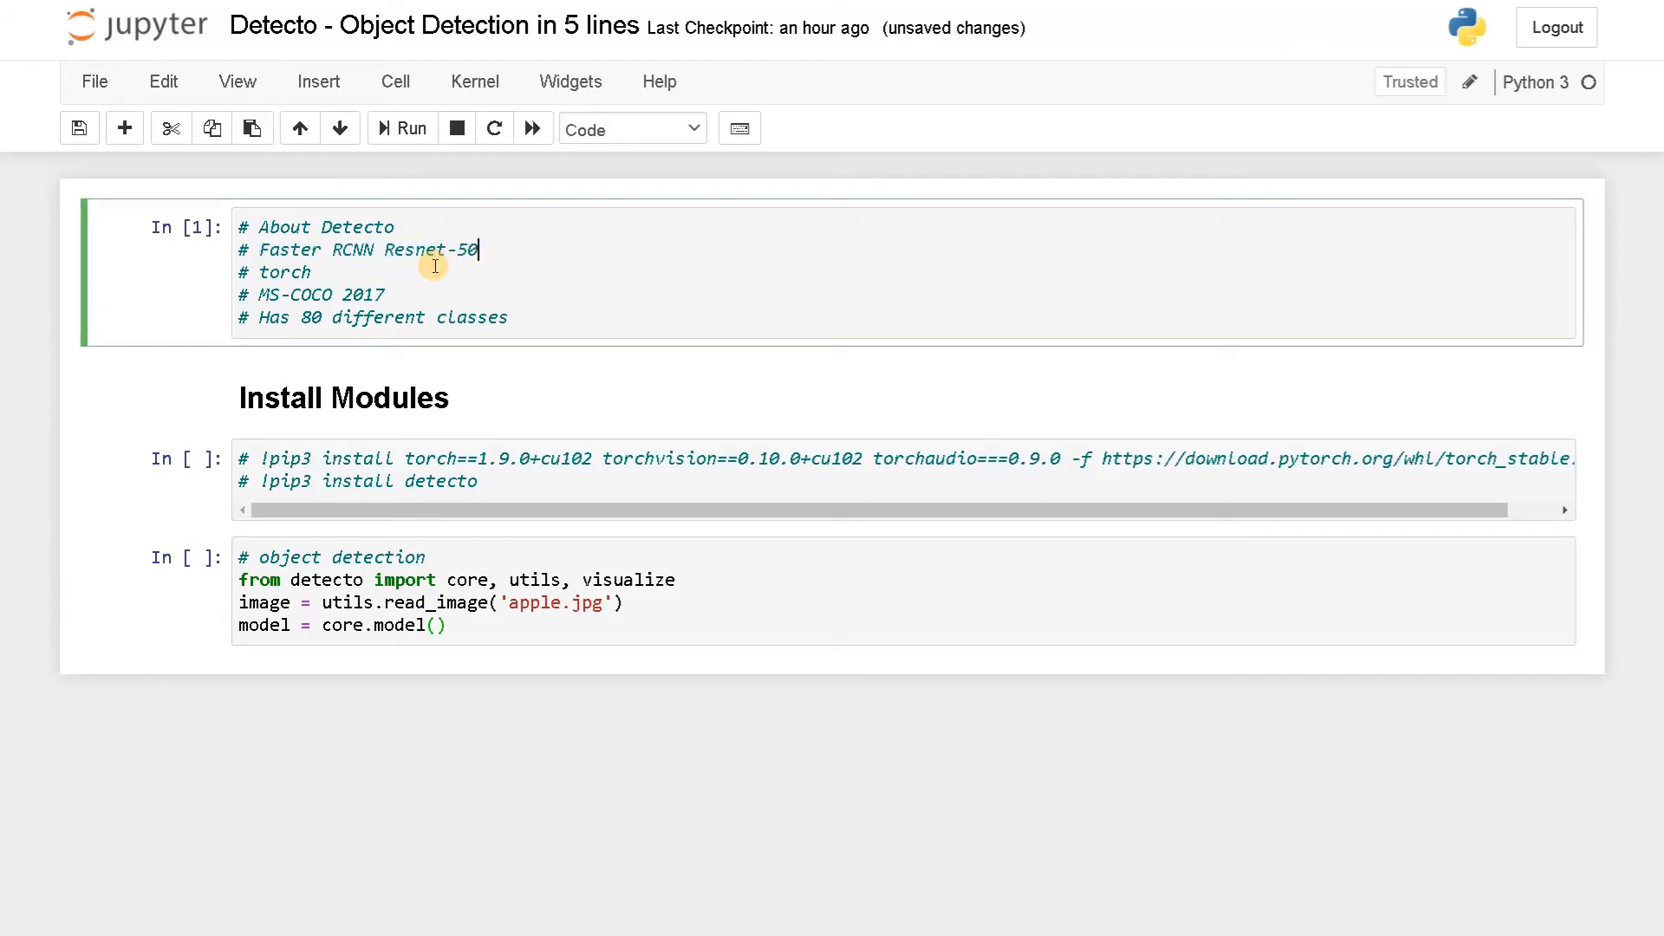
mouse_move(479, 251)
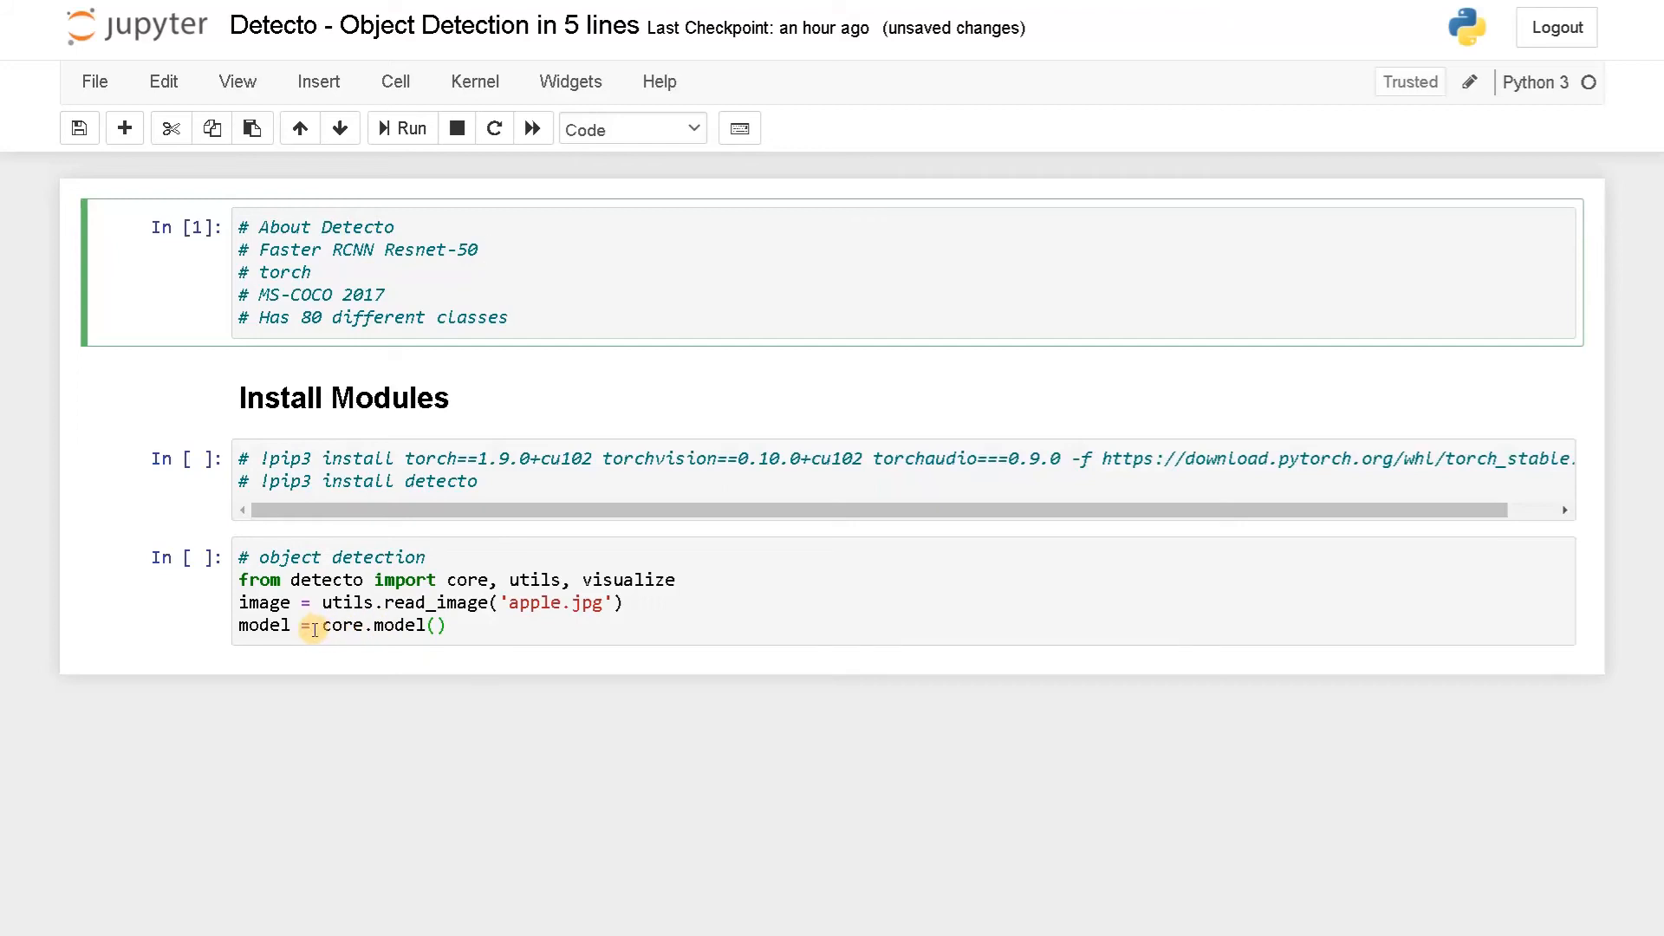
mouse_move(386, 626)
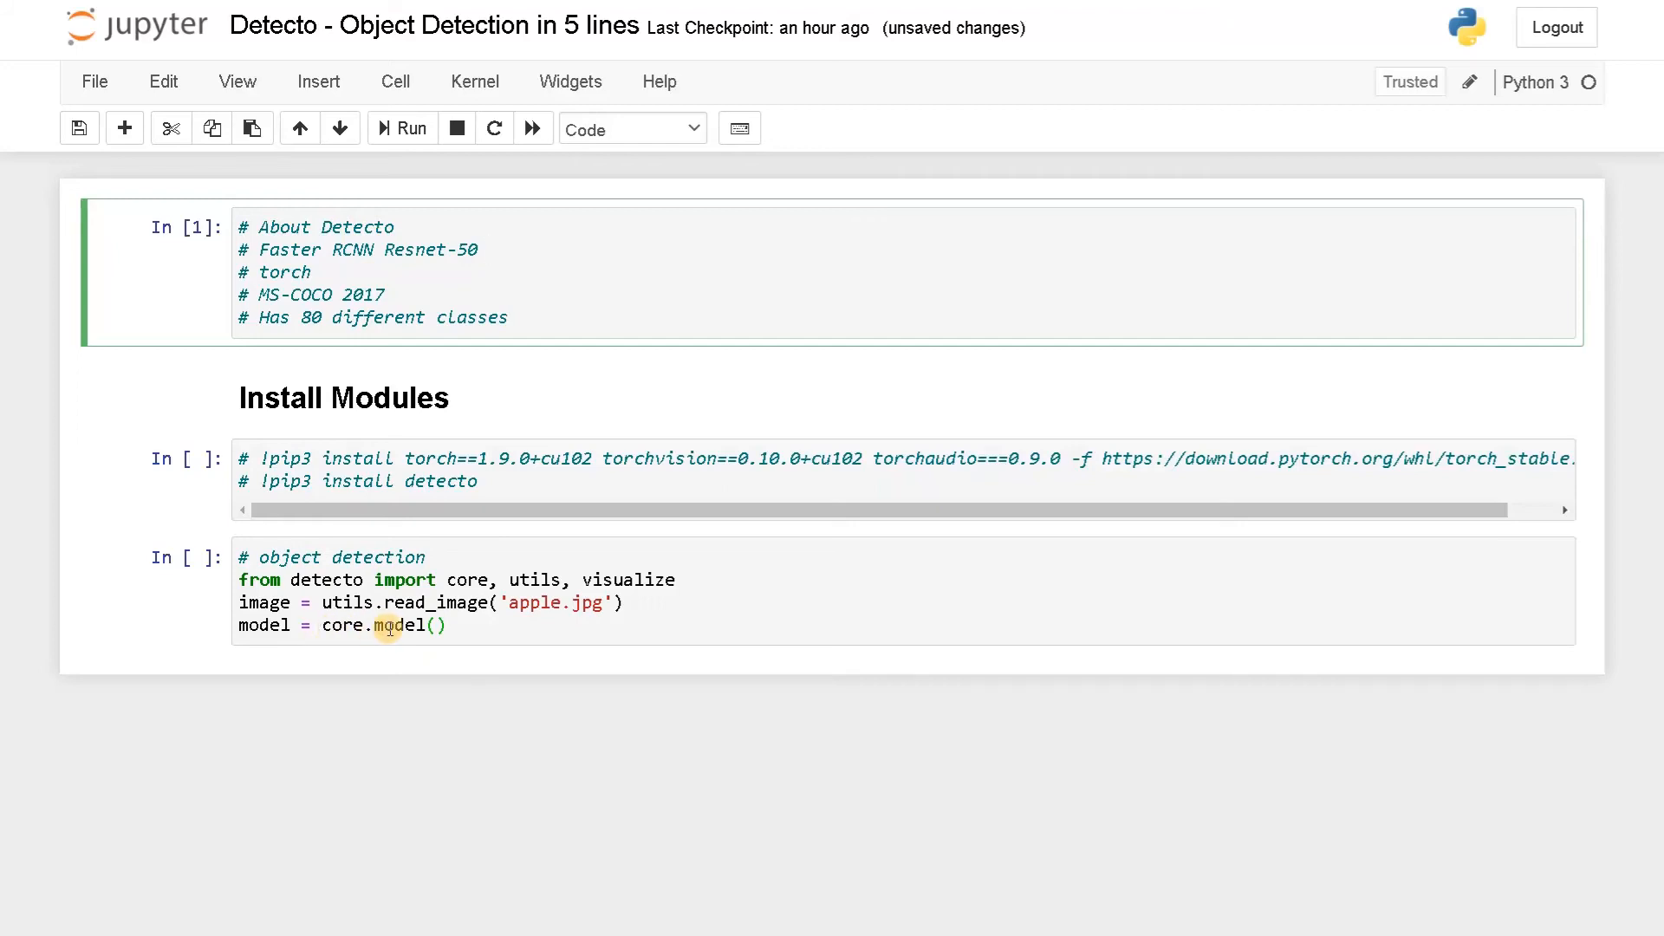
click(329, 579)
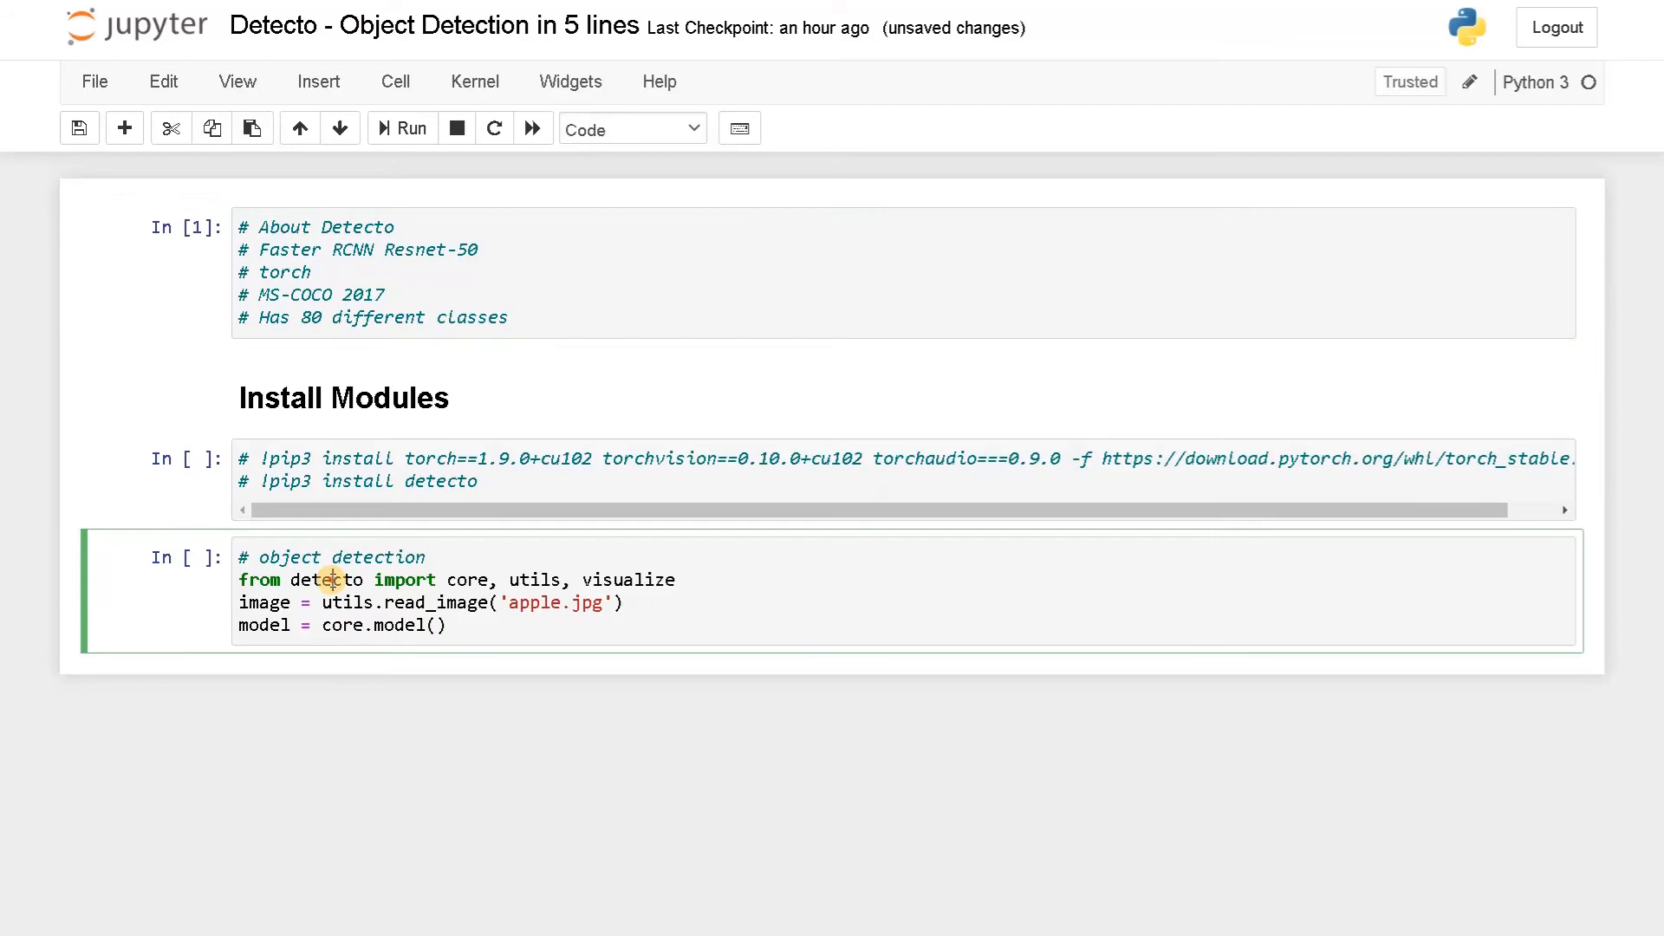
double_click(326, 579)
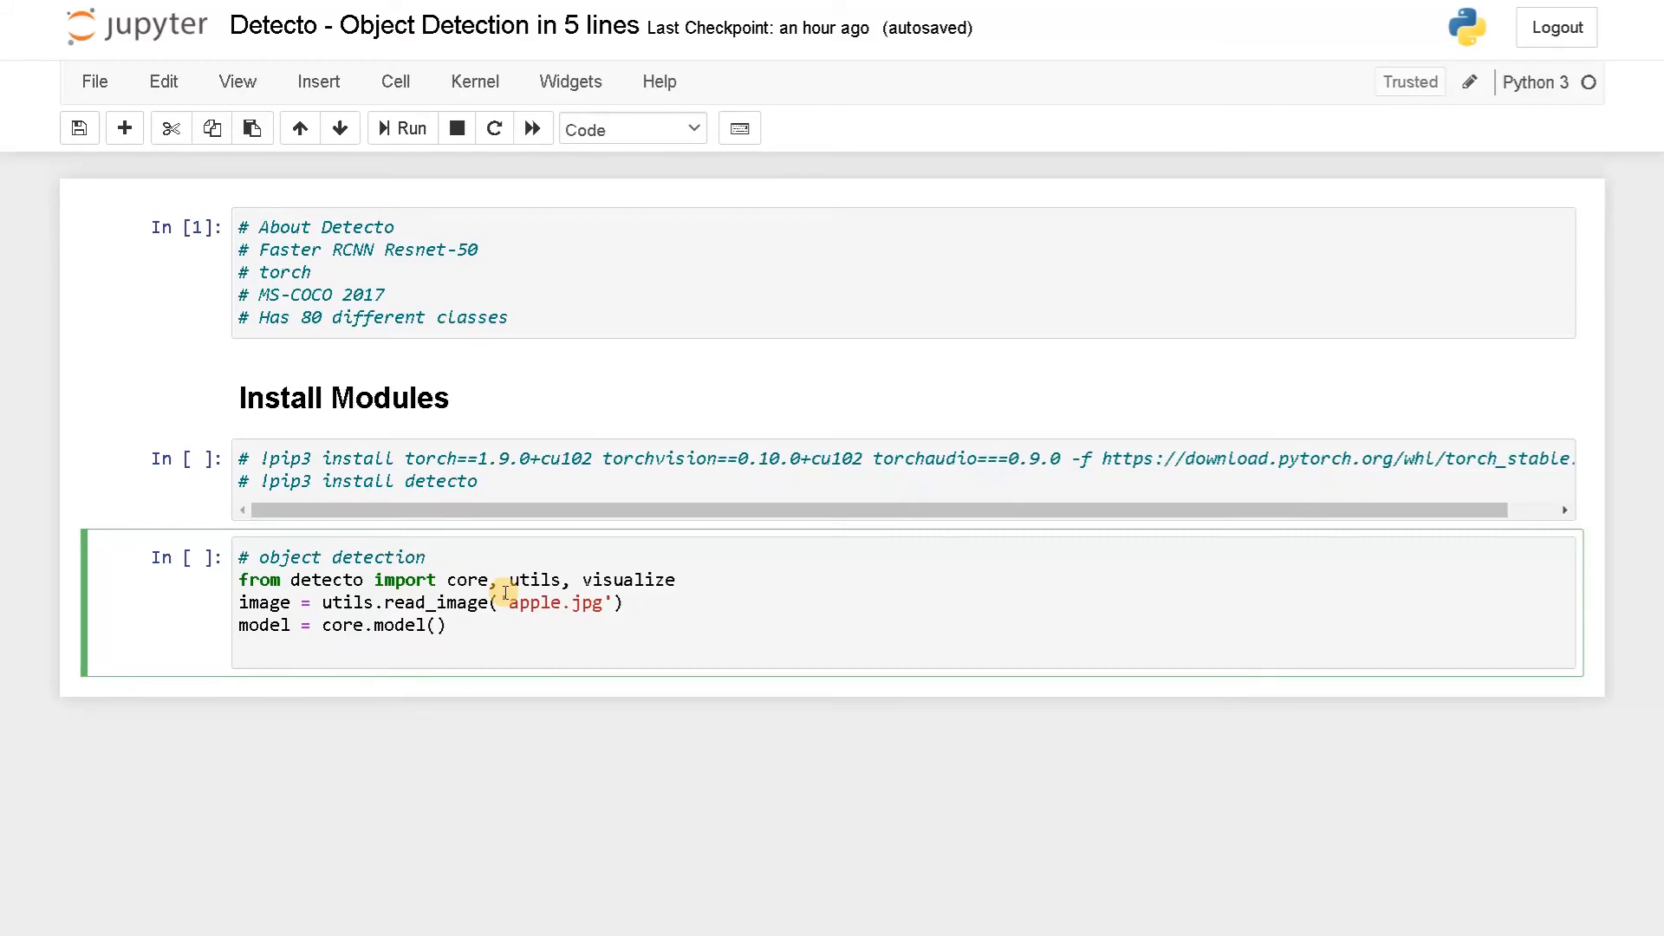
Add labels, boxes, scores = model.predict_top(image)
text(labels,)
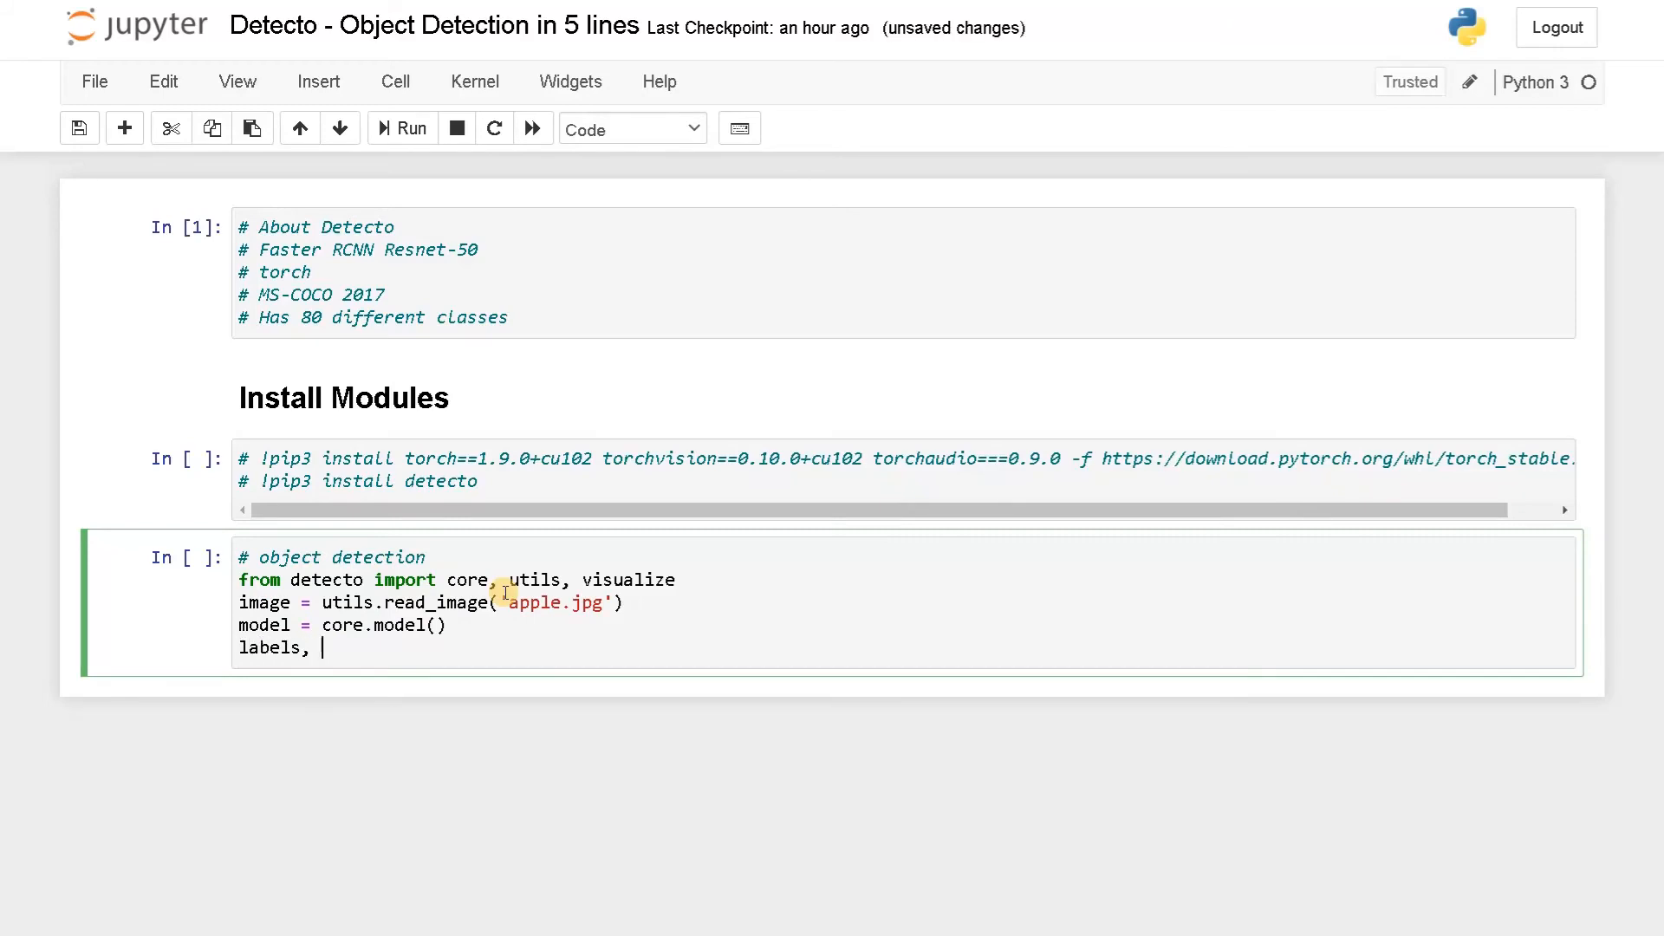
text(boe)
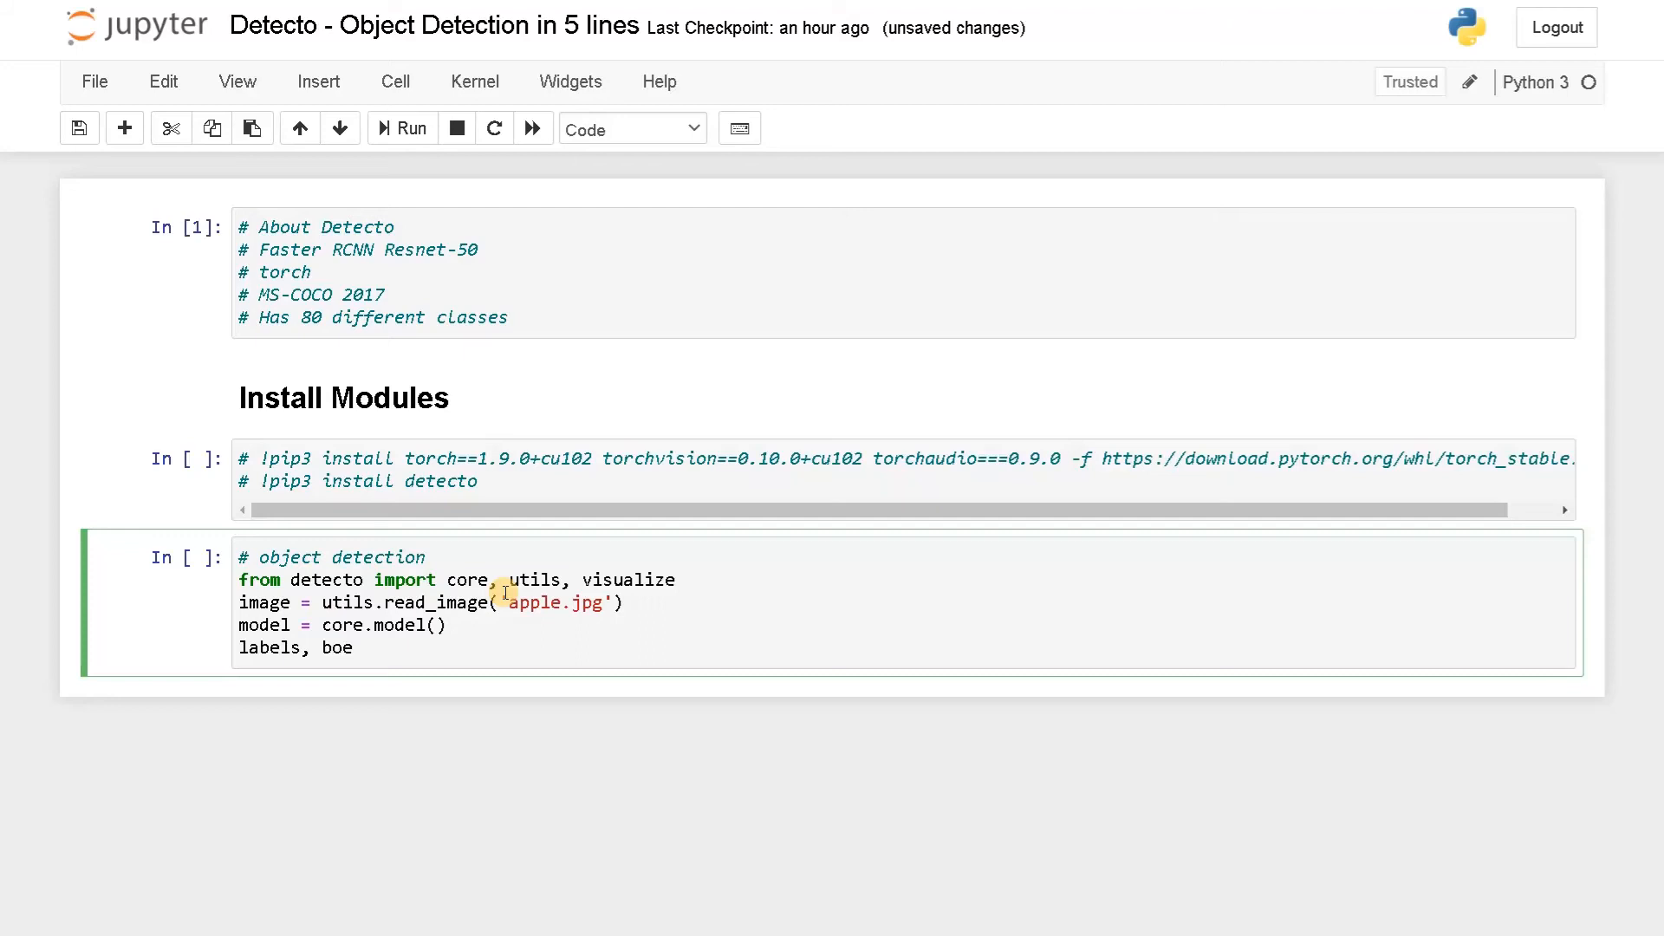
text(xes,)
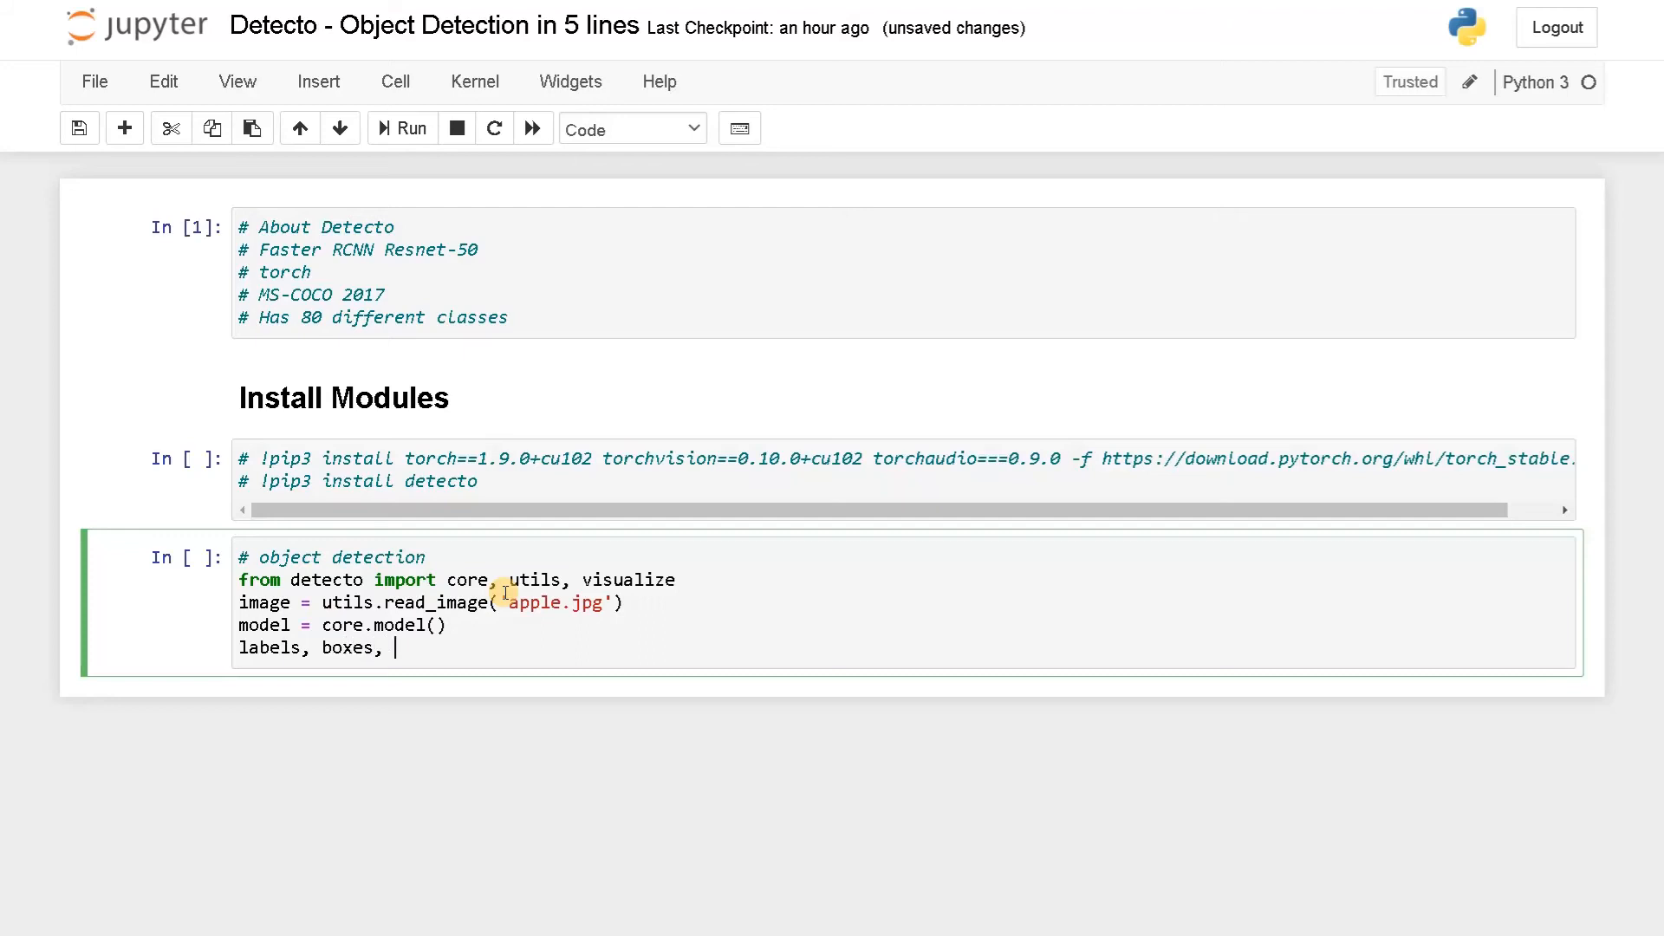
text(s)
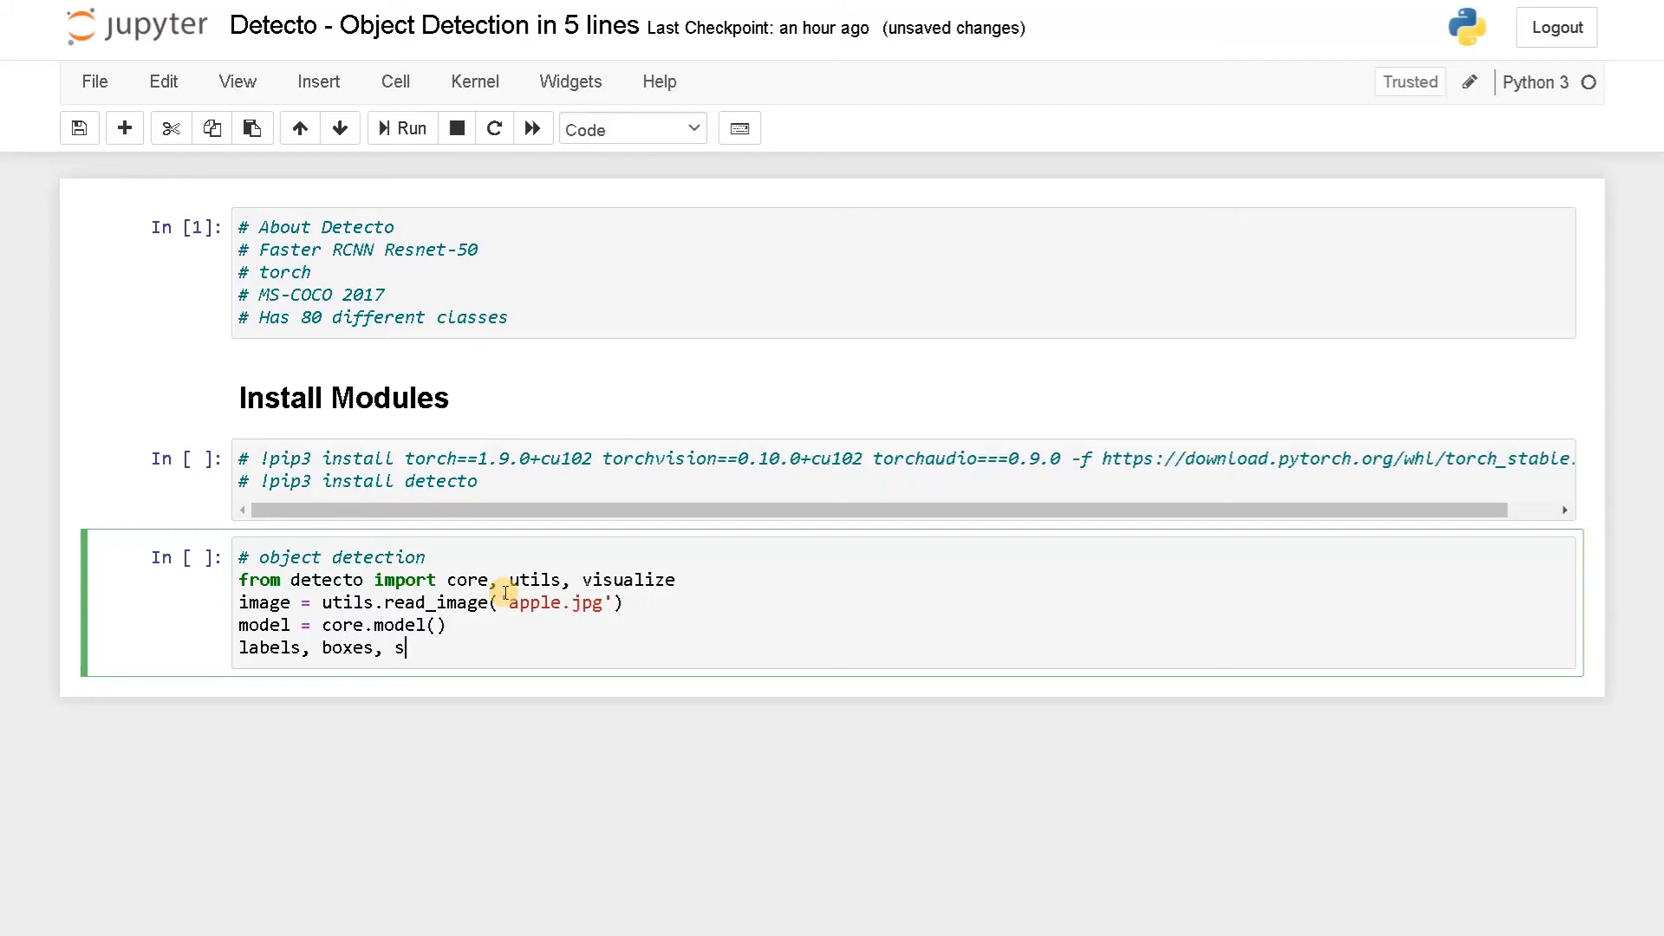
text(cores =)
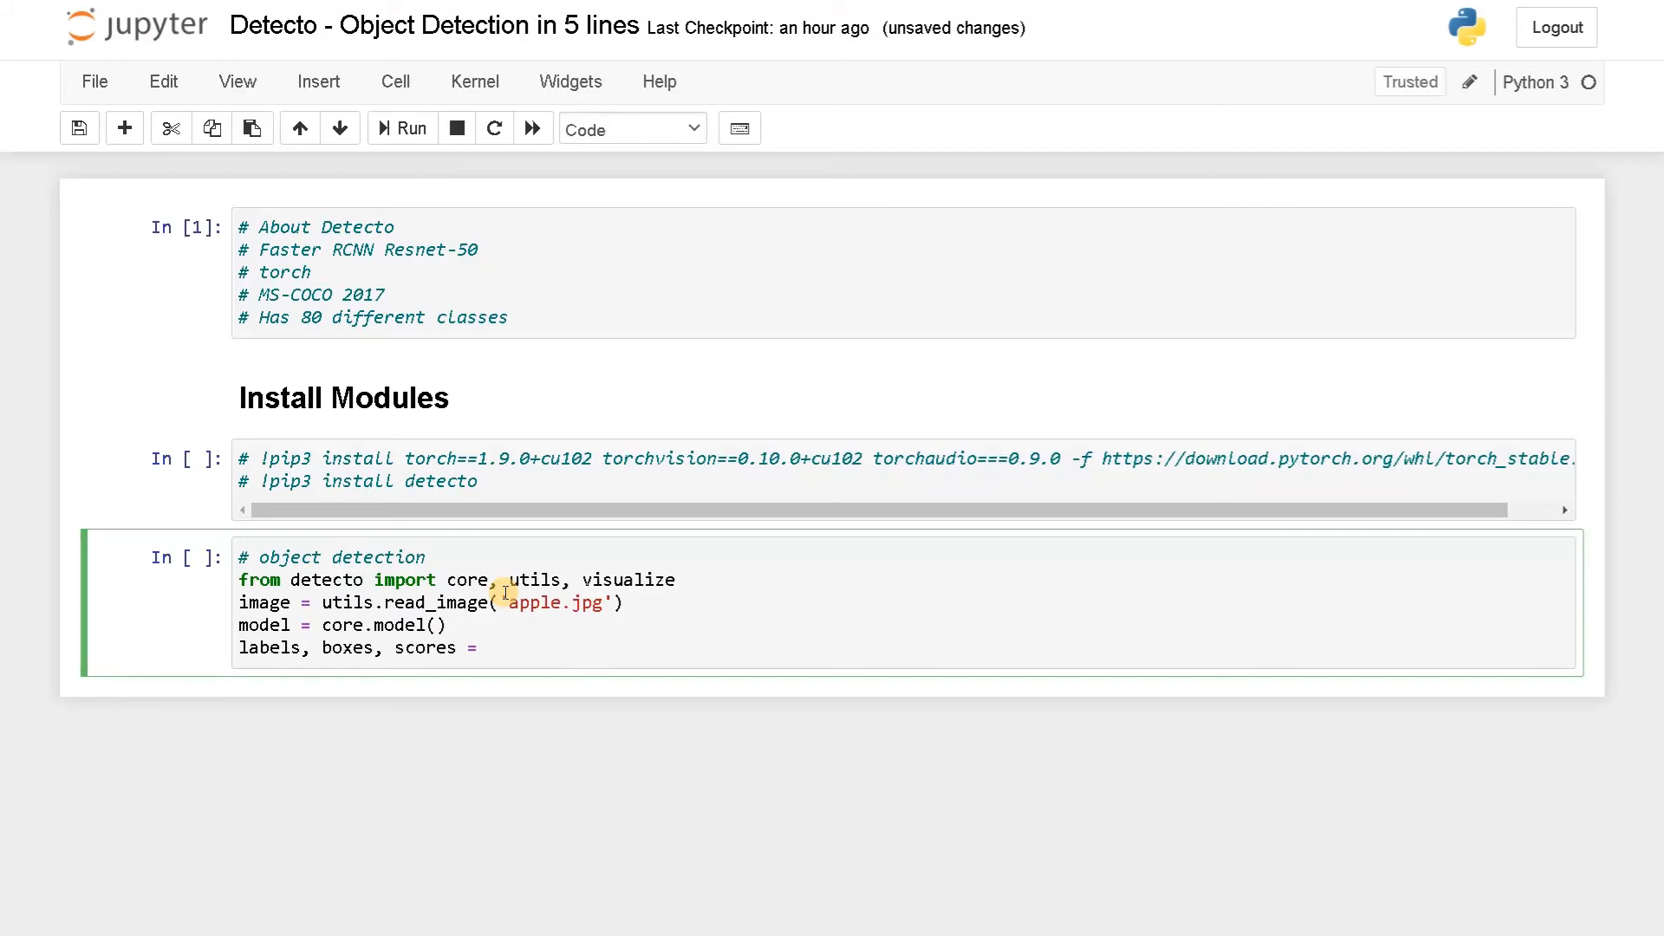
text(model)
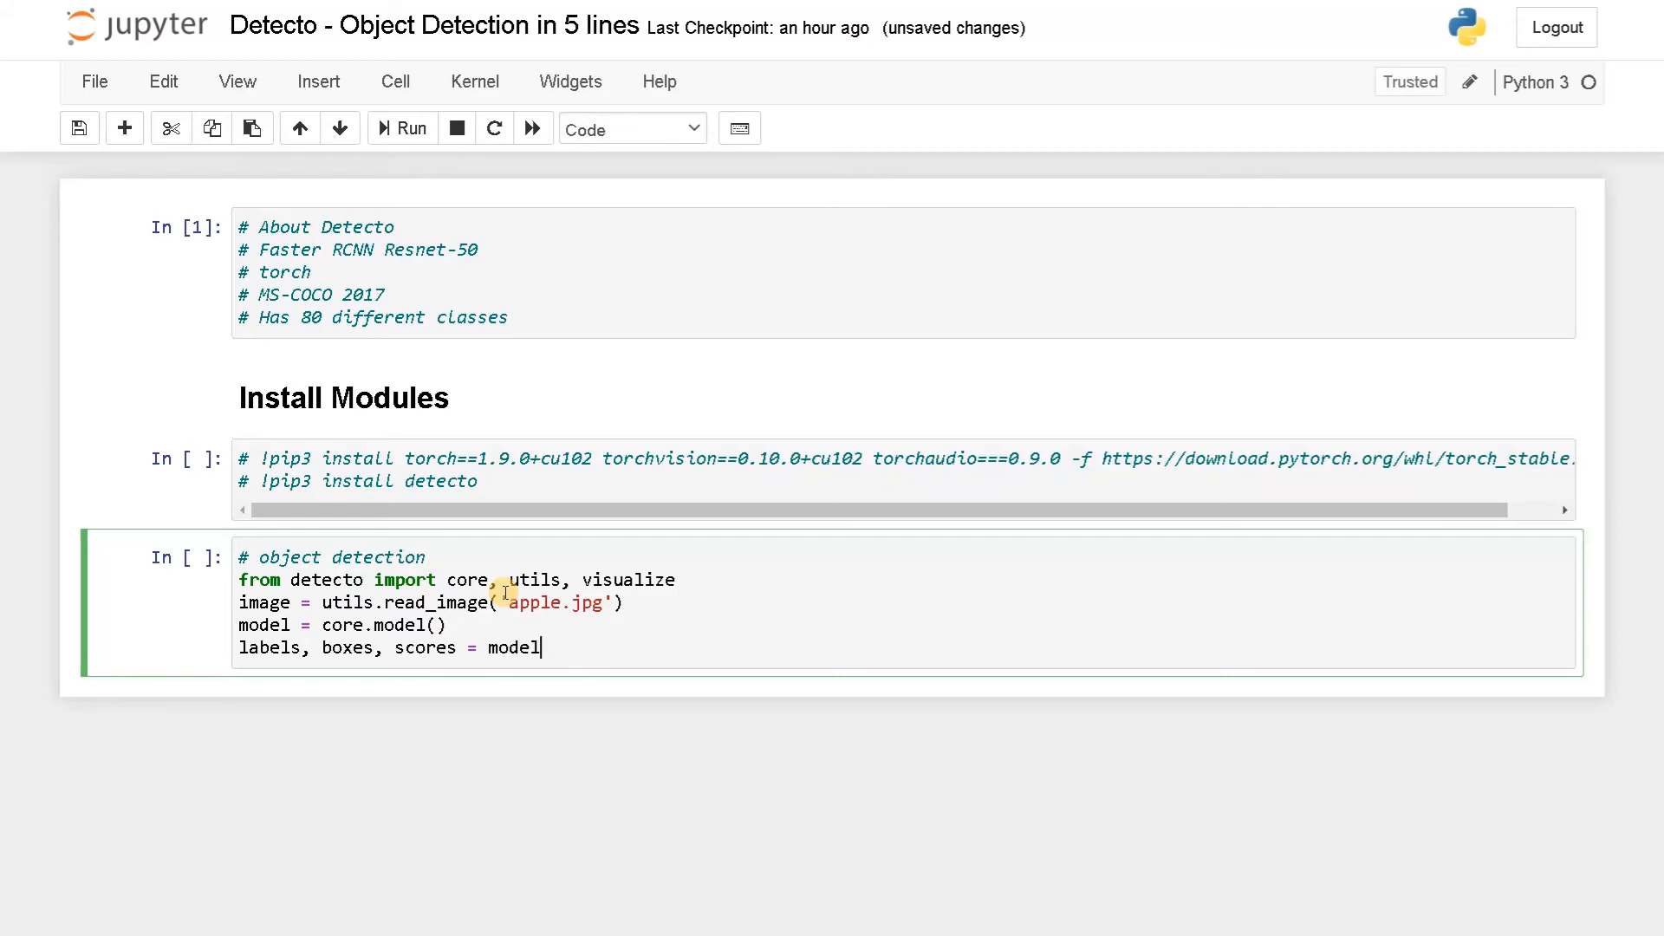
text(.pre)
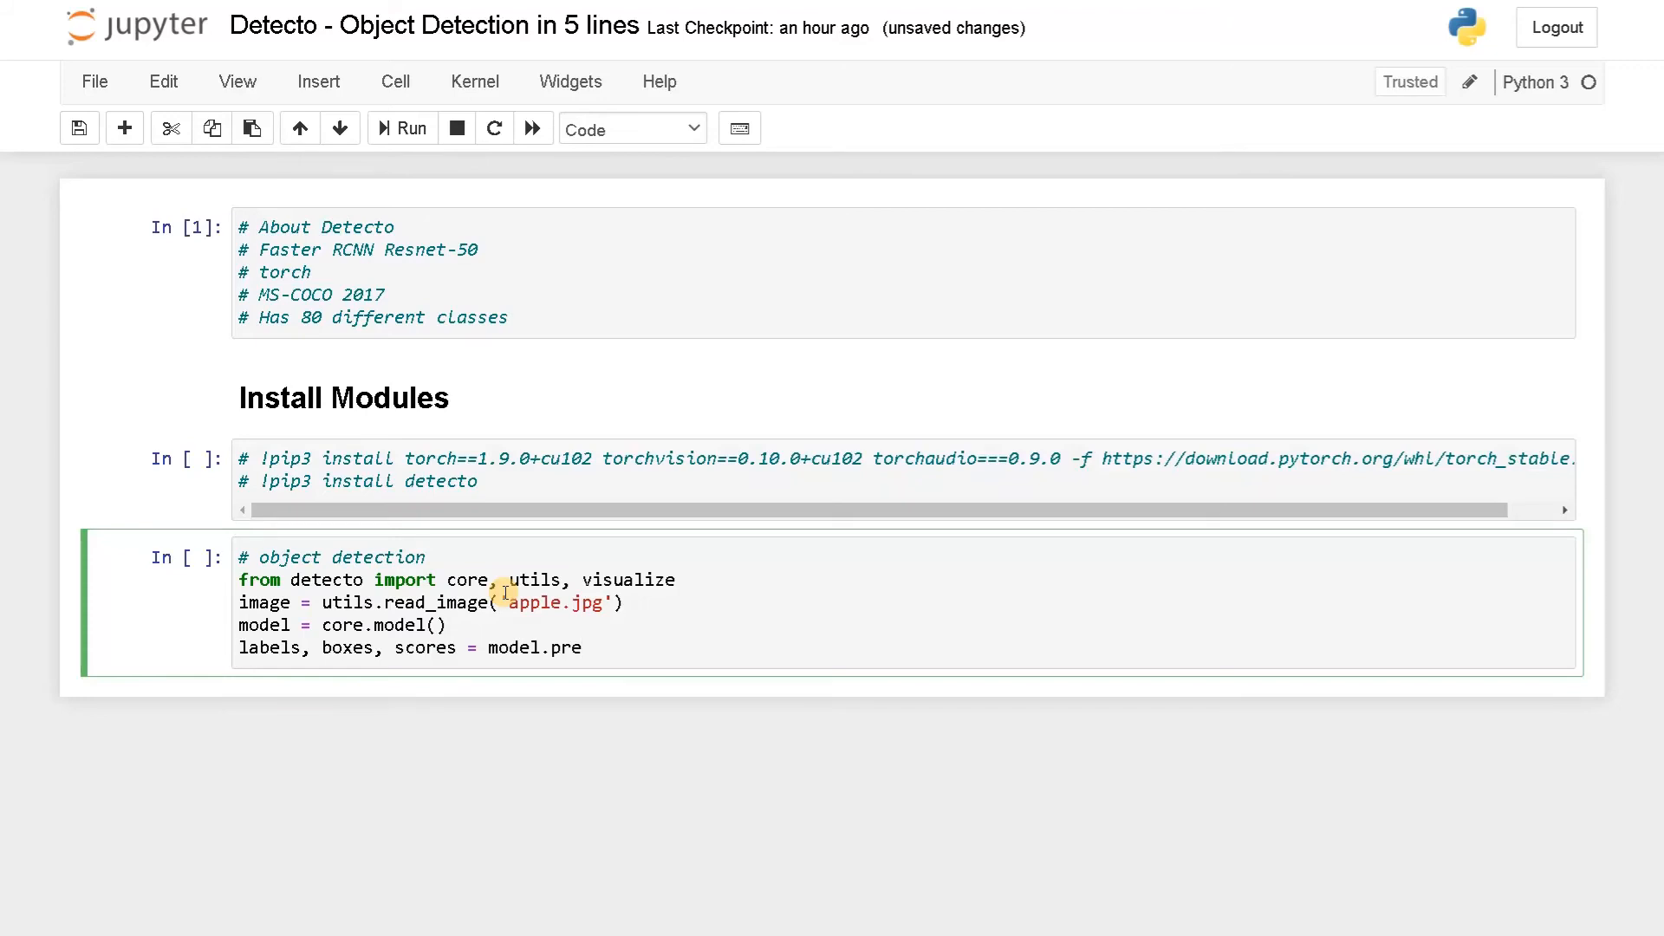
text(dict_)
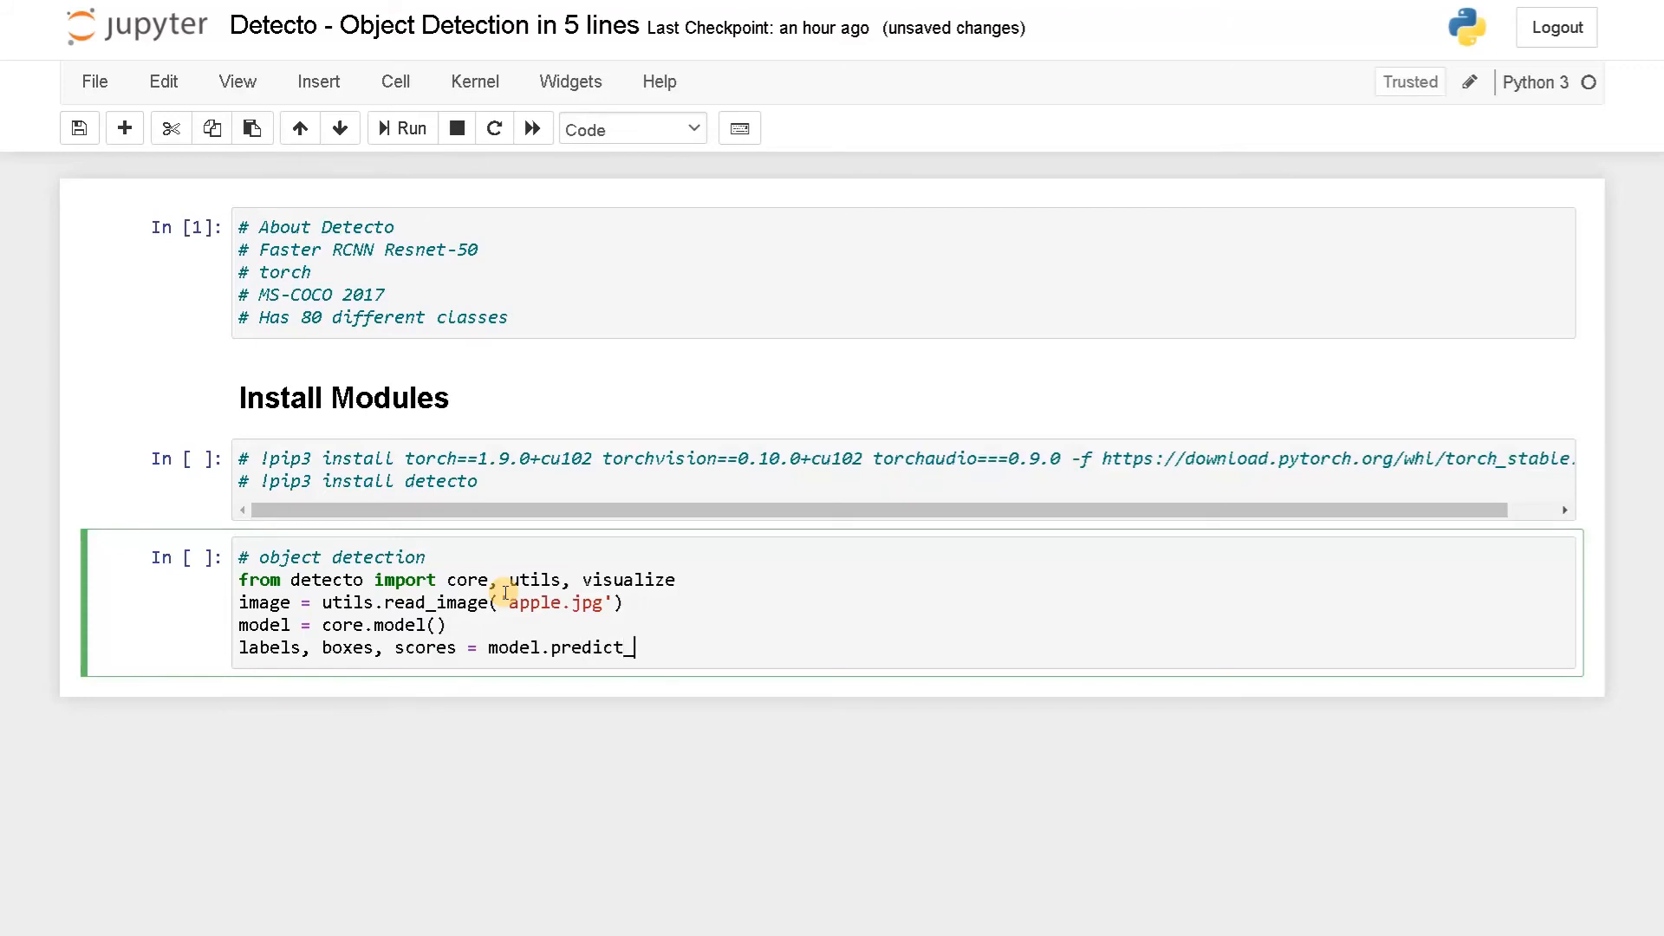
text(top)
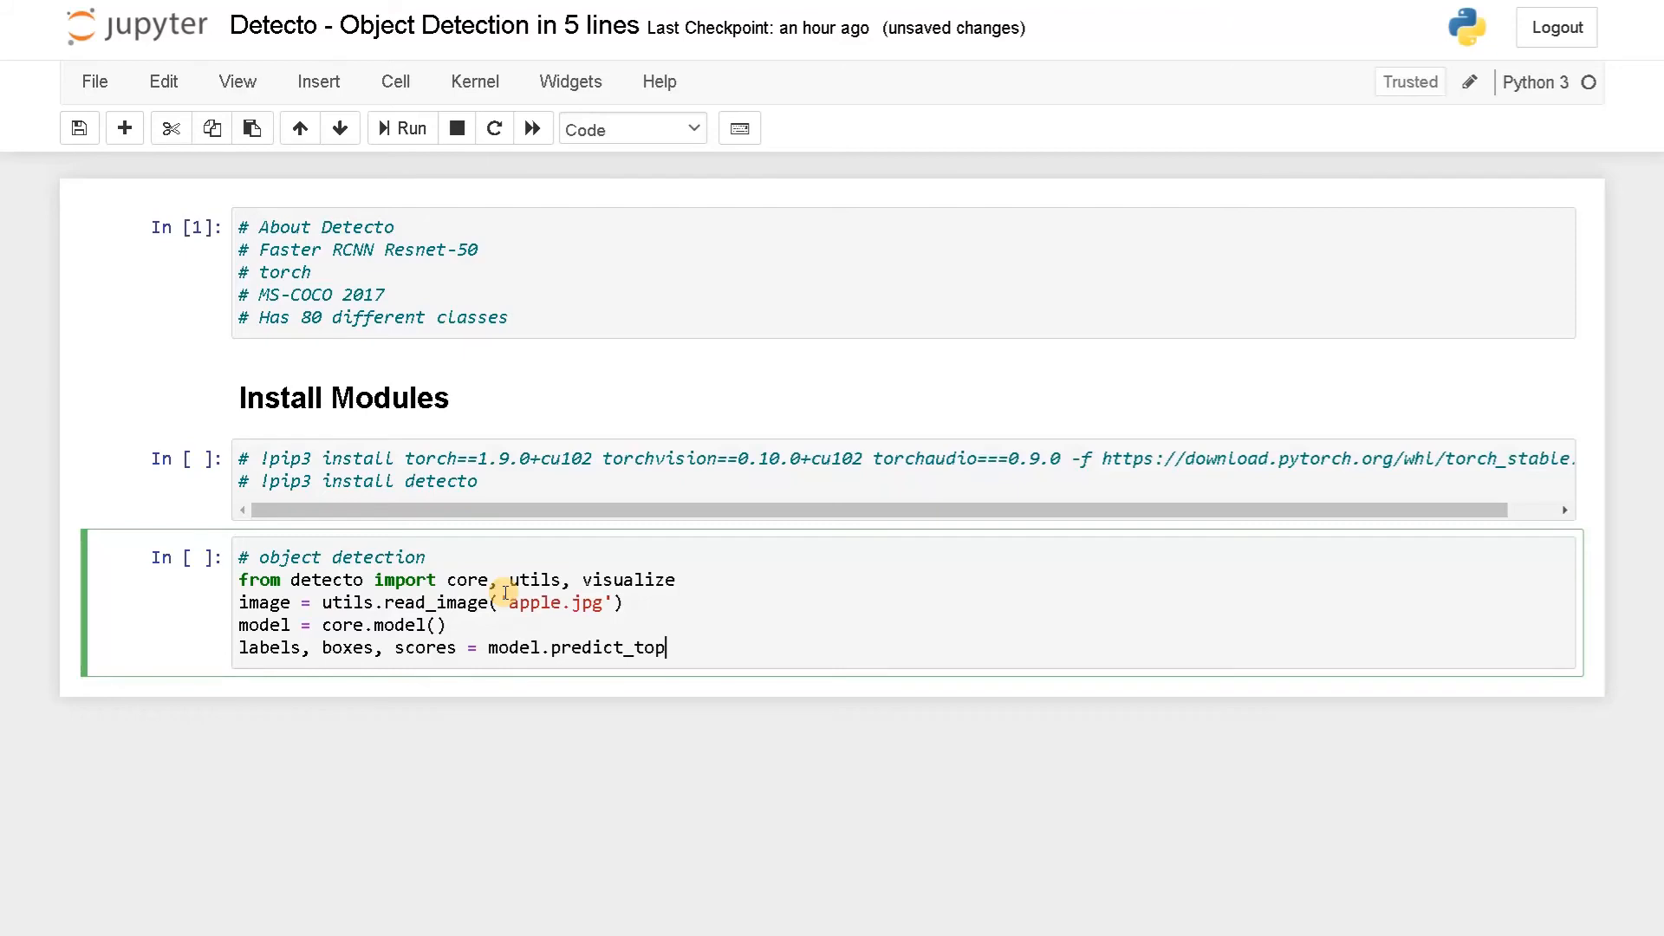
text(()
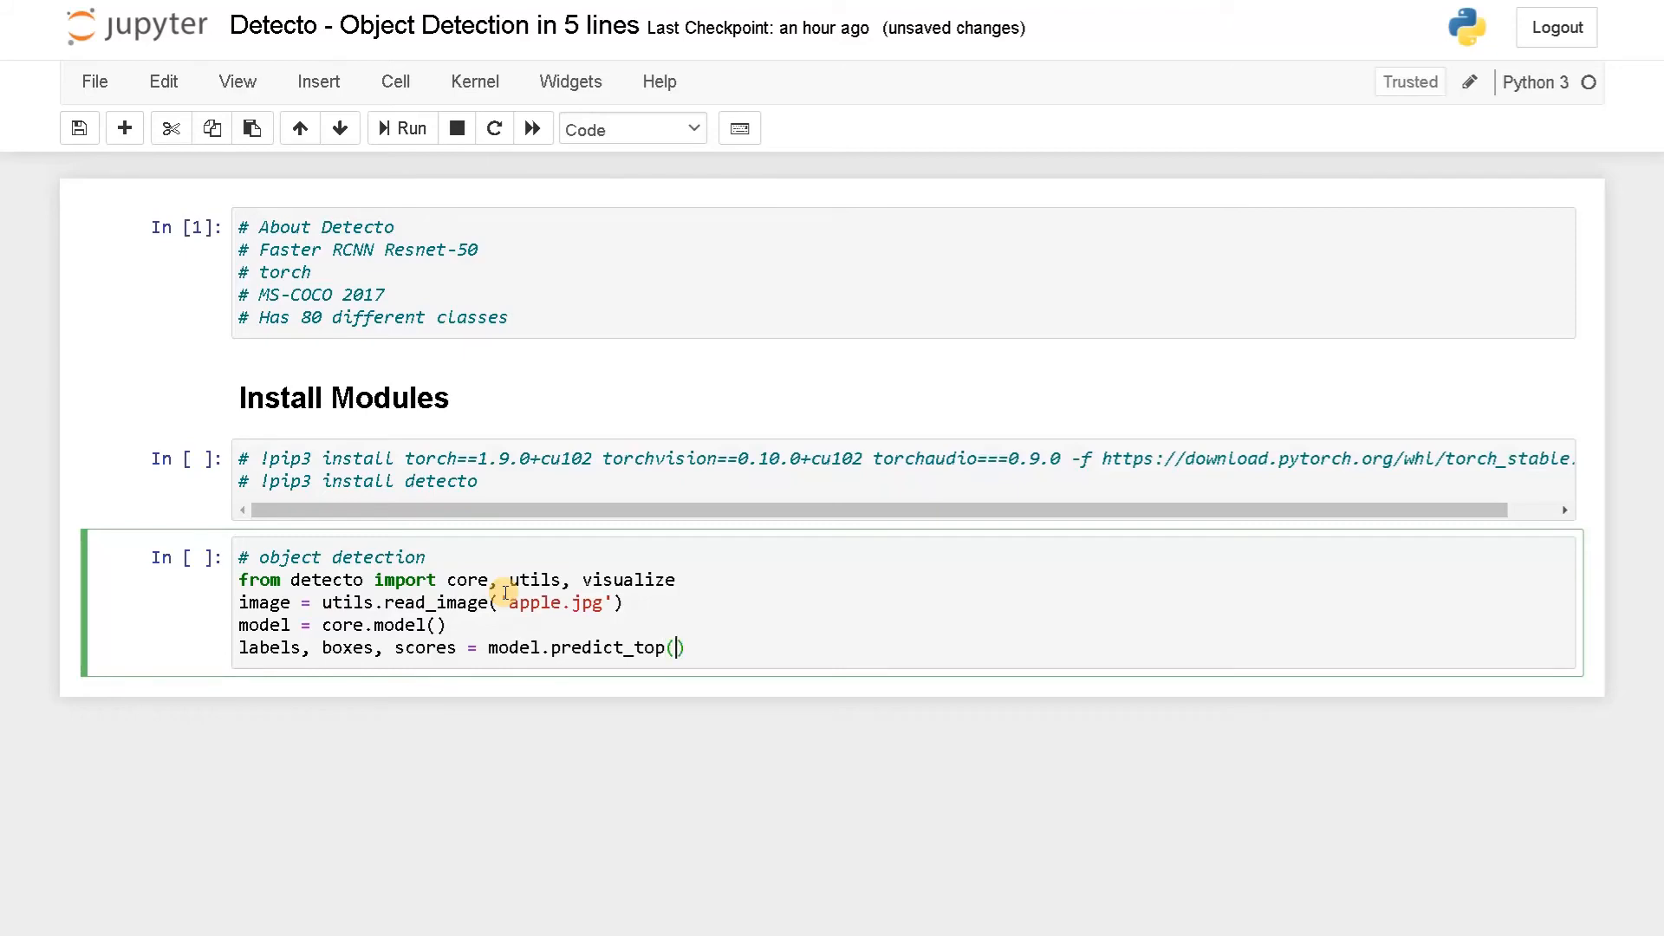
text())
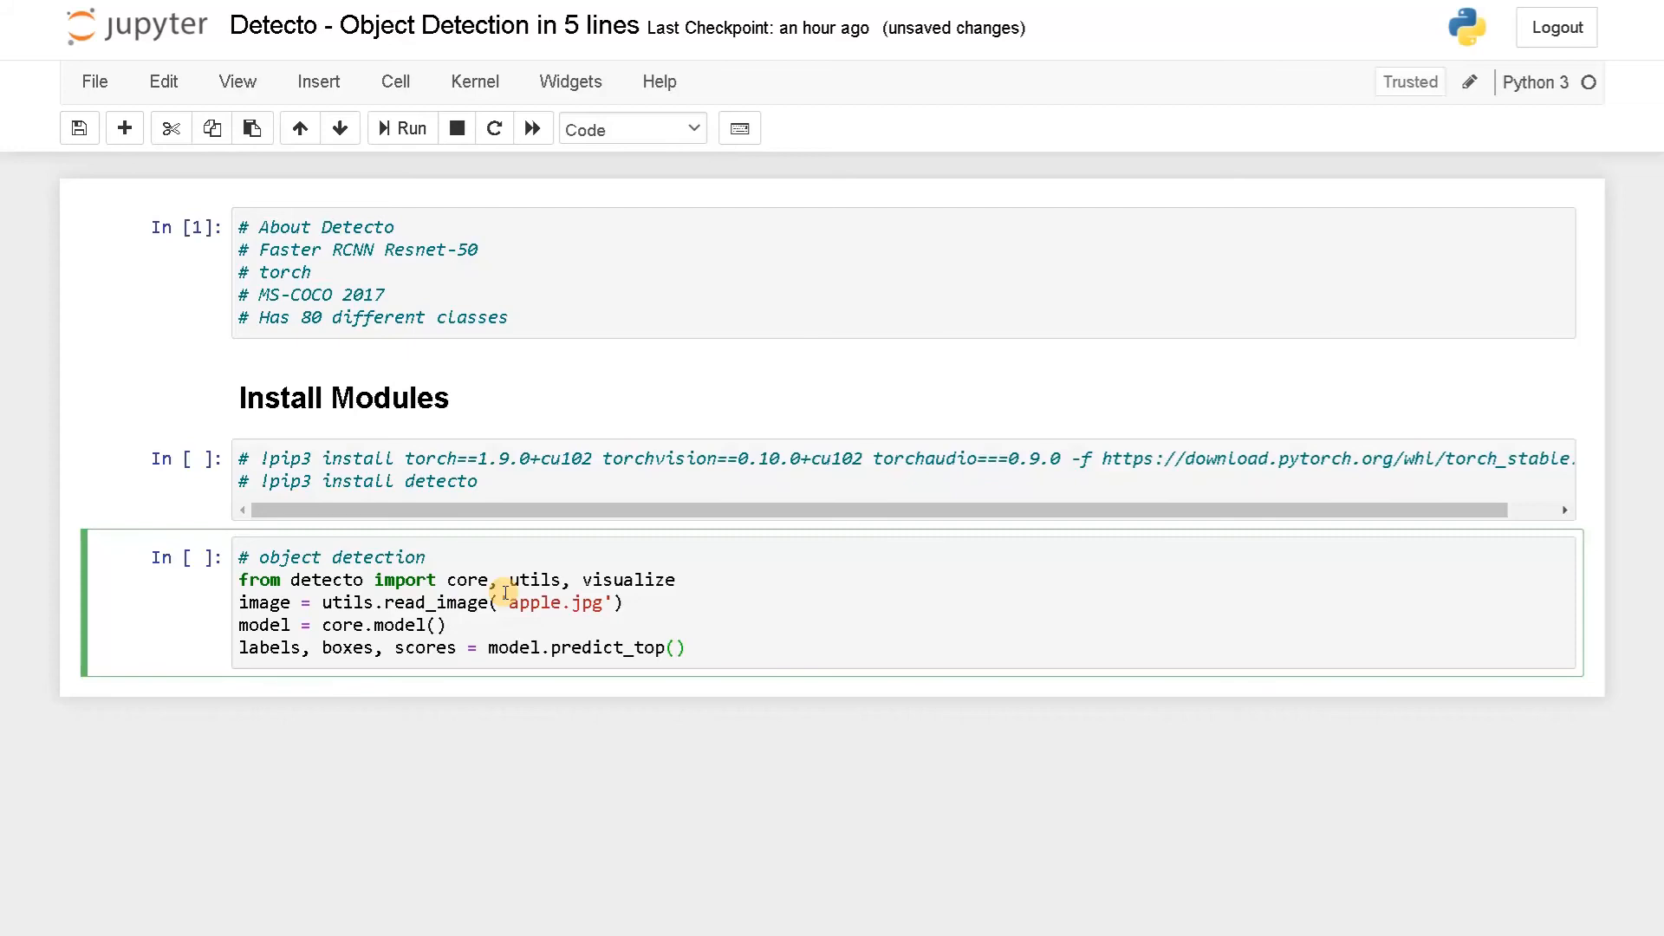
text(images)
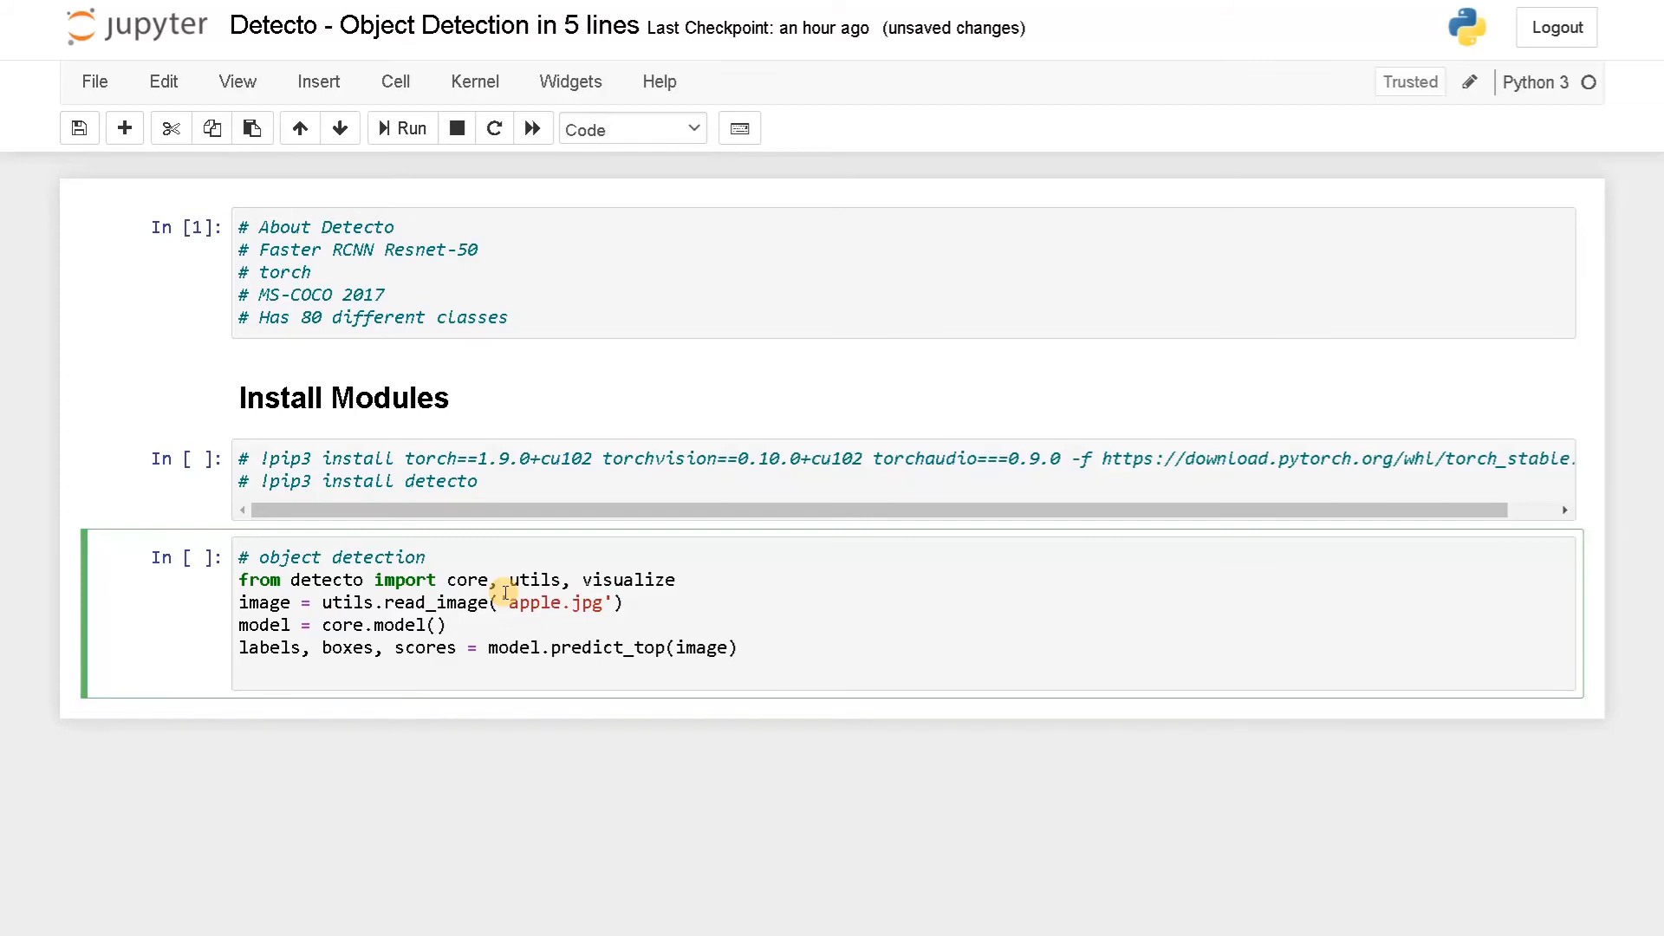
Add visualize.show_labeled_image(image, boxes, labels)
text(vi)
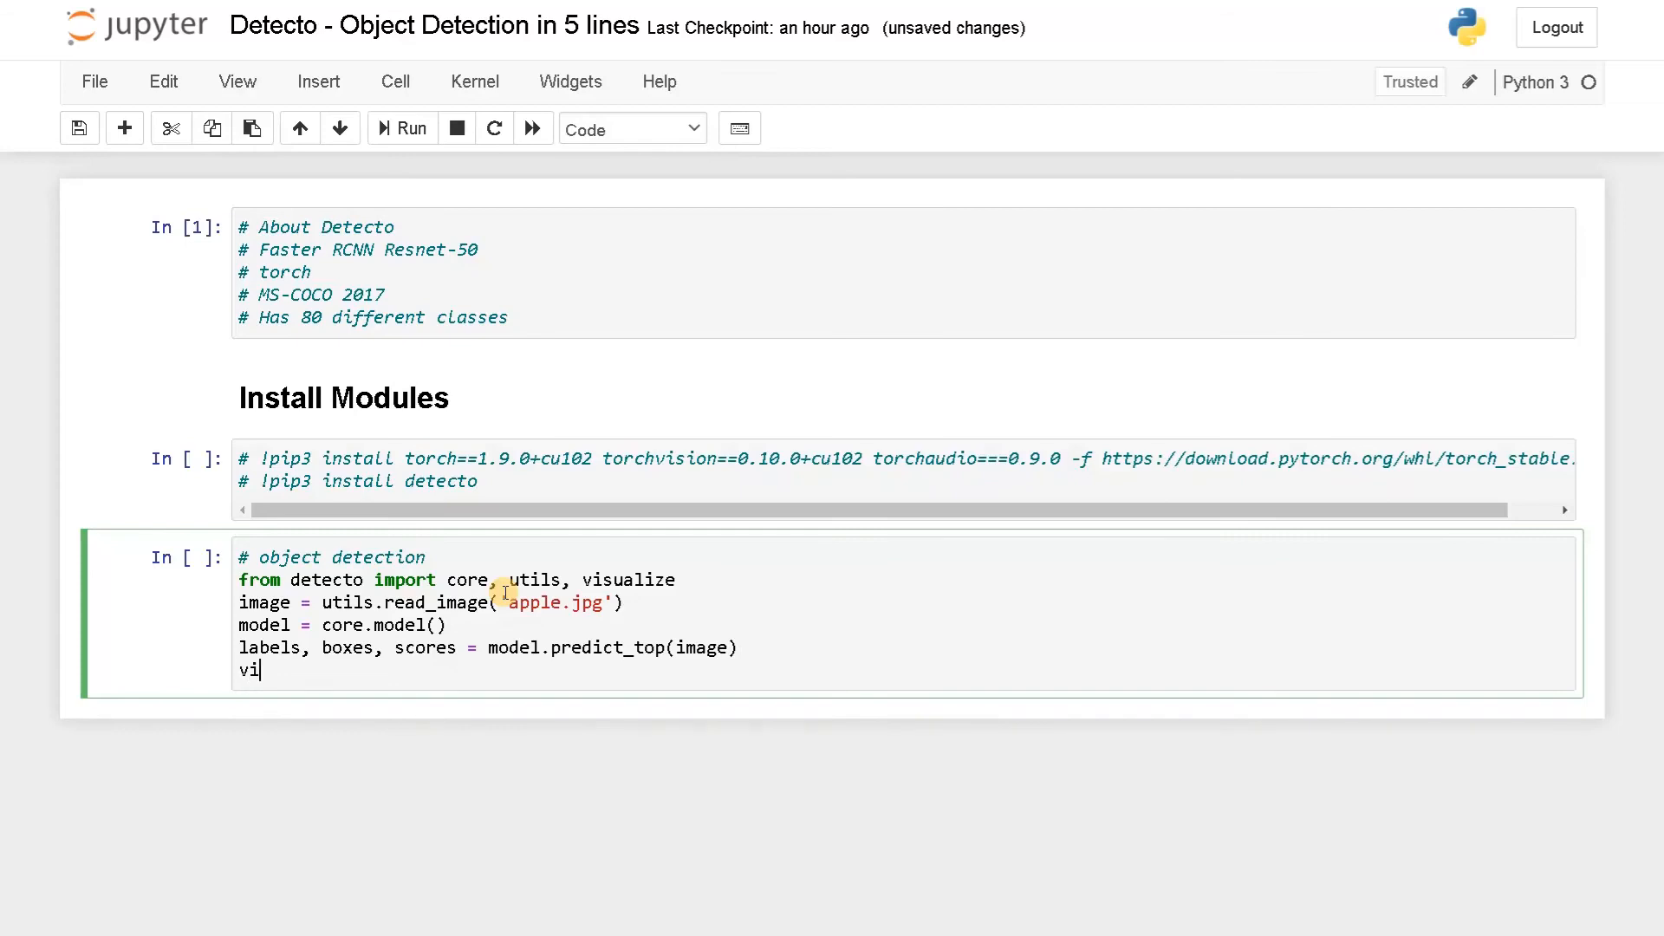
text(sualize.)
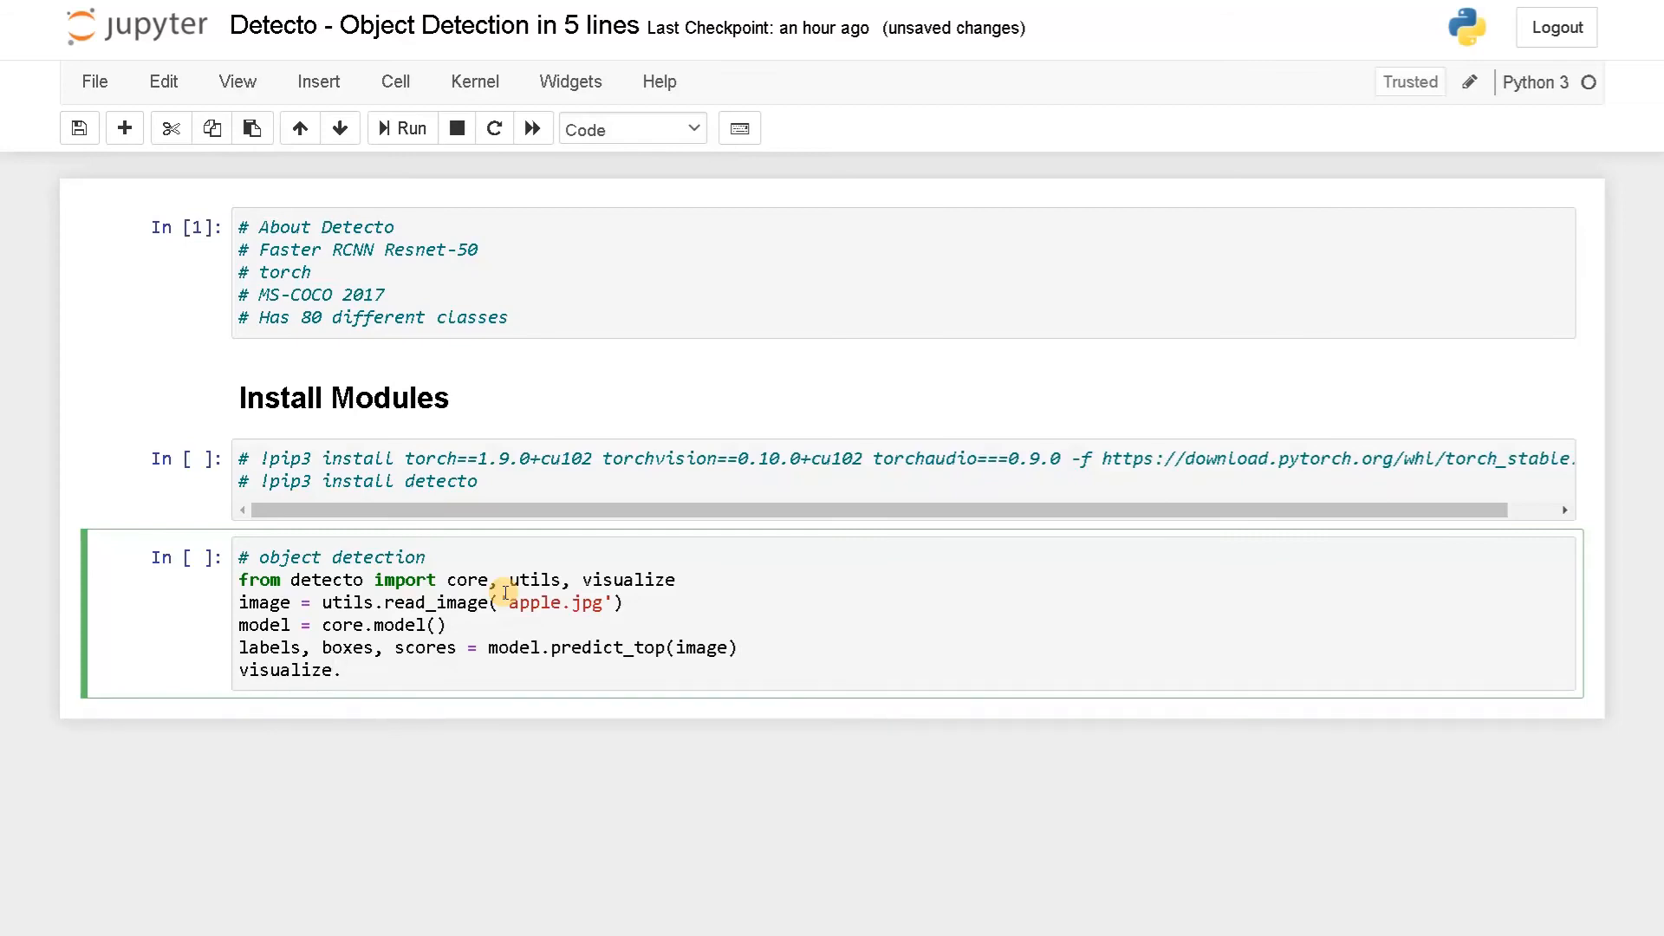
text(show_labeled_image())
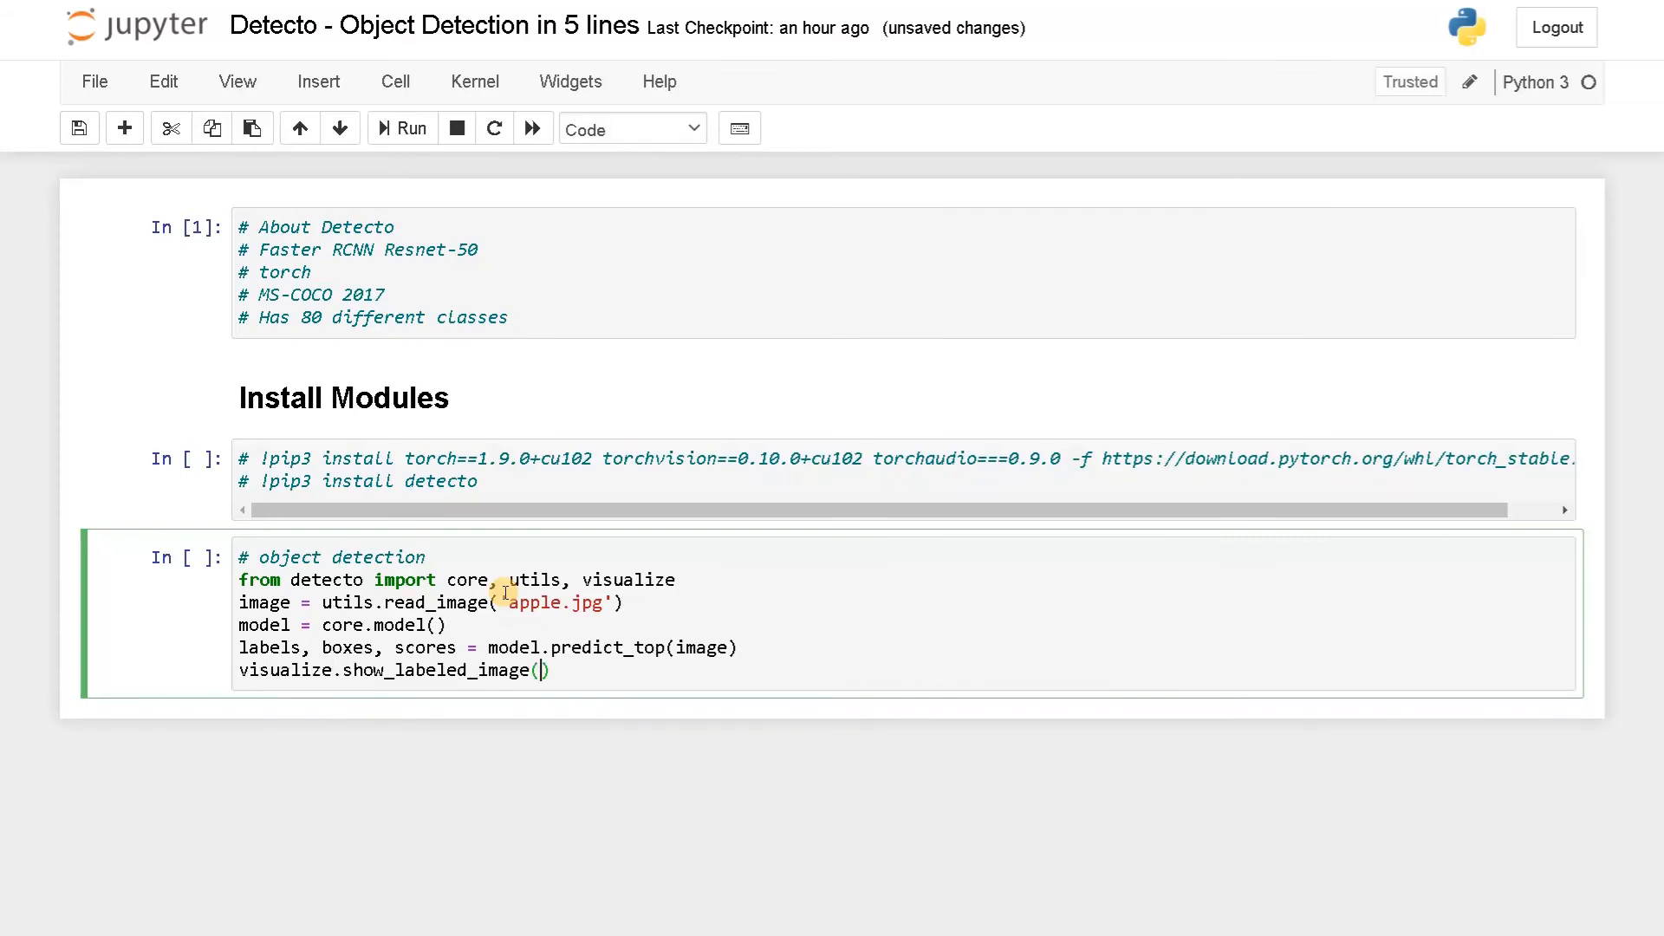
text(image)
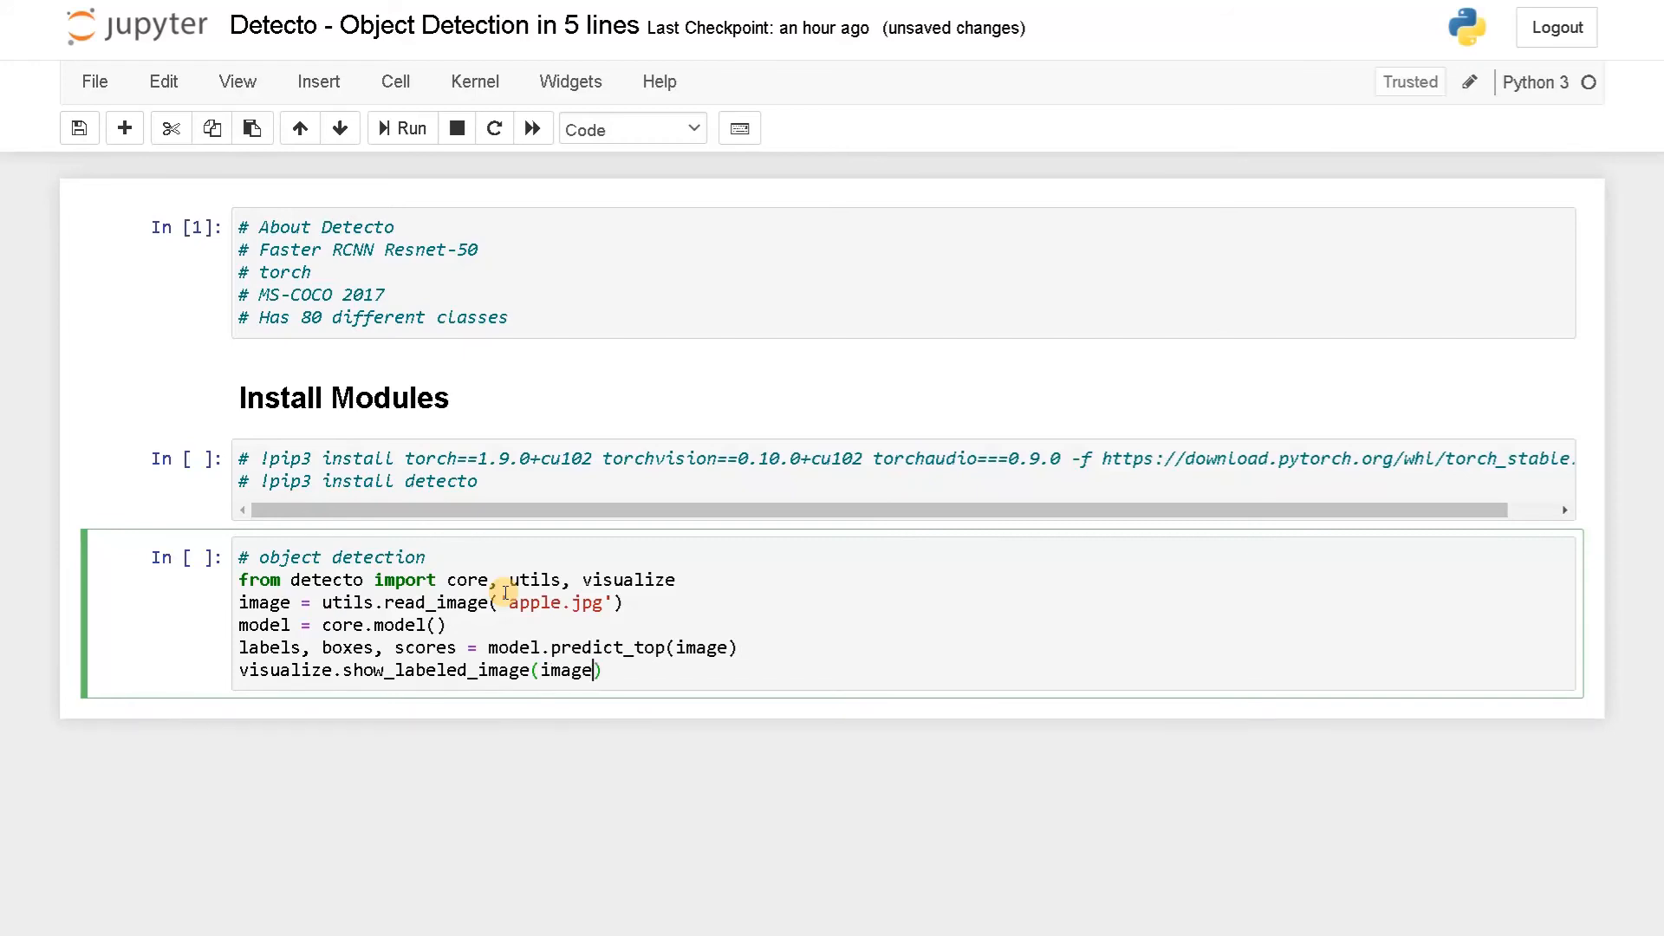
text(, boxes,)
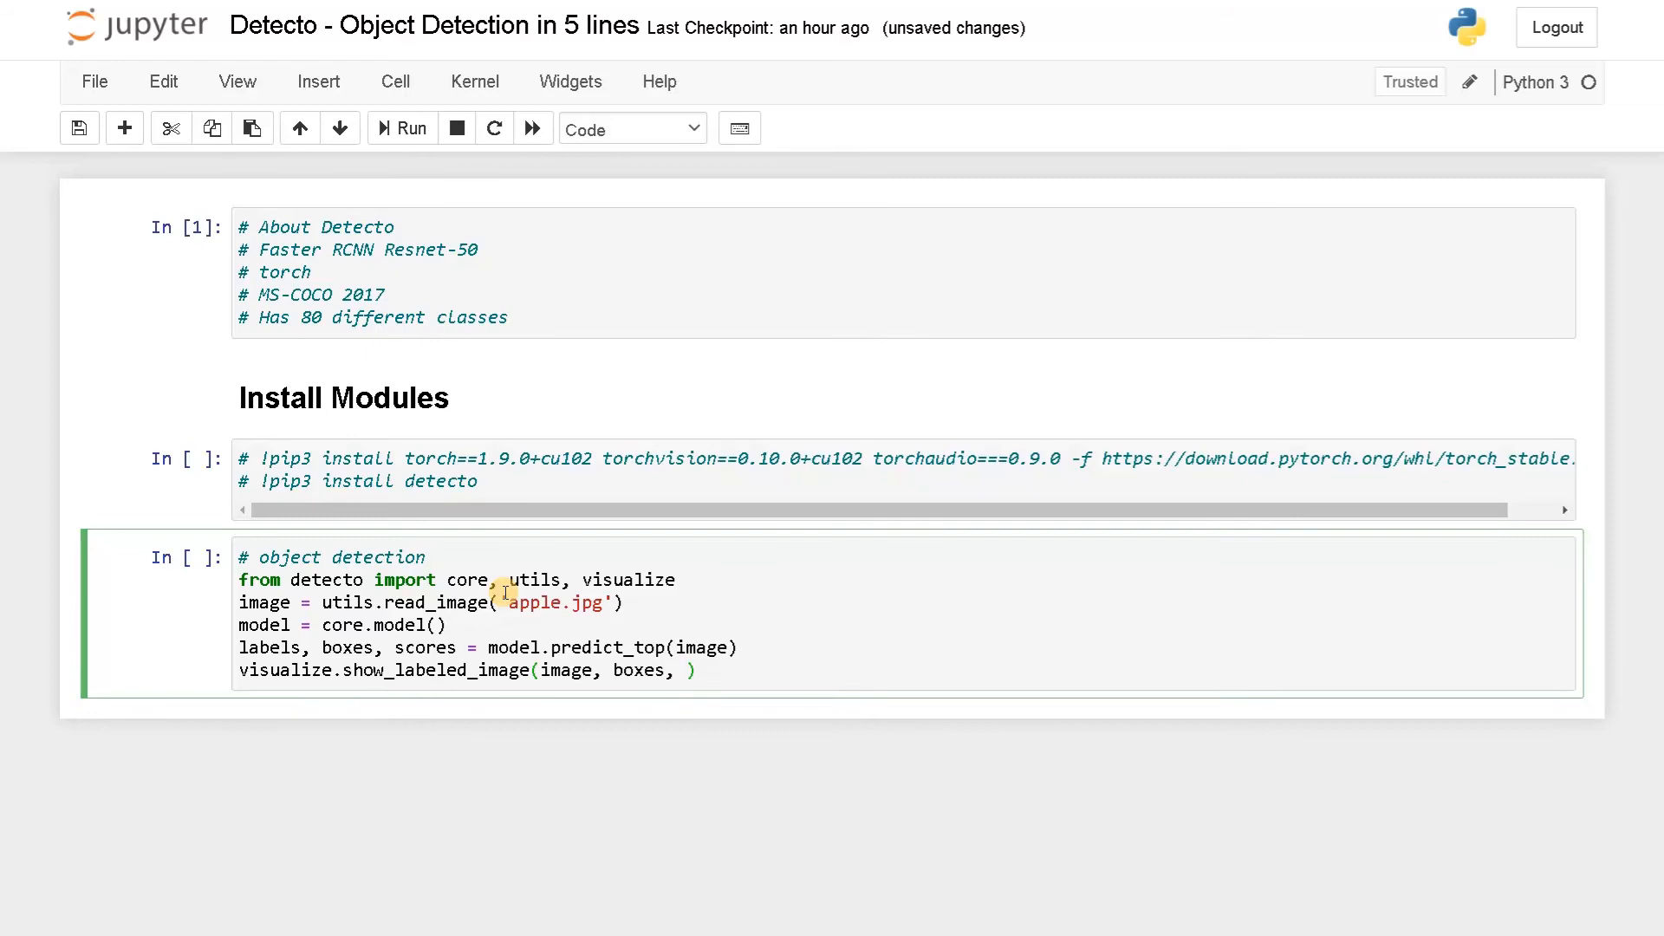
text(labels)
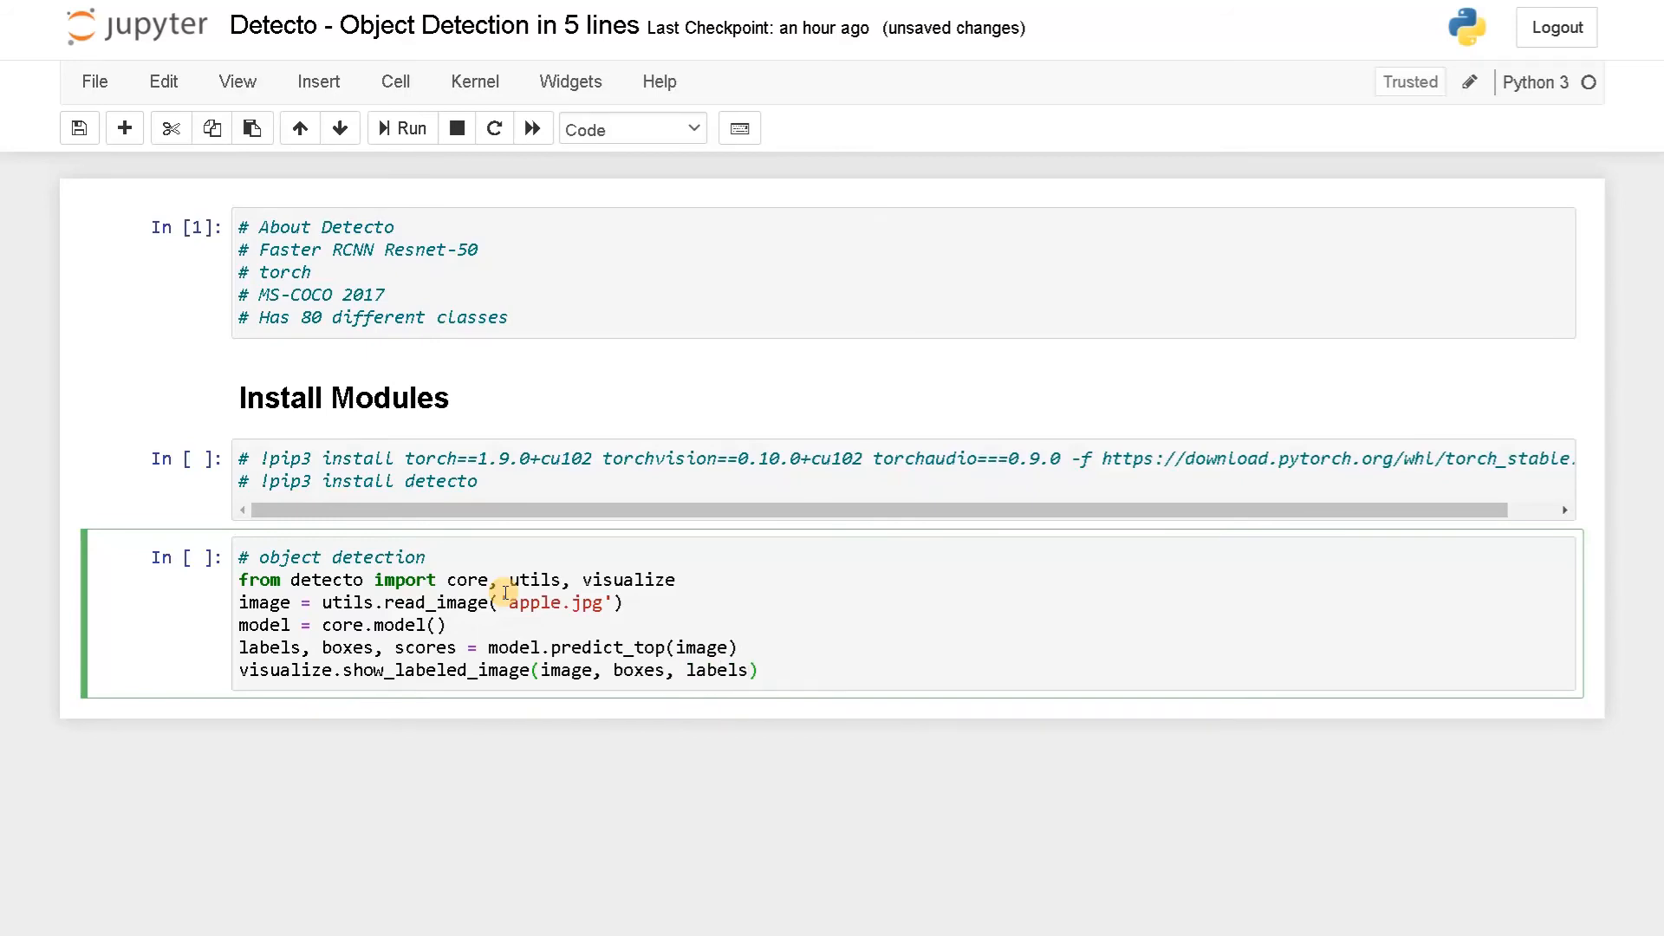
Run the detection cell, which raises AttributeError: detecto.core has no attribute 'model'
click(401, 128)
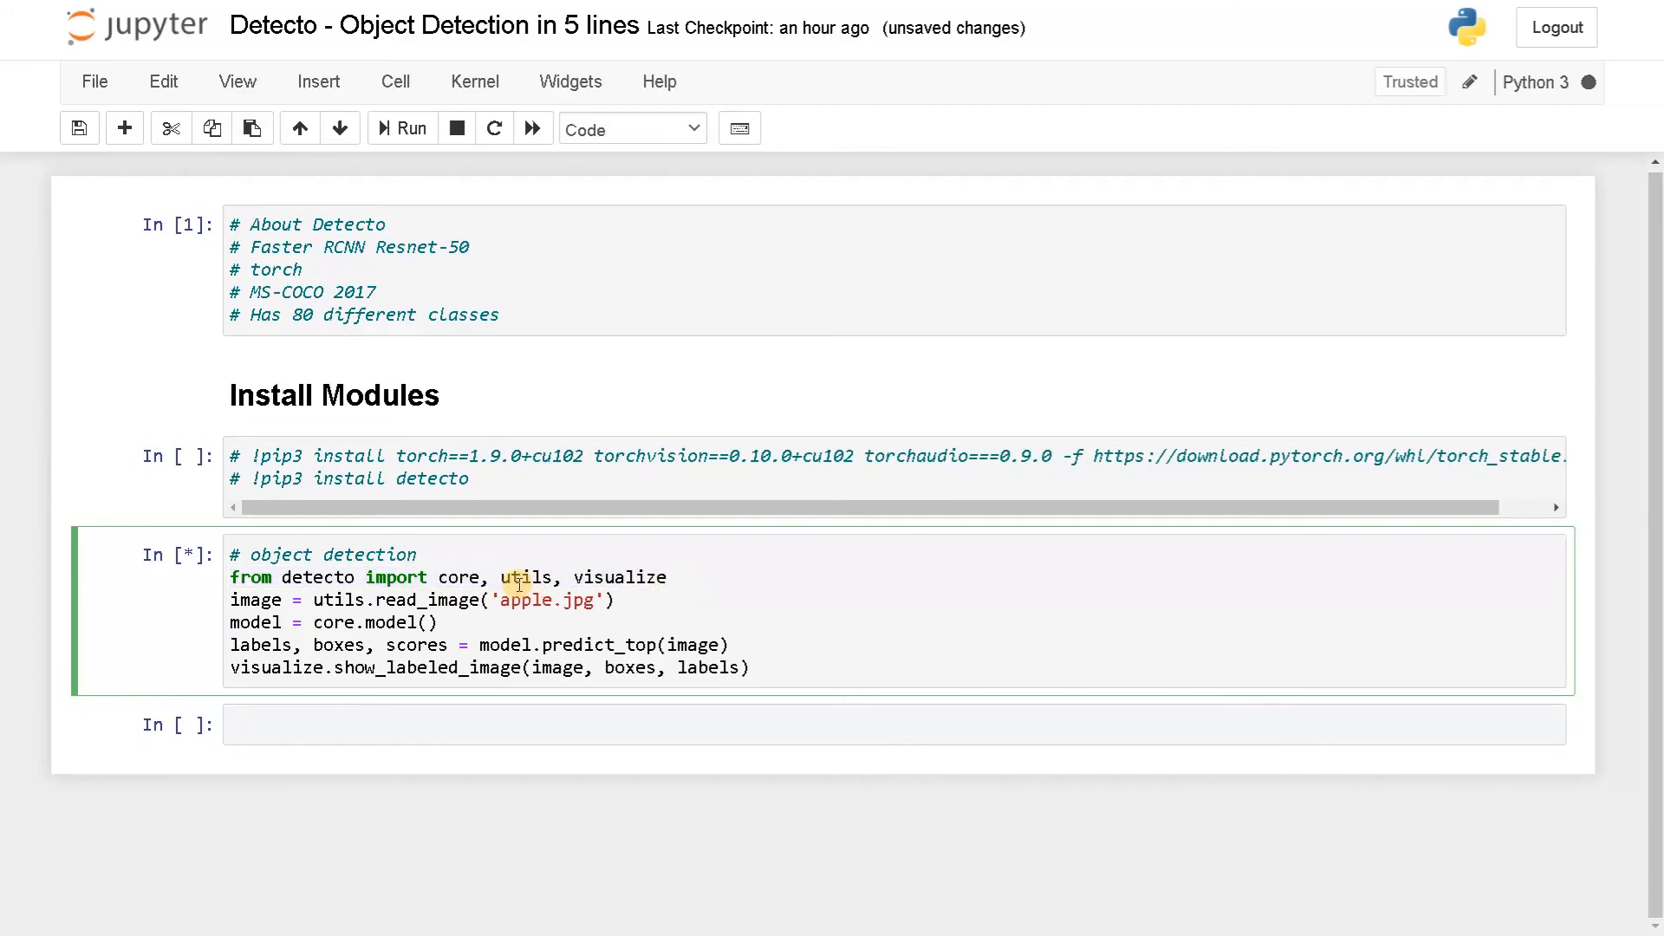
click(411, 129)
text(M)
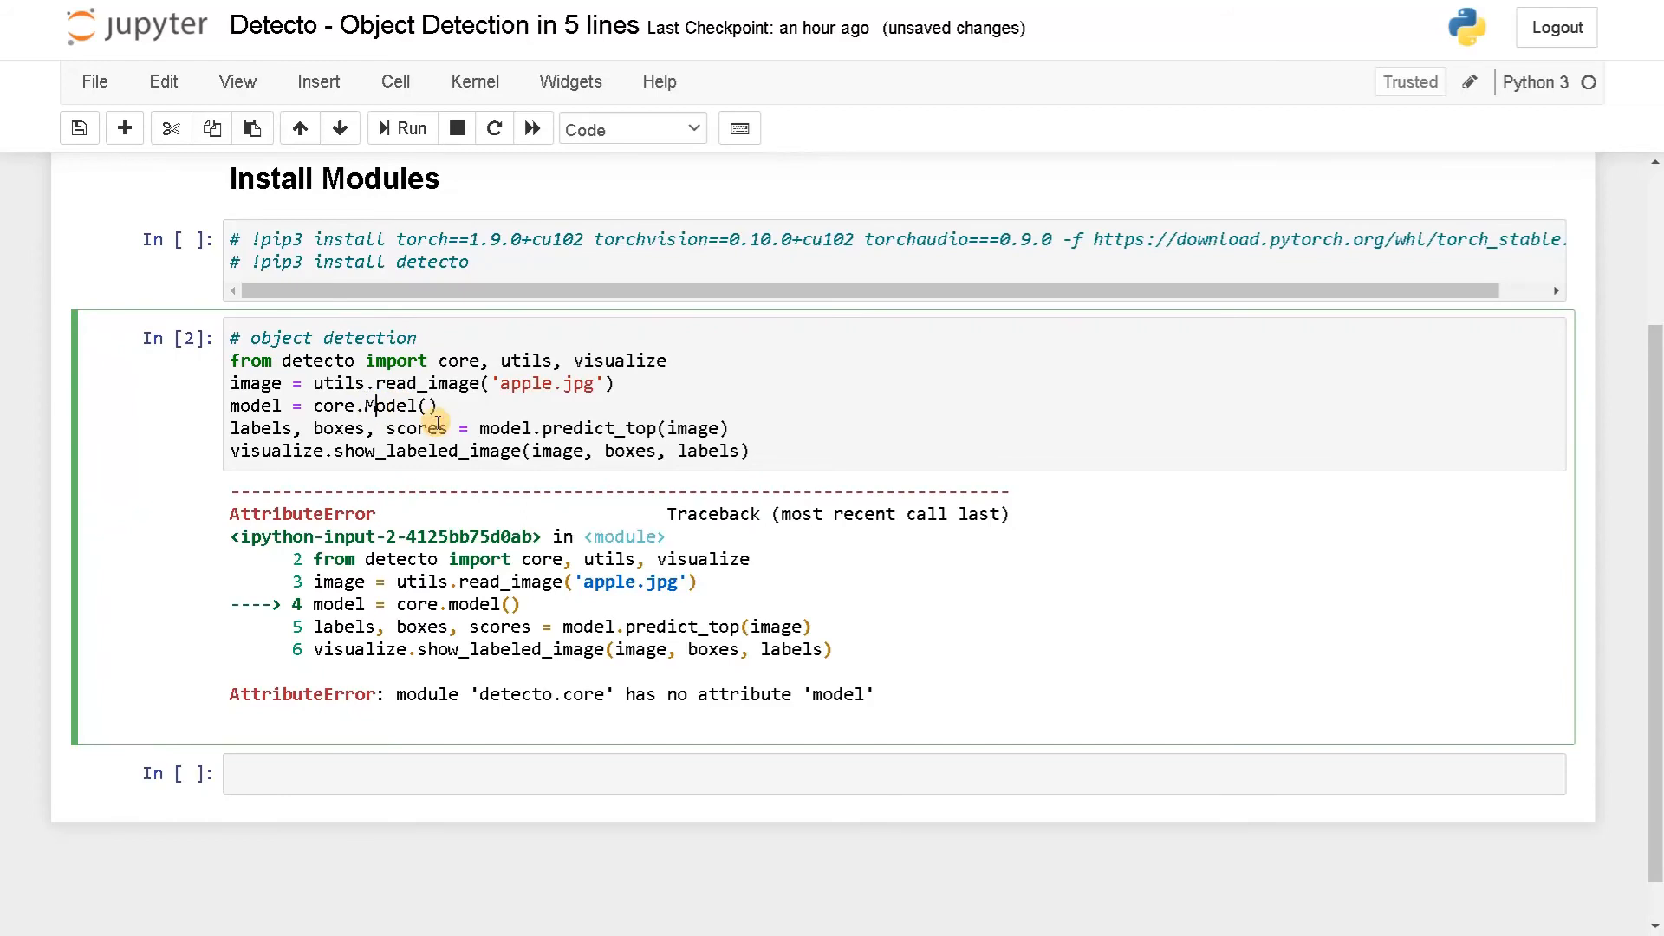
Fix to core.Model() and model.predict(image), rerun to box the apple and dining table
click(400, 128)
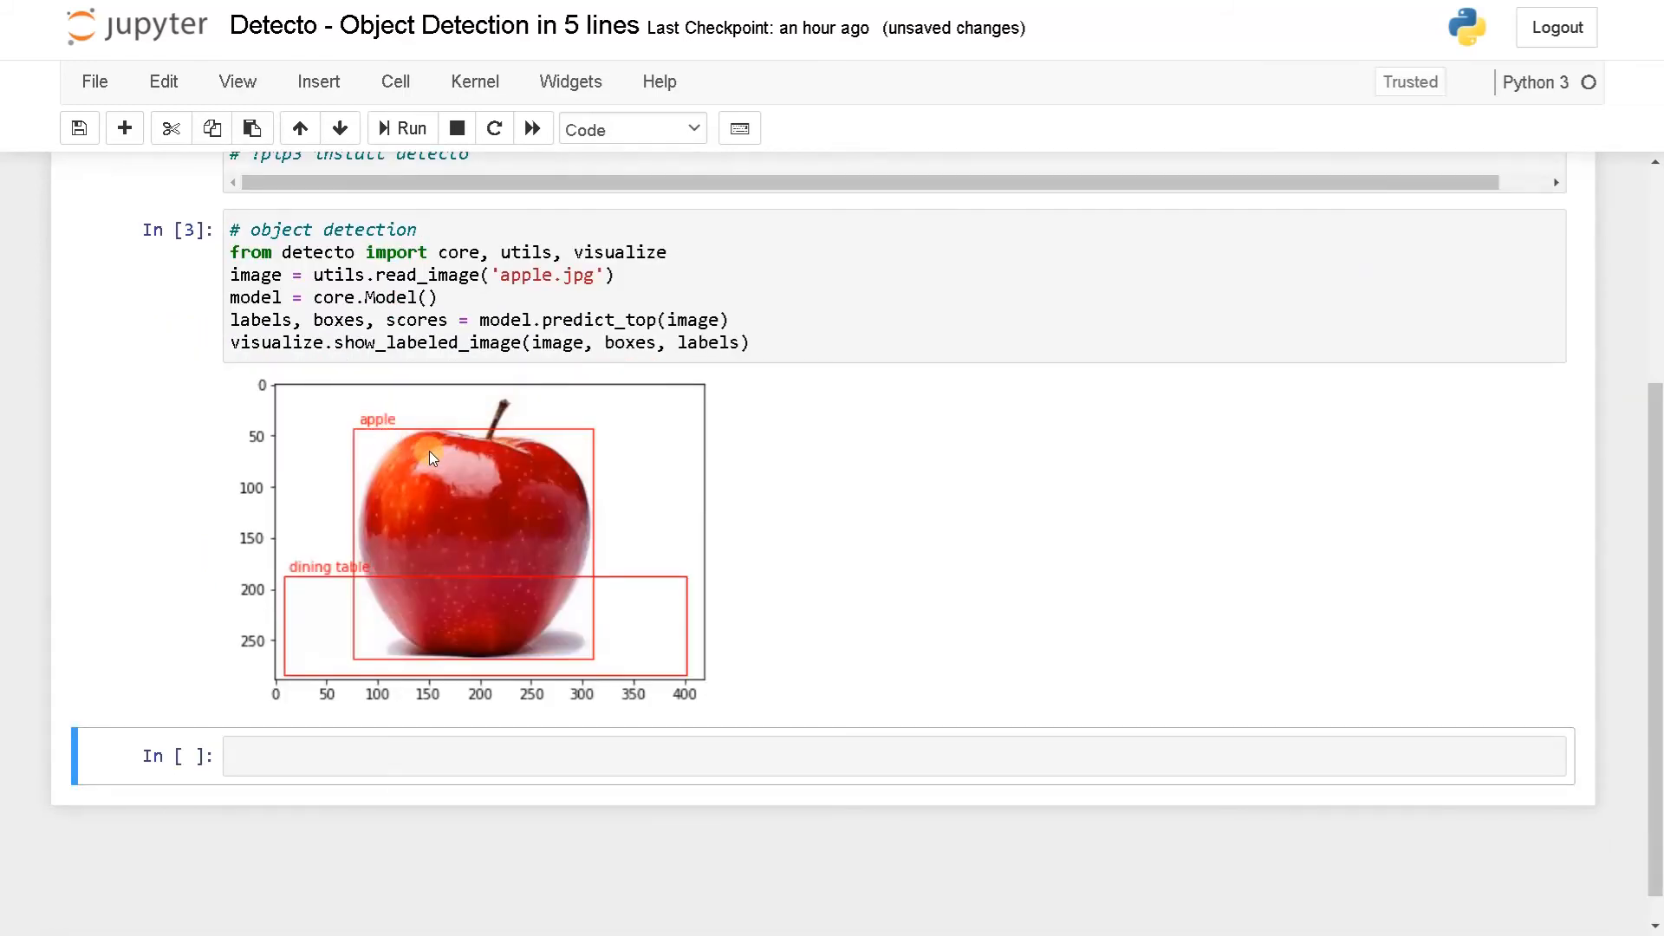
mouse_move(493, 457)
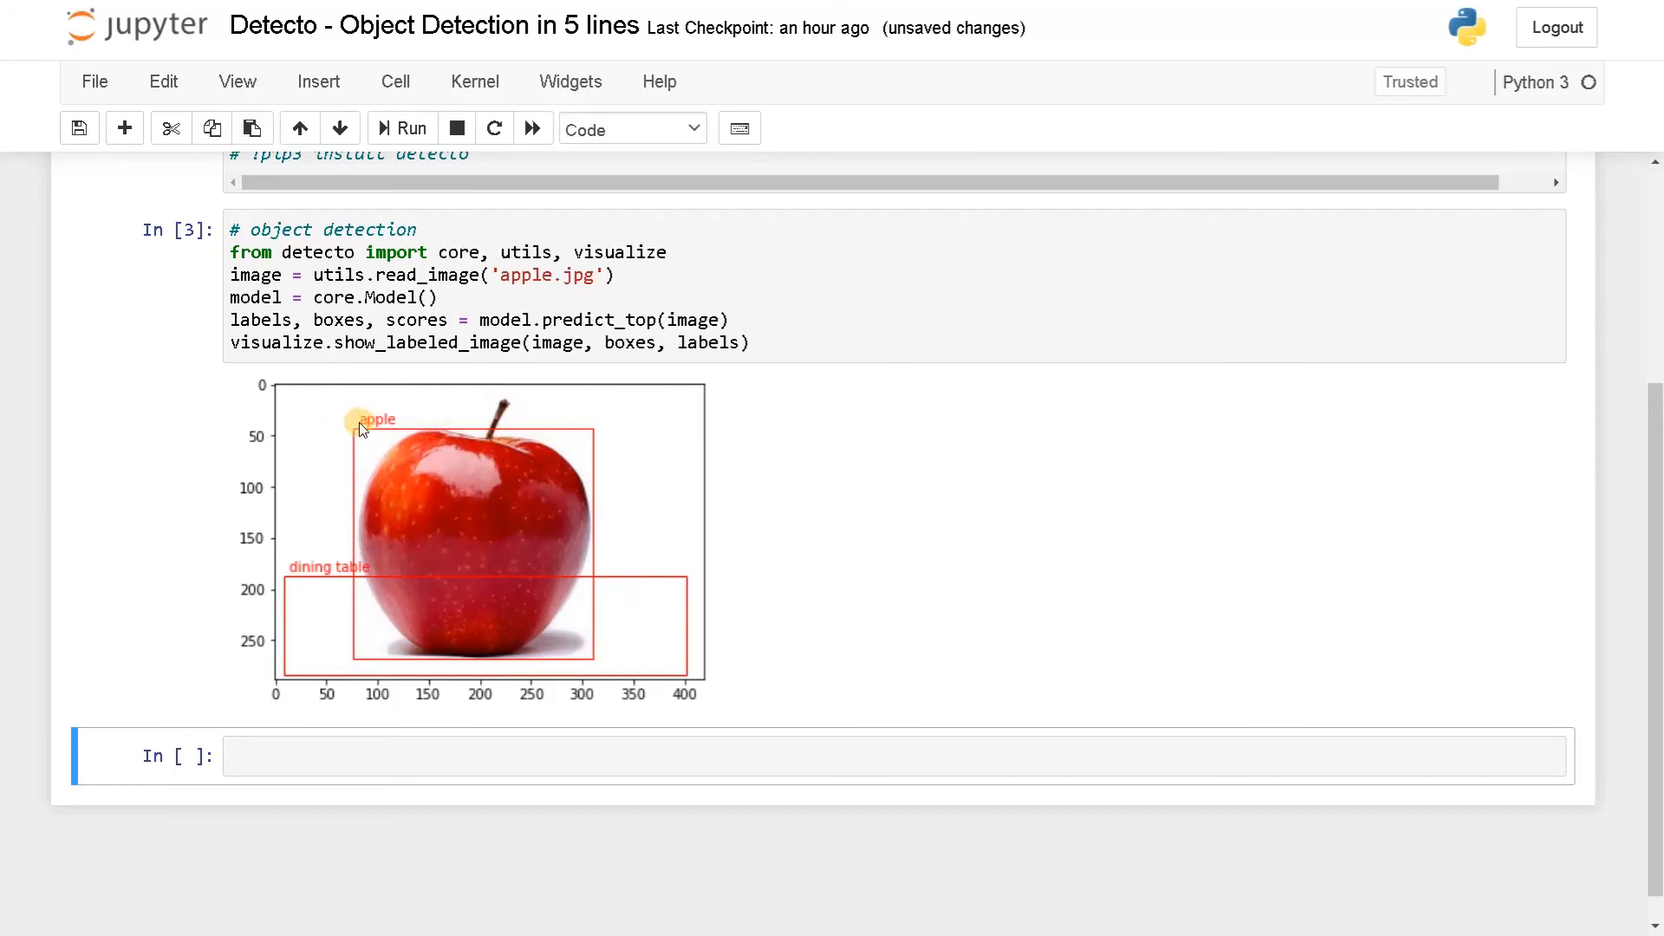
mouse_move(520, 534)
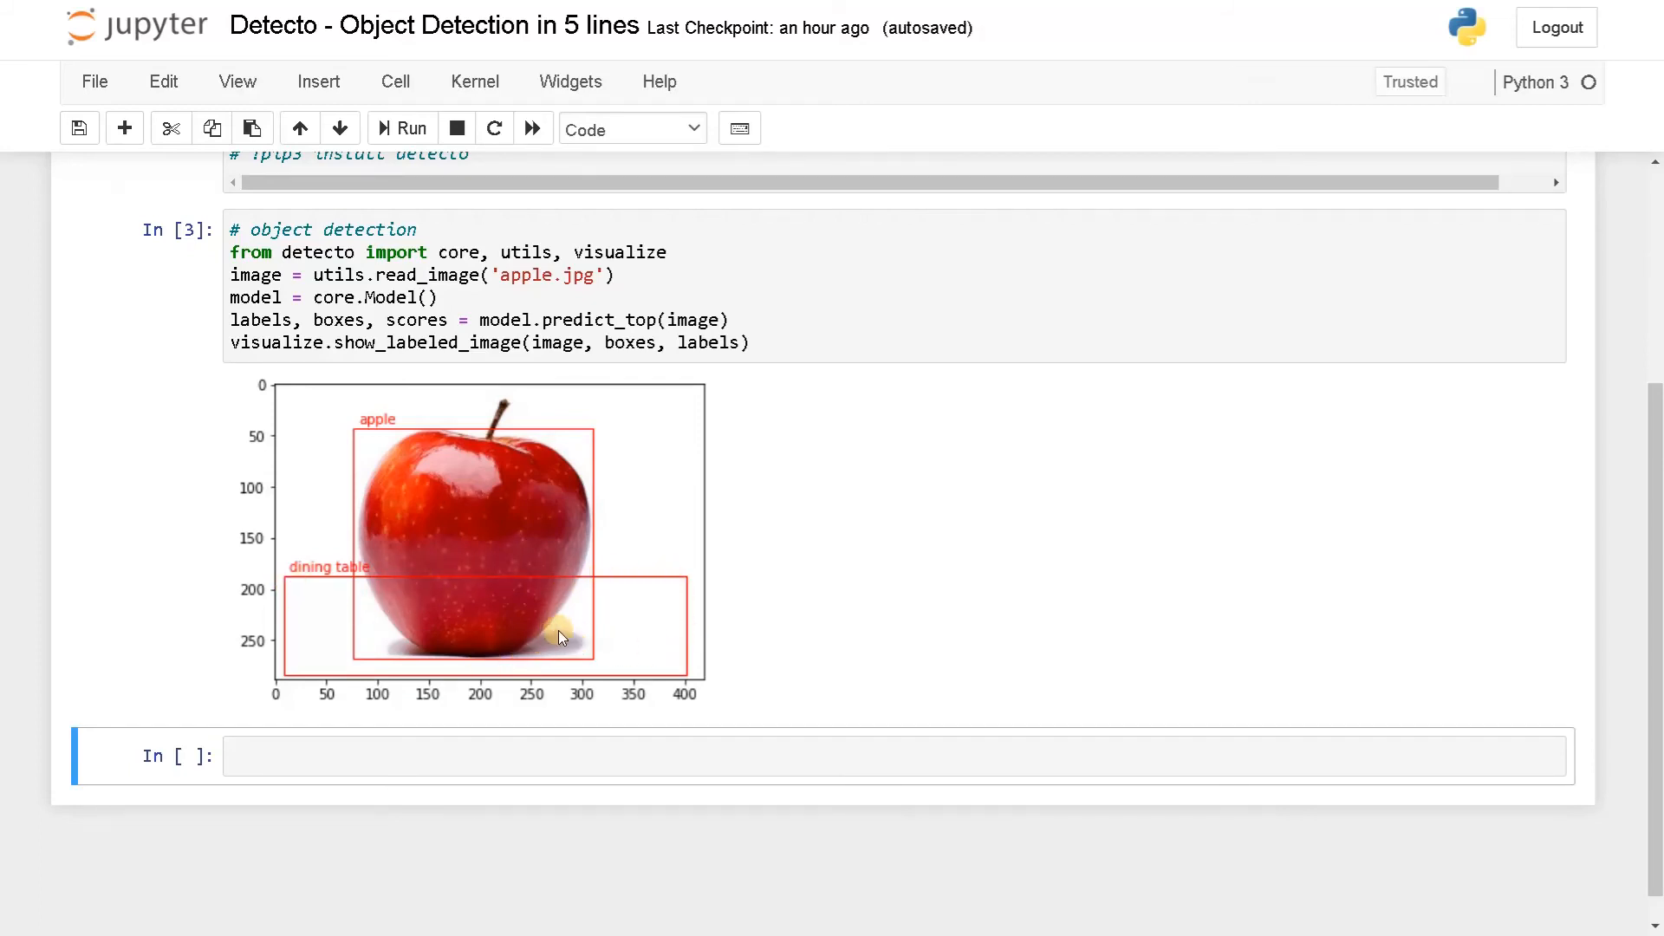
mouse_move(393, 590)
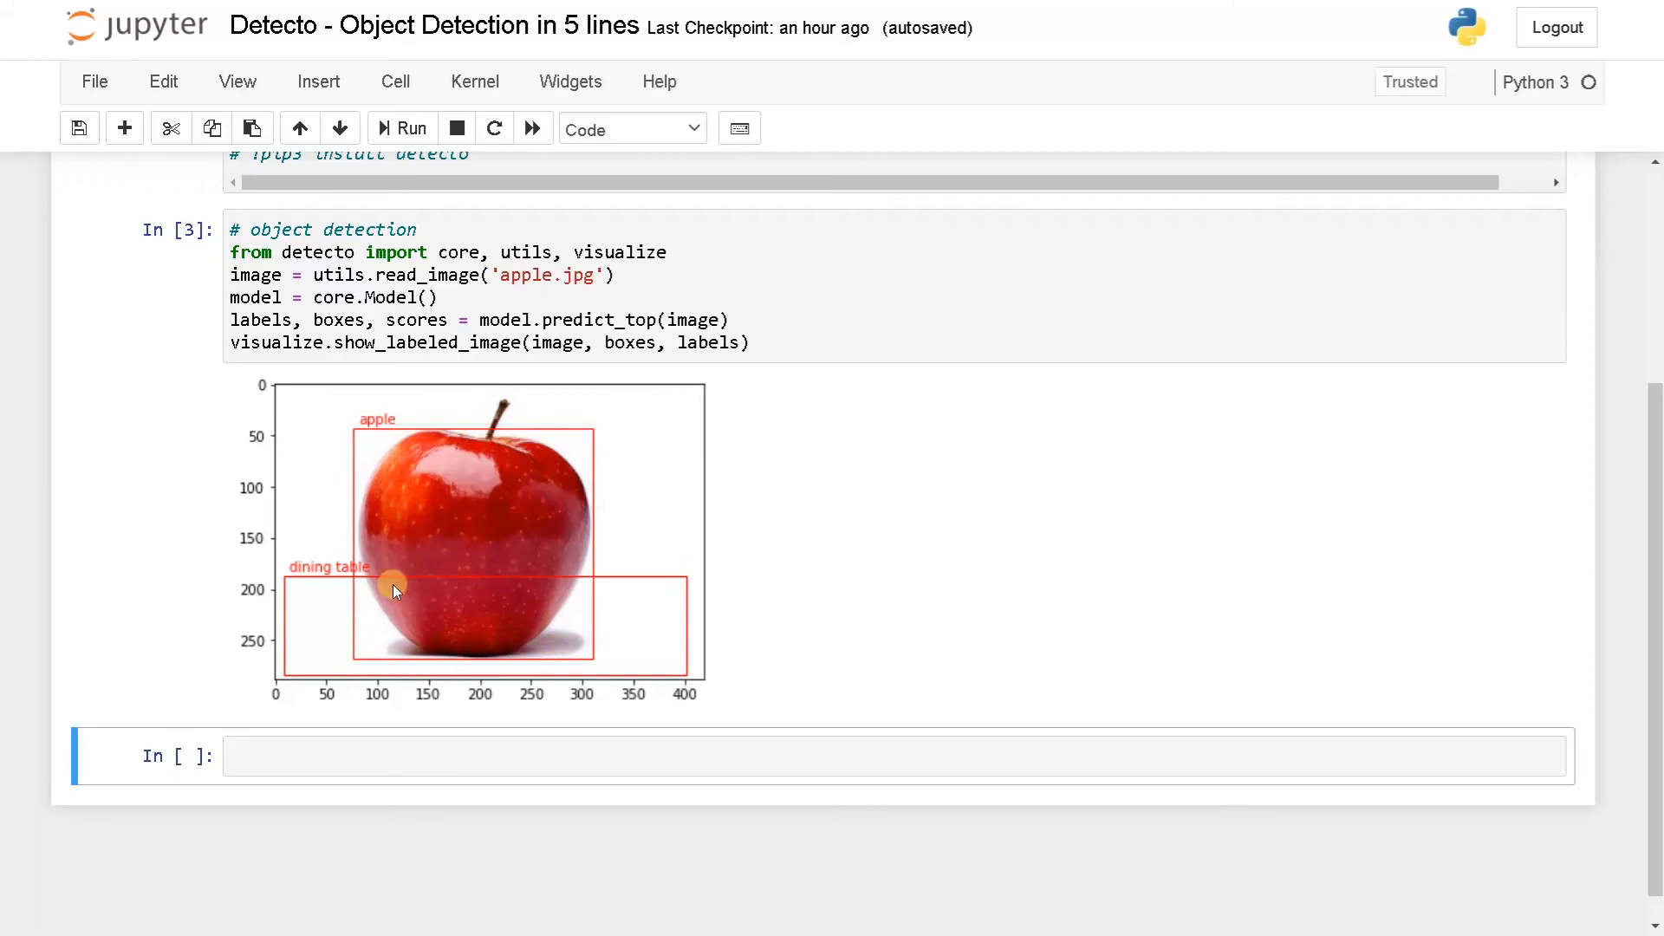
mouse_move(393, 604)
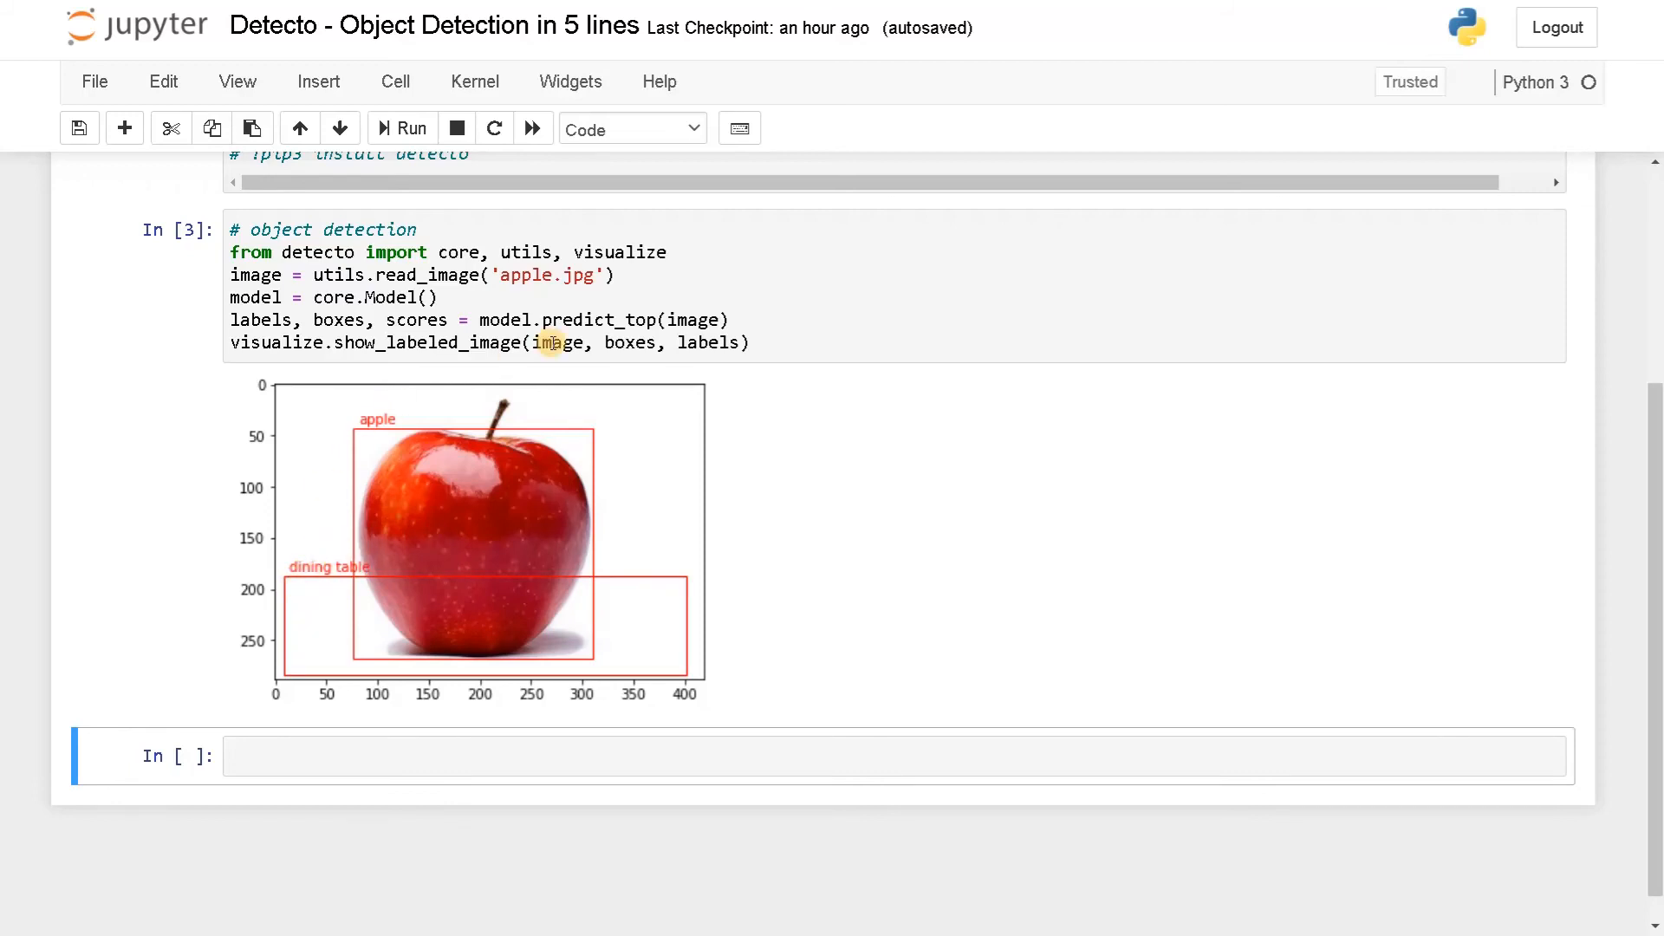
mouse_move(504, 435)
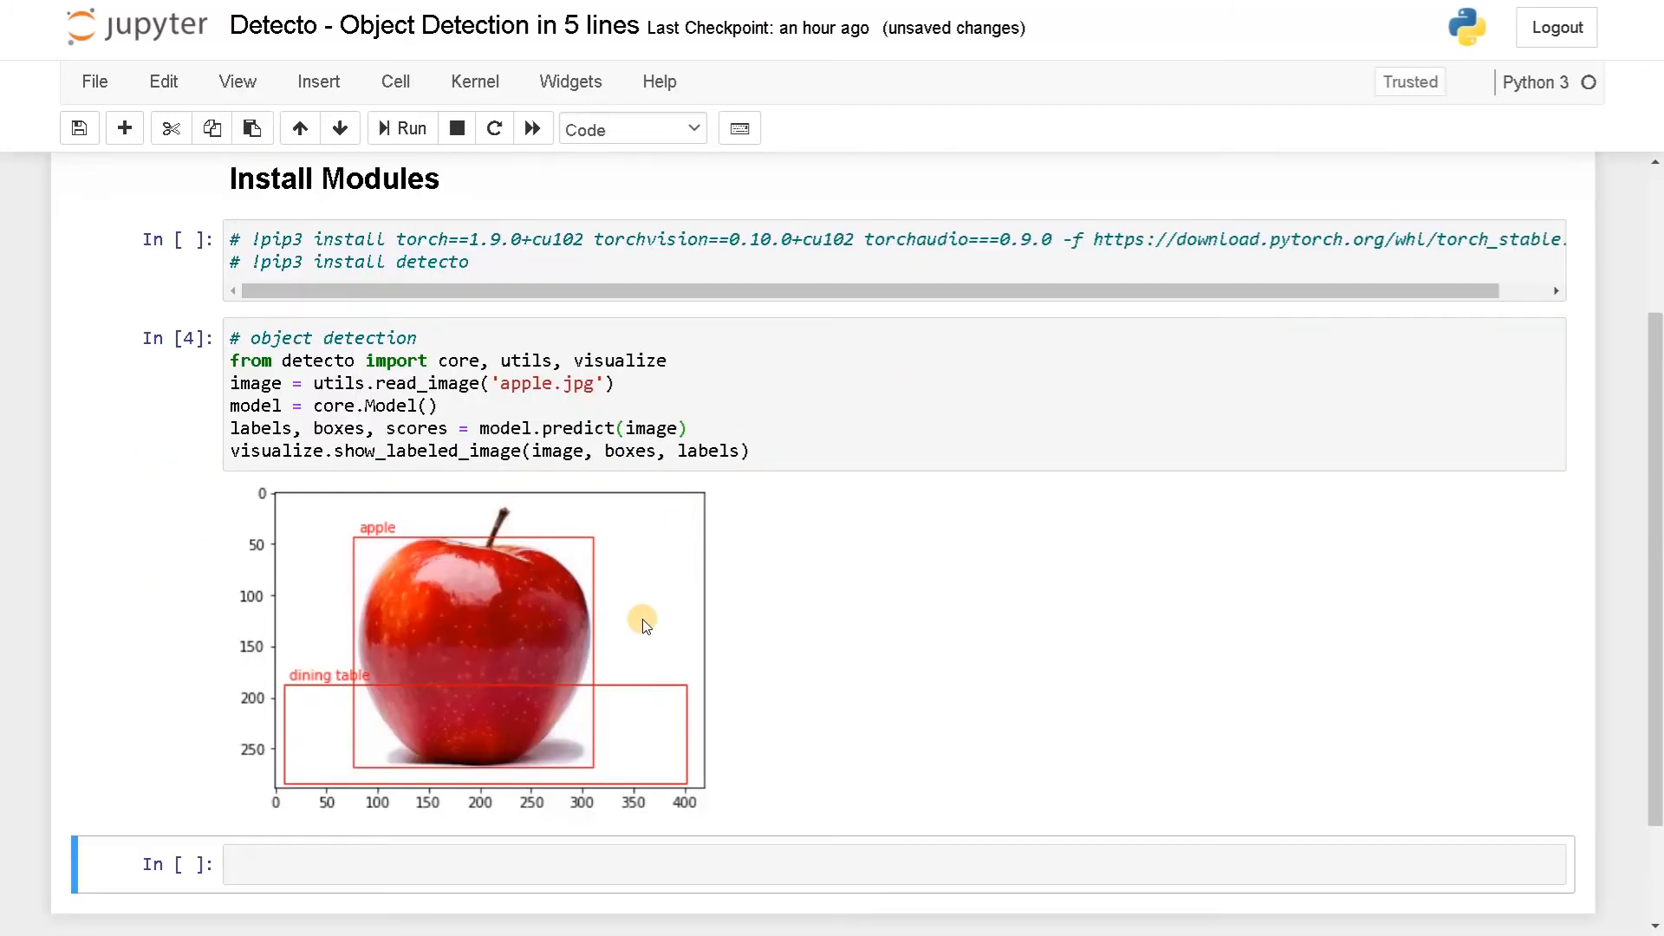
mouse_move(537, 504)
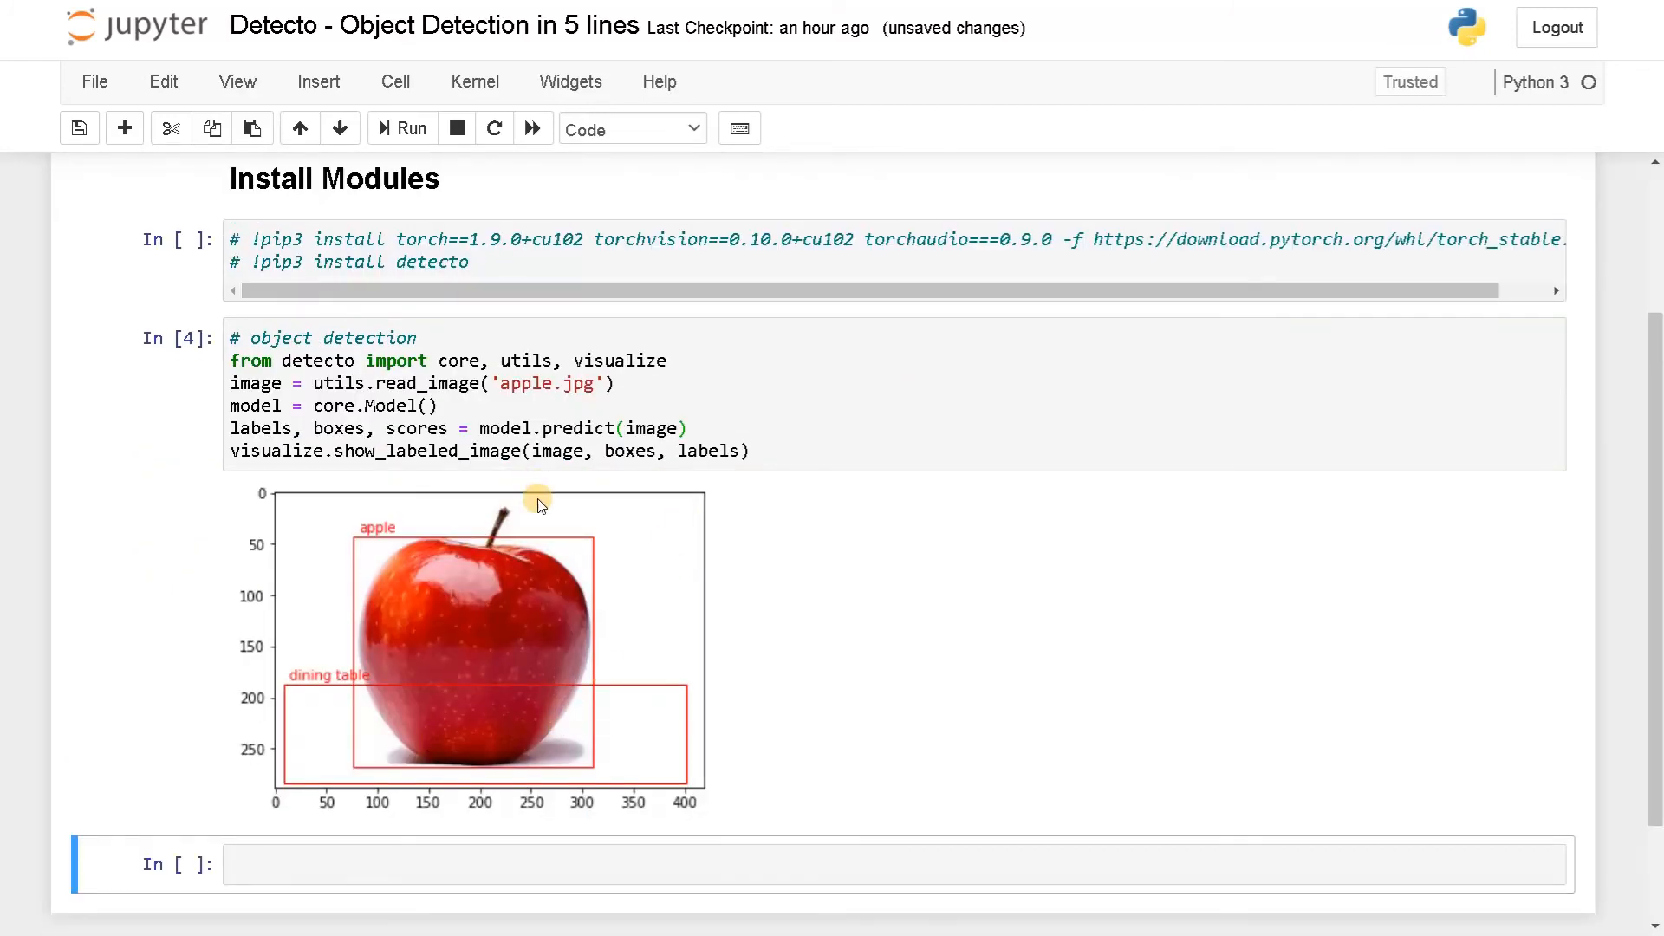
mouse_move(544, 491)
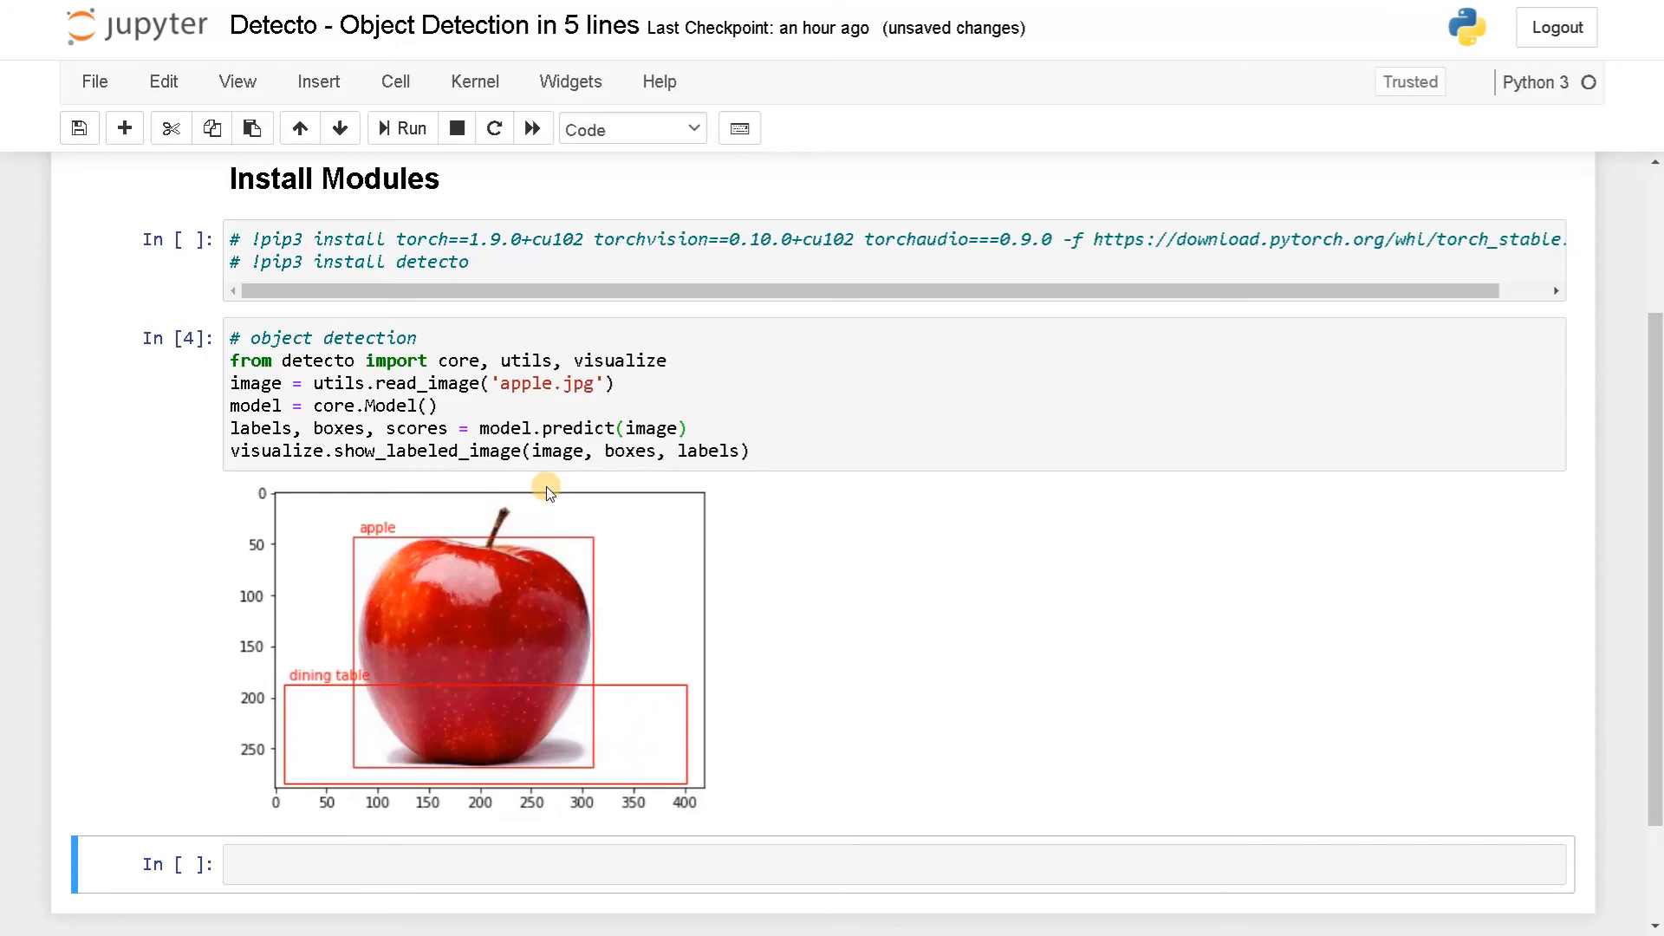
scroll(down, 3)
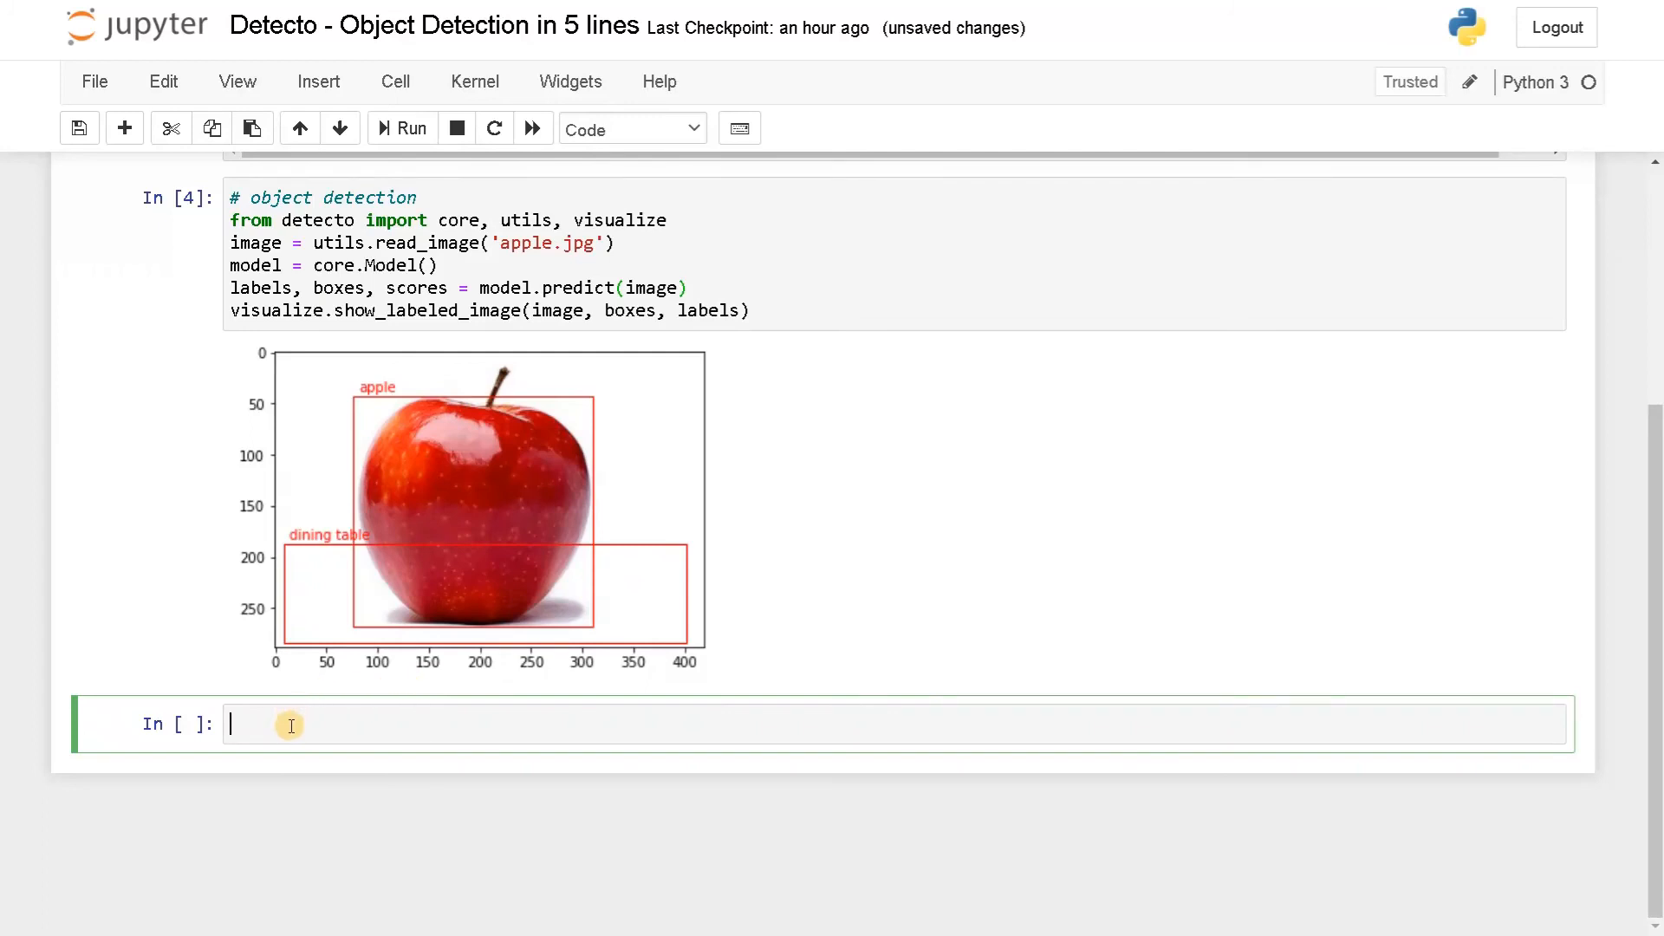
Print the detected labels, box coordinates and scores in a new cell and run it
text(print(labels)
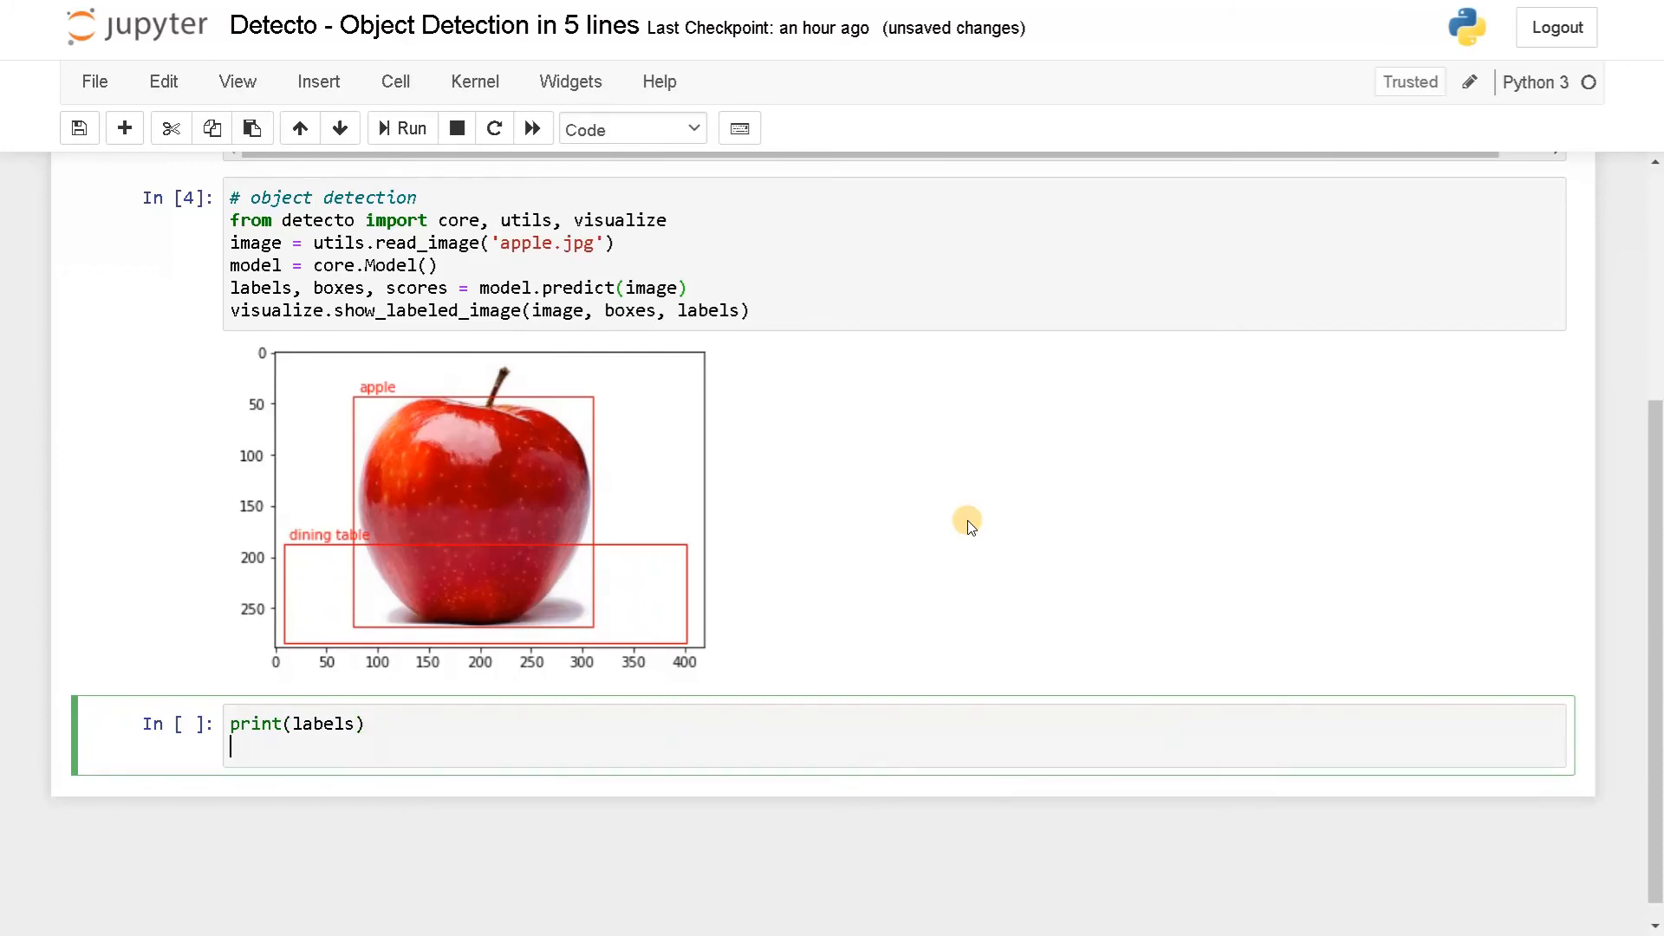
text(print(bo)
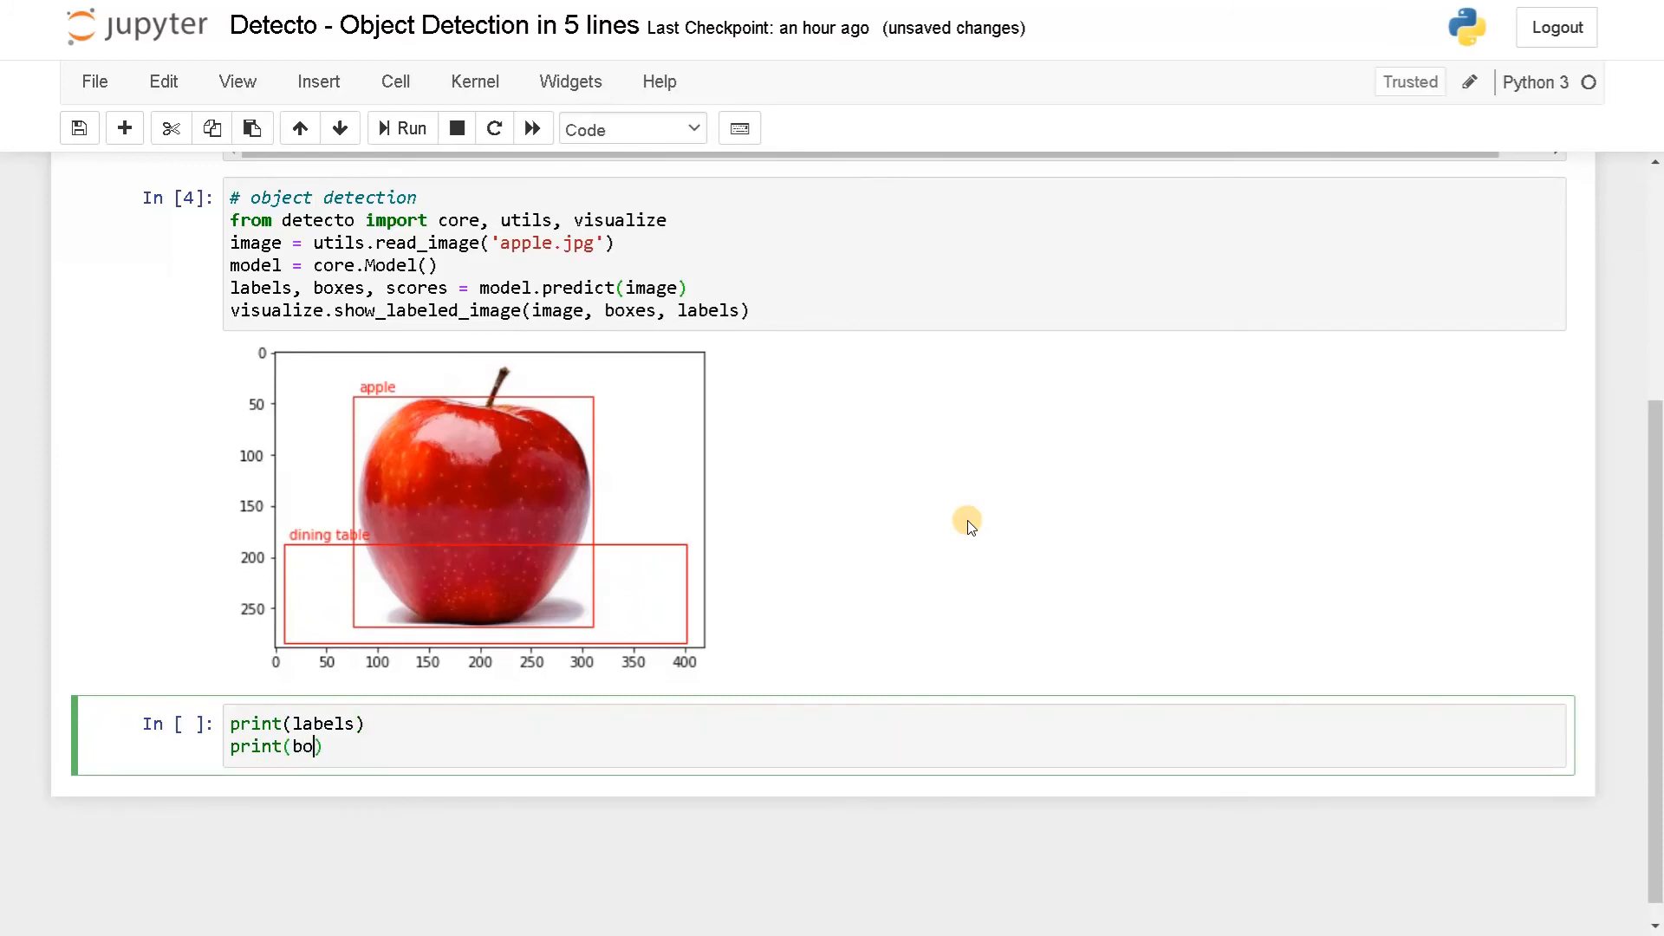
text(xes))
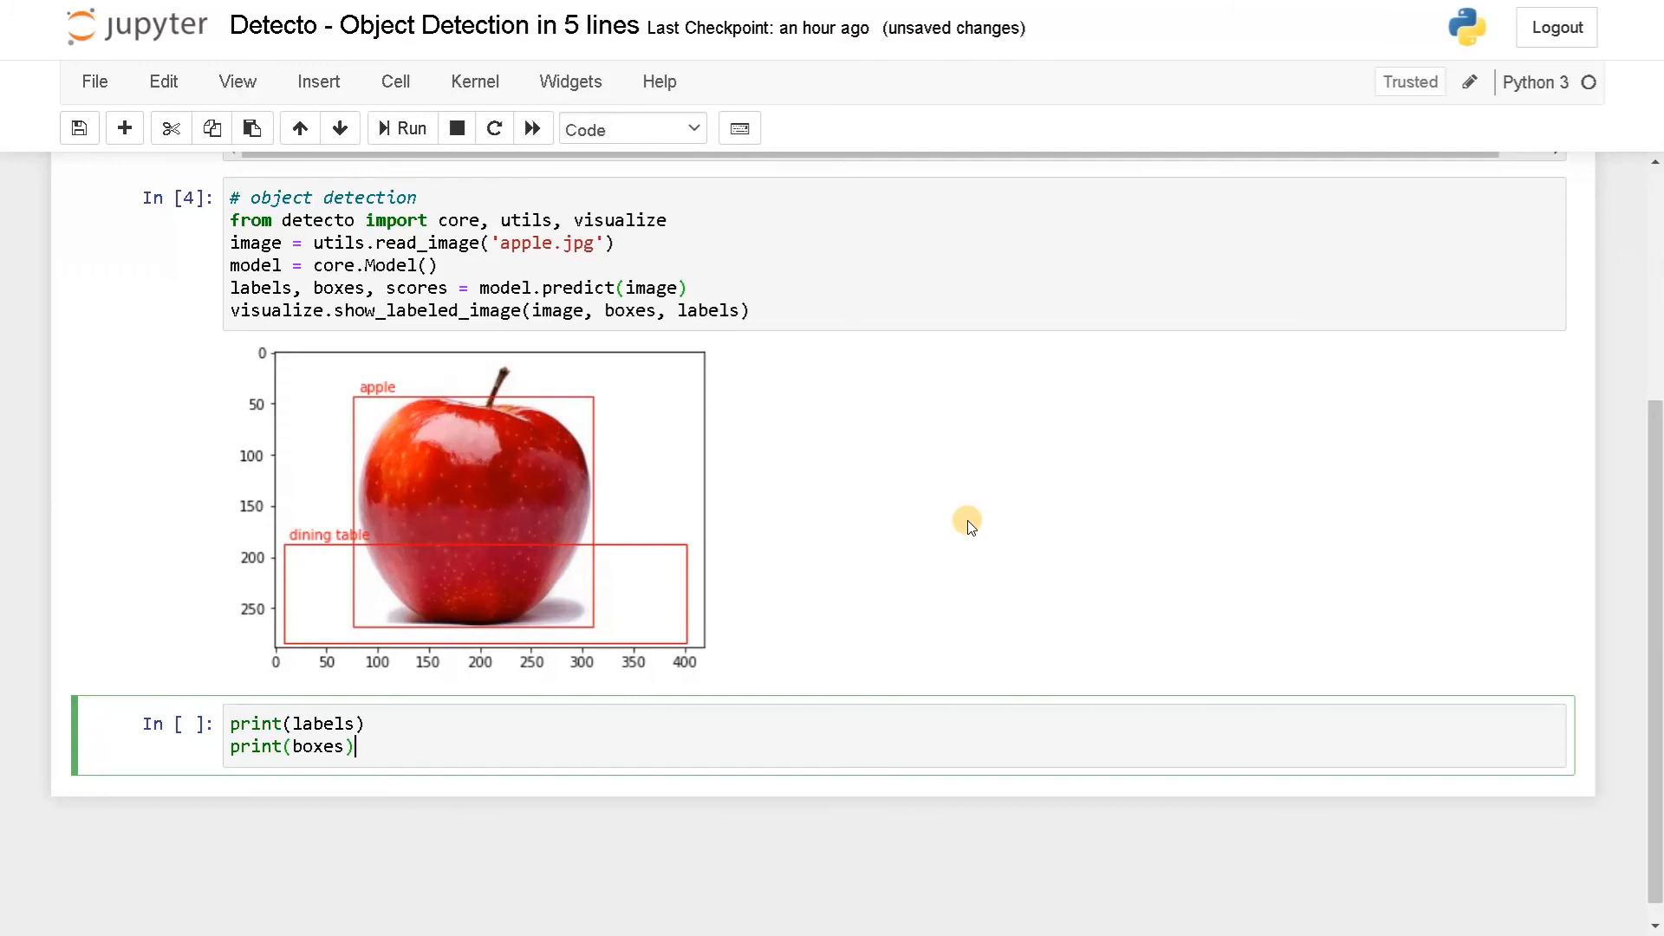
text(print(scores)
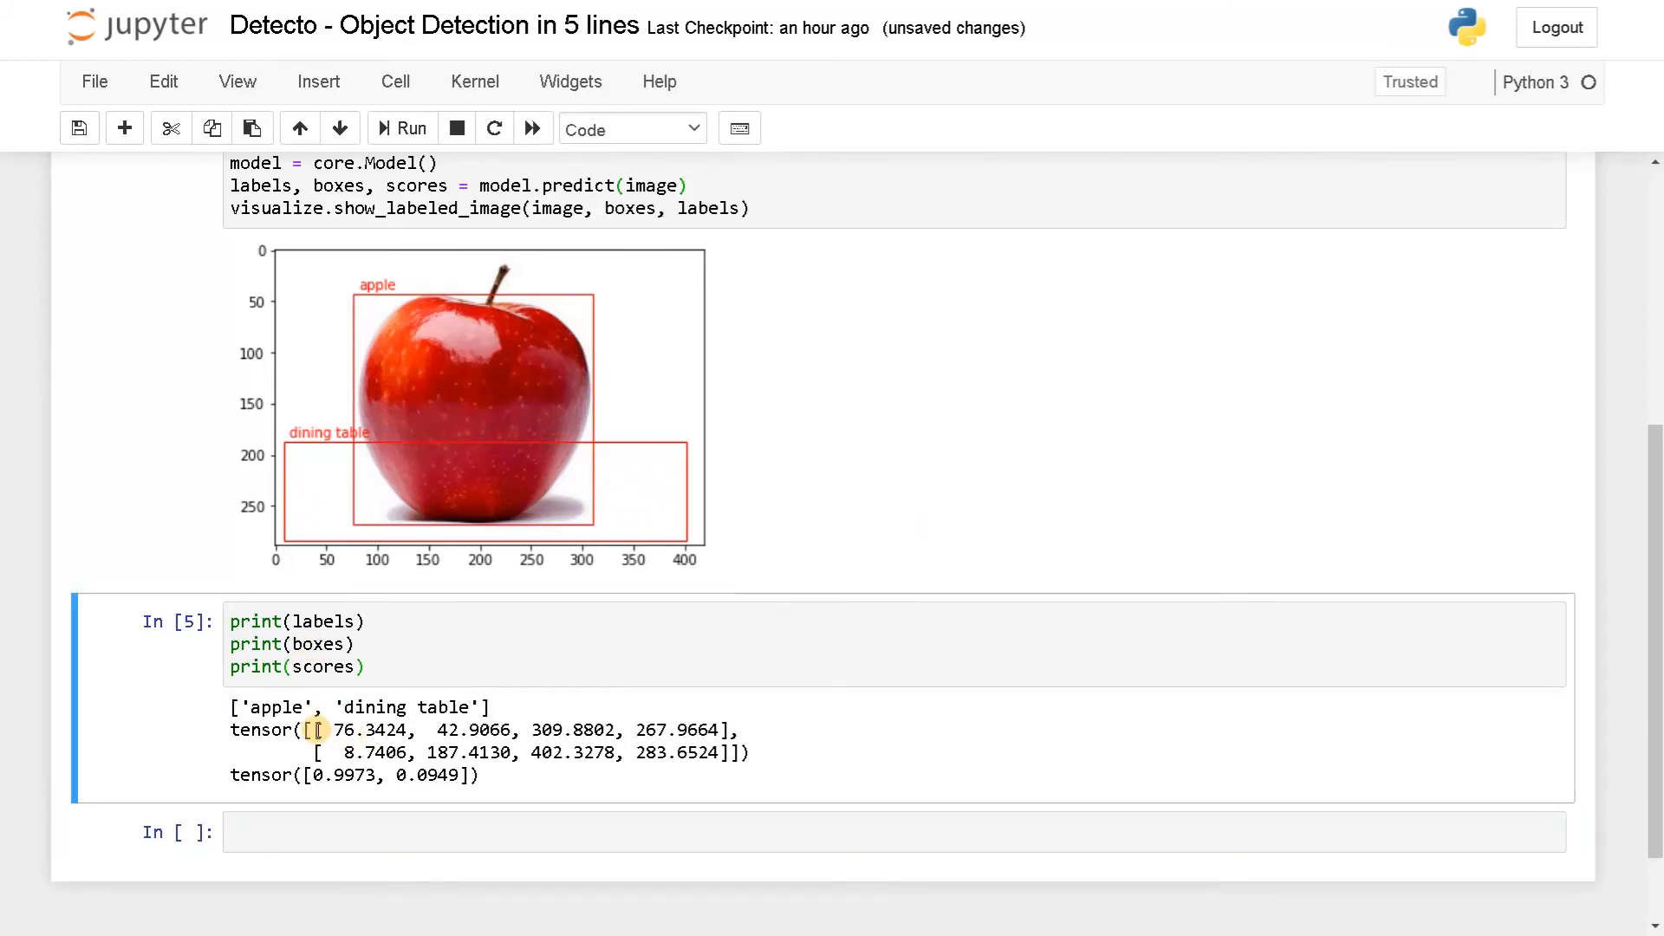
Highlight the apple's box coordinates, its 0.9973 score and the dining table's 0.0949 score in the output
drag(319, 730, 700, 730)
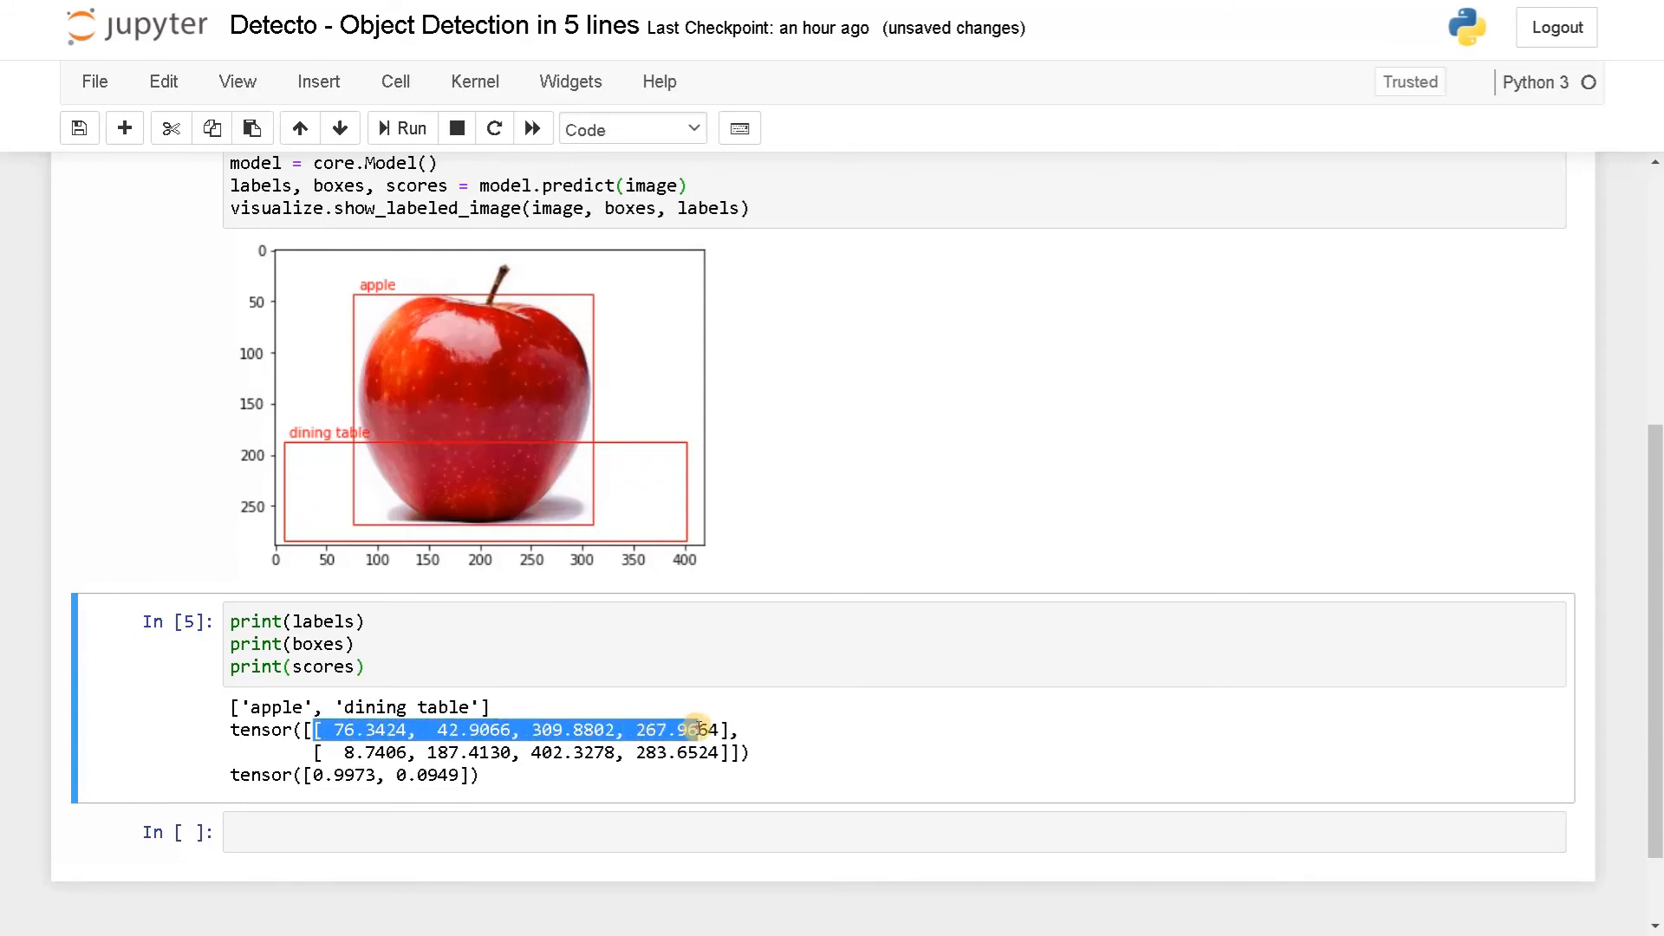
click(382, 753)
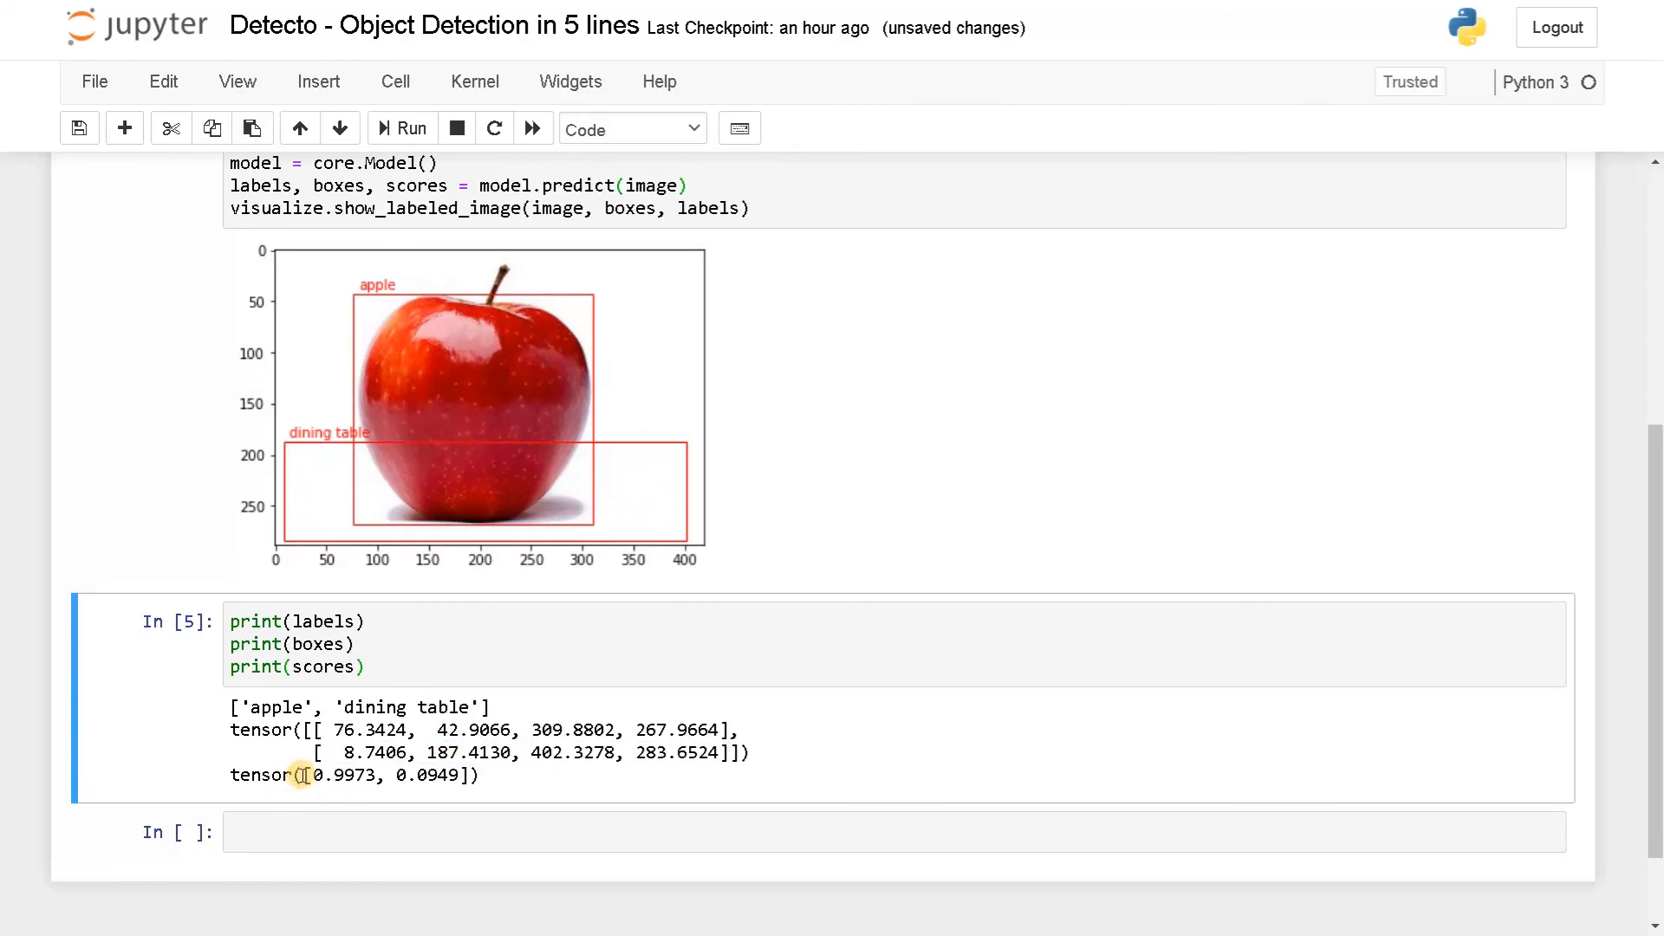
drag(305, 775, 461, 775)
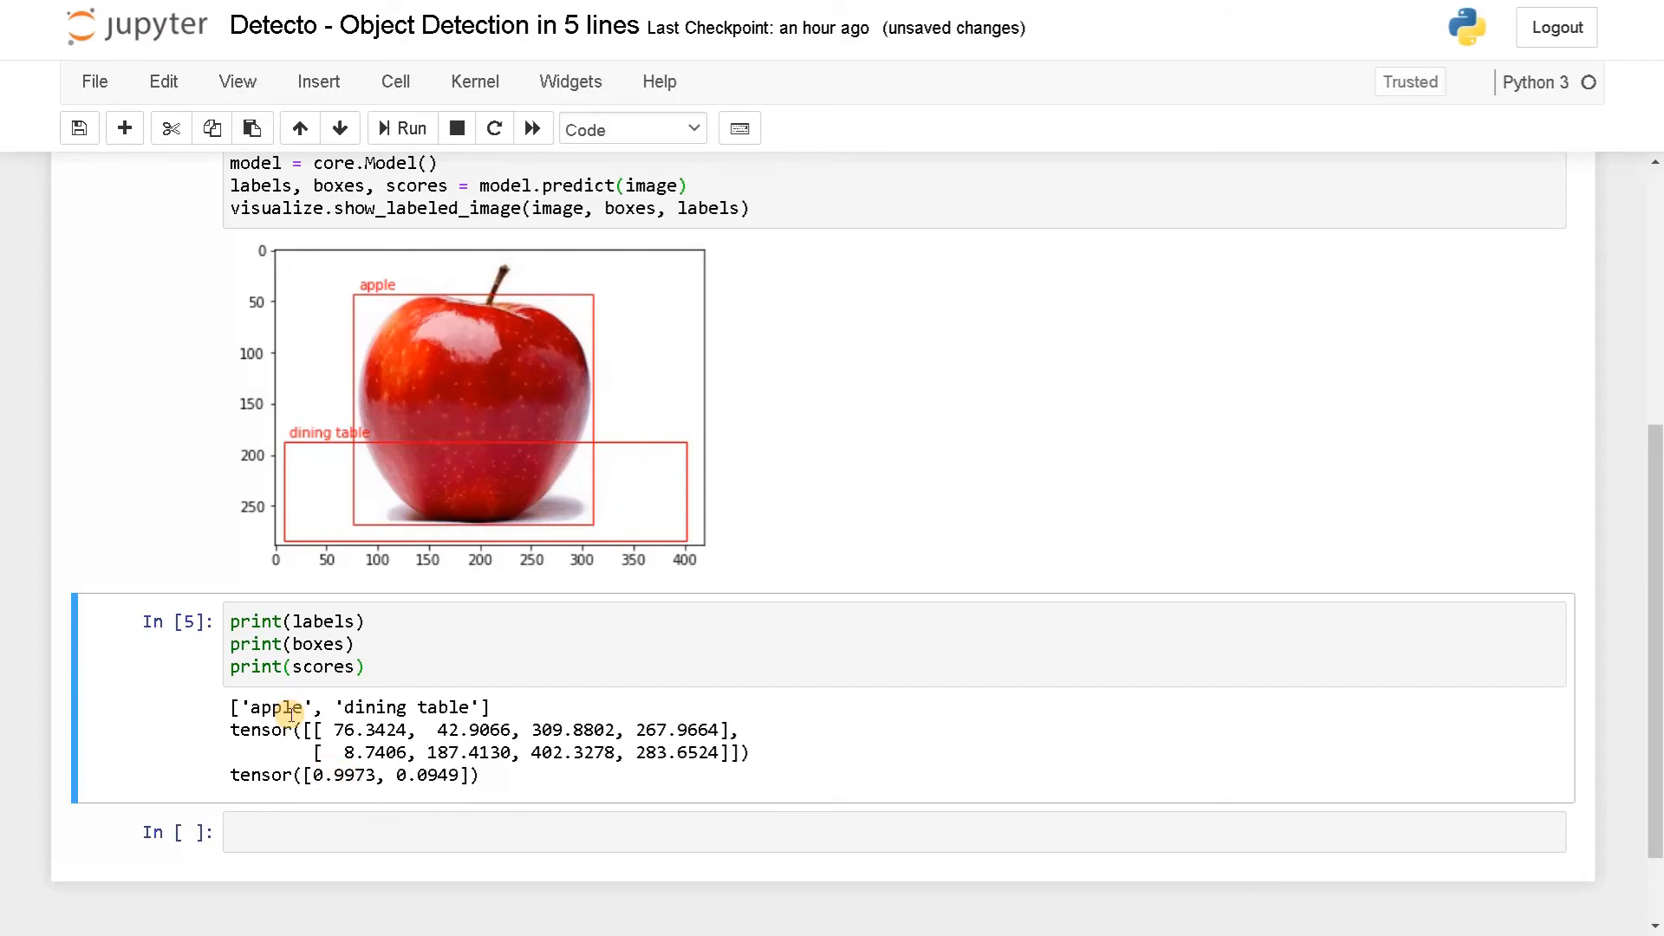
double_click(340, 775)
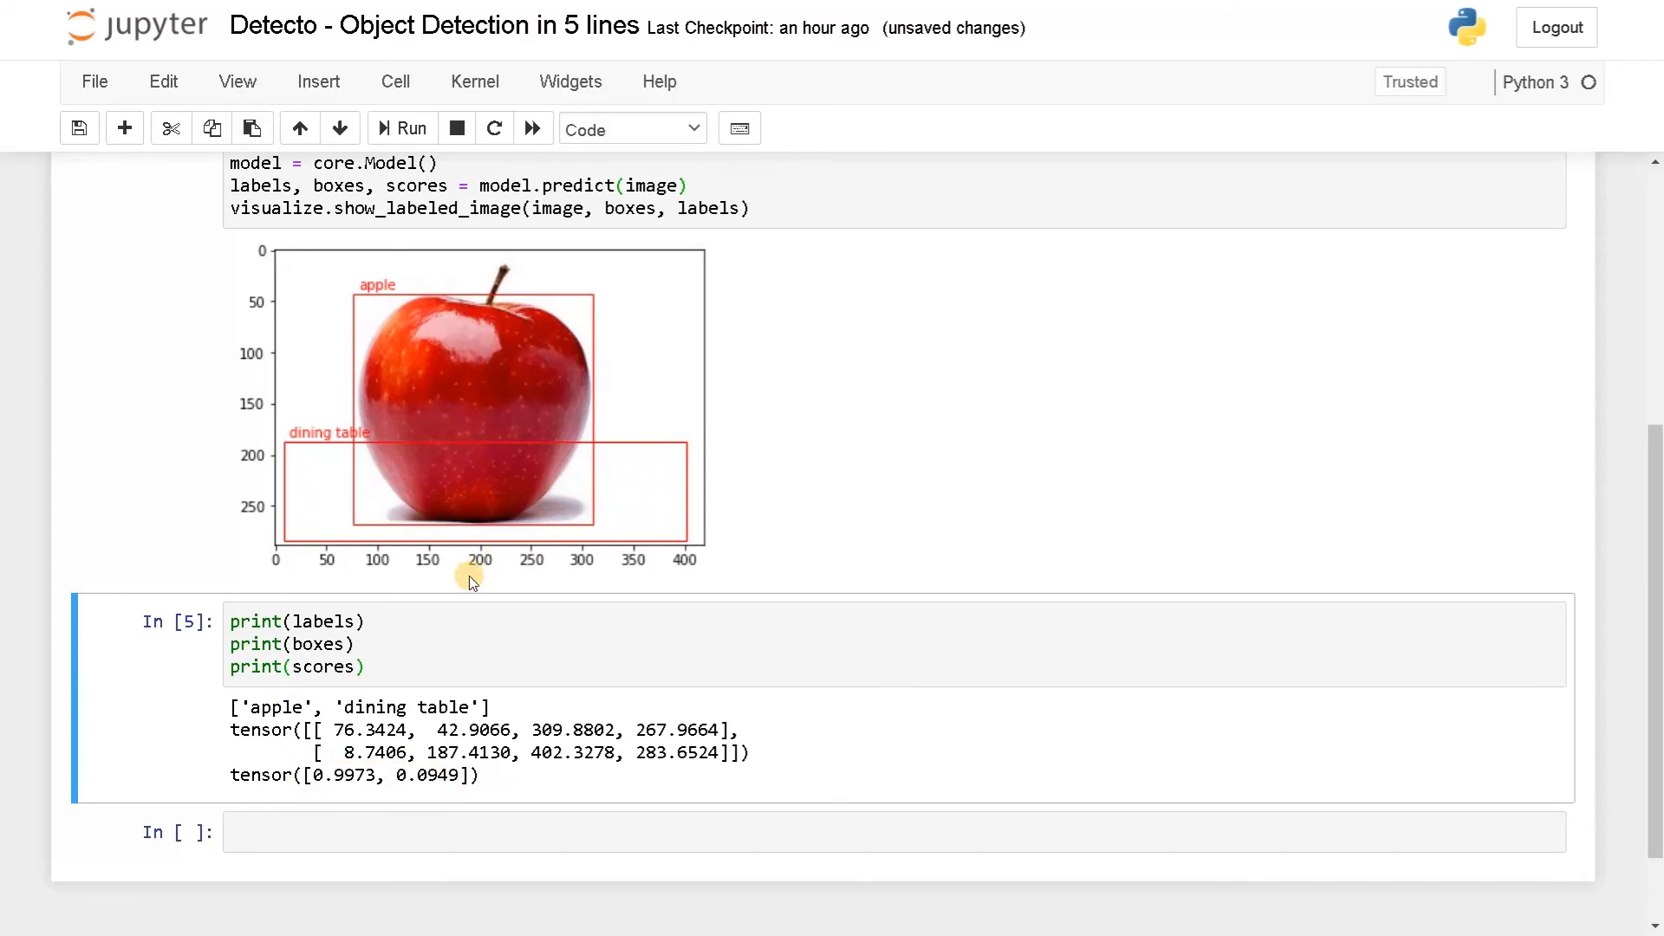
mouse_move(433, 776)
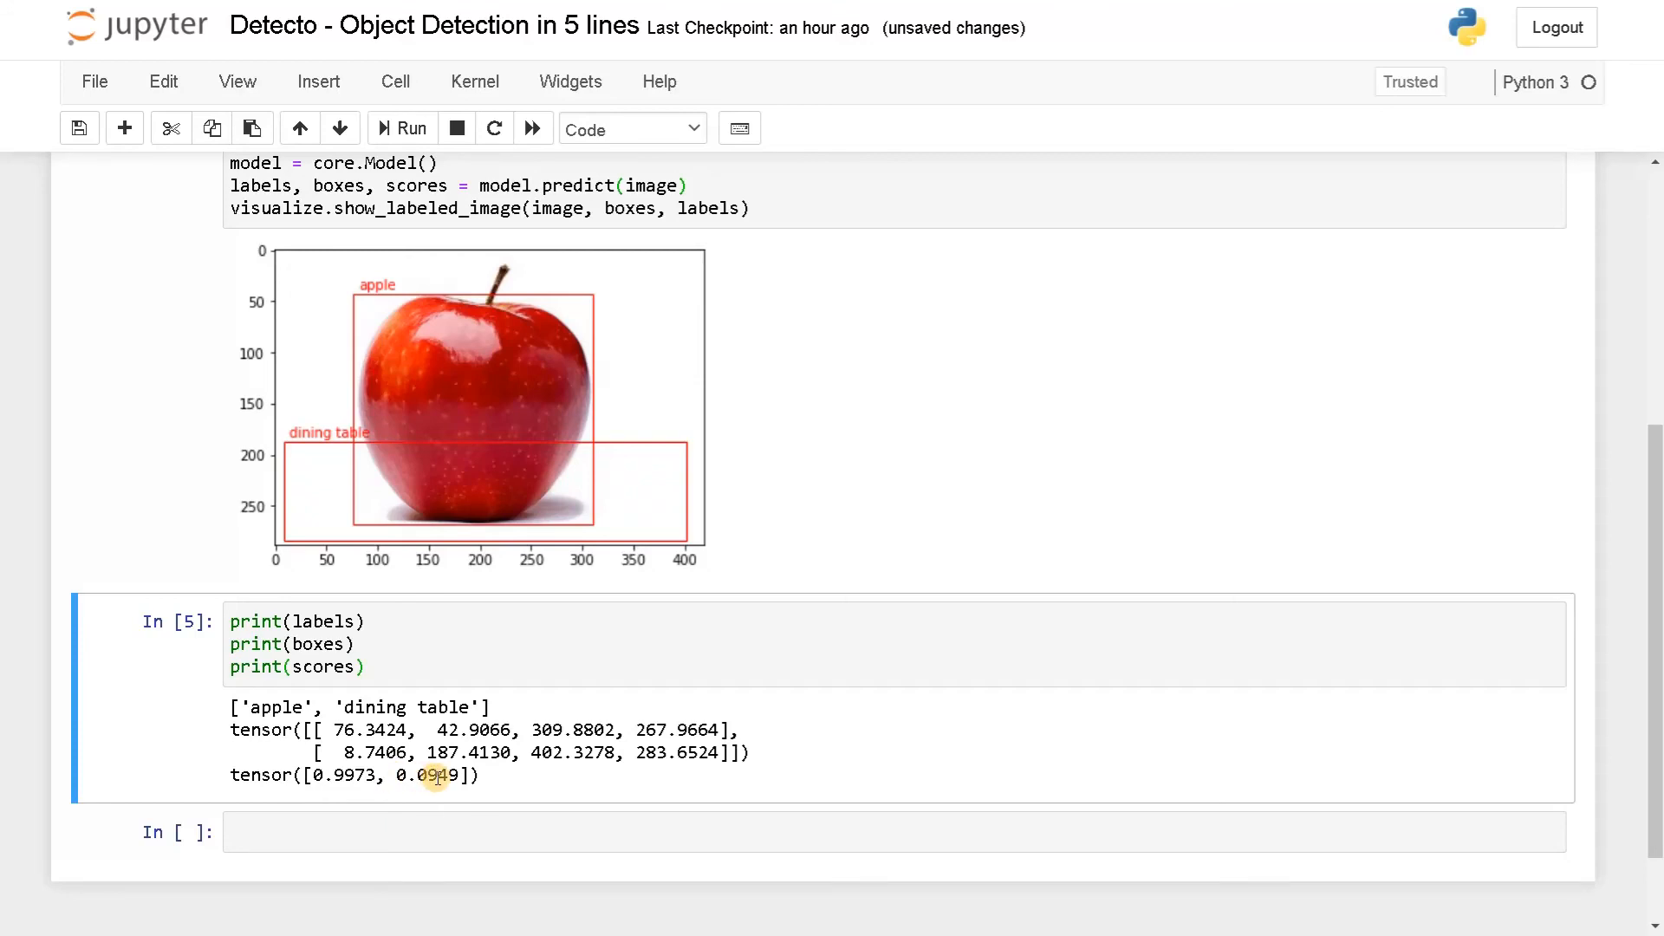
double_click(429, 775)
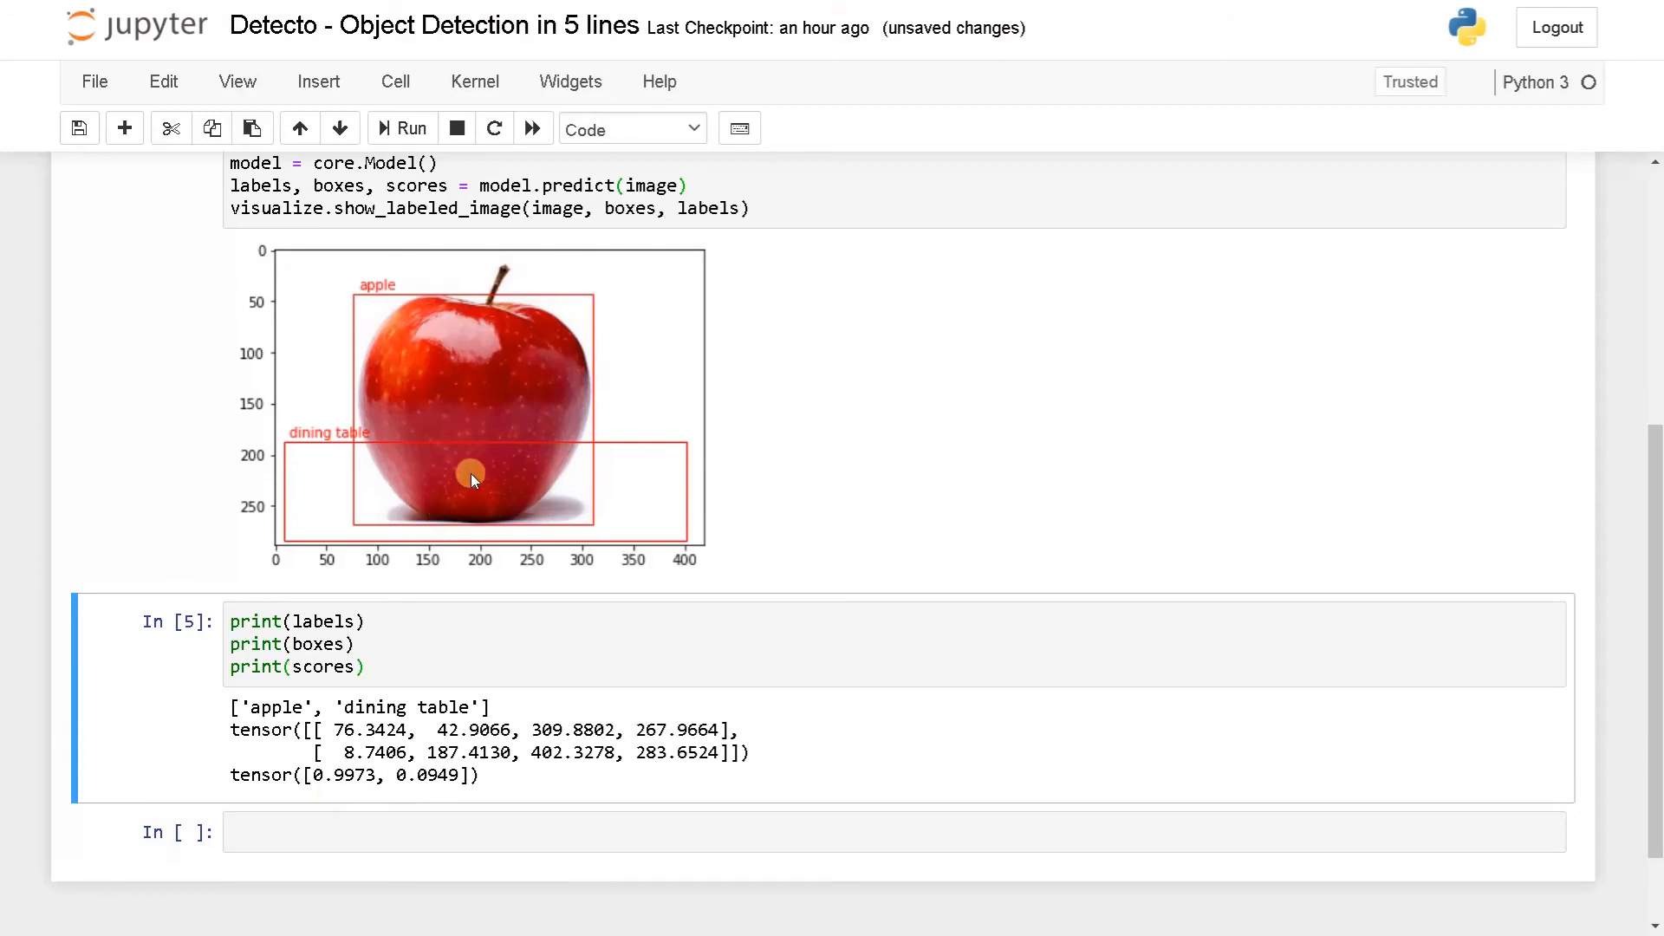
mouse_move(414, 683)
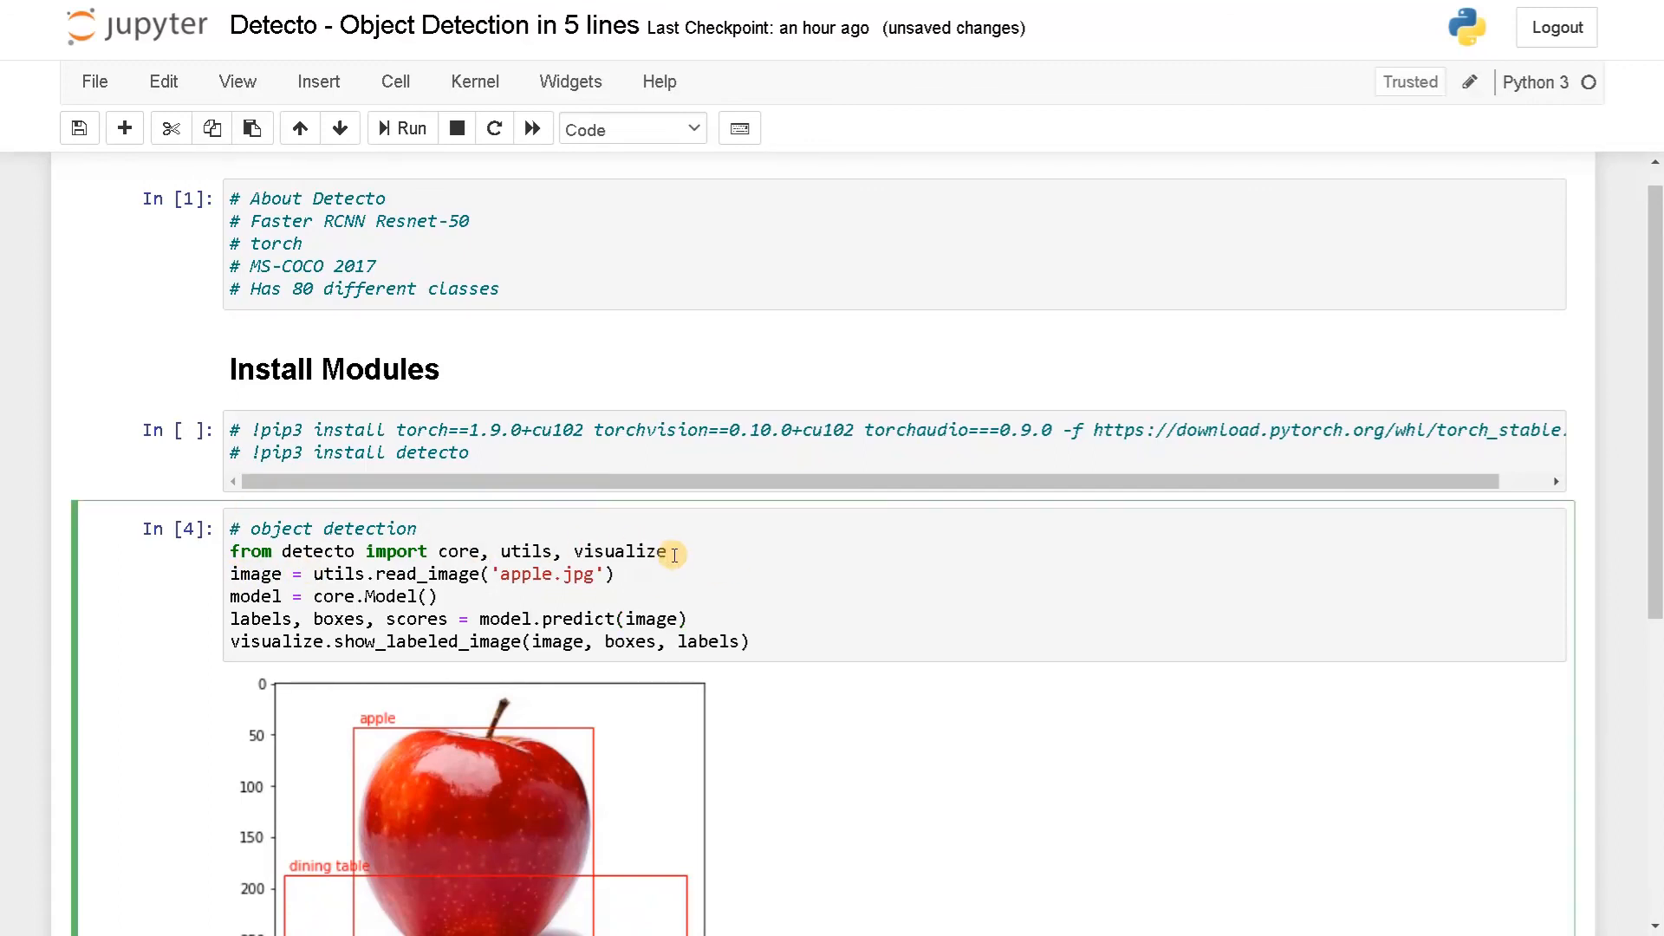
Add '# read image' and '# load the model' comments above the matching code lines
text(# read)
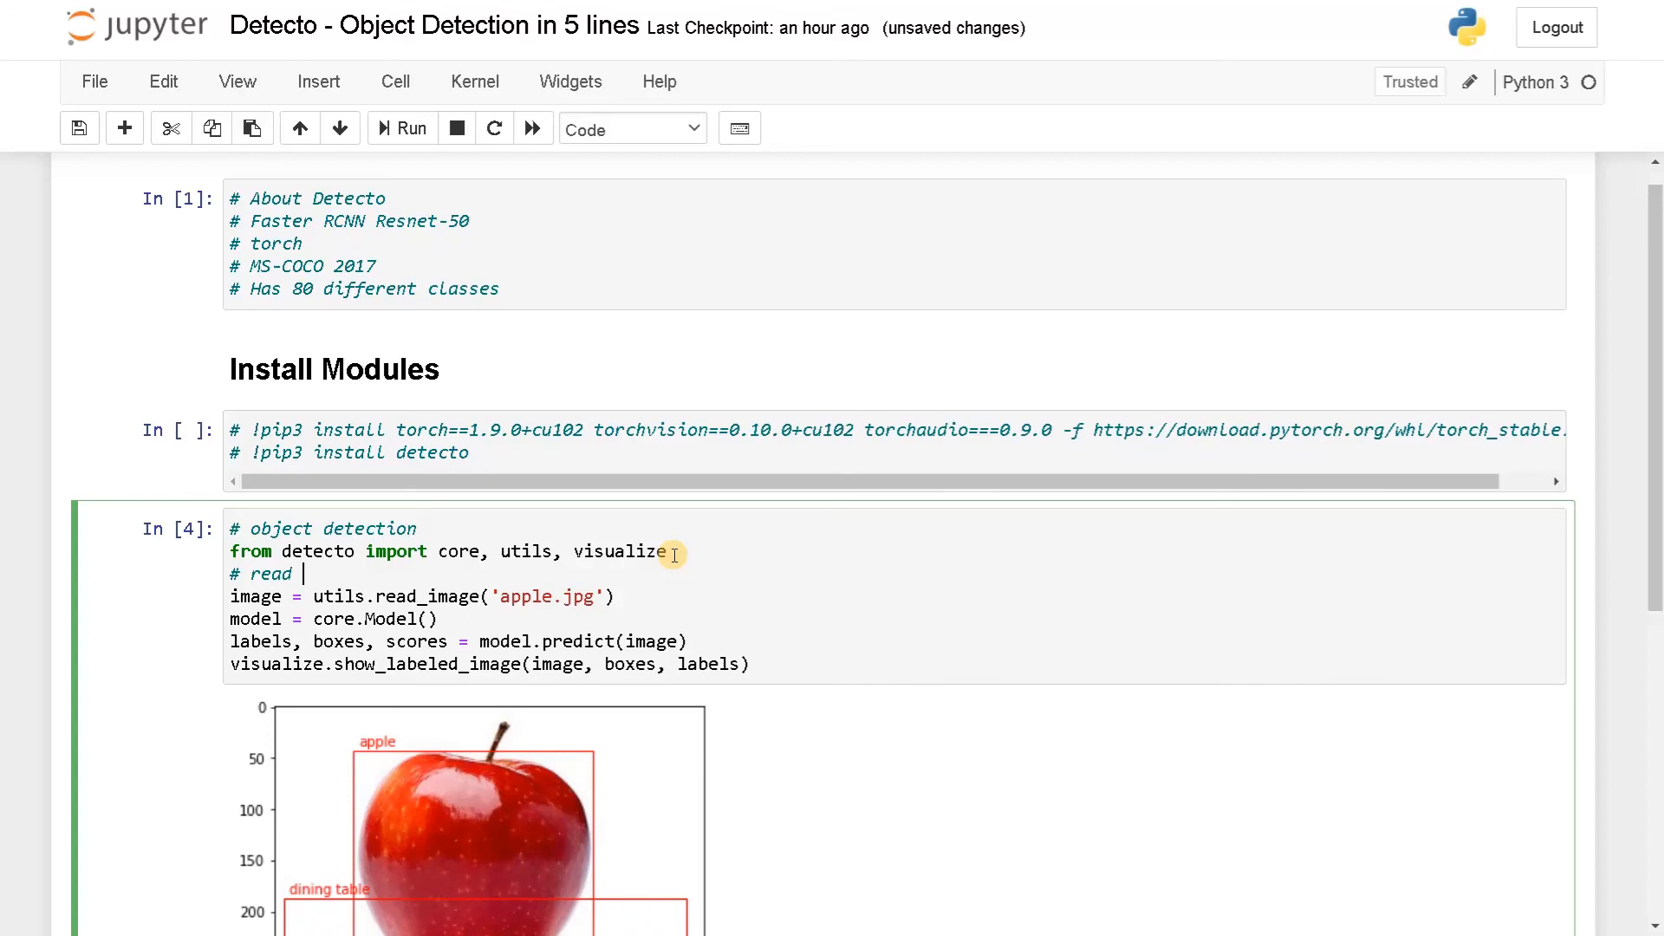
text(img)
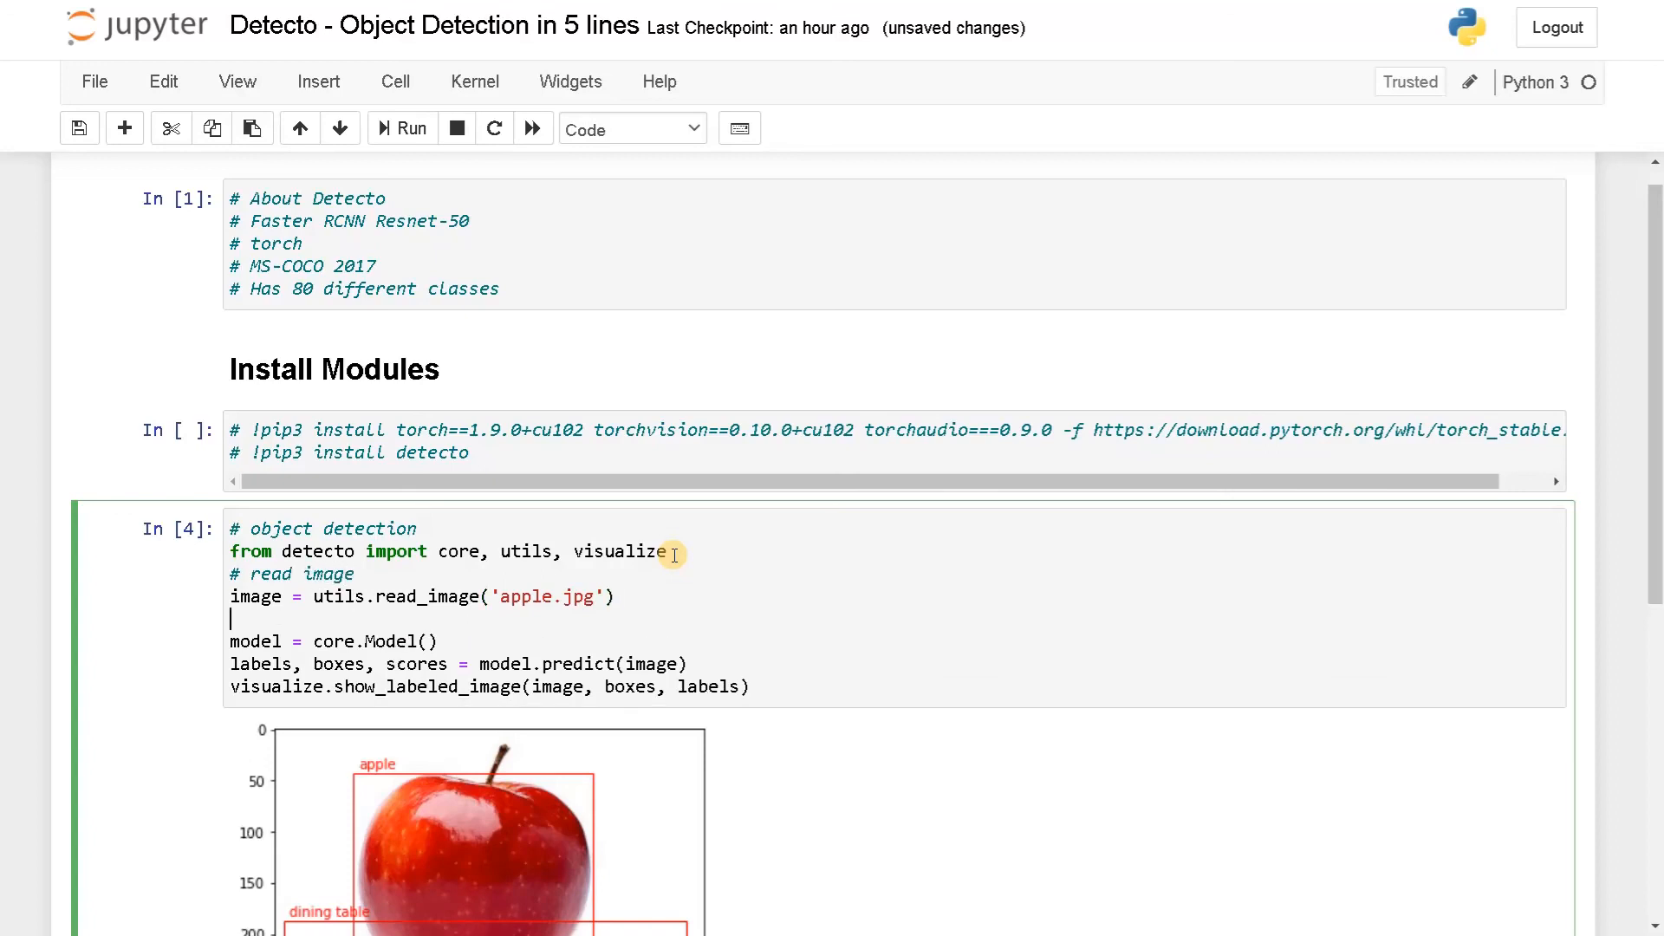
text(# Load)
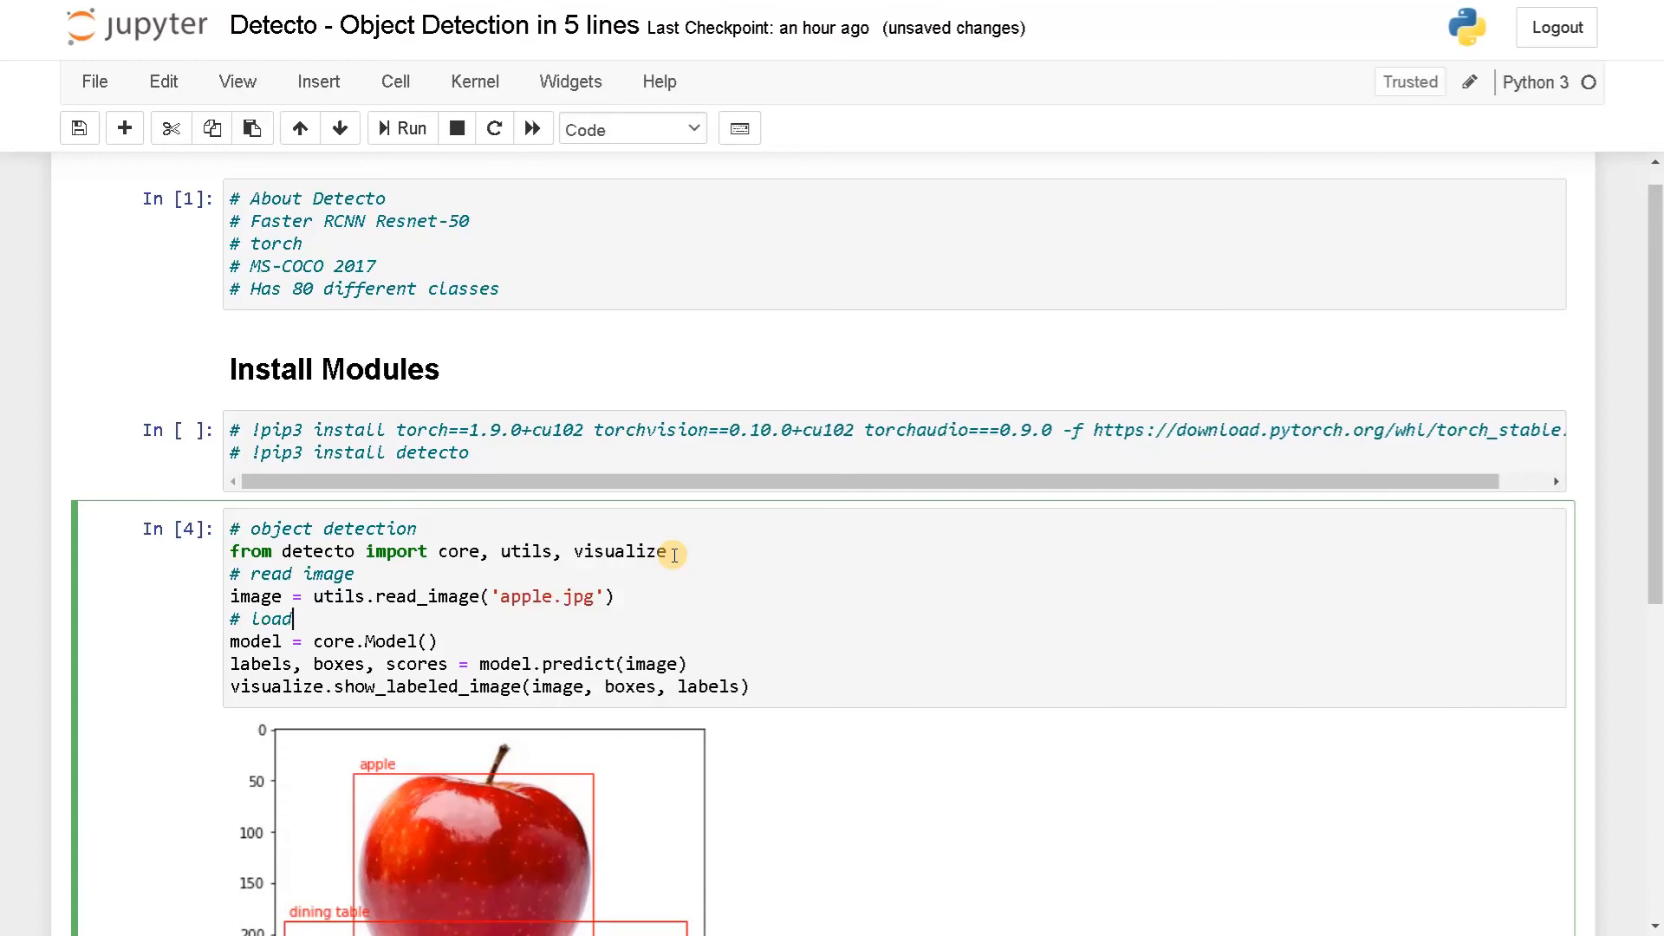
text(the model)
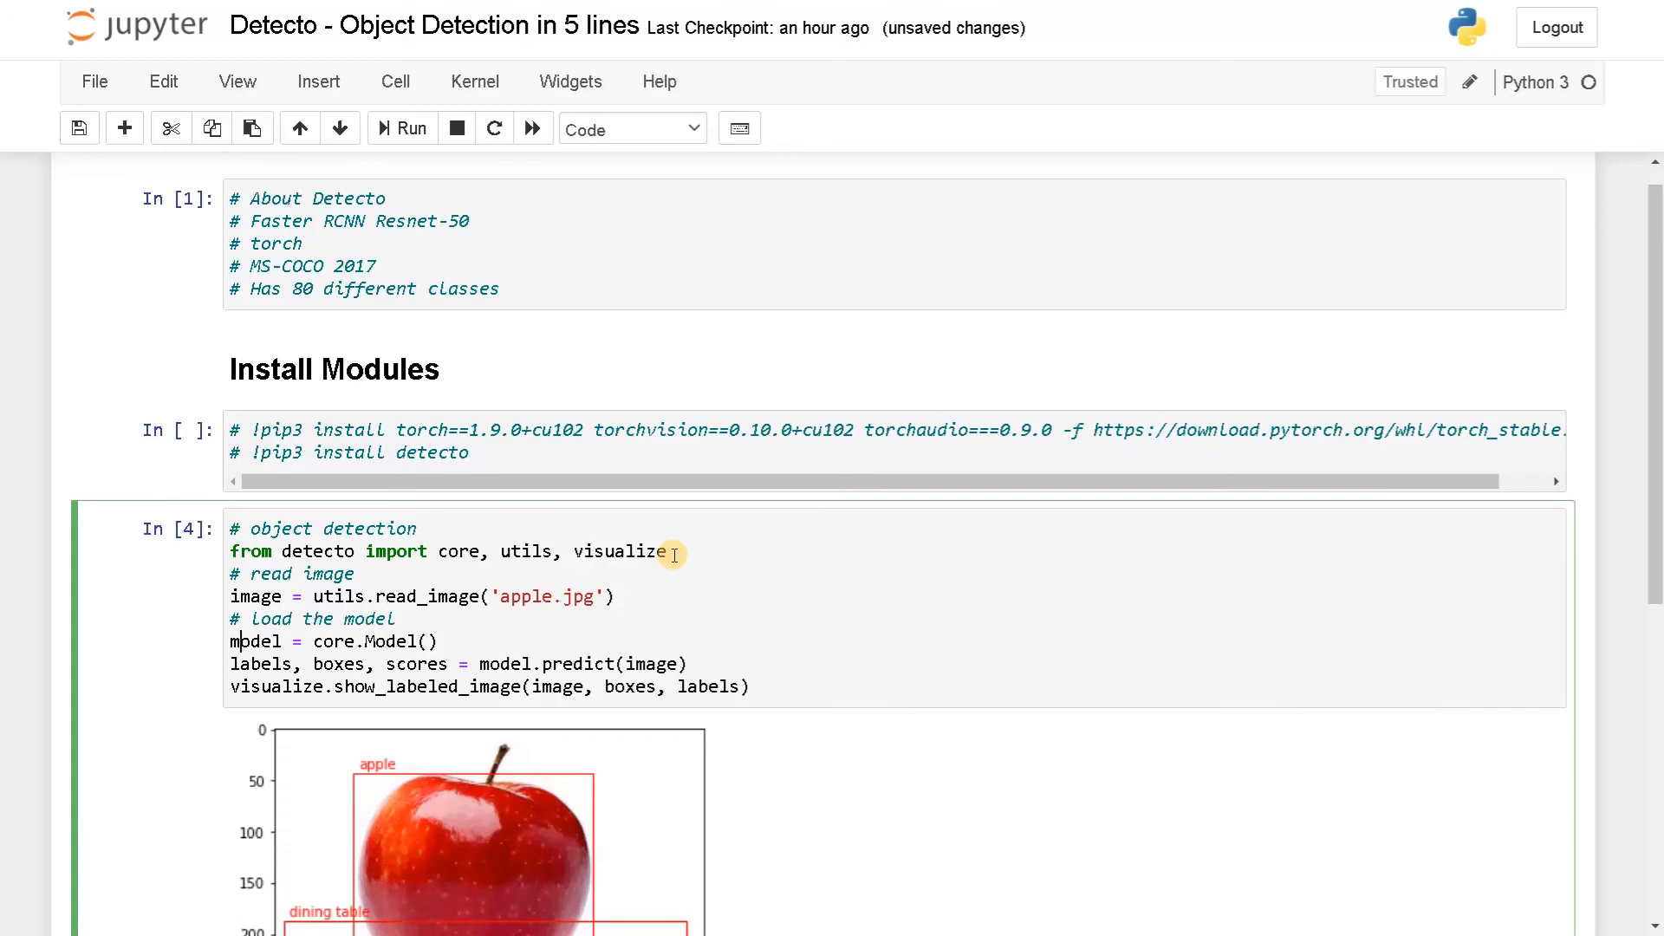
Add '# make the prediction' and '# visualize the image' comments above their code lines
text(# make the prediction)
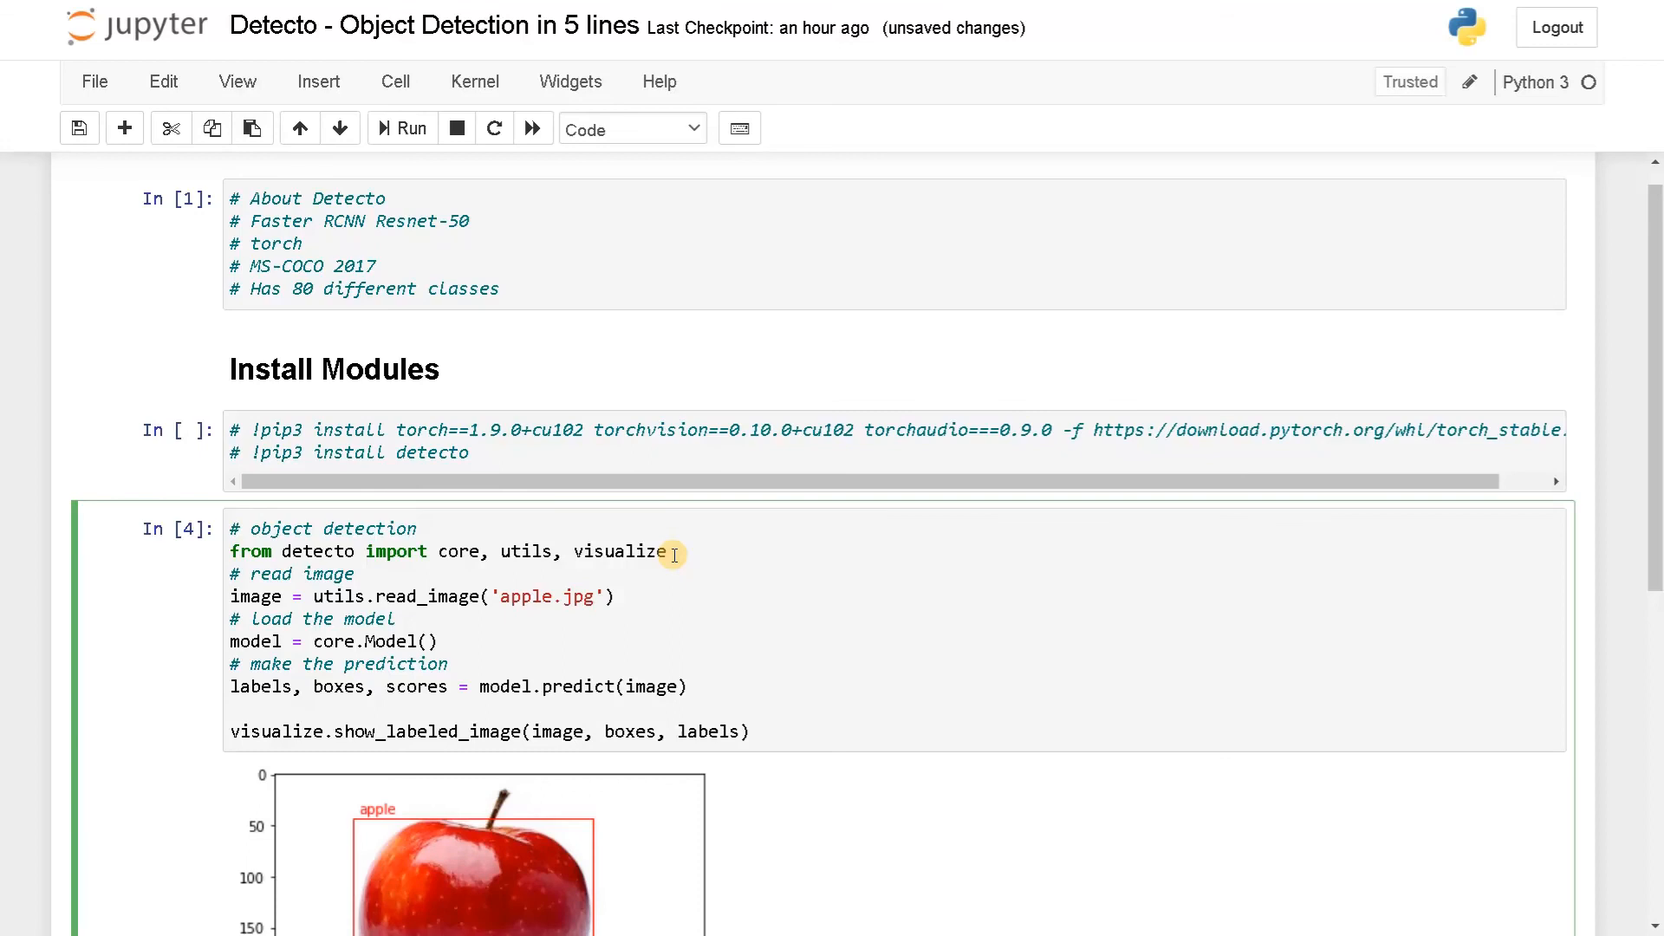
text(# visu)
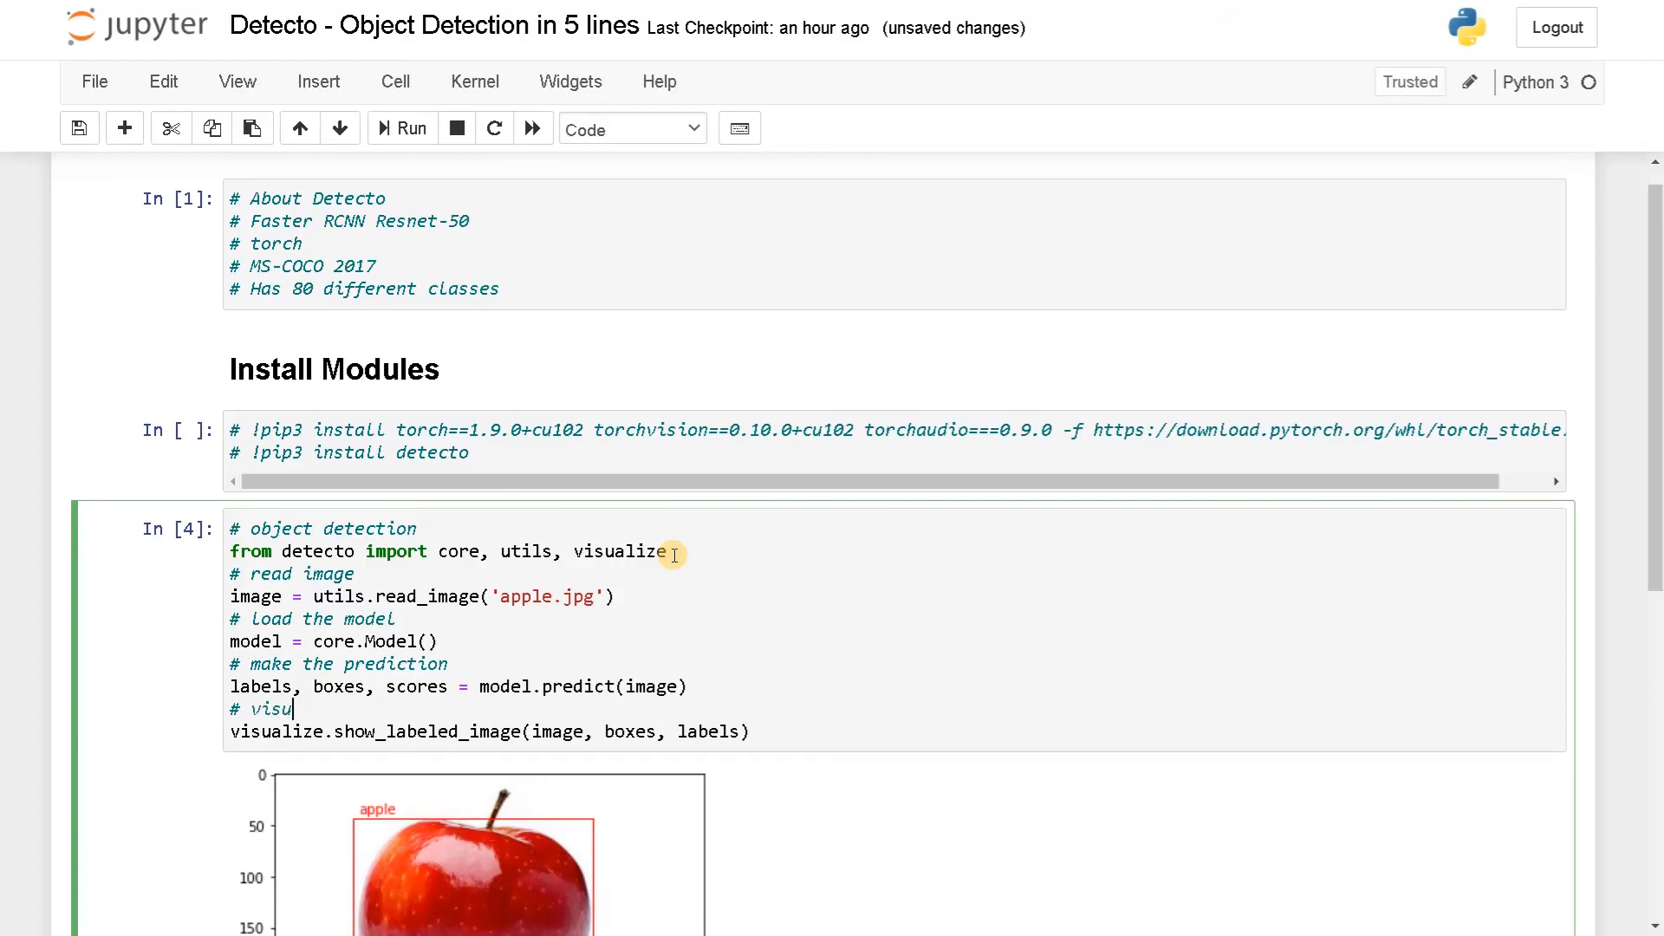
text(alize the image)
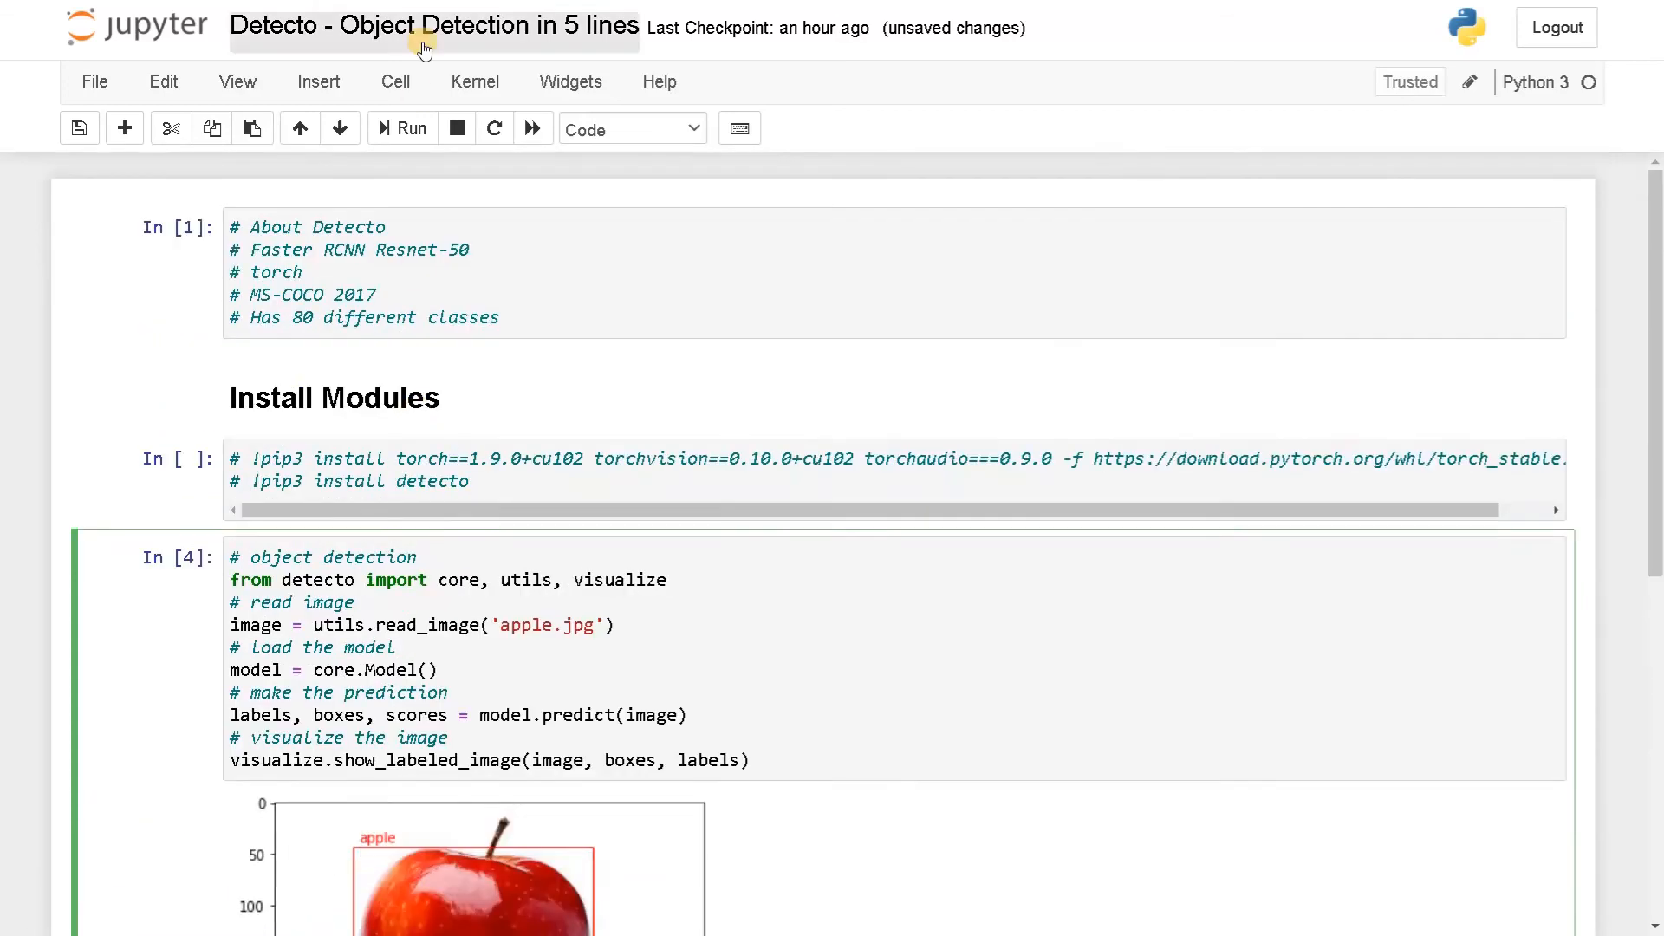
scroll(down, 3)
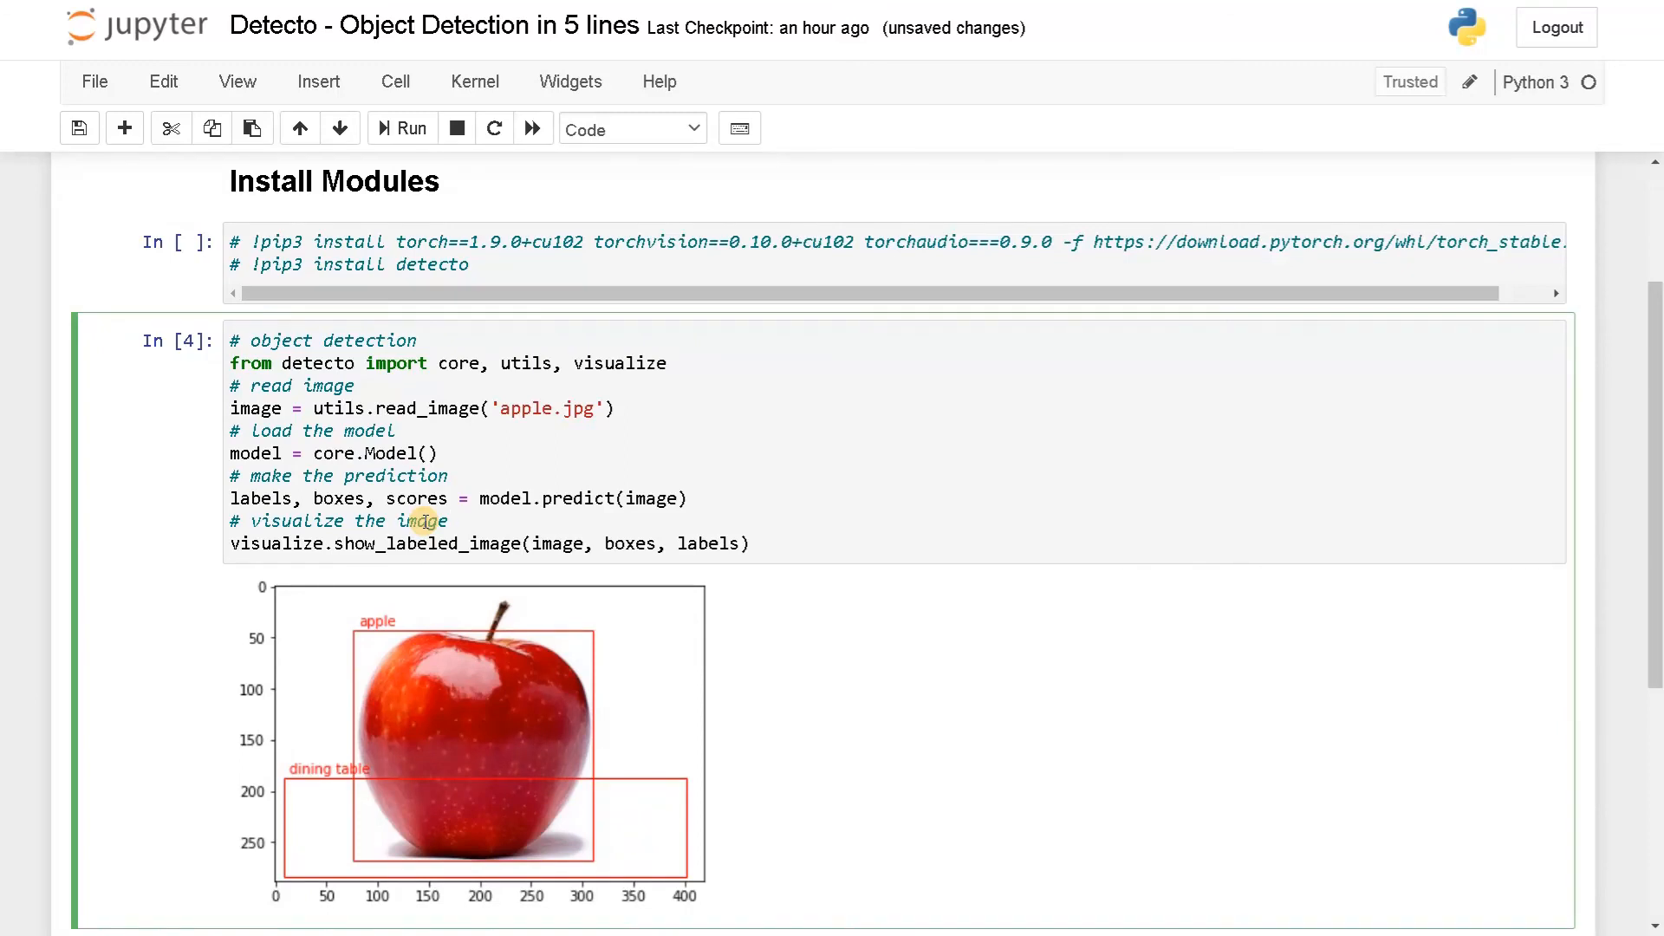
click(445, 520)
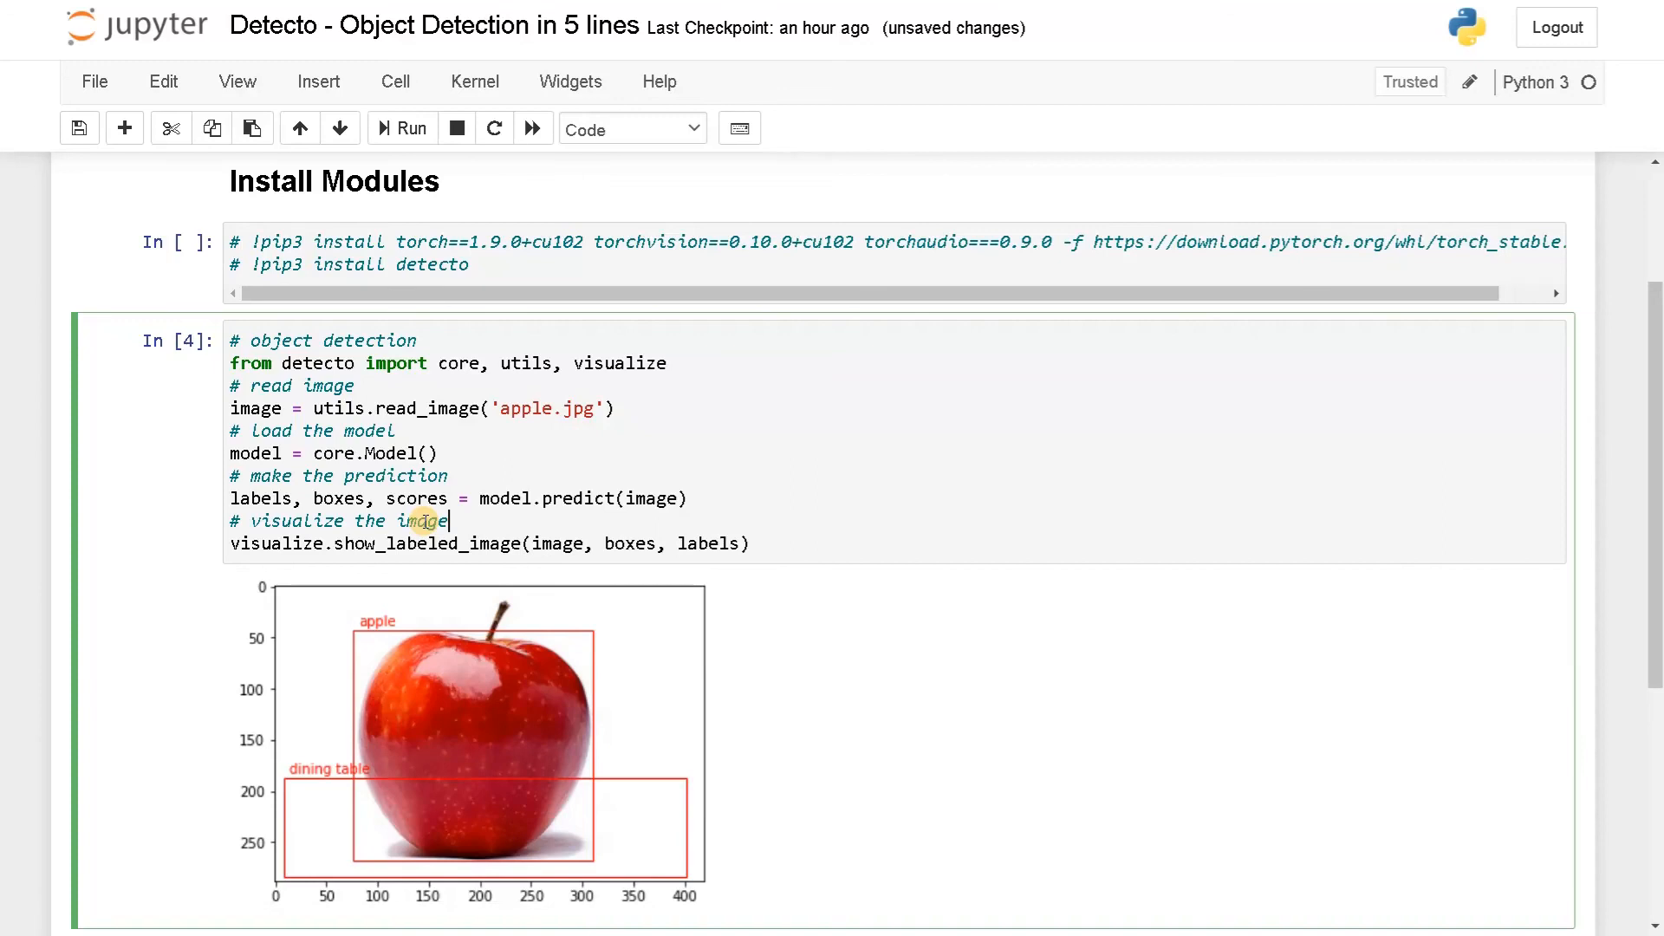